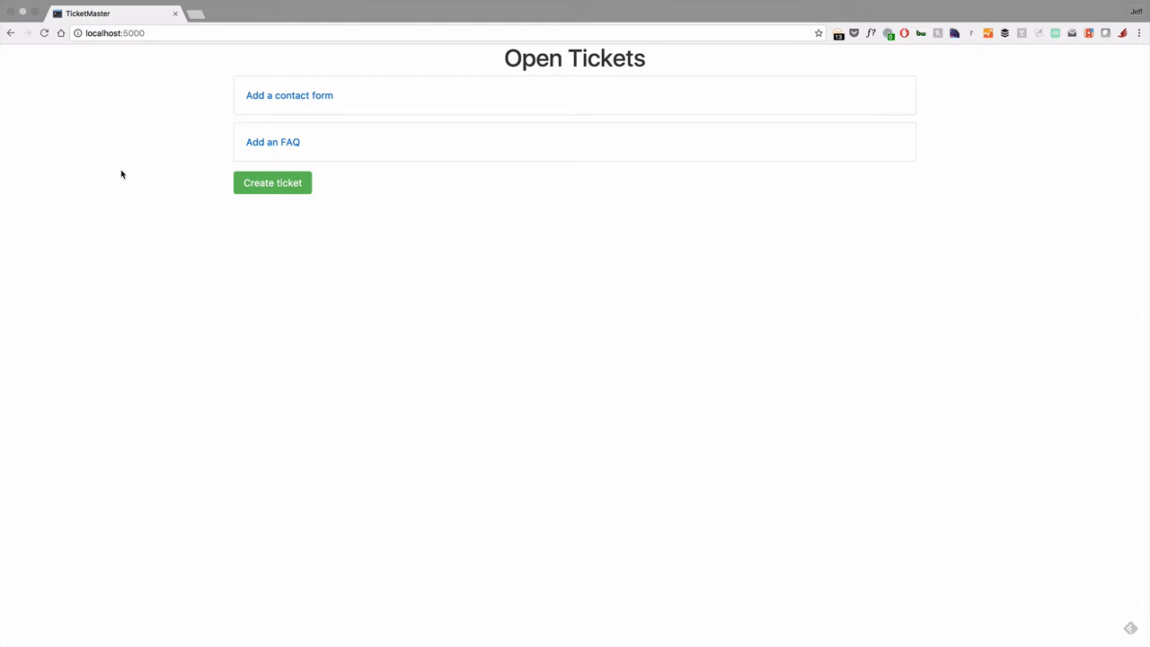
{"action": "mouse_move", "coordinate": [216, 118]}
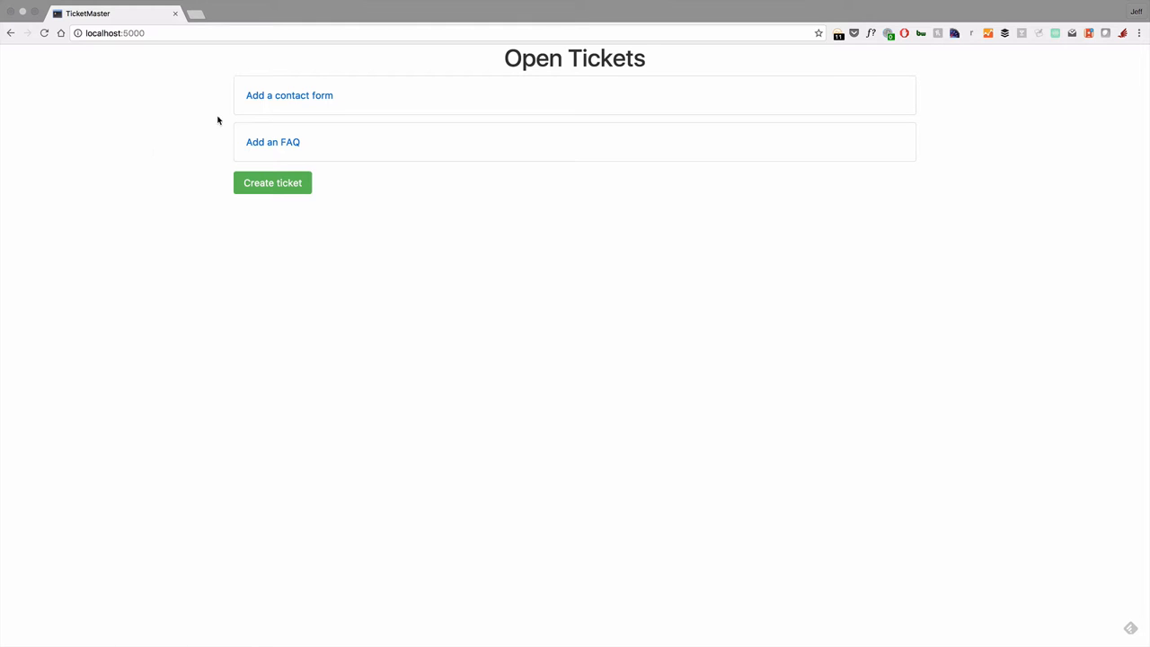
{"action": "mouse_move", "coordinate": [225, 122]}
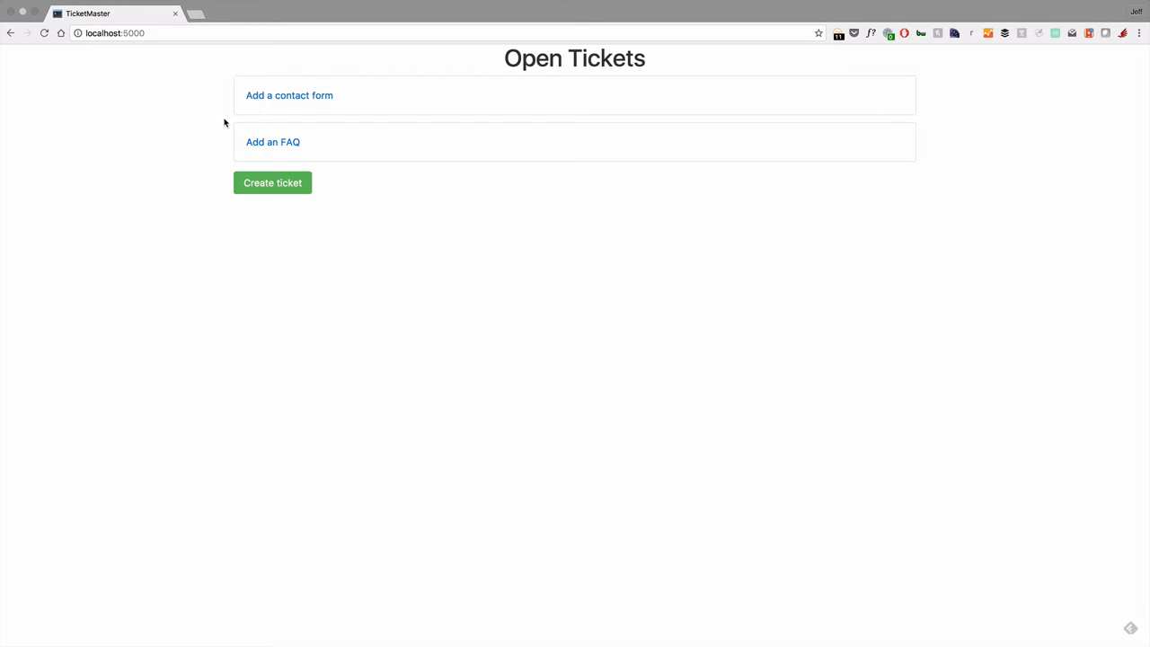
{"action": "mouse_move", "coordinate": [212, 115]}
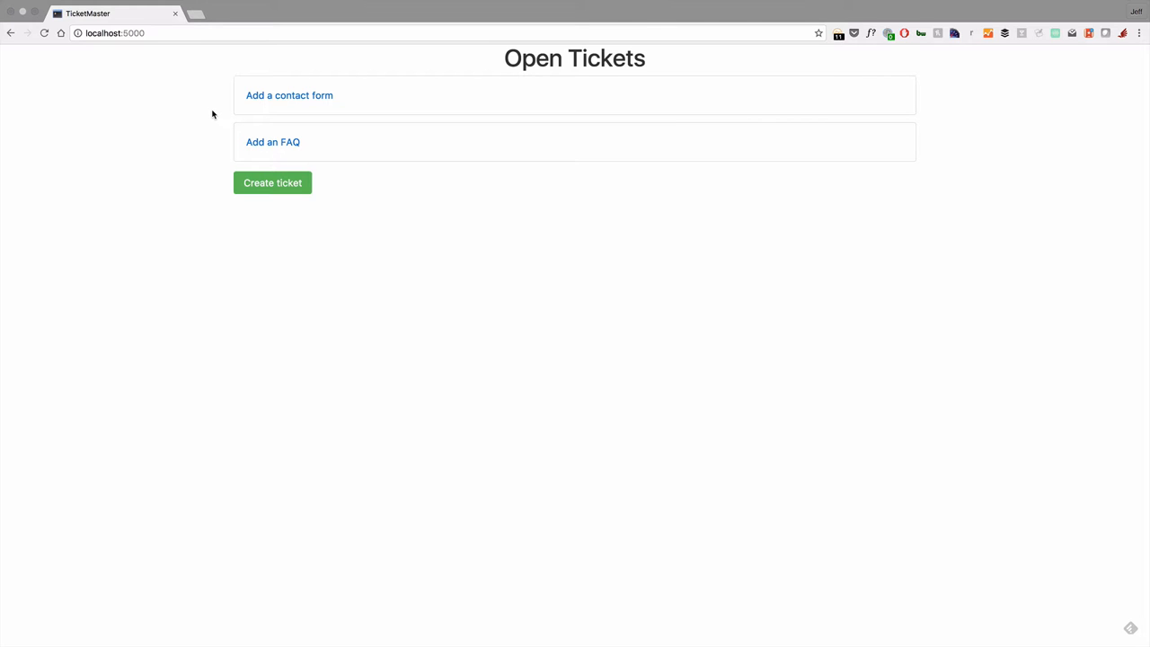
{"action": "mouse_move", "coordinate": [248, 111]}
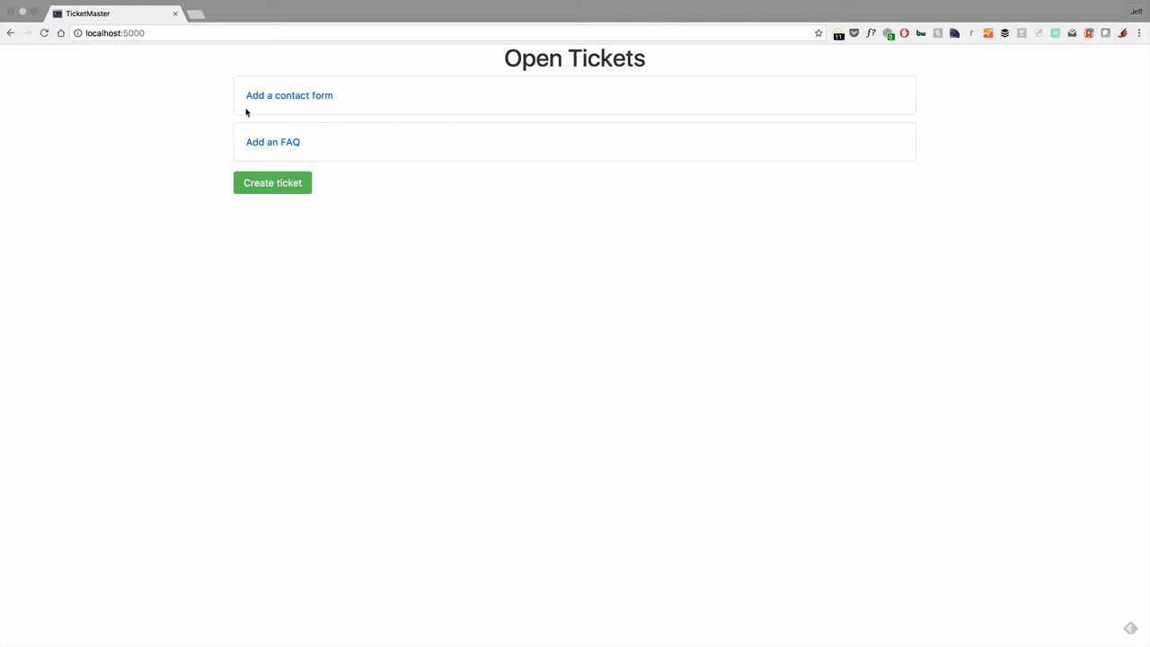
{"action": "mouse_move", "coordinate": [238, 140]}
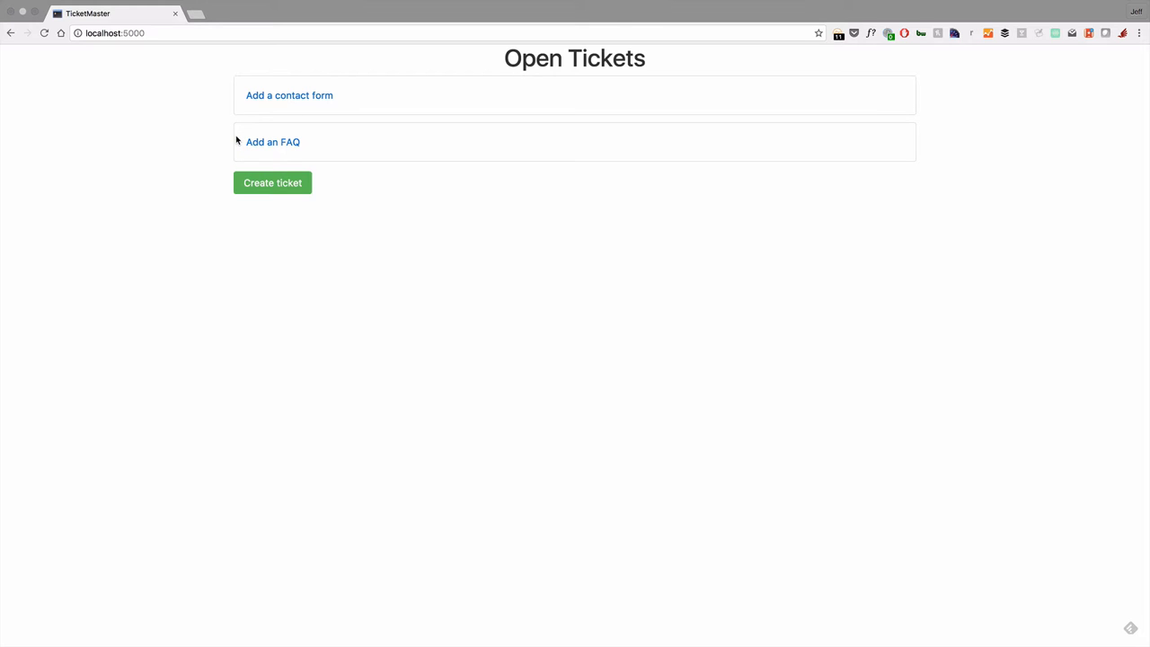
{"action": "mouse_move", "coordinate": [241, 137]}
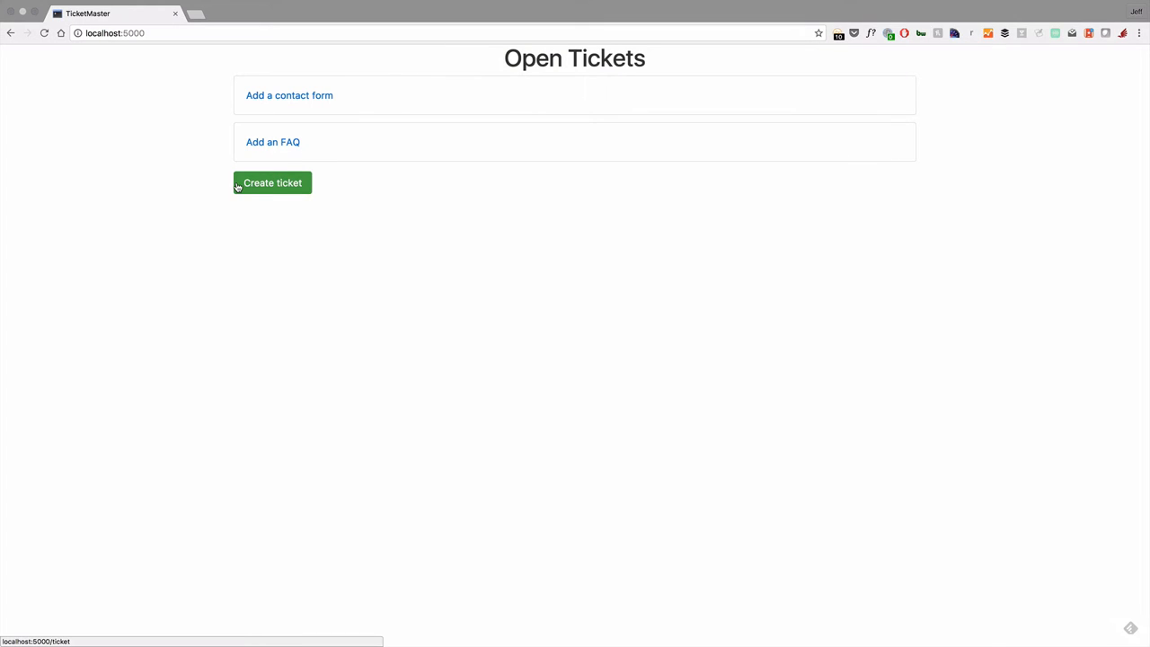
Step: Add request to the flask import and remove the placeholder HTML return line
{"action": "left_click", "coordinate": [273, 183]}
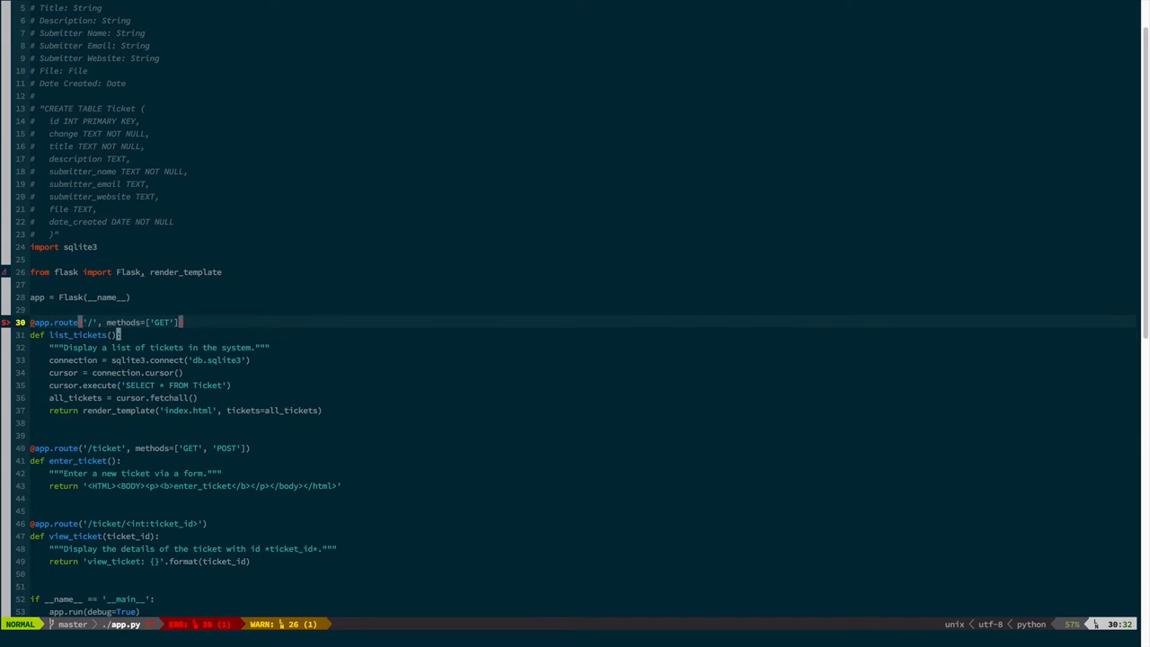
{"action": "type", "text": ","}
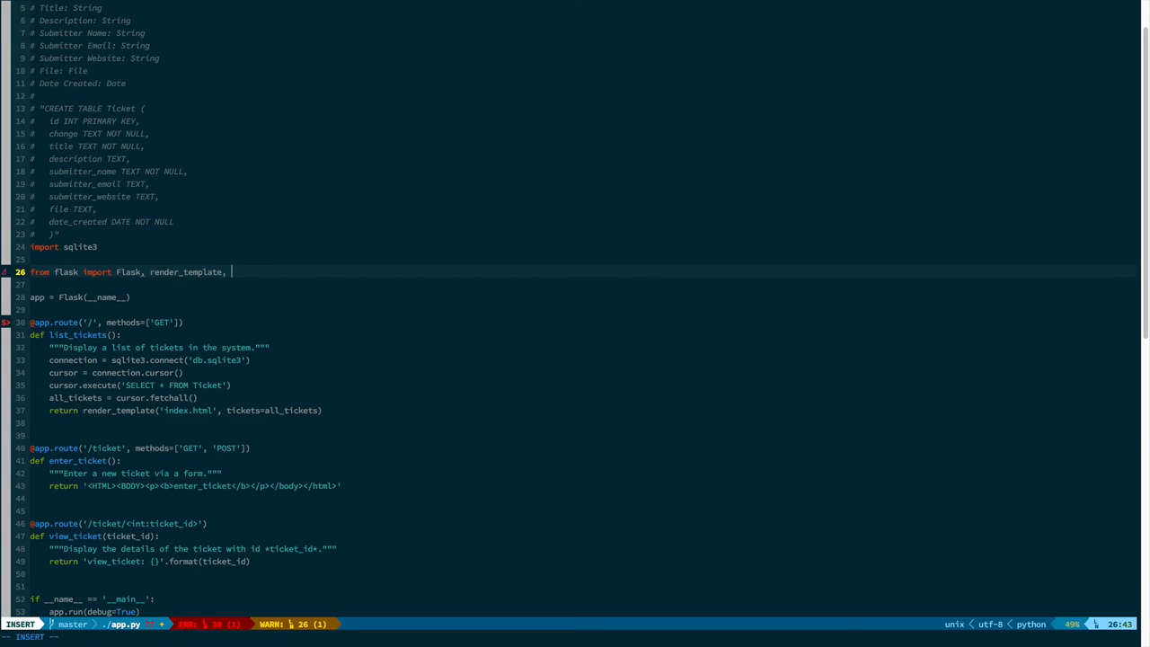
{"action": "type", "text": "request"}
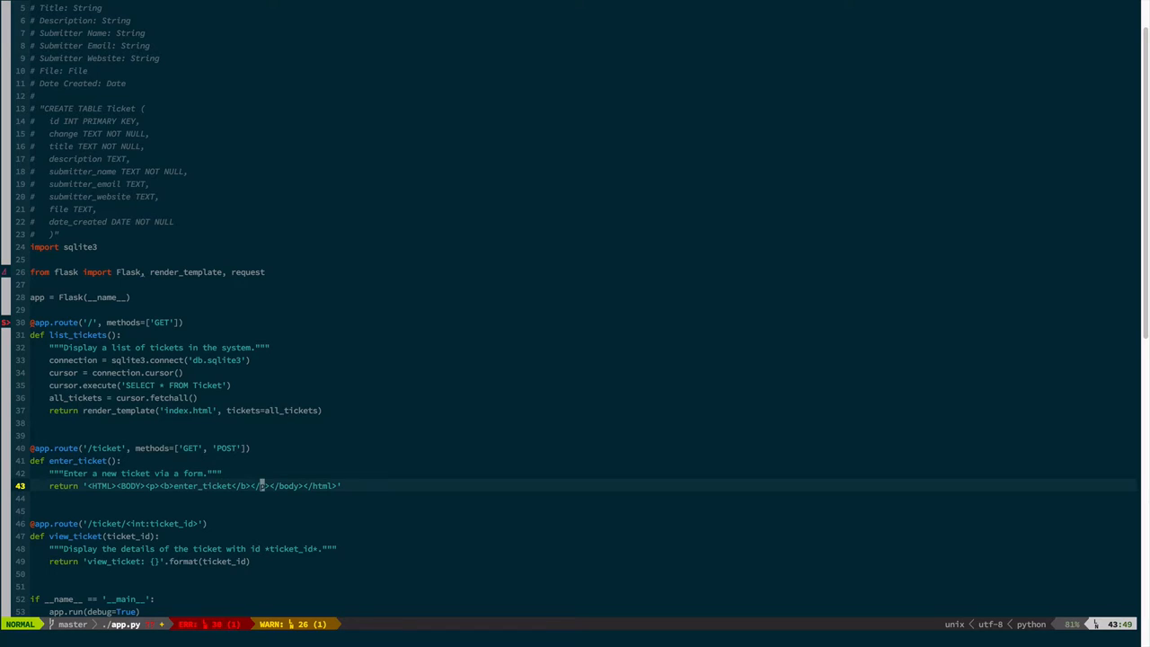
{"action": "key", "text": "dd"}
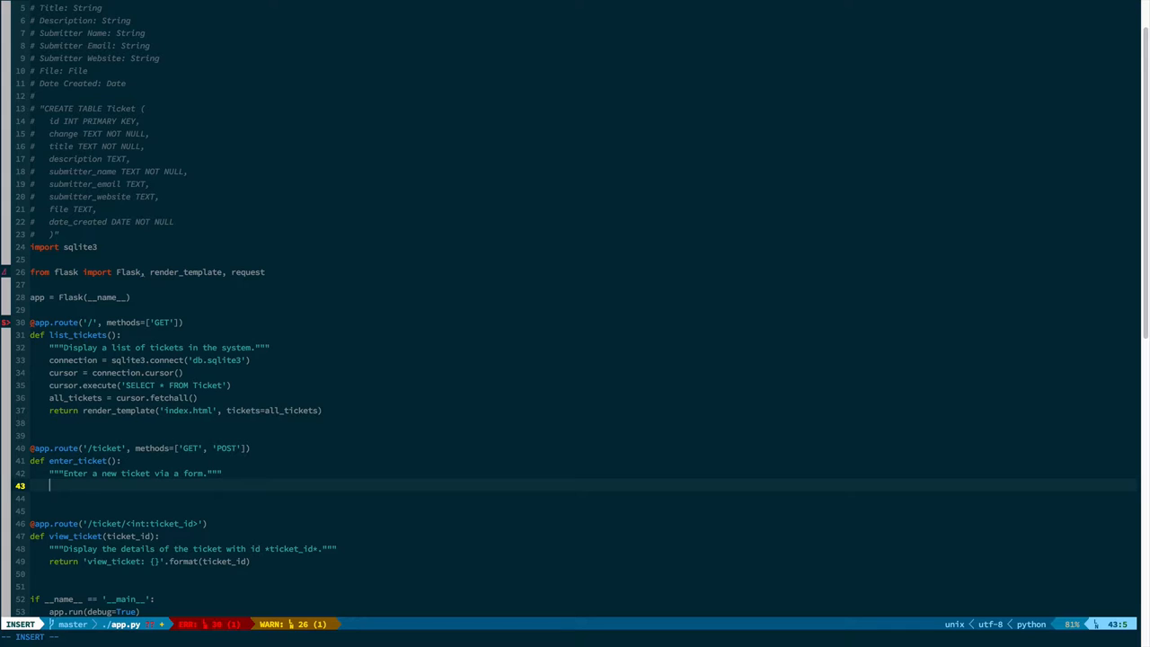
Step: Branch enter_ticket: if request.method == 'GET' call show_form(), else call process_form()
{"action": "type", "text": "if request.method == 'GET"}
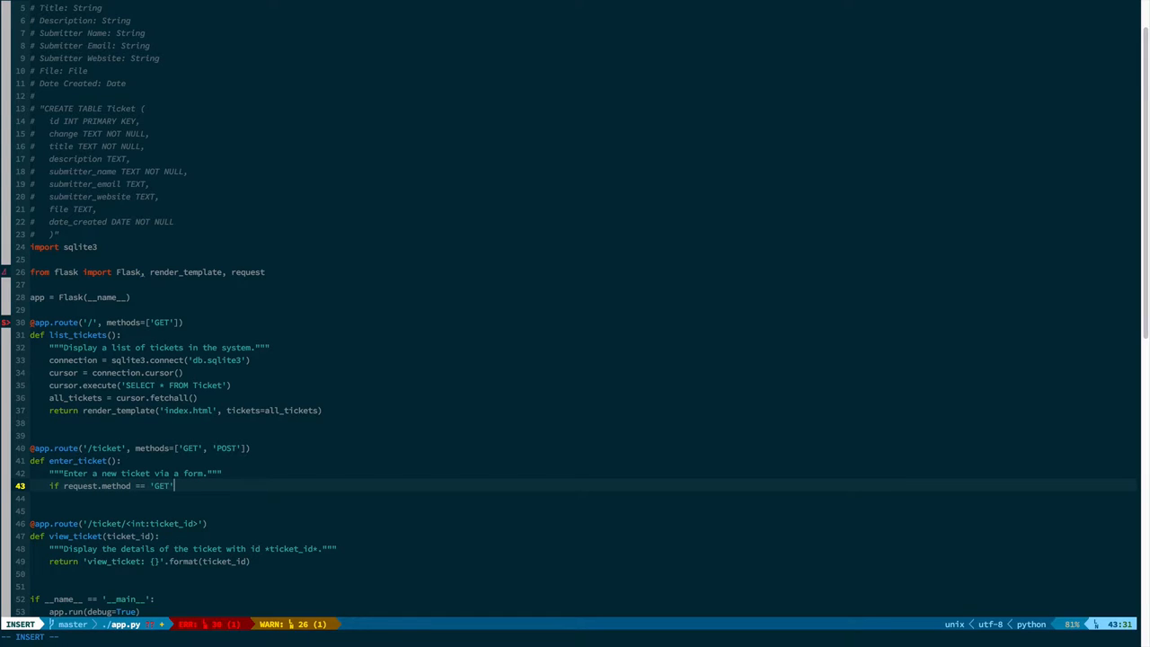
{"action": "key", "text": "Enter"}
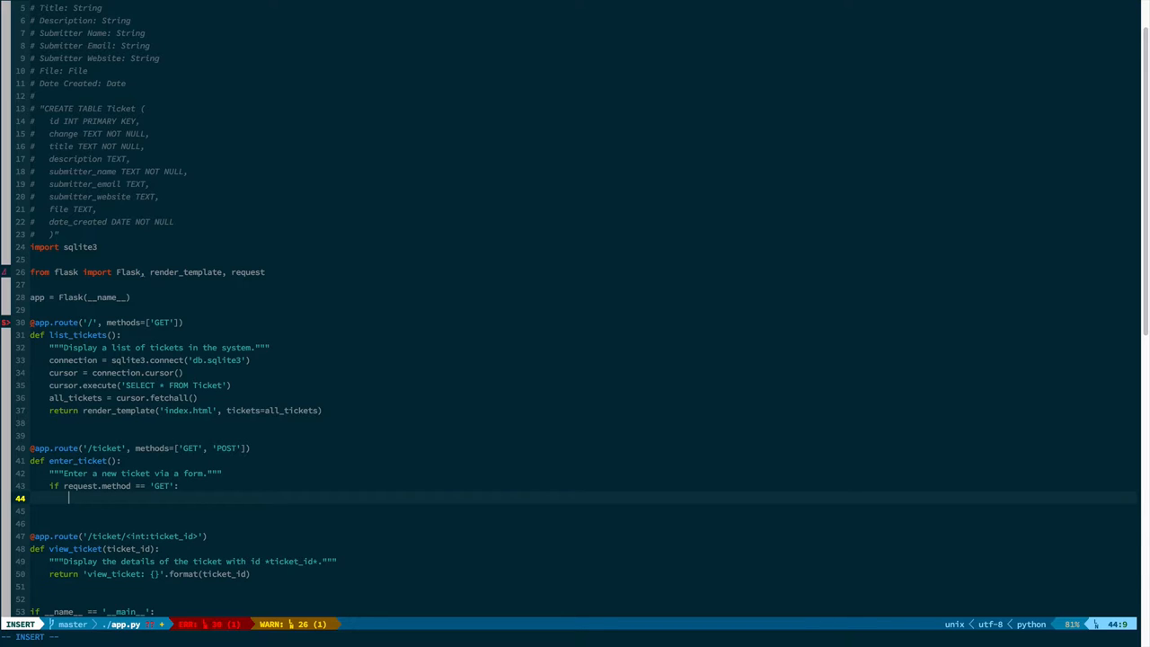
{"action": "type", "text": "show_form()"}
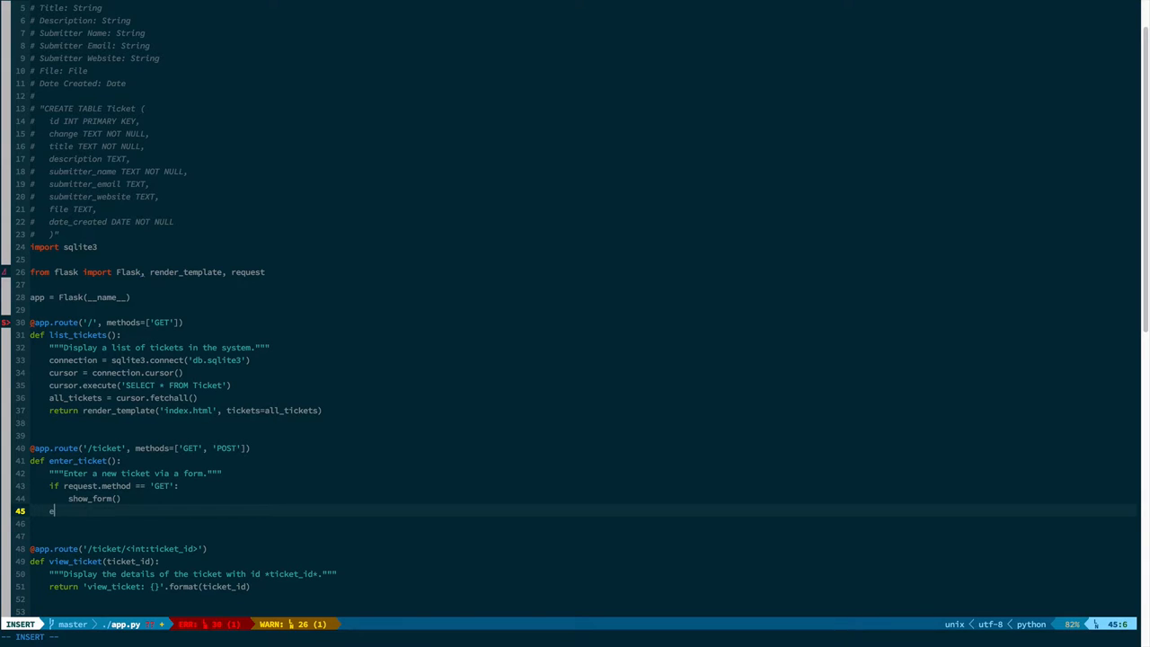
{"action": "type", "text": "else:"}
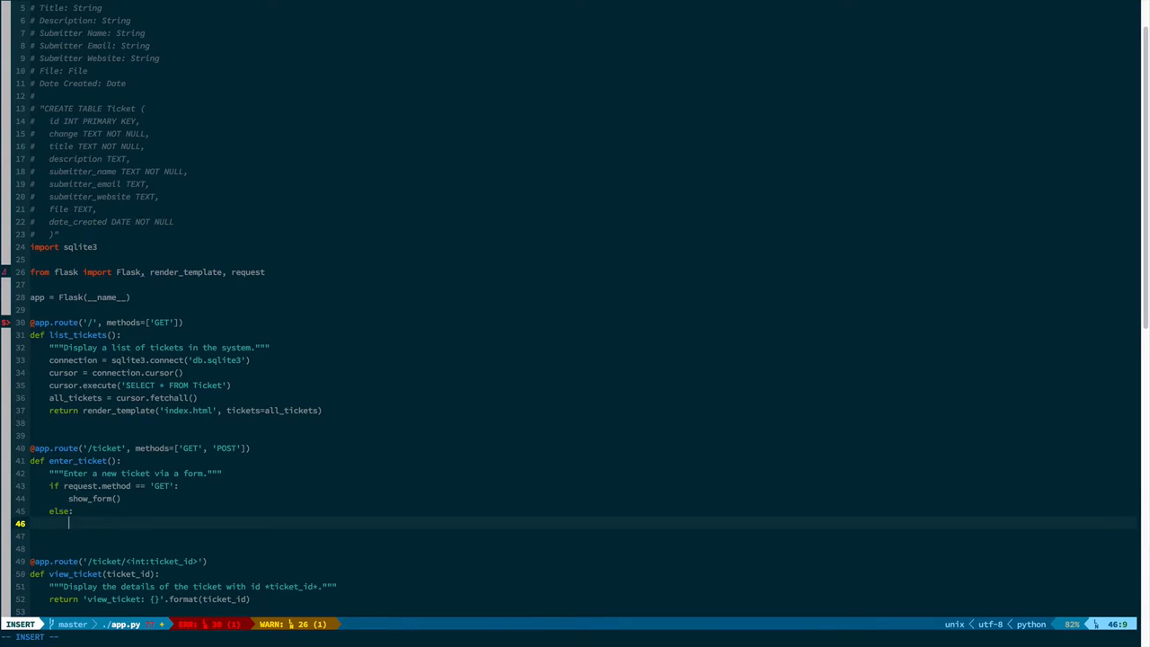
{"action": "type", "text": "process_form("}
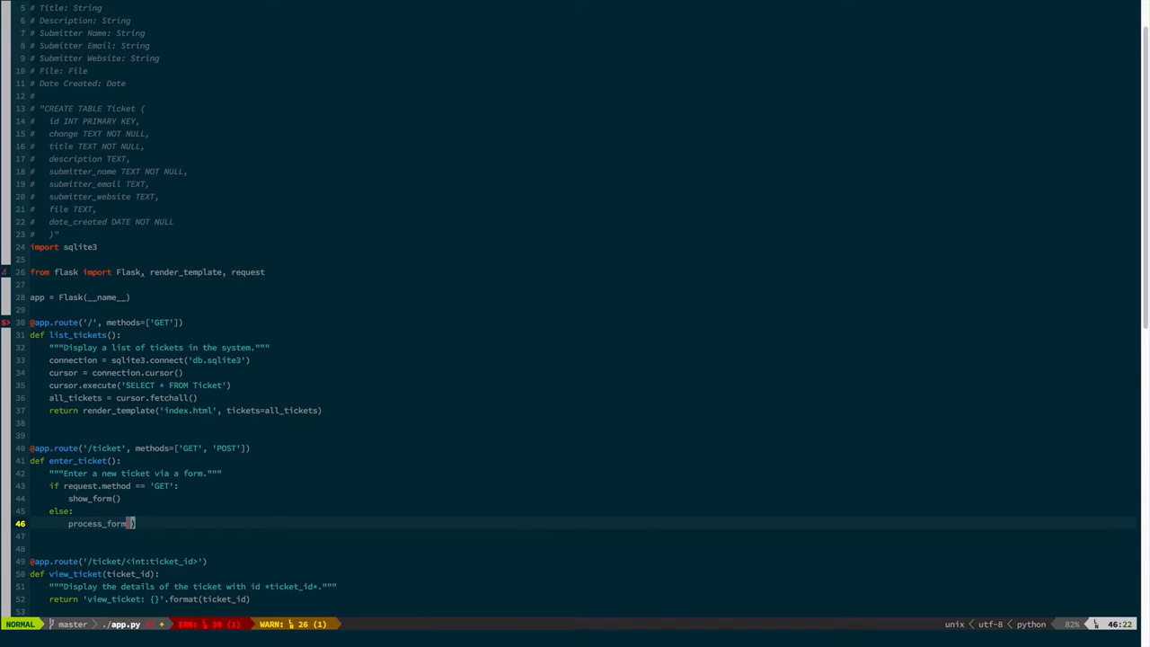
Step: Leave insert mode and save; flake8 flags show_form as an undefined name
{"action": "key", "text": ":w"}
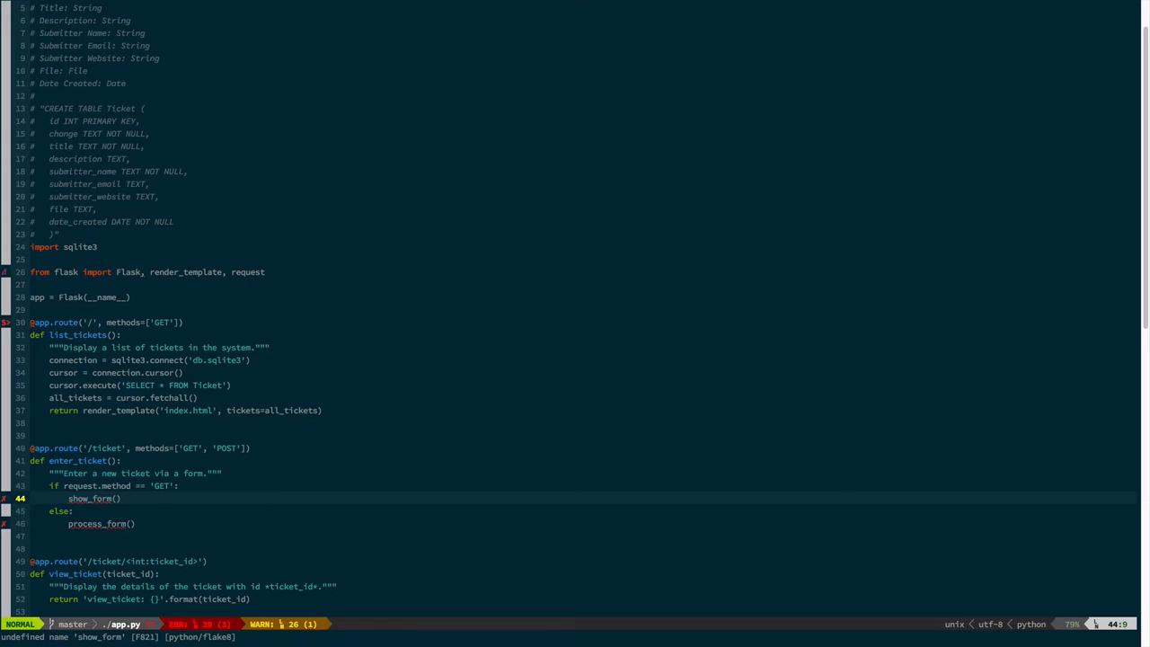
{"action": "mouse_move", "coordinate": [812, 463]}
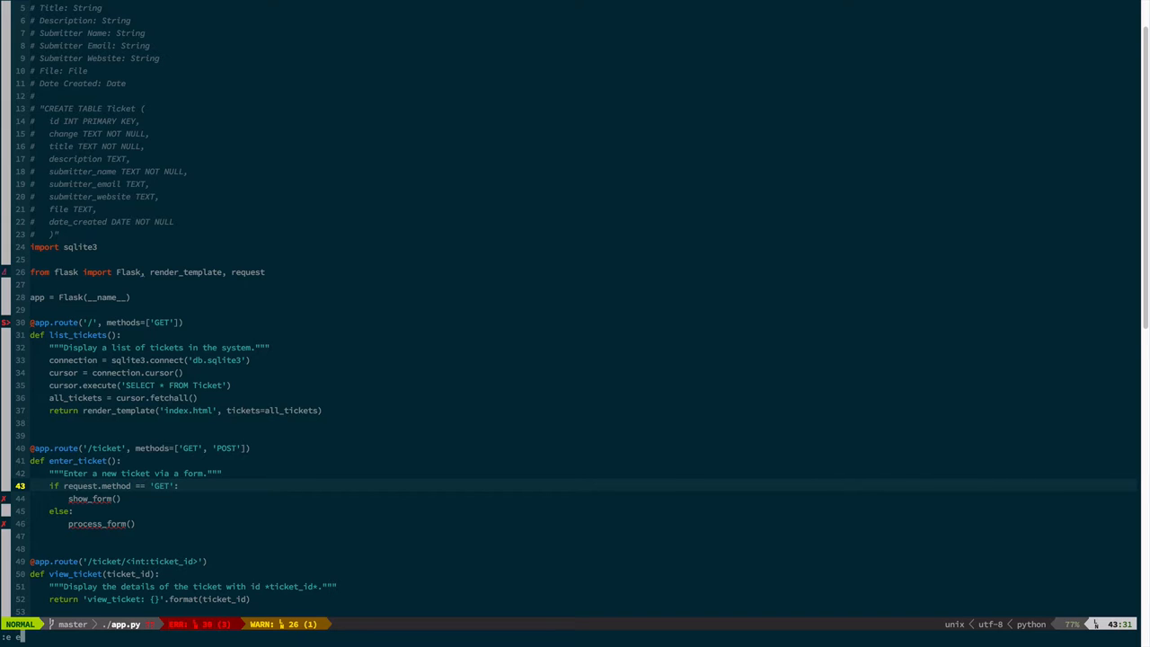
Step: Reference templates/edit.html as the ticket-entry template
{"action": "type", "text": "templates/edit.html"}
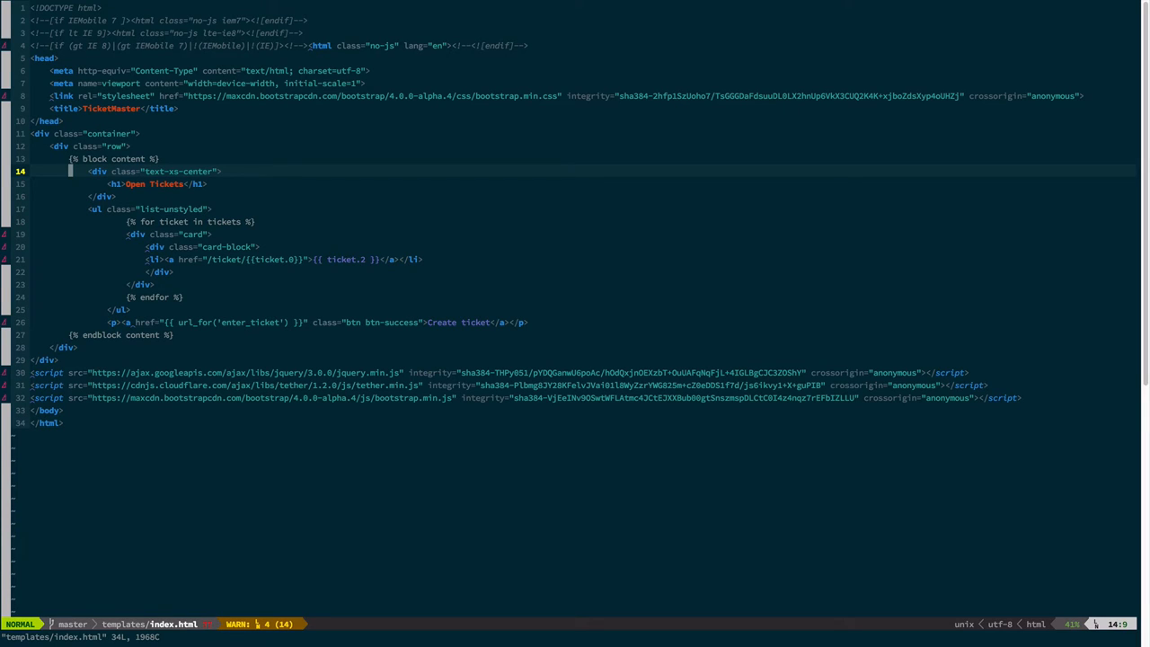
Step: Move to the GET branch in app.py, leaving it empty for the new render call
{"action": "key", "text": "k"}
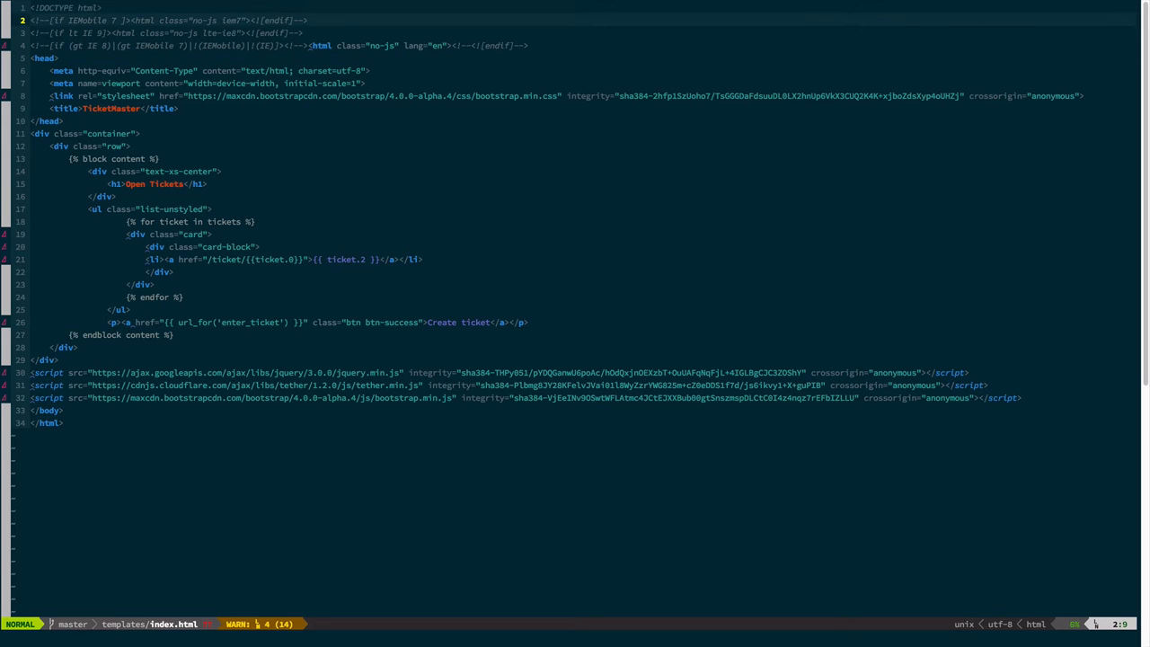
{"action": "key", "text": "j"}
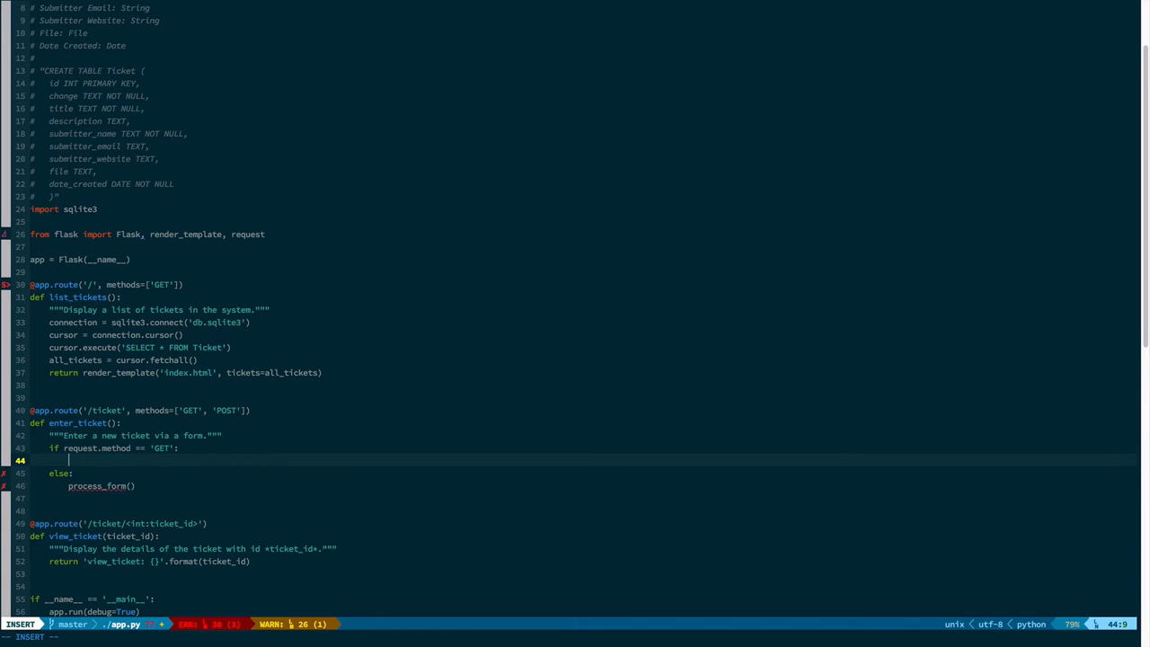
Step: Make the GET branch return render_template('edit.html')
{"action": "type", "text": "ret"}
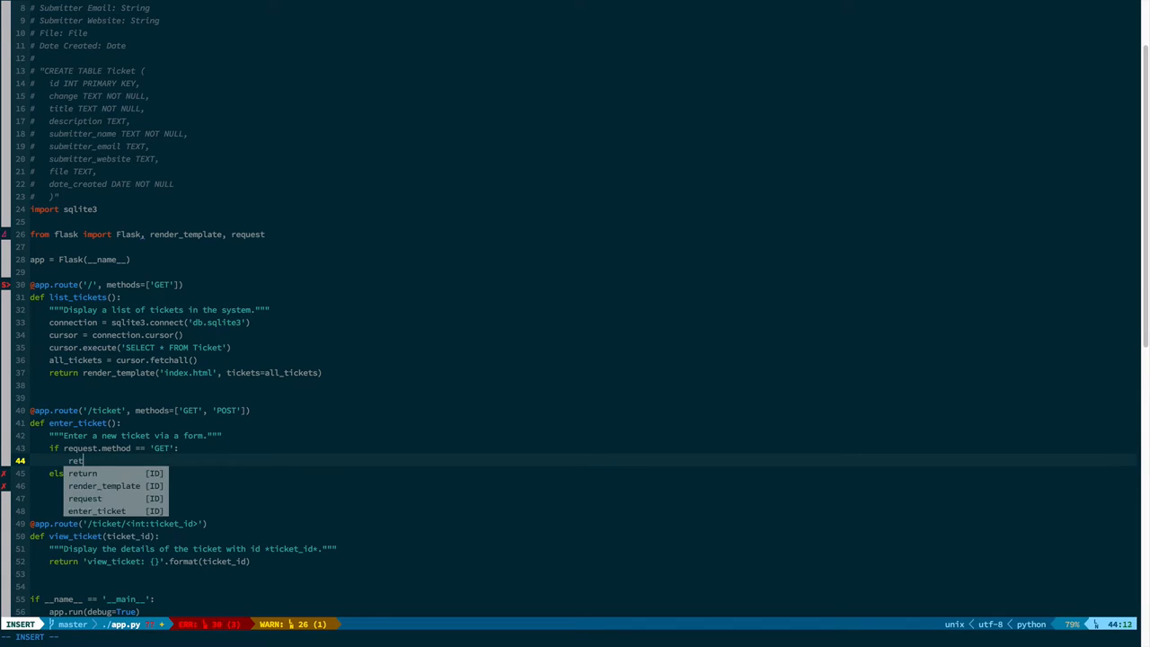
{"action": "type", "text": "urn render_template('e"}
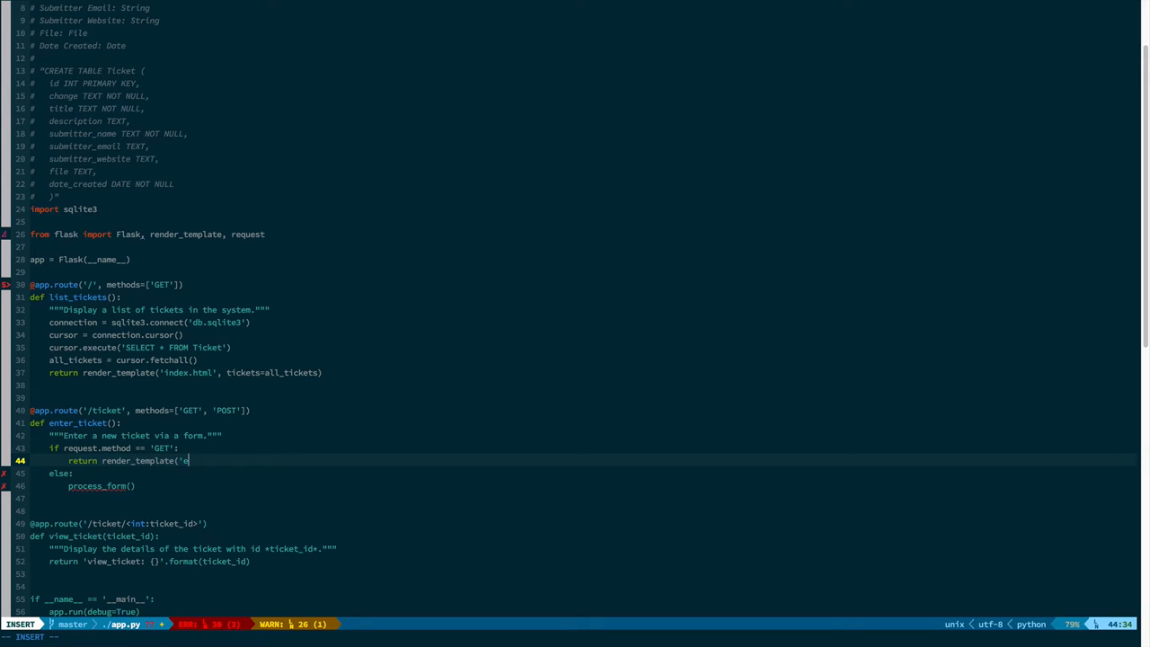
{"action": "type", "text": "dit.html"}
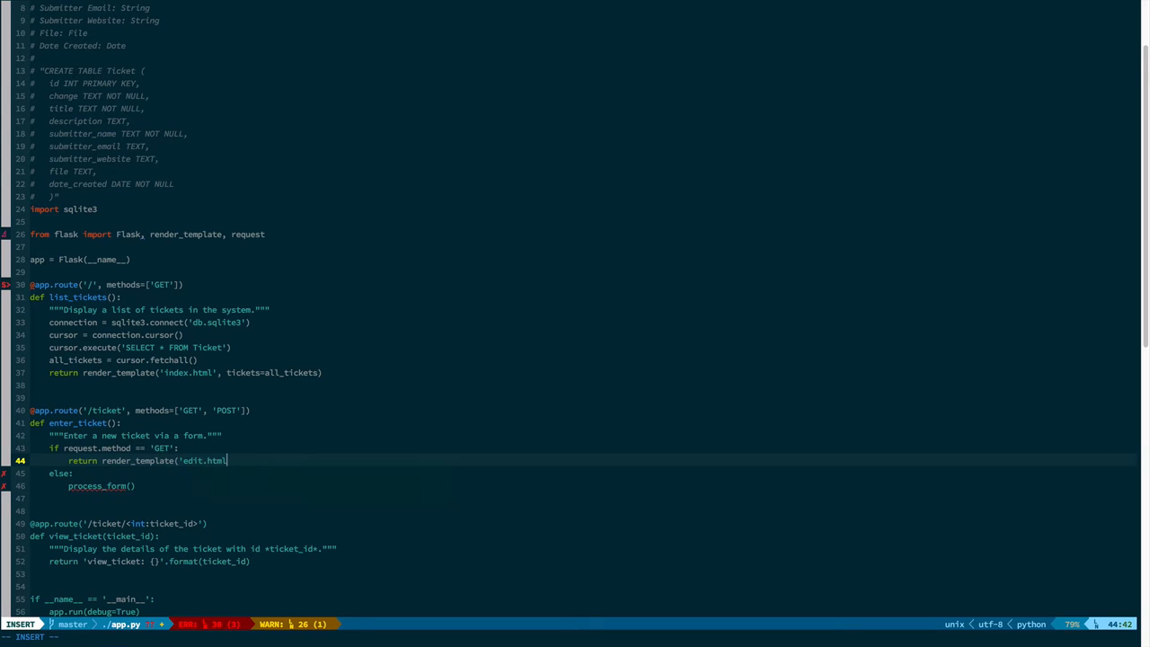
{"action": "key", "text": "Escape"}
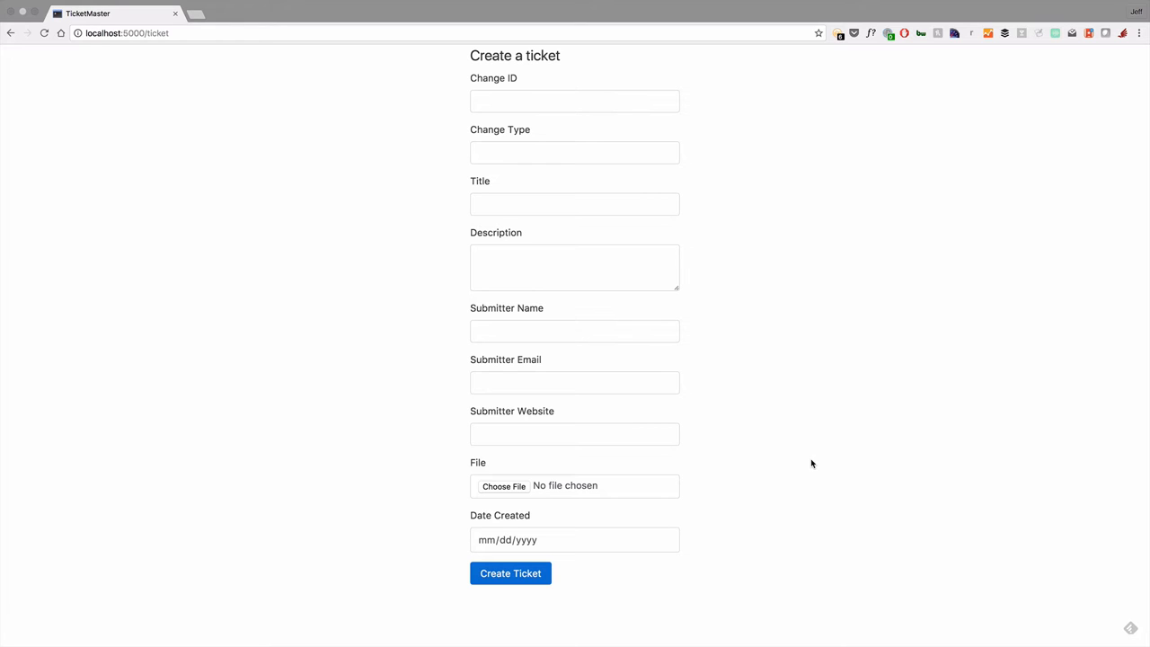
{"action": "mouse_move", "coordinate": [841, 482]}
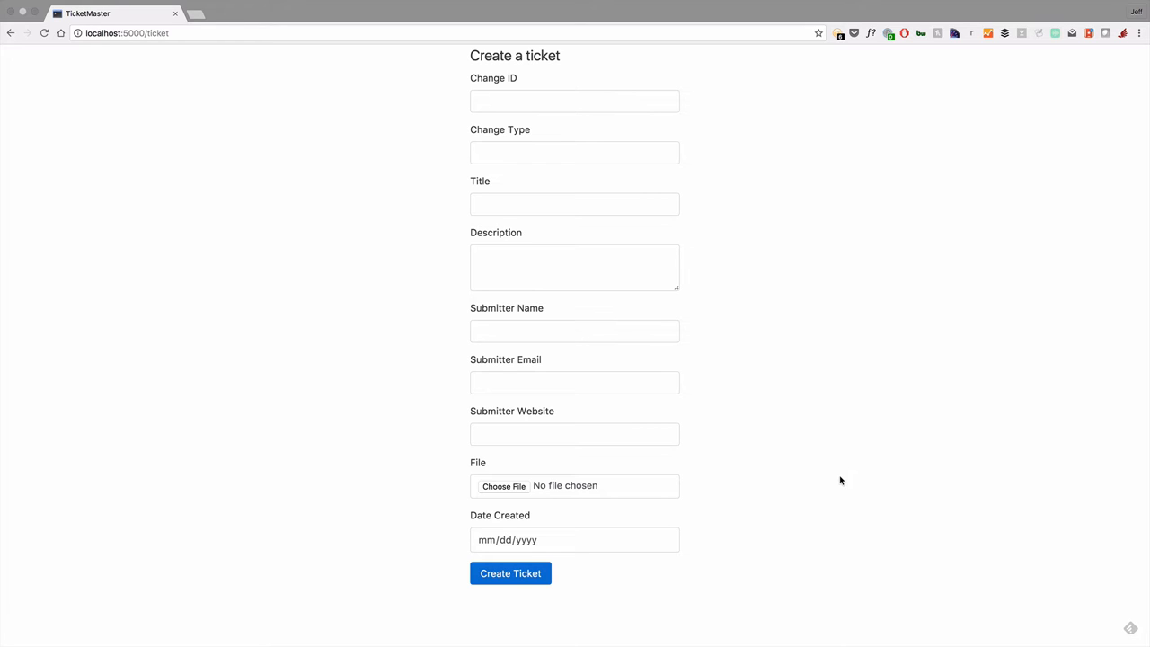
{"action": "mouse_move", "coordinate": [435, 45]}
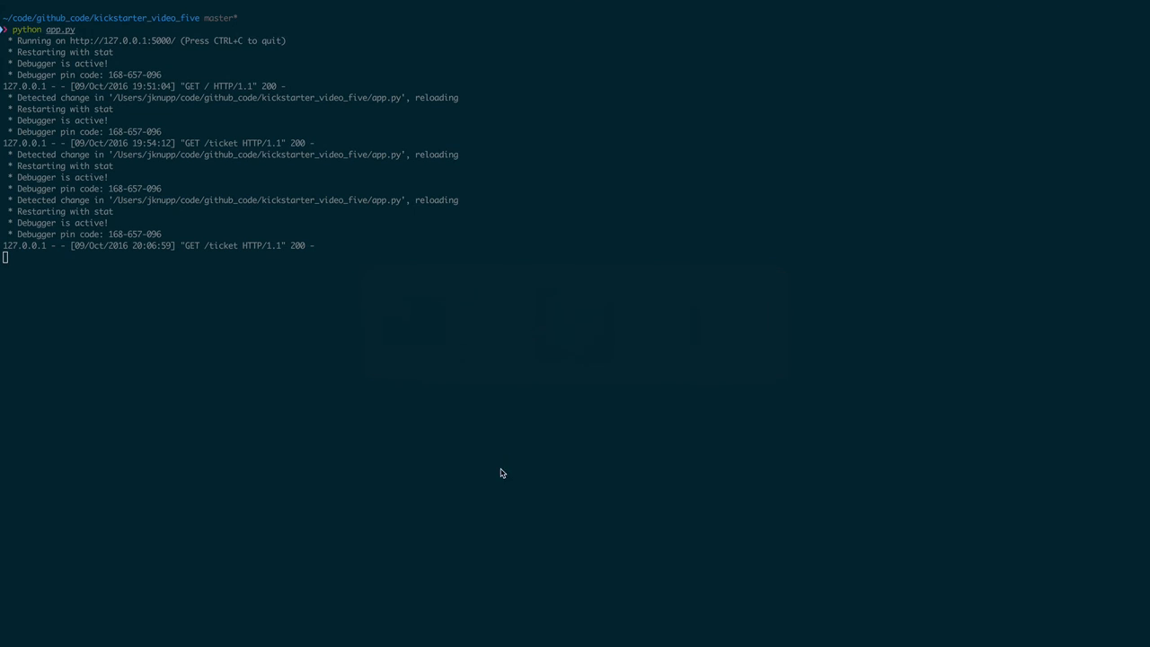
{"action": "mouse_move", "coordinate": [385, 248]}
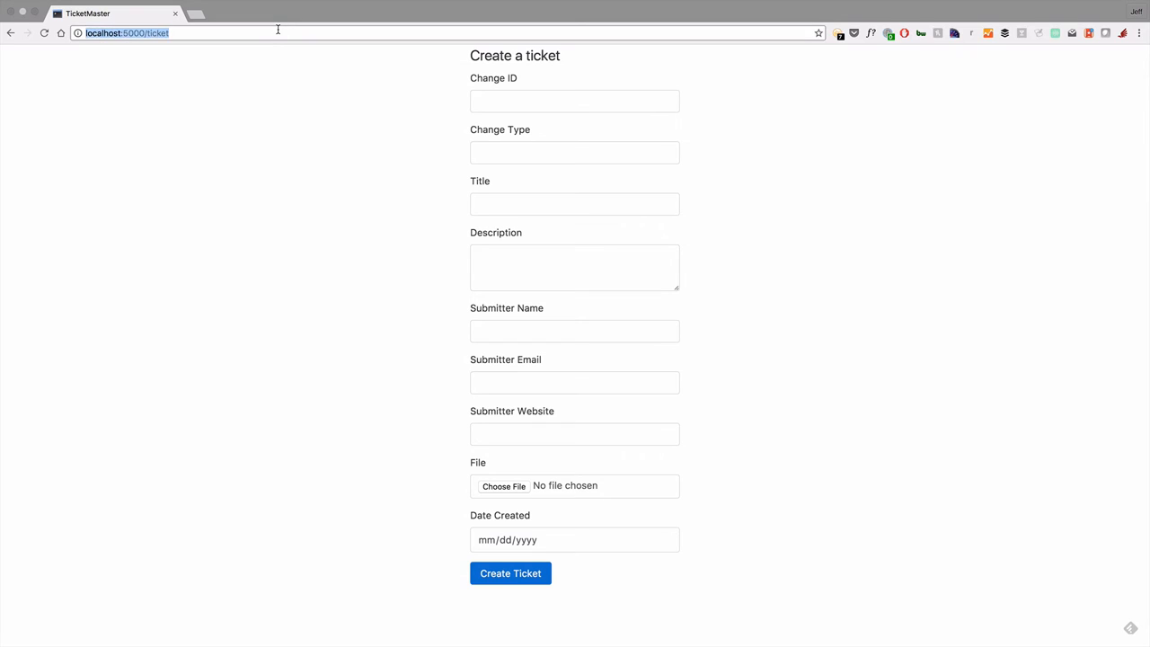
{"action": "mouse_move", "coordinate": [535, 597]}
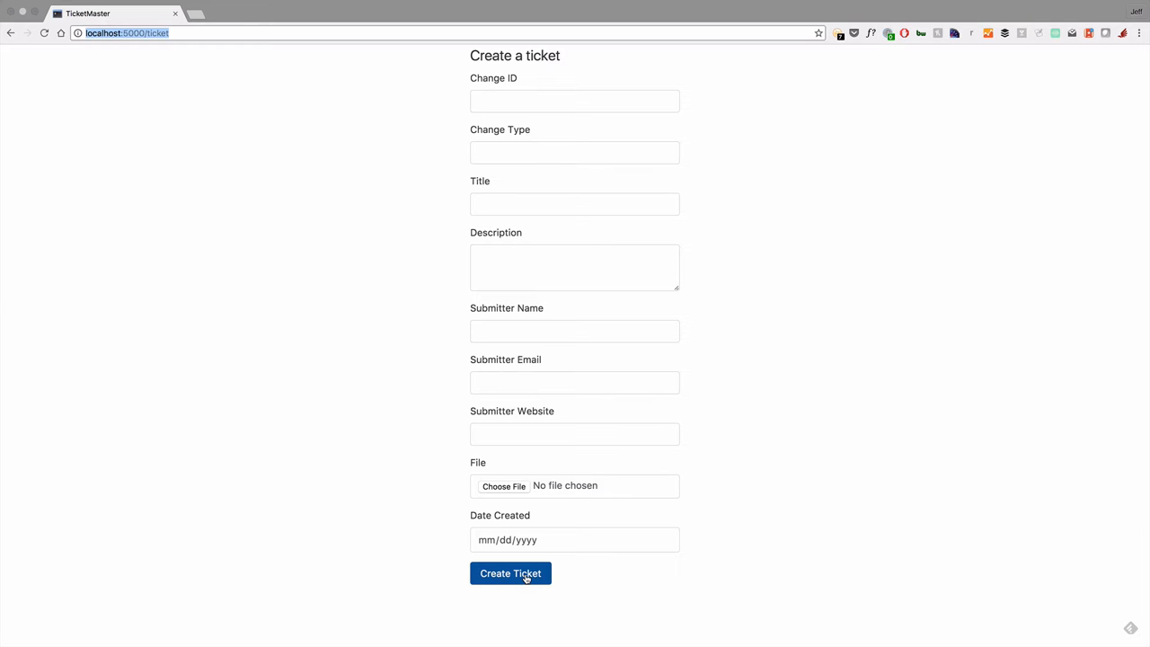
Step: Submit the blank Create a ticket form on localhost:5000/ticket
{"action": "left_click", "coordinate": [510, 573]}
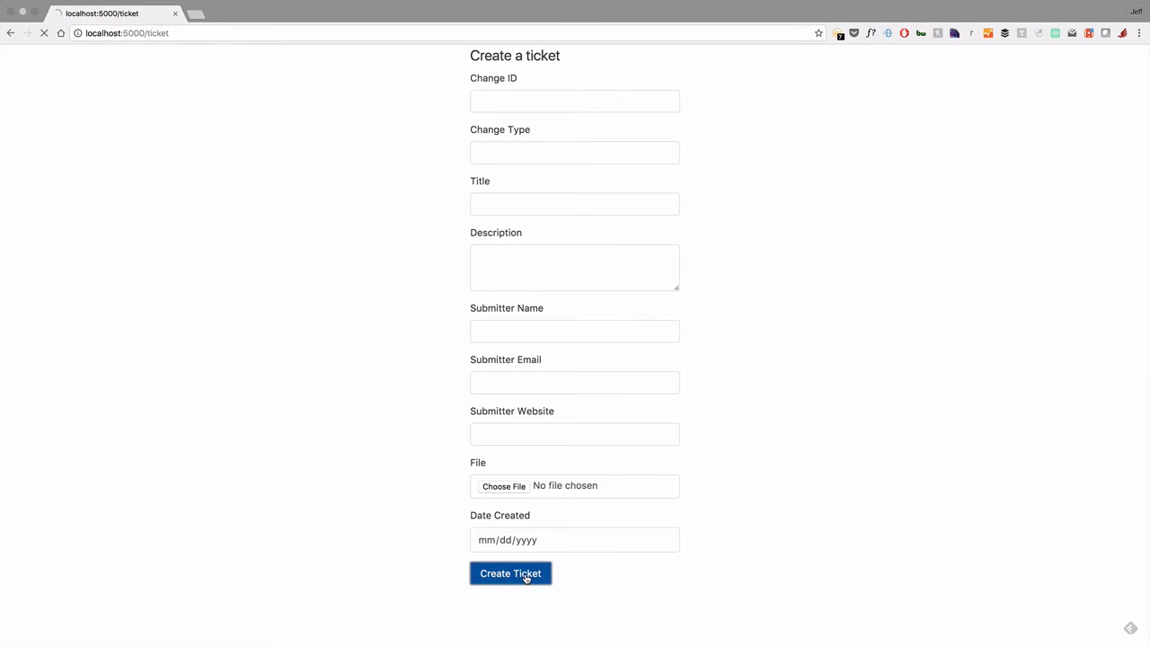
Step: Load the POST result: ValueError, view function did not return a response
{"action": "left_click", "coordinate": [510, 574]}
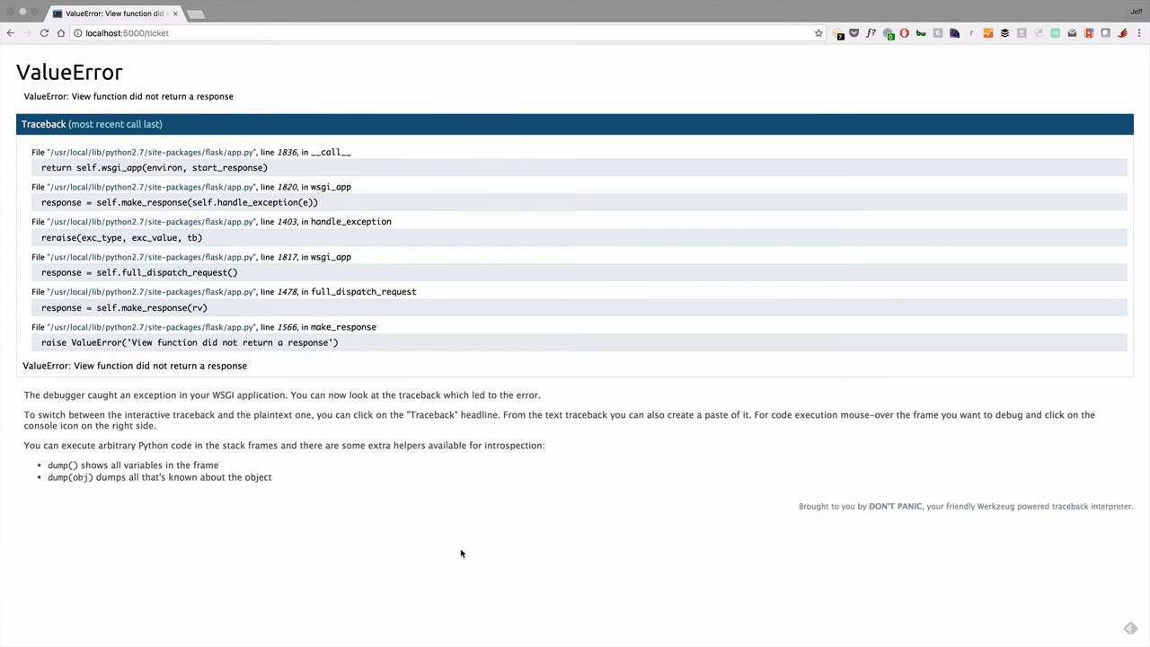
{"action": "mouse_move", "coordinate": [340, 446]}
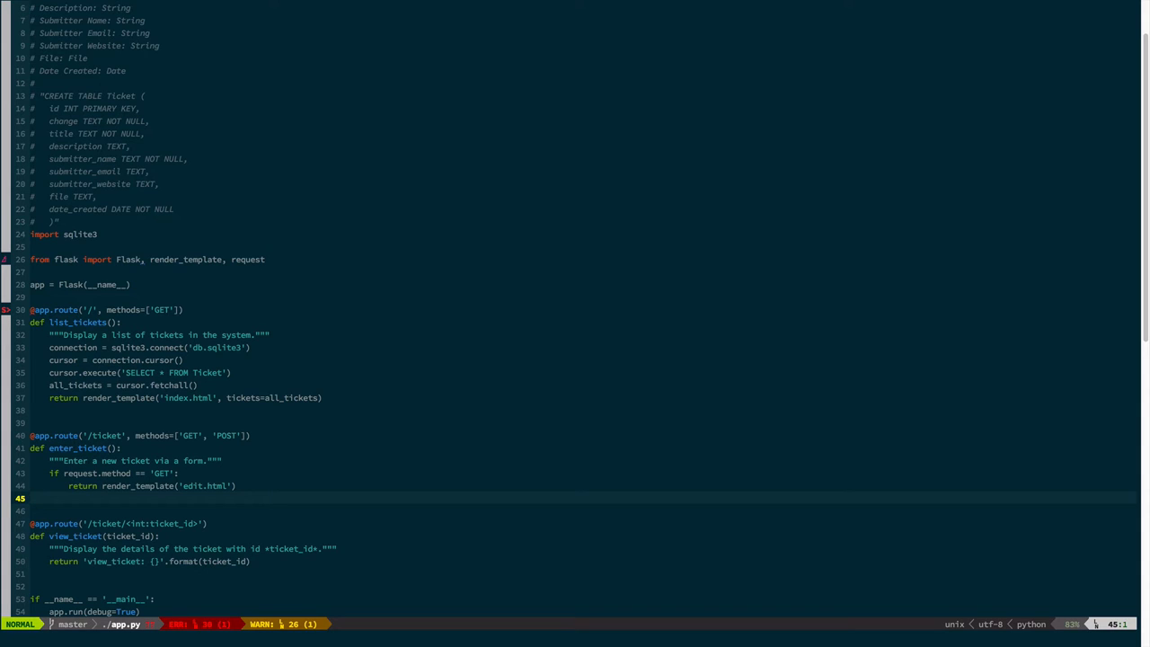
{"action": "mouse_move", "coordinate": [327, 494]}
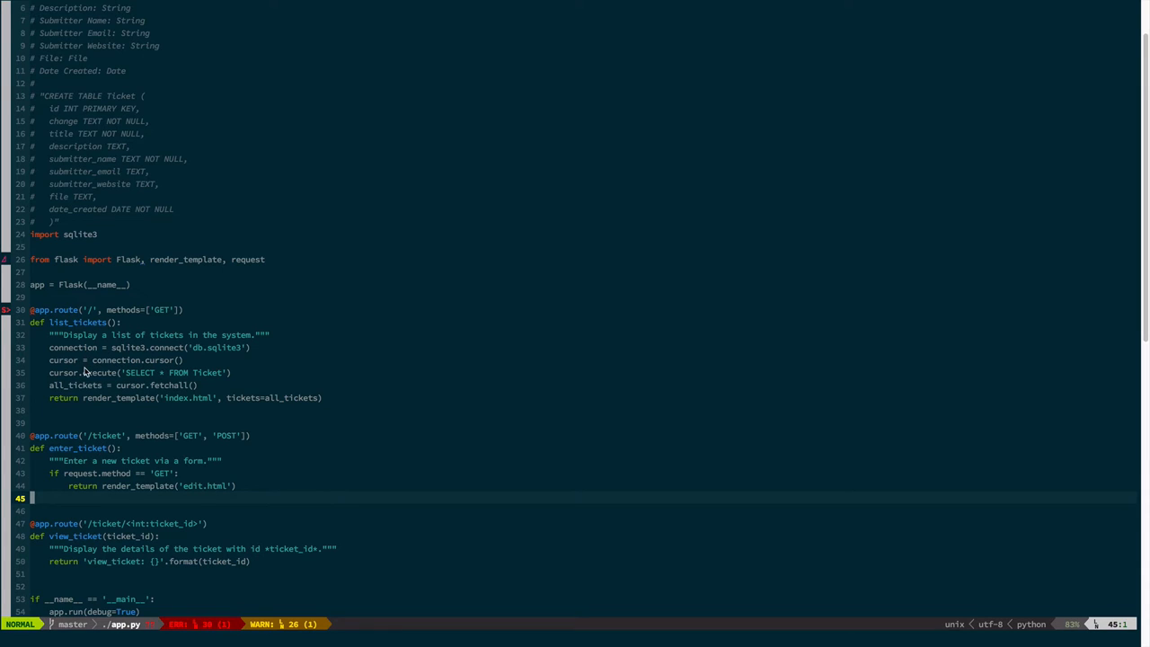
{"action": "mouse_move", "coordinate": [117, 372]}
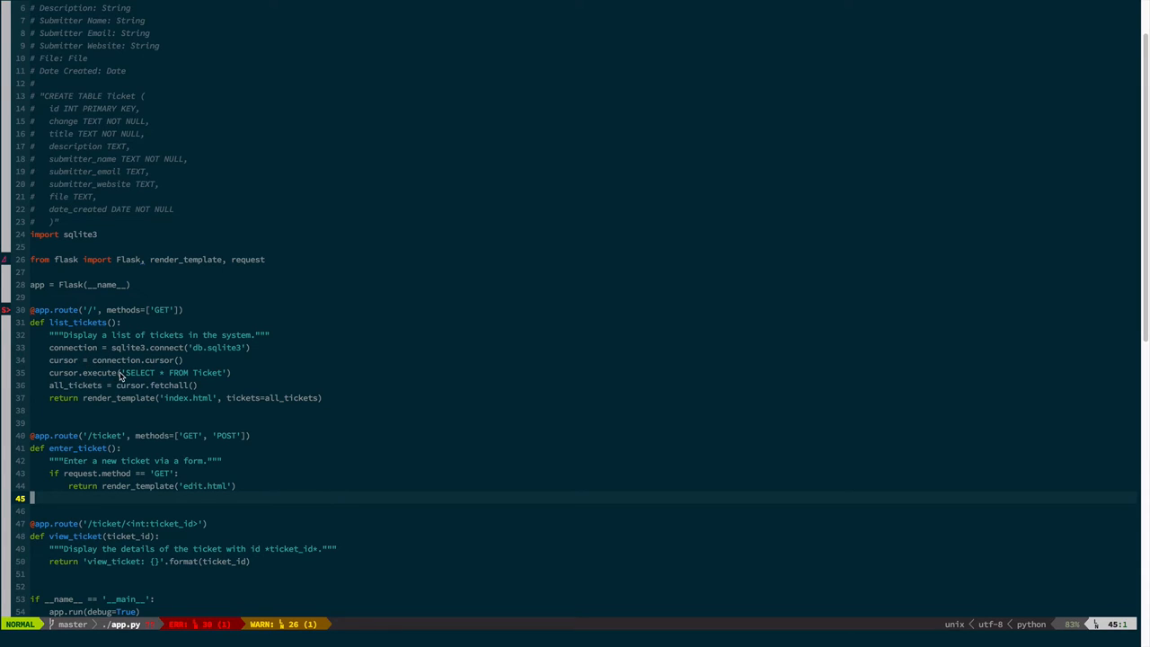
{"action": "mouse_move", "coordinate": [133, 372]}
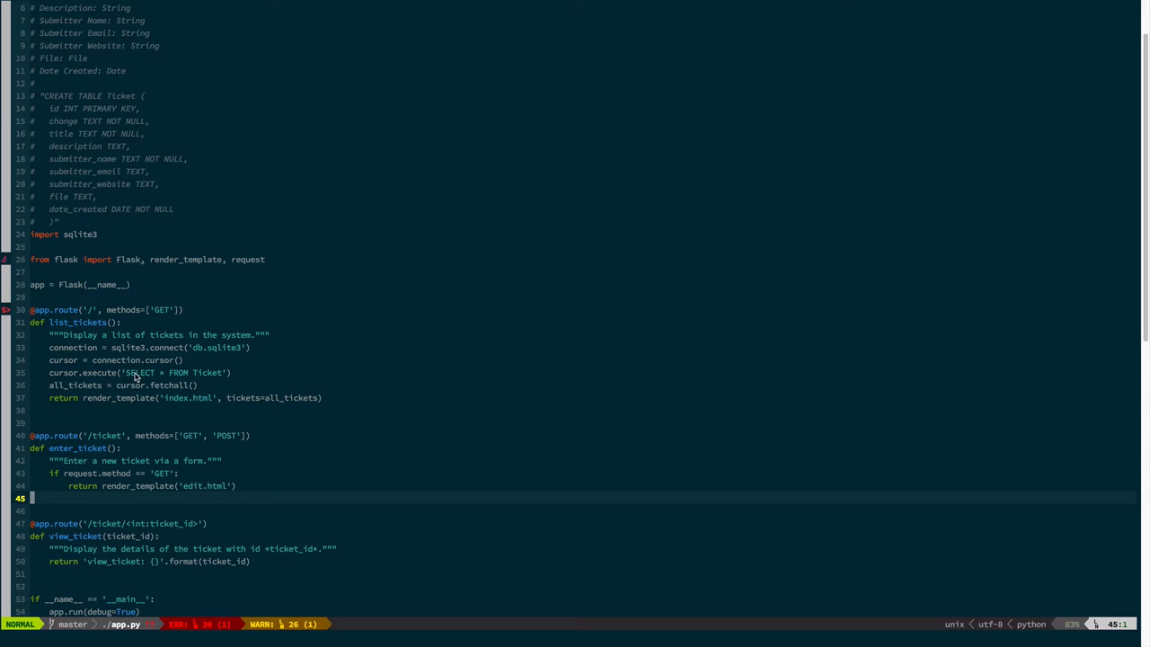
{"action": "mouse_move", "coordinate": [179, 377]}
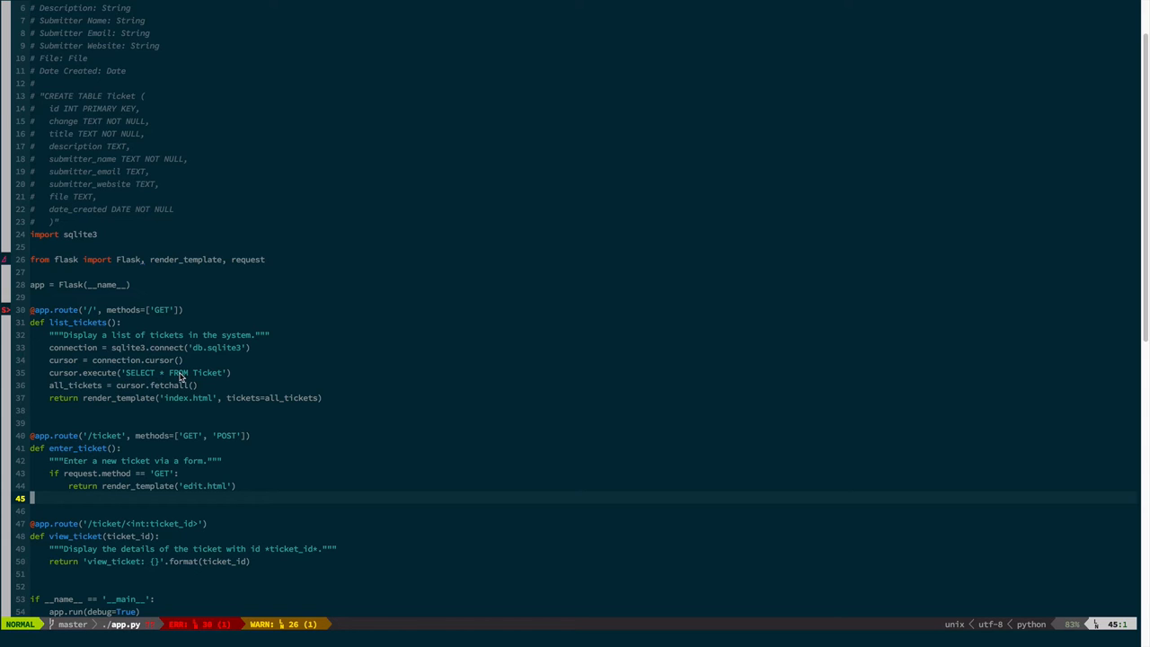
{"action": "mouse_move", "coordinate": [136, 372]}
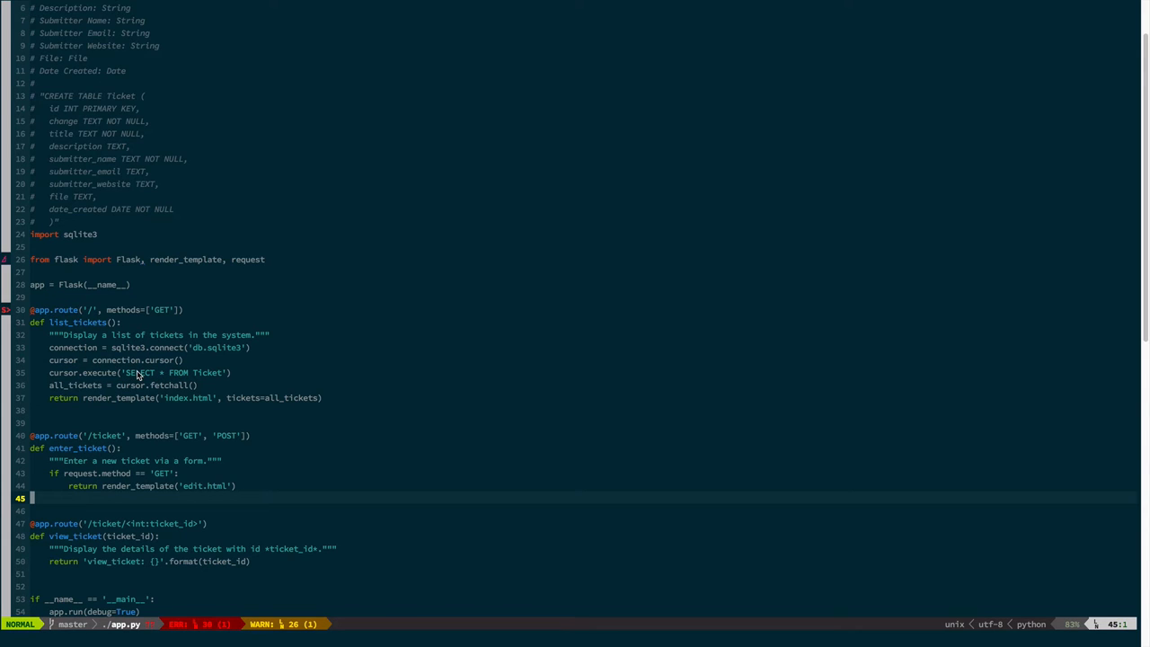
{"action": "mouse_move", "coordinate": [168, 372]}
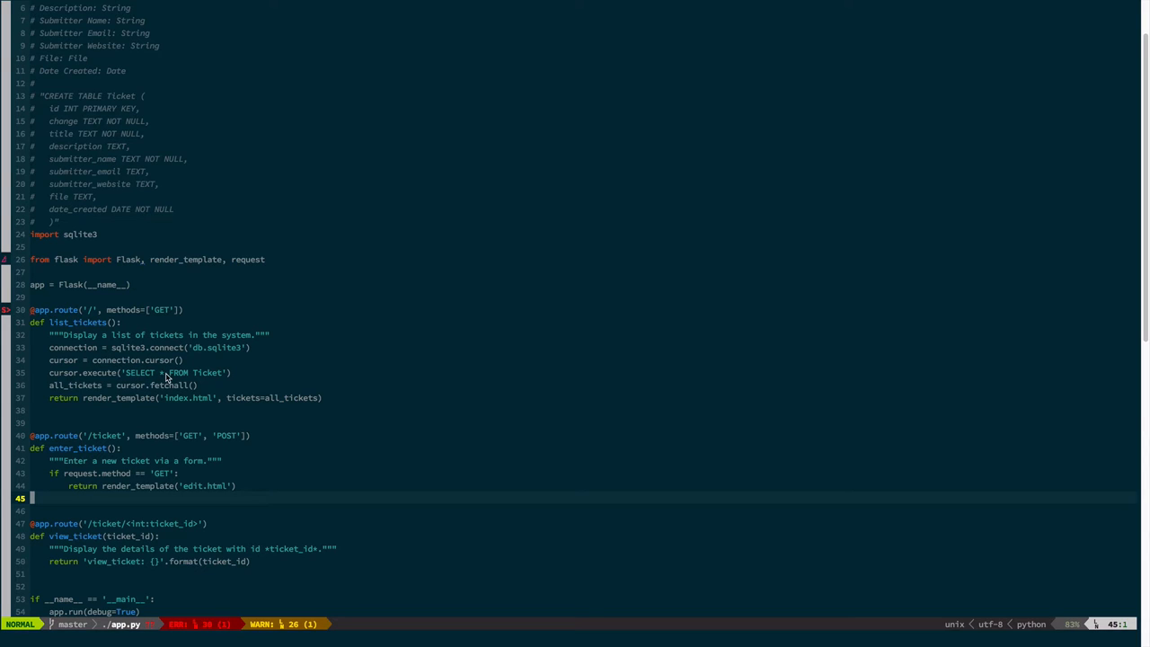
{"action": "mouse_move", "coordinate": [219, 379]}
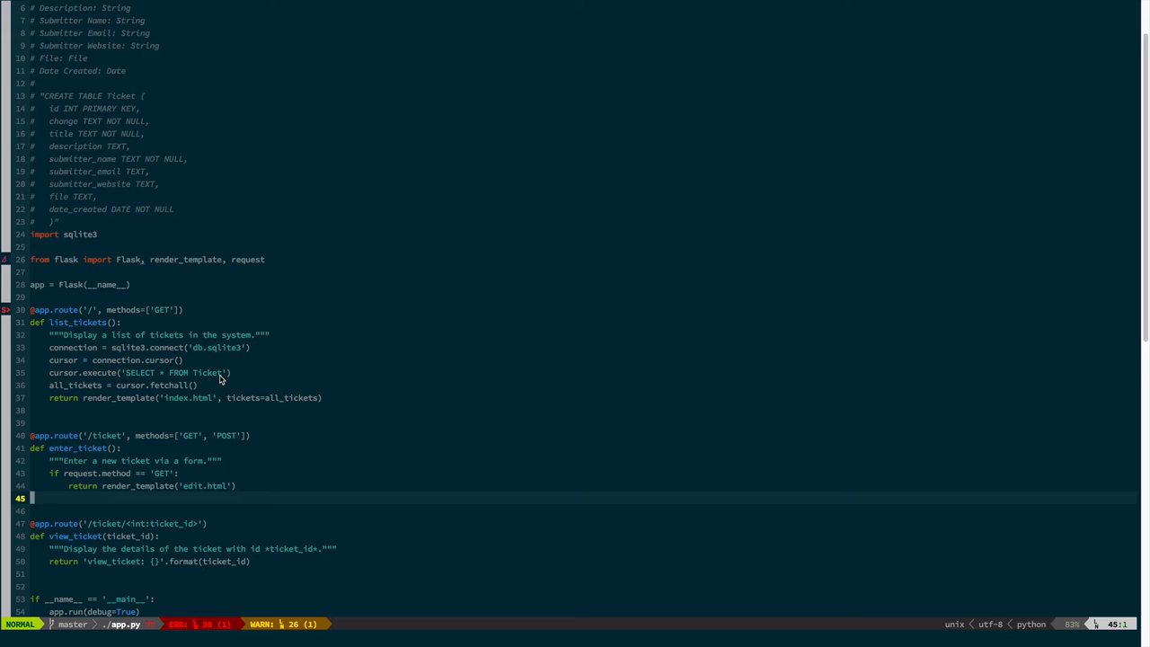
{"action": "mouse_move", "coordinate": [202, 449]}
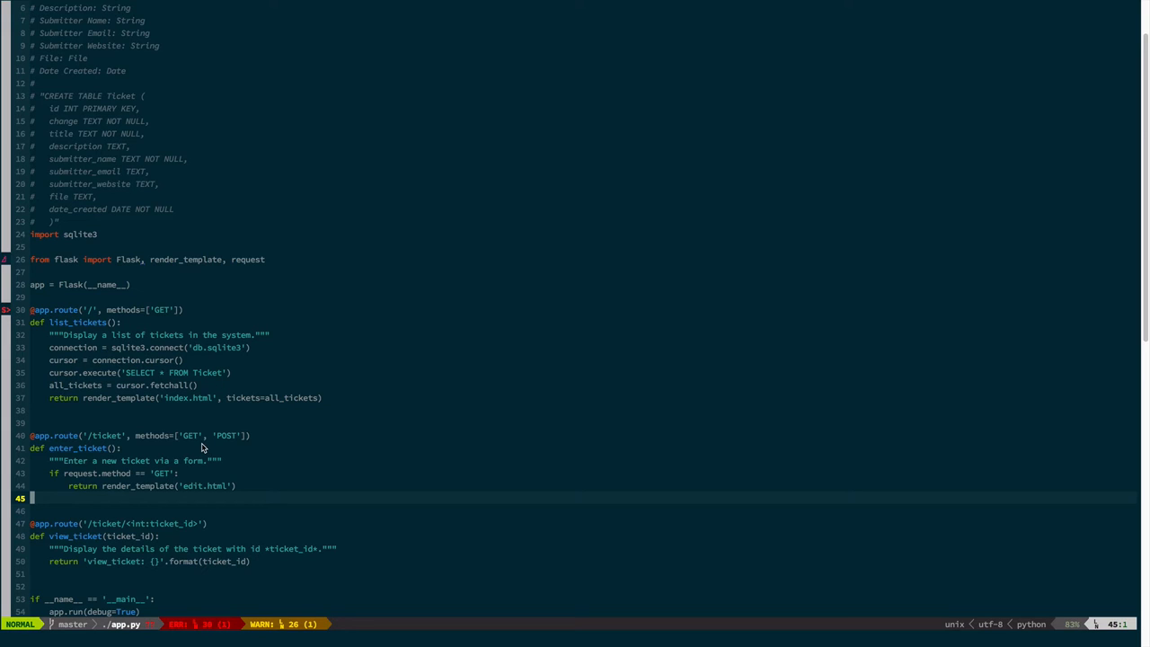
{"action": "mouse_move", "coordinate": [115, 503]}
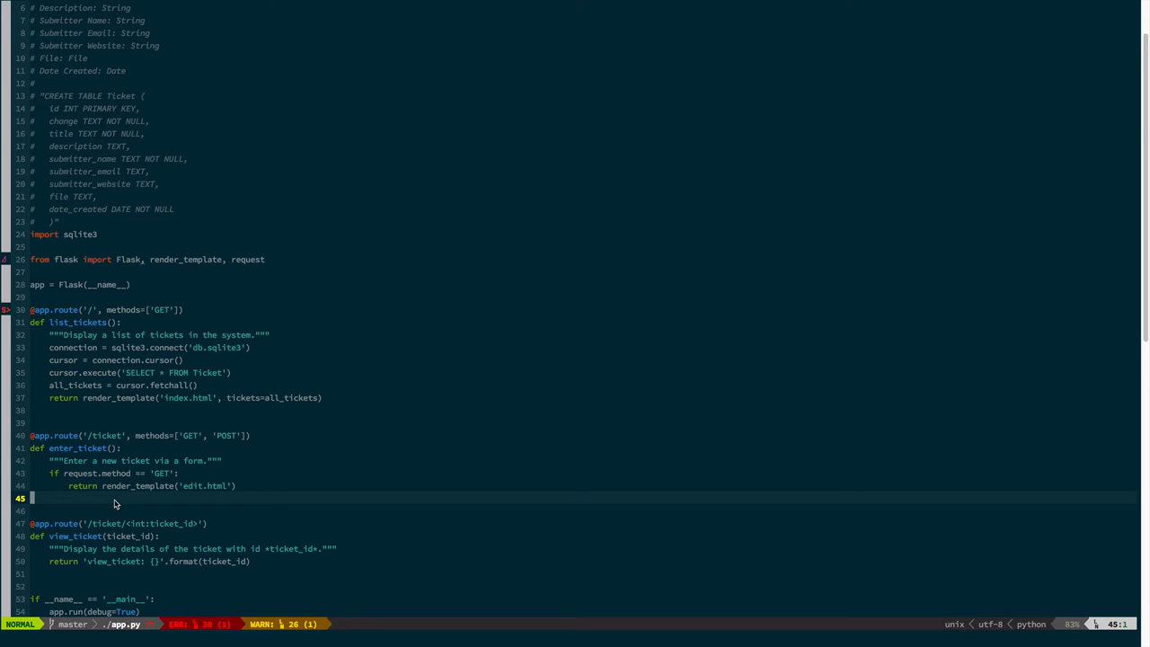
Step: Add an else: branch after the GET return and begin a conn line in its body
{"action": "key", "text": "i"}
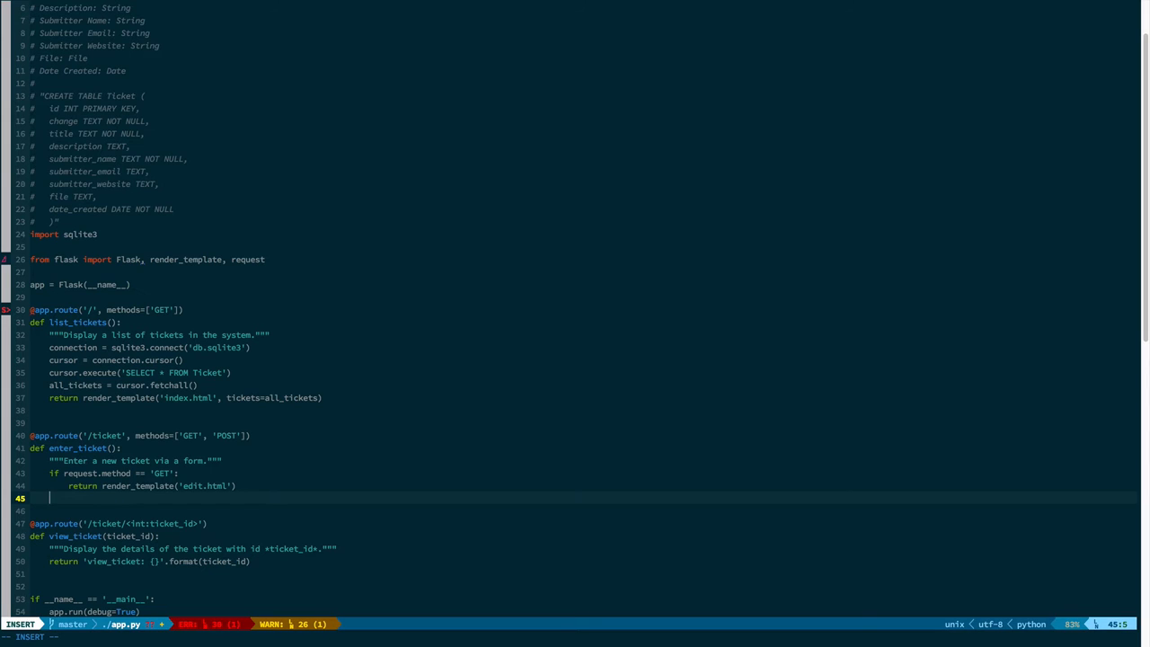
{"action": "type", "text": "else:"}
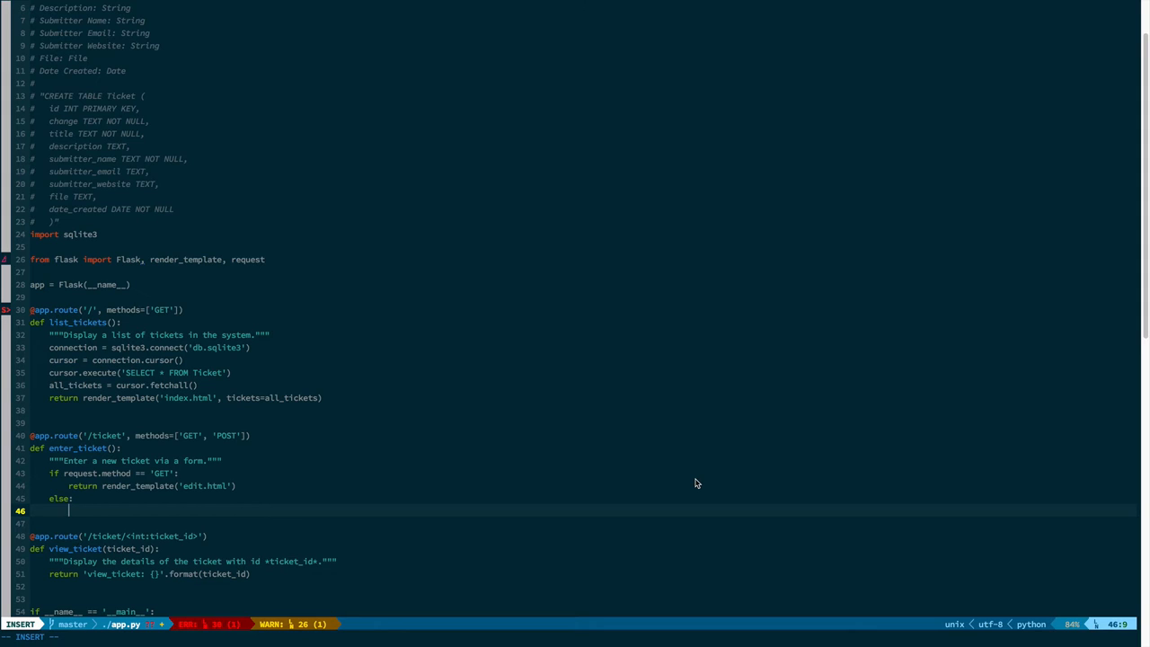
{"action": "type", "text": "conn"}
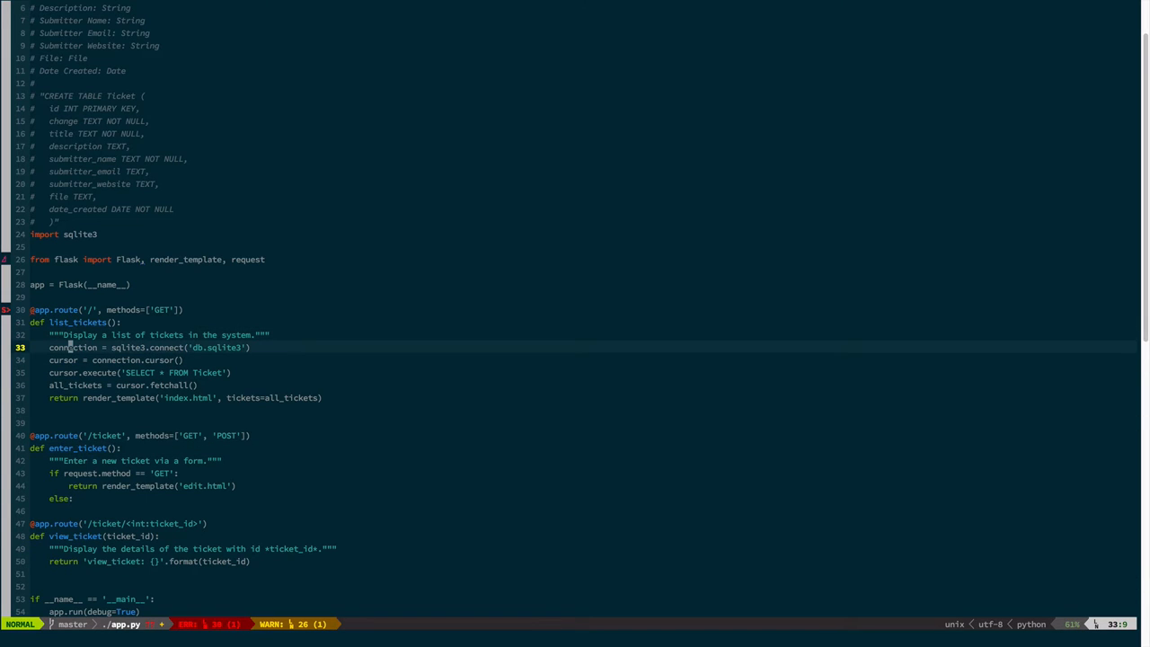
Step: Copy the sqlite3.connect('db.sqlite3') and cursor() lines from list_tickets into the else branch
{"action": "key", "text": "j"}
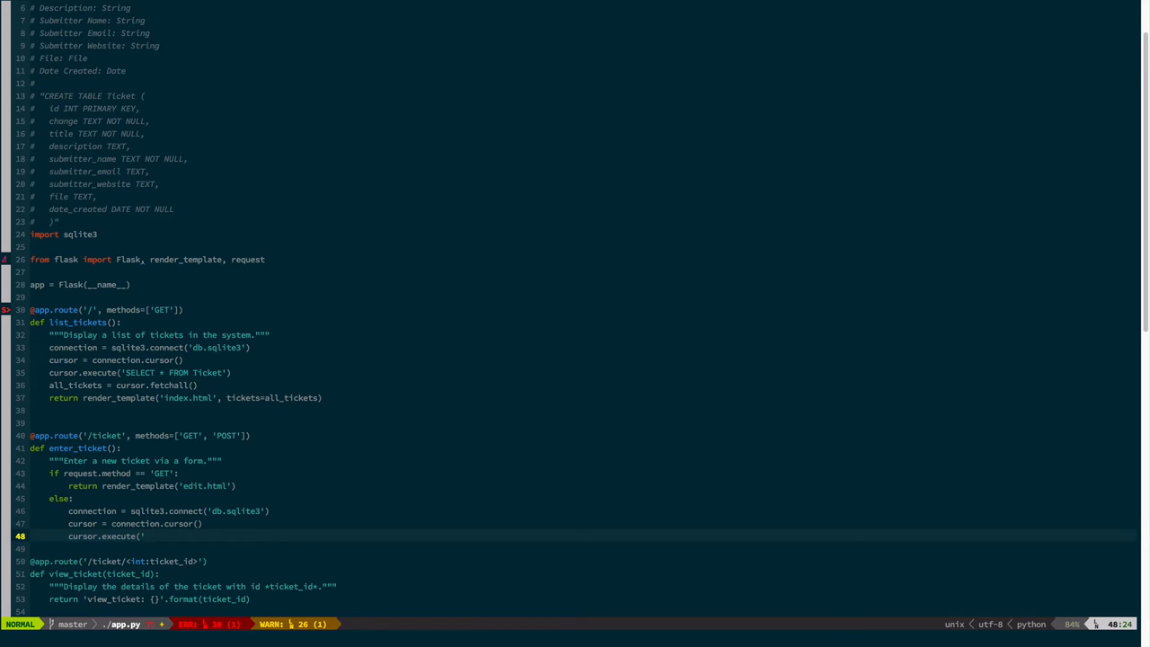
{"action": "key", "text": "i"}
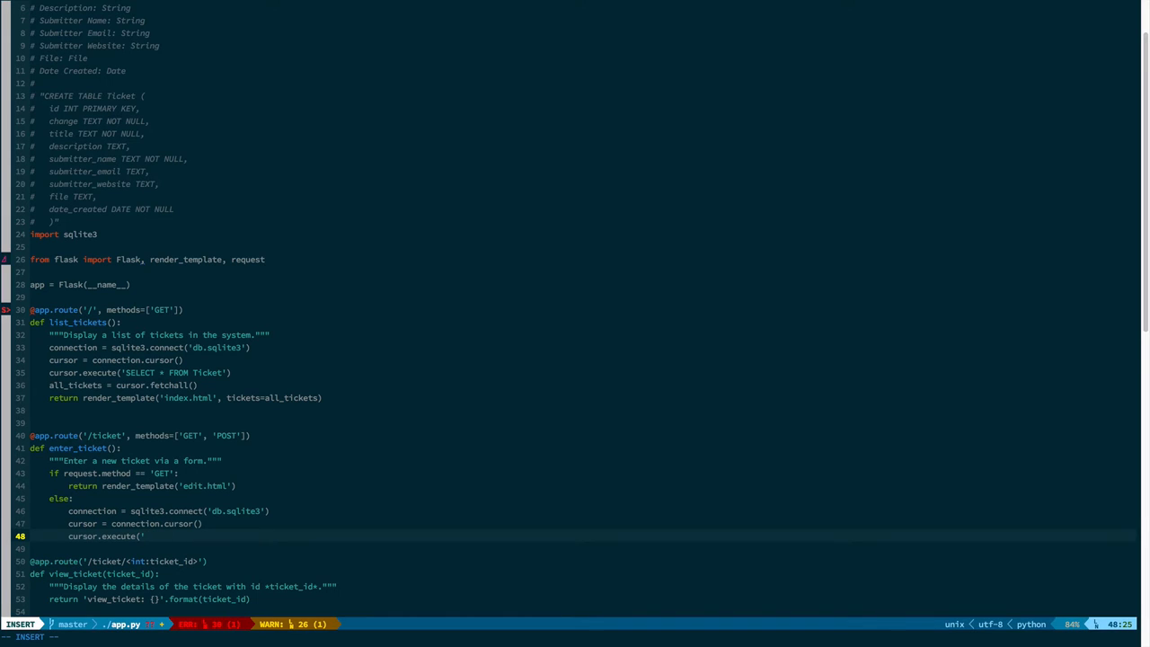
Step: Start cursor.execute('INSERT INTO Ticket VALUES (' inside the else branch
{"action": "type", "text": "INSERT"}
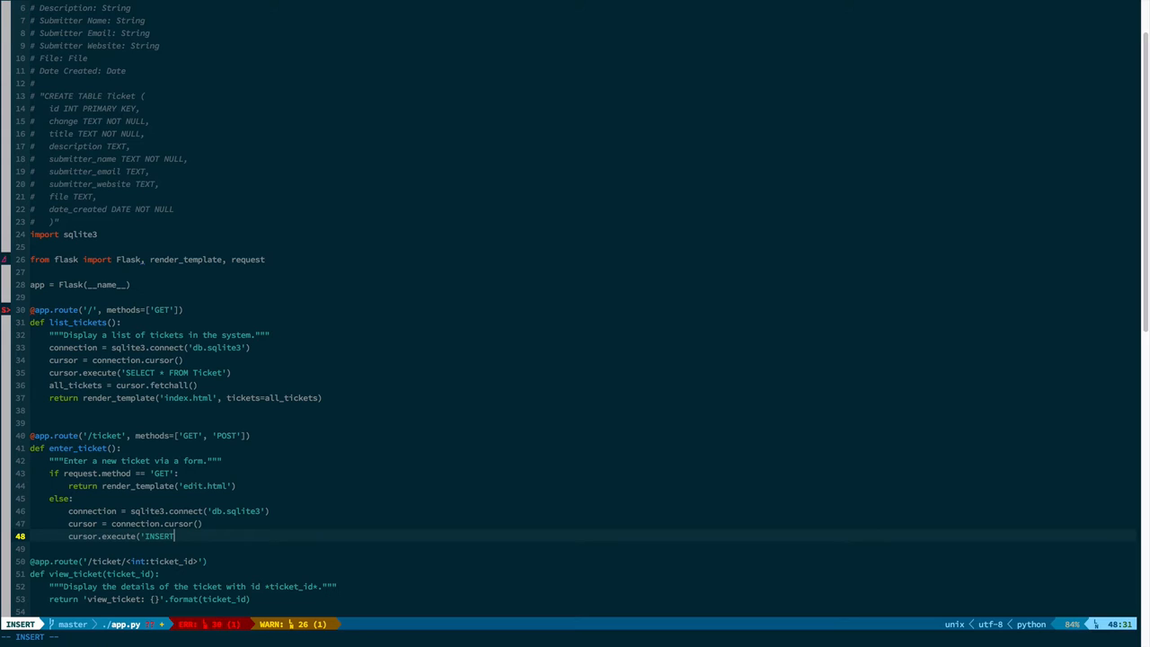
{"action": "type", "text": "INTO Tic"}
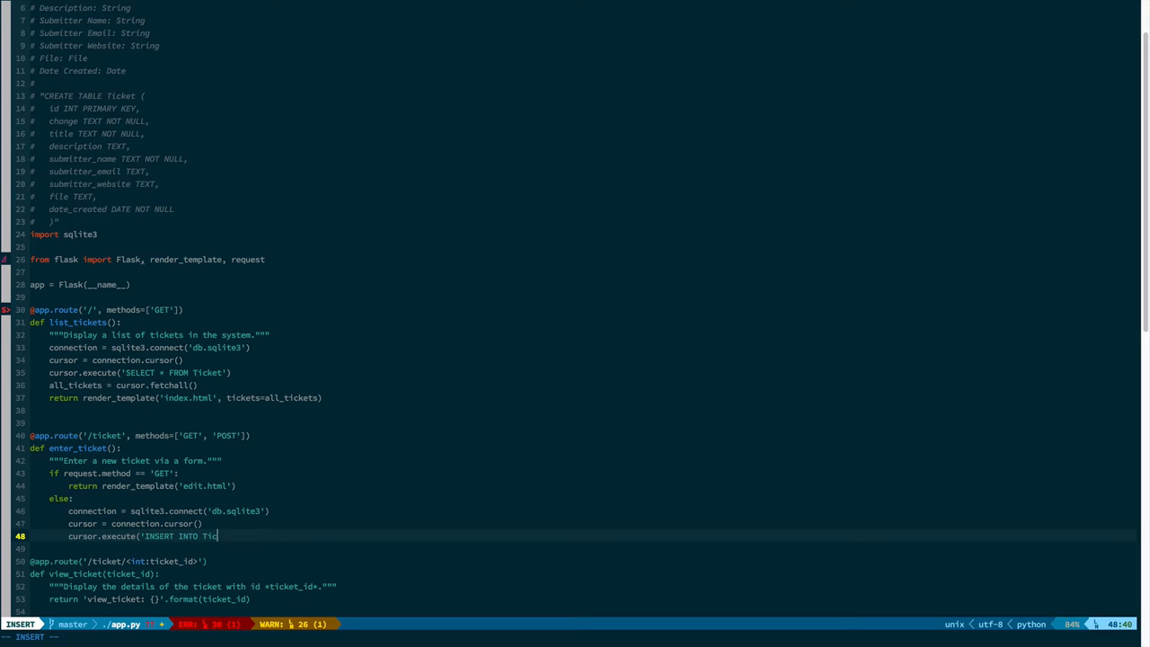
{"action": "type", "text": "ket VALUES"}
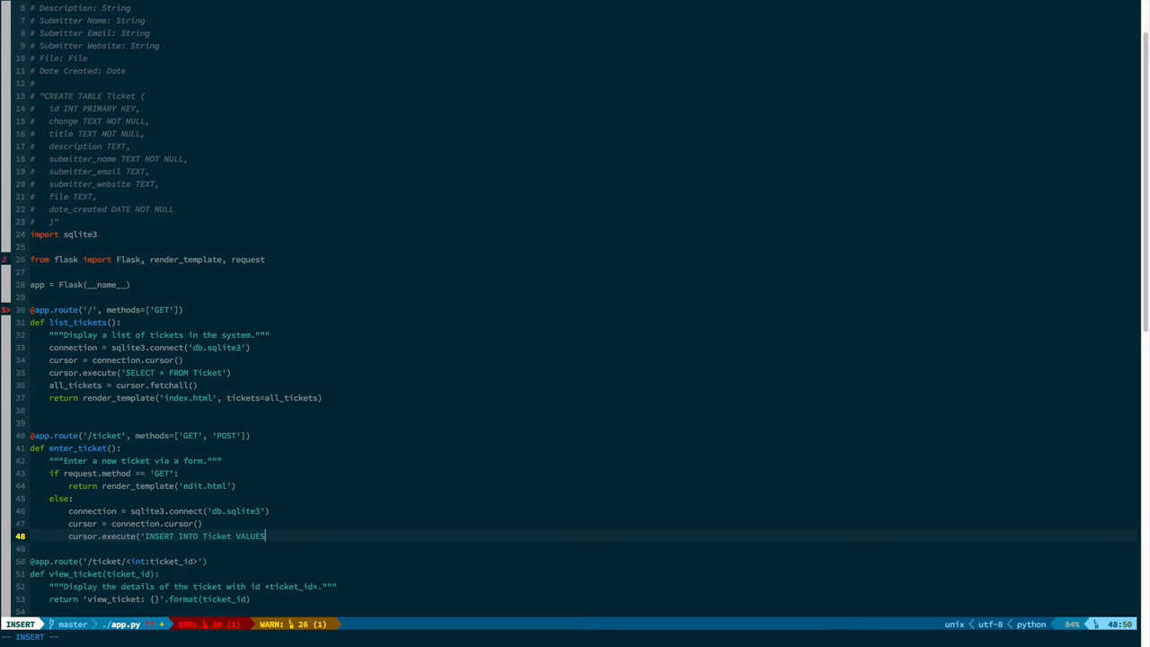
{"action": "type", "text": "("}
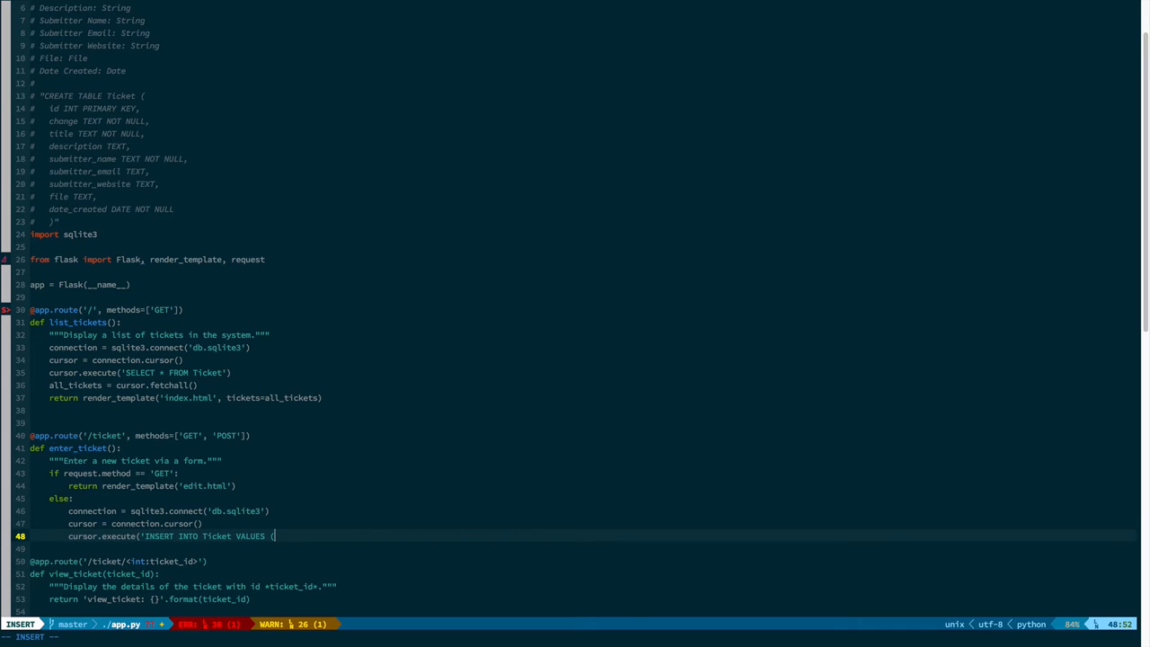
{"action": "key", "text": "Escape"}
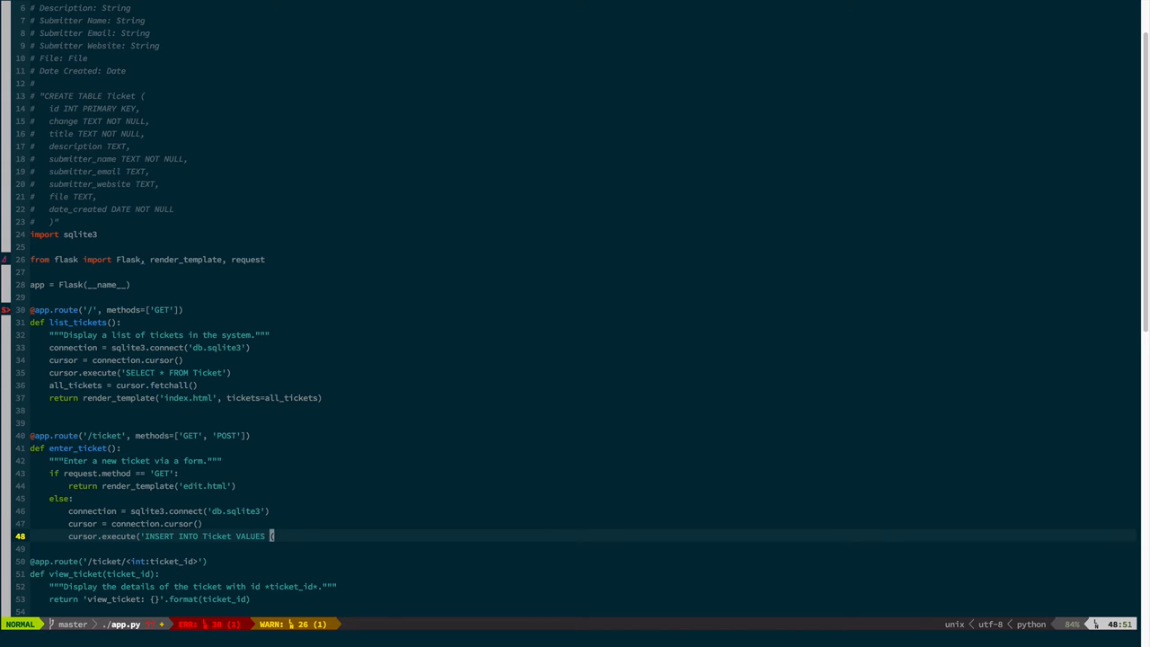
{"action": "type", "text": "("}
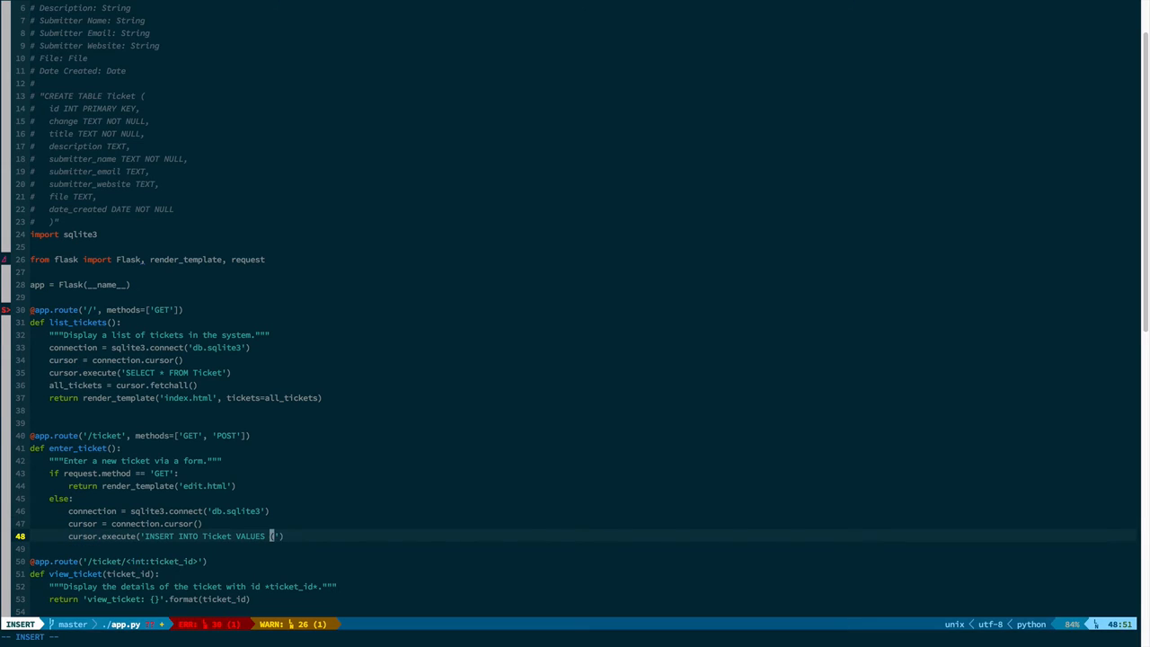
{"action": "key", "text": "Escape"}
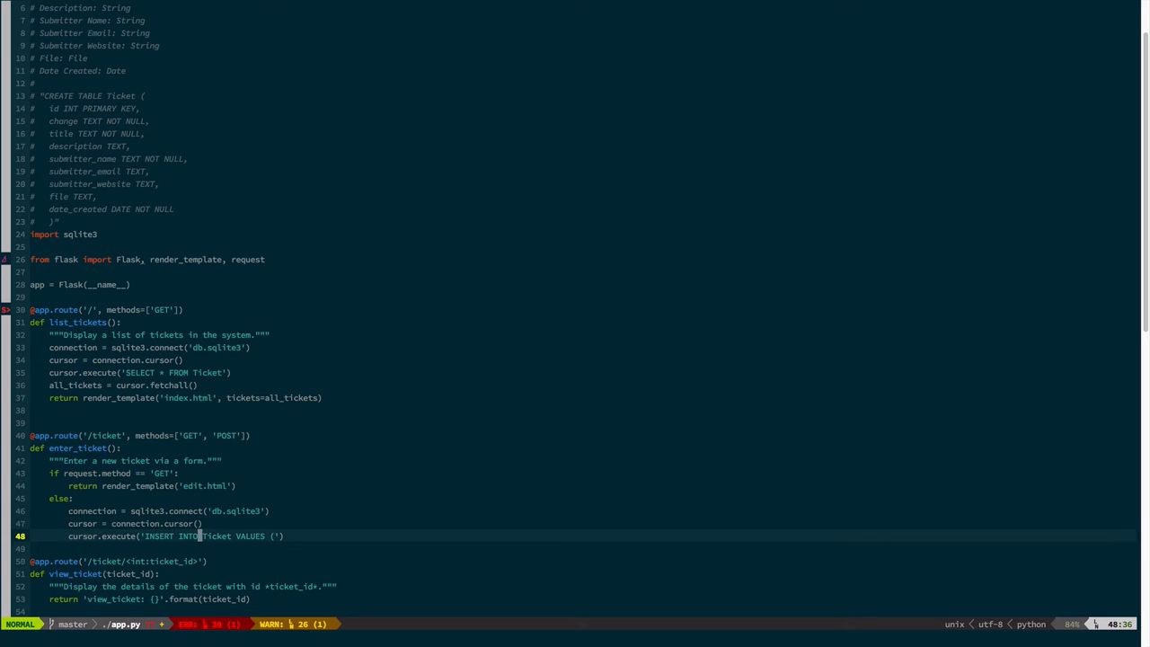
Step: Clear the execute string and start a triple-quoted INSERT_STATEMENT = INSERT INTO Ticket VALUES ( below app = Flask(__name__)
{"action": "key", "text": "v"}
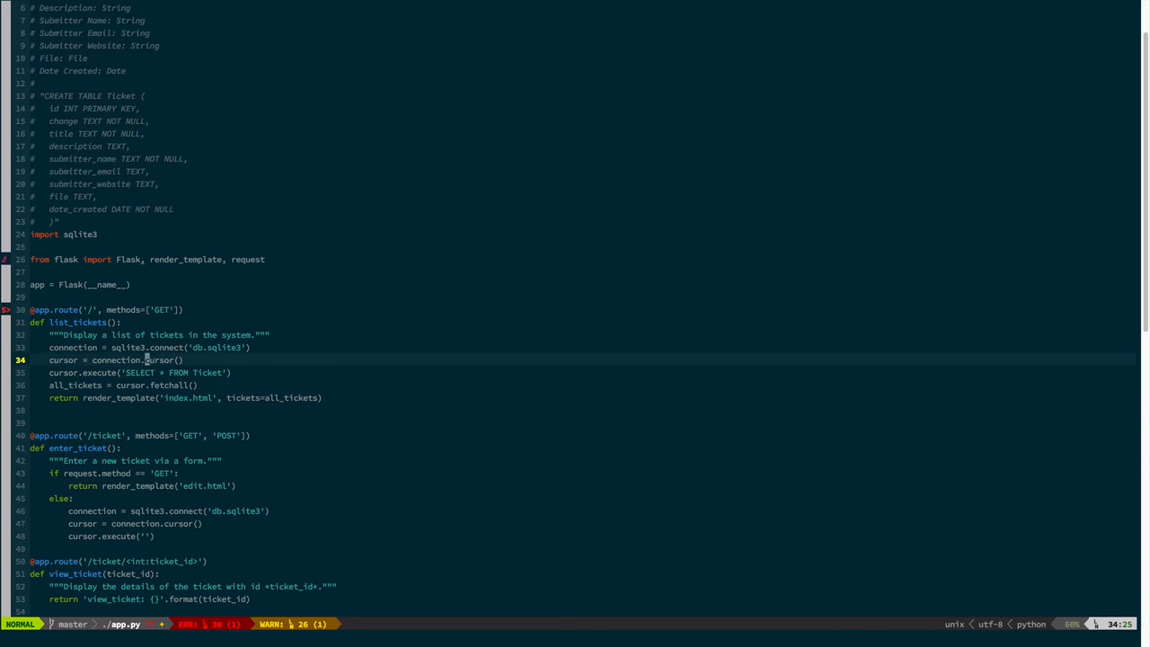
{"action": "type", "text": "INSERT INTO Ticket VALUES ("}
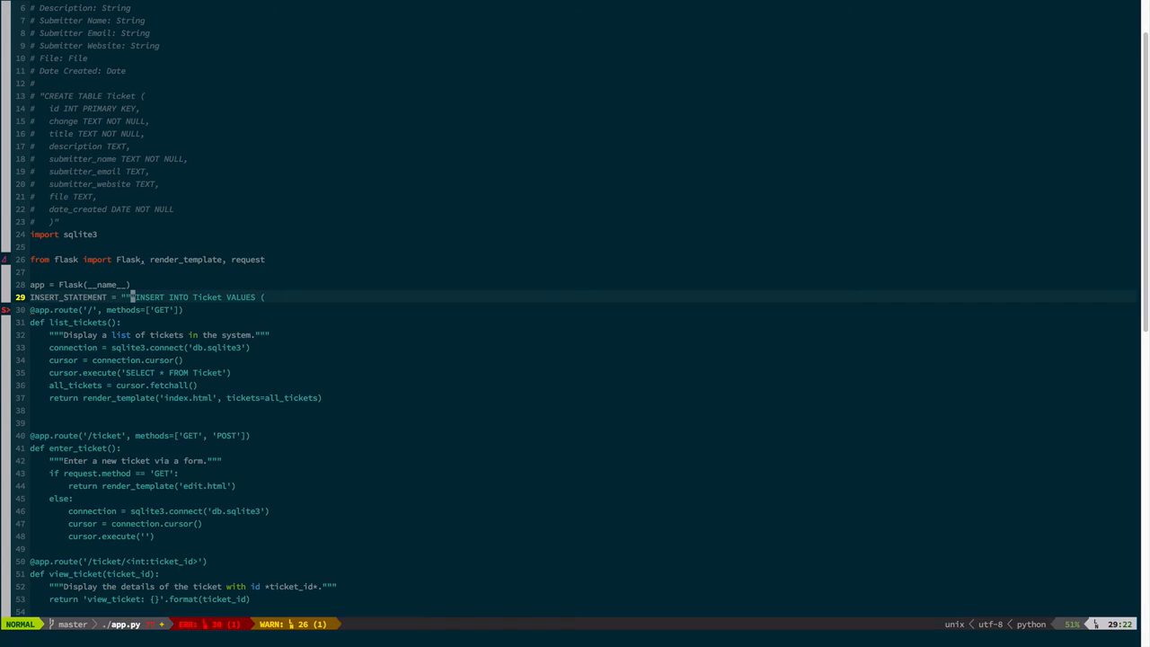
{"action": "type", "text": "\"\"\""}
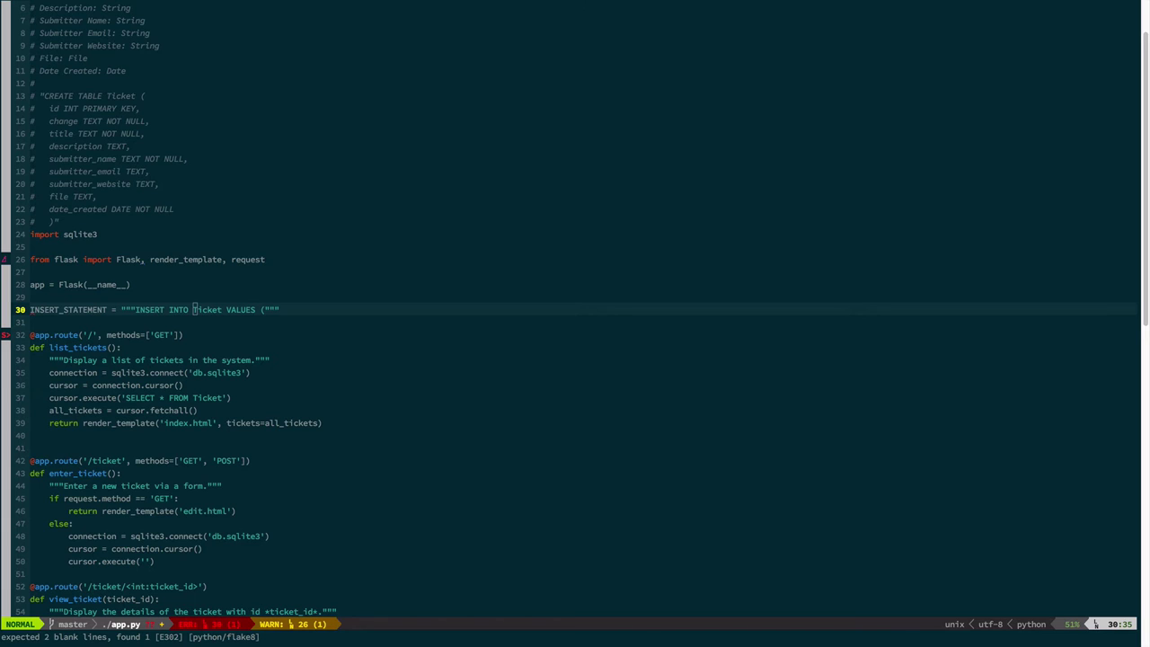
{"action": "mouse_move", "coordinate": [469, 309]}
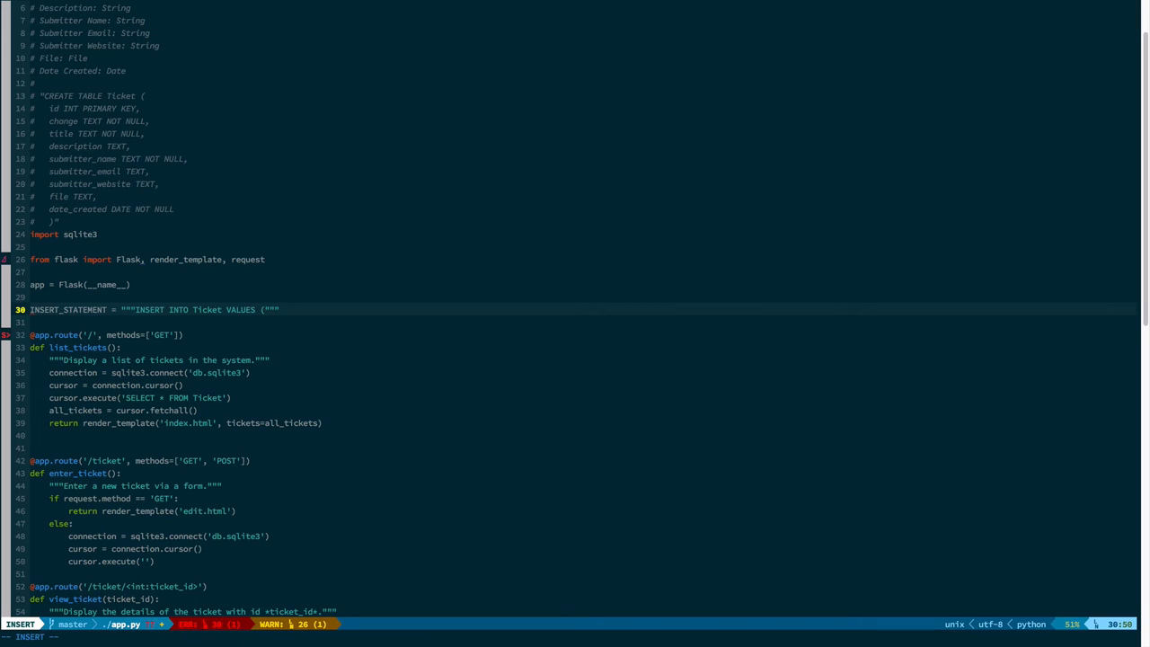
Step: Fill the template with {id}, "{change}", … placeholders for every ticket column
{"action": "type", "text": "{{"}
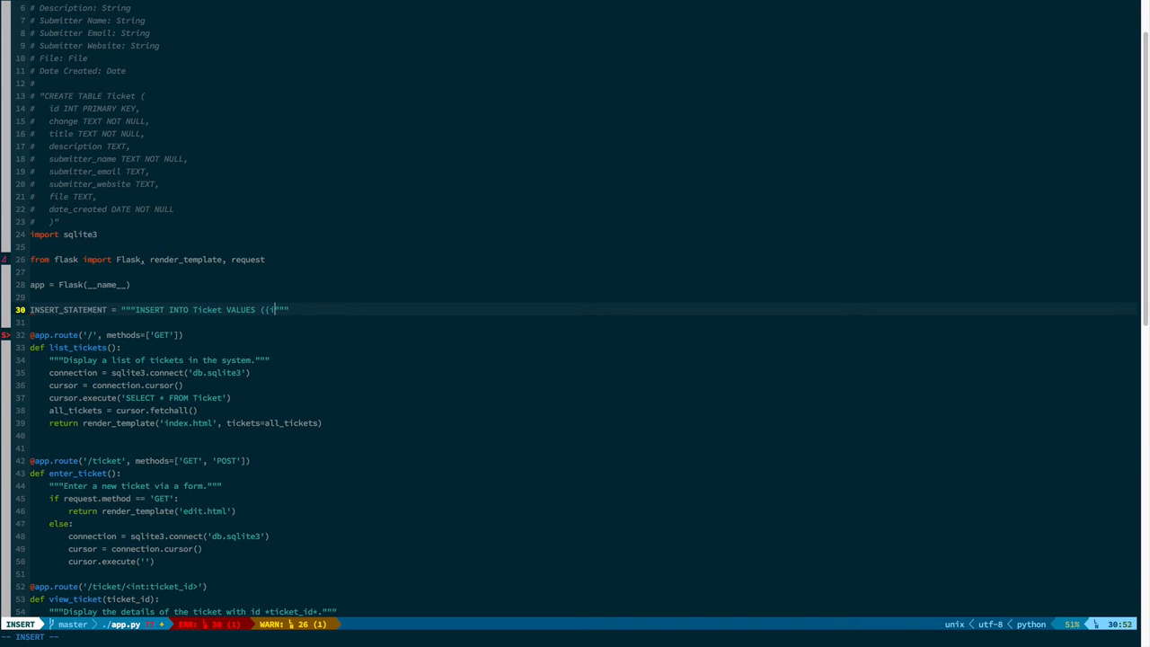
{"action": "type", "text": "id"}
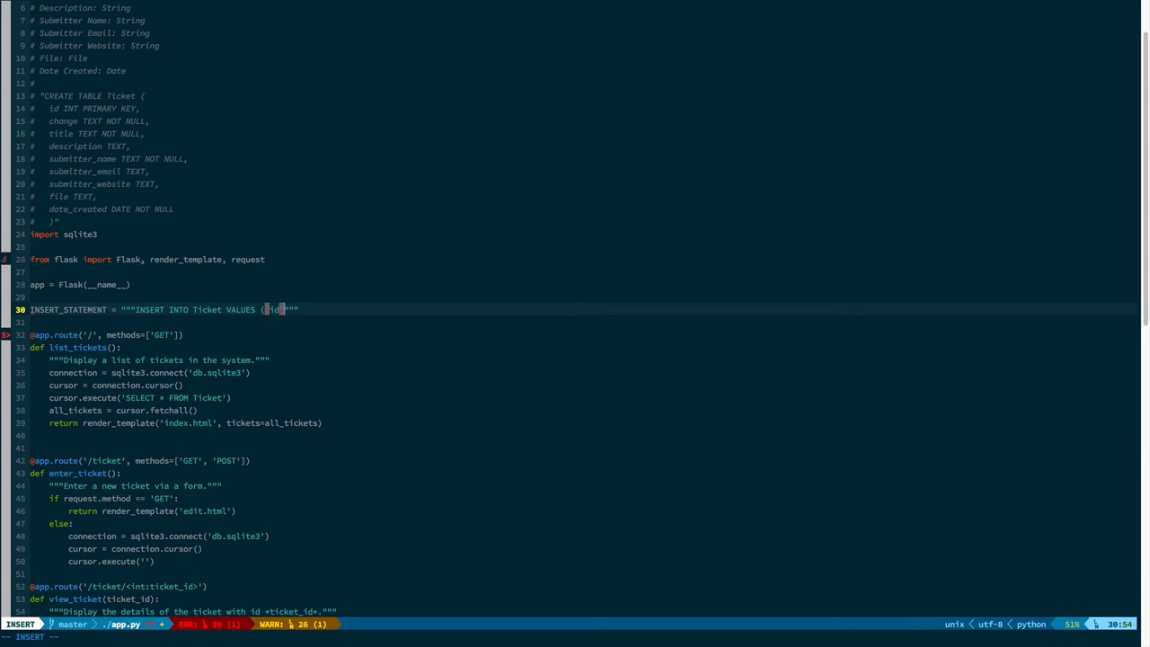
{"action": "type", "text": "},"}
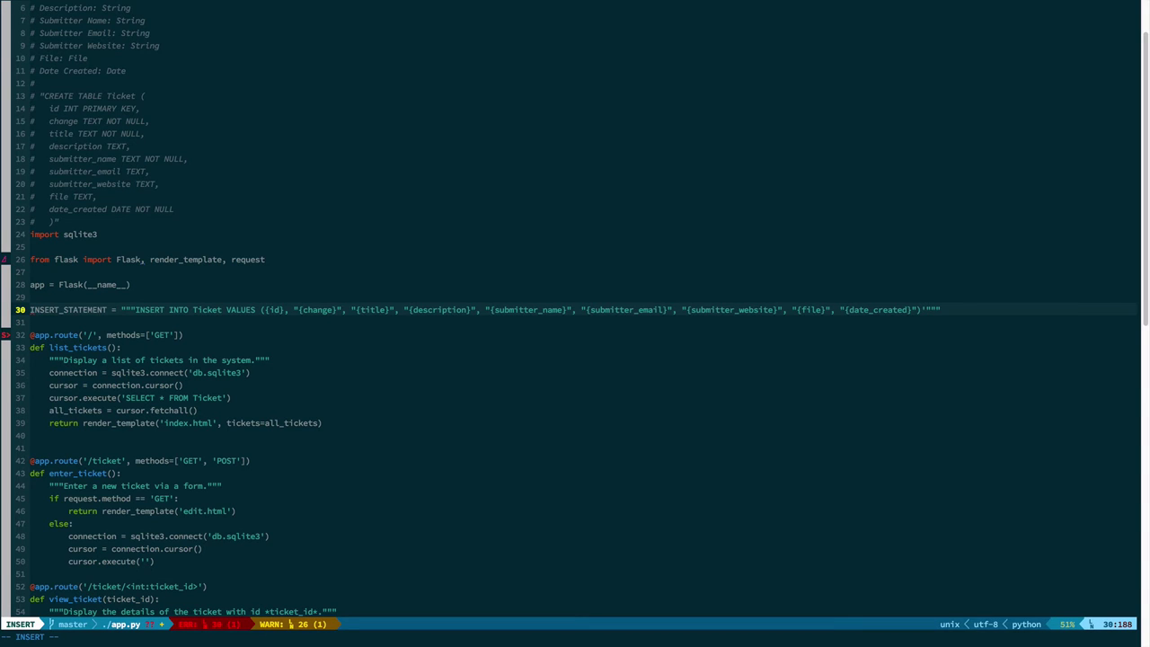
{"action": "key", "text": "Escape"}
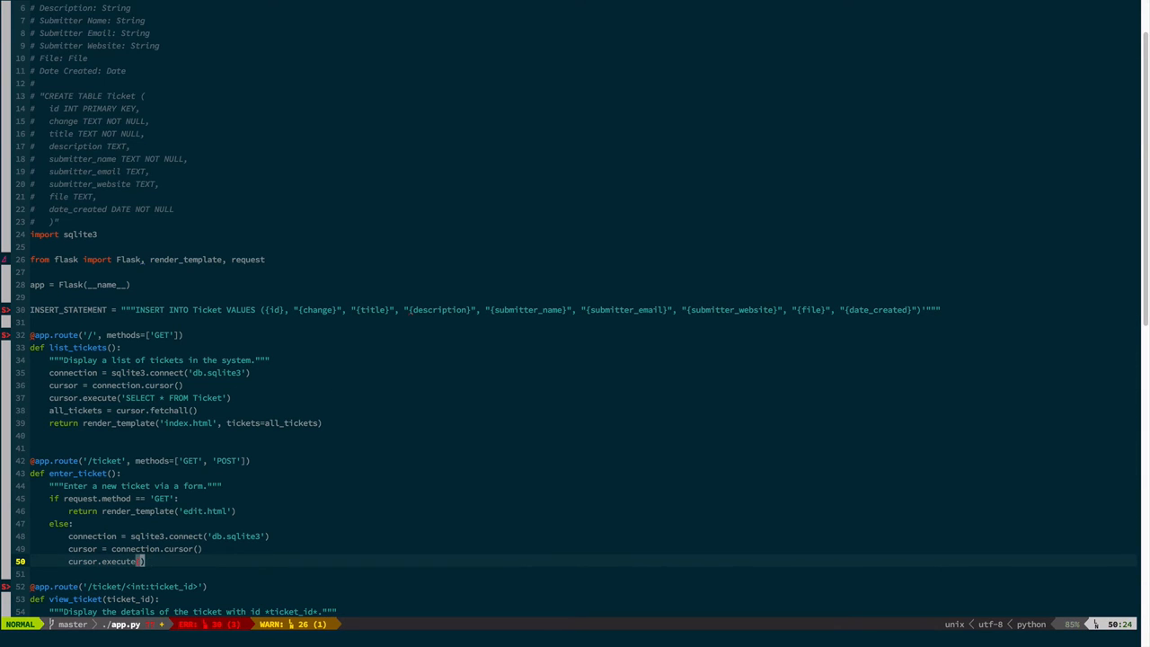
Step: Replace the empty execute argument with INSERT_STATEMENT.format( left open for arguments
{"action": "key", "text": "i"}
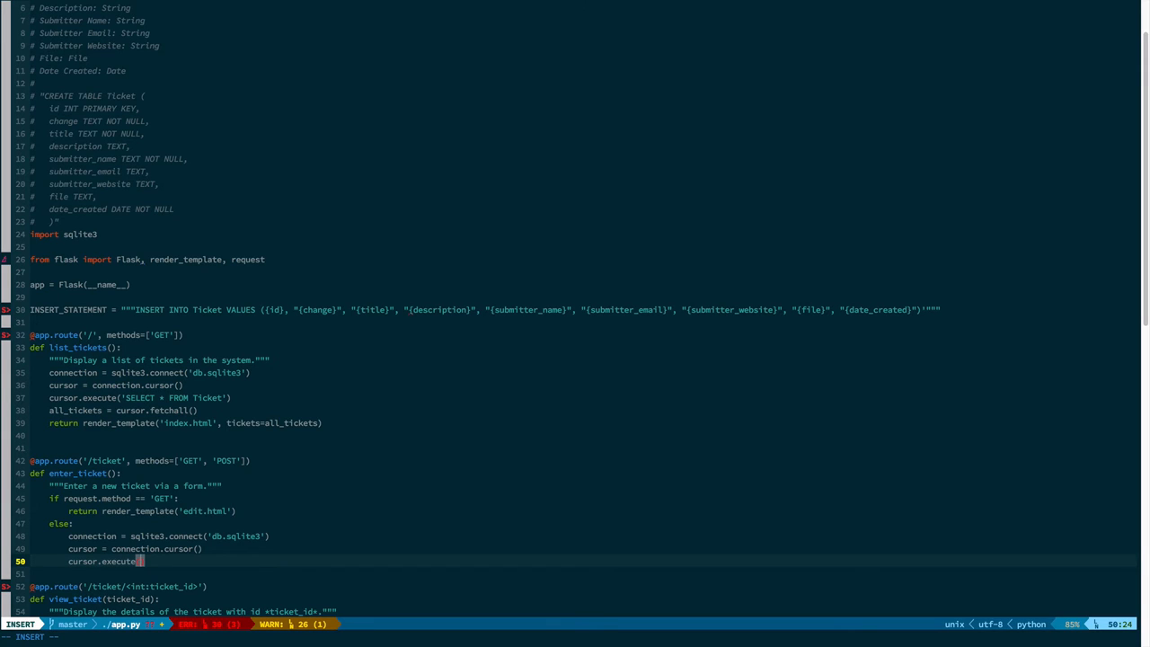
{"action": "type", "text": "INSERT"}
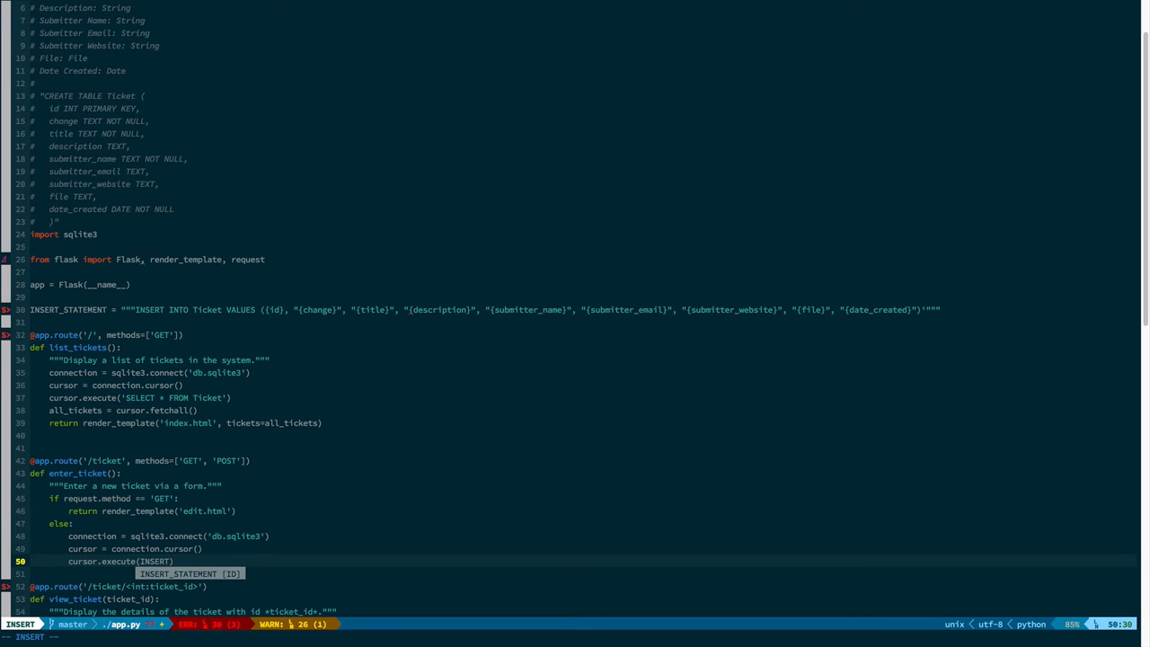
{"action": "type", "text": ".format("}
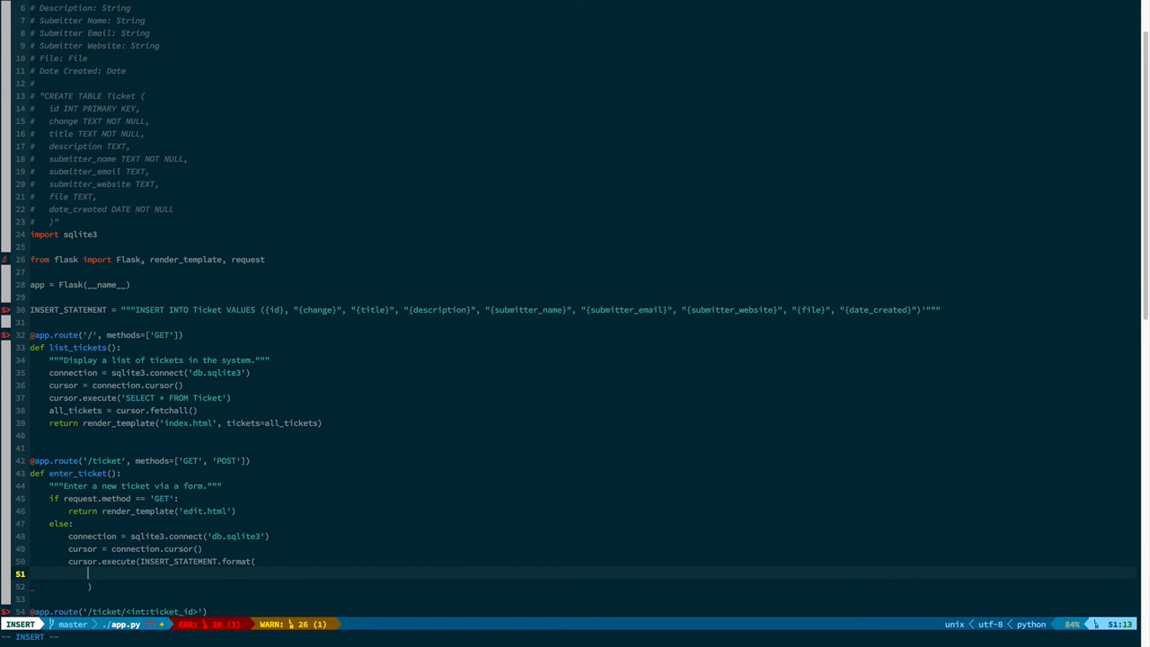
{"action": "mouse_move", "coordinate": [273, 315]}
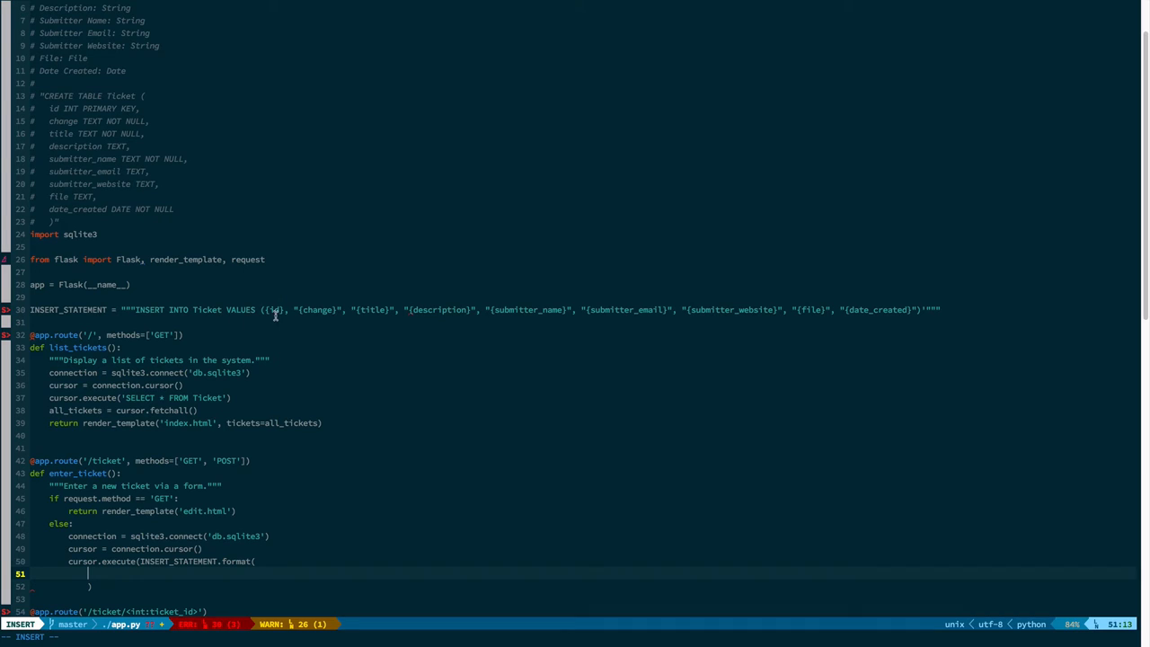
{"action": "mouse_move", "coordinate": [376, 309]}
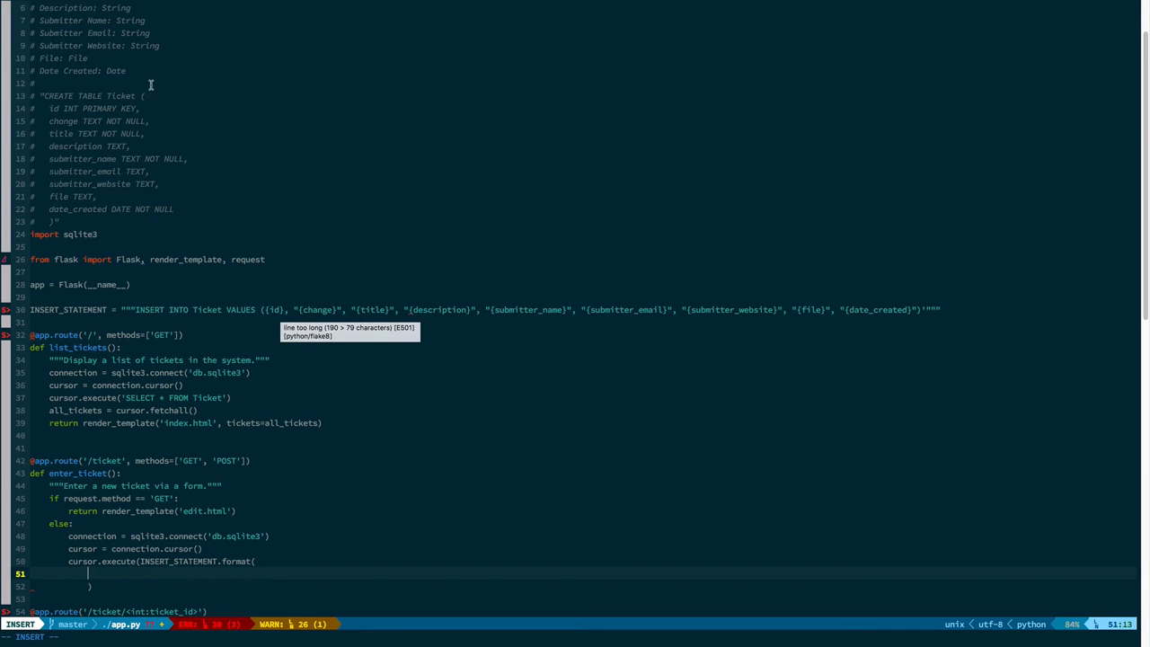
{"action": "mouse_move", "coordinate": [72, 121]}
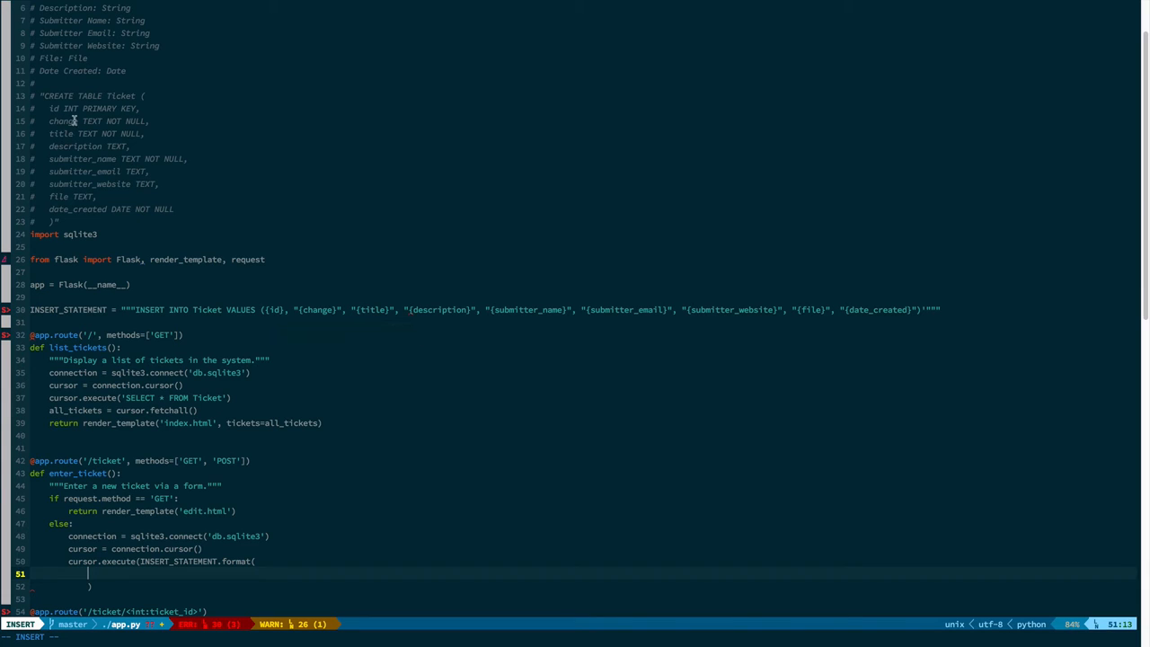
{"action": "mouse_move", "coordinate": [158, 579]}
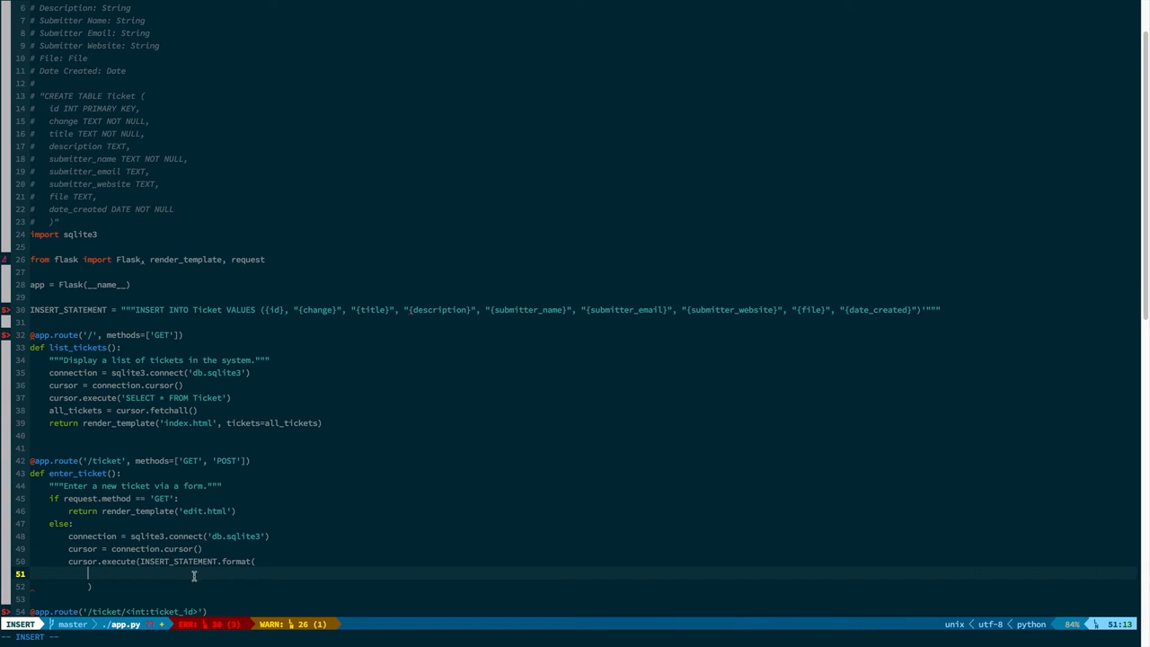
{"action": "mouse_move", "coordinate": [207, 576]}
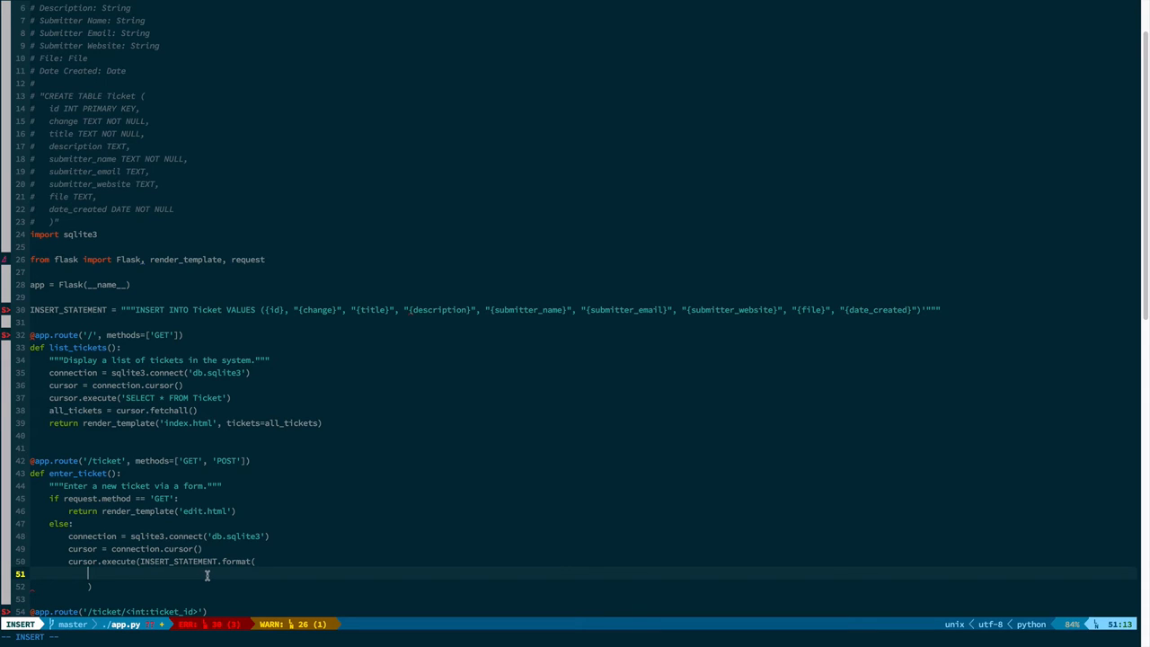
Step: Add the first format argument id=request.form.get('id')
{"action": "type", "text": "id"}
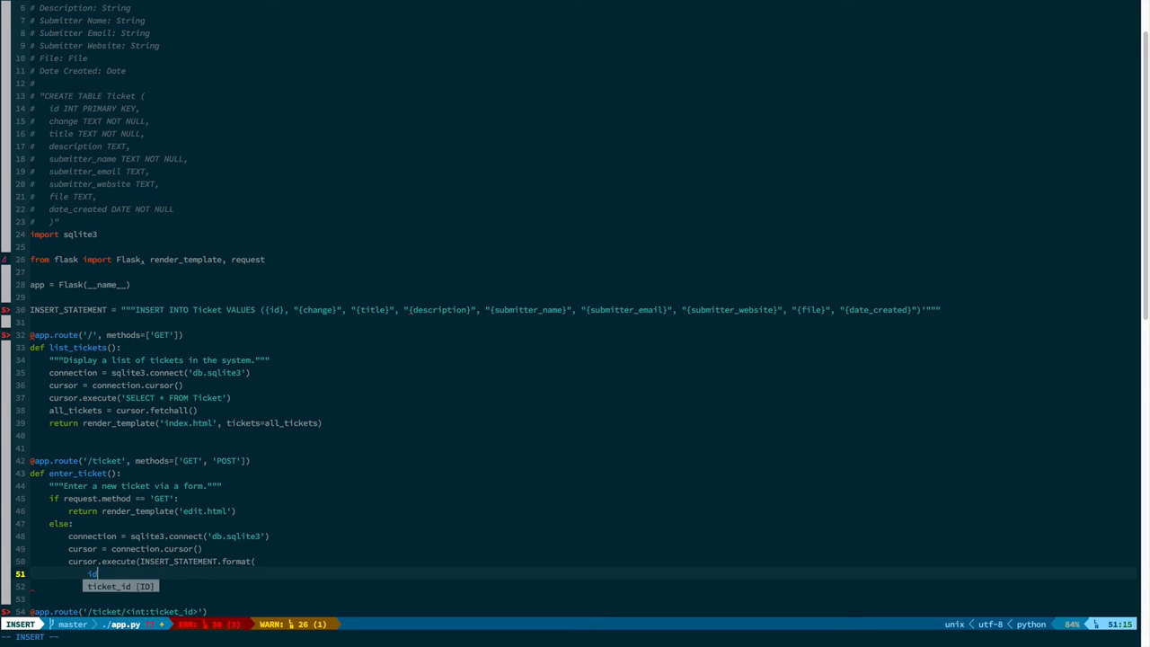
{"action": "type", "text": "="}
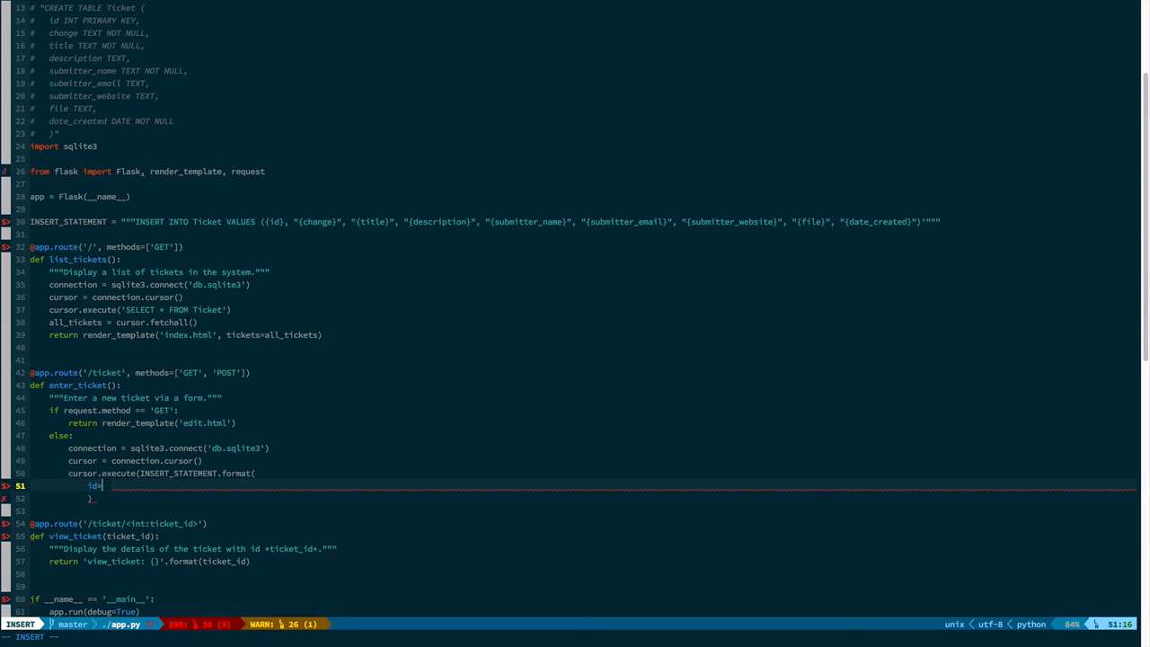
{"action": "type", "text": "request.form"}
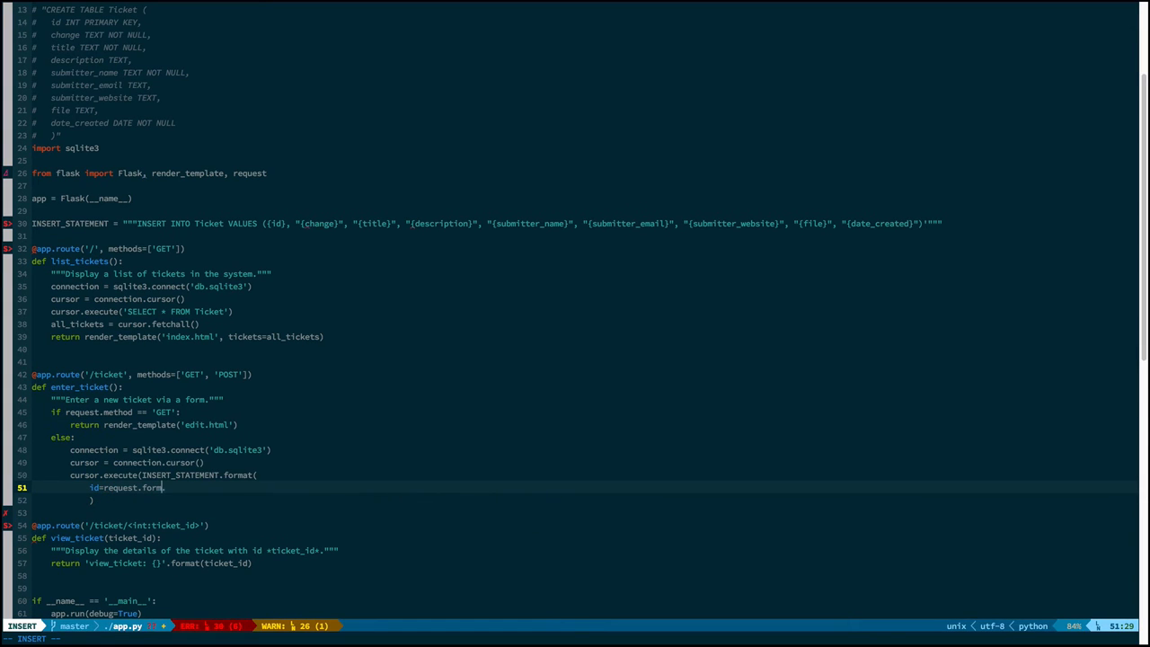
{"action": "type", "text": ".get"}
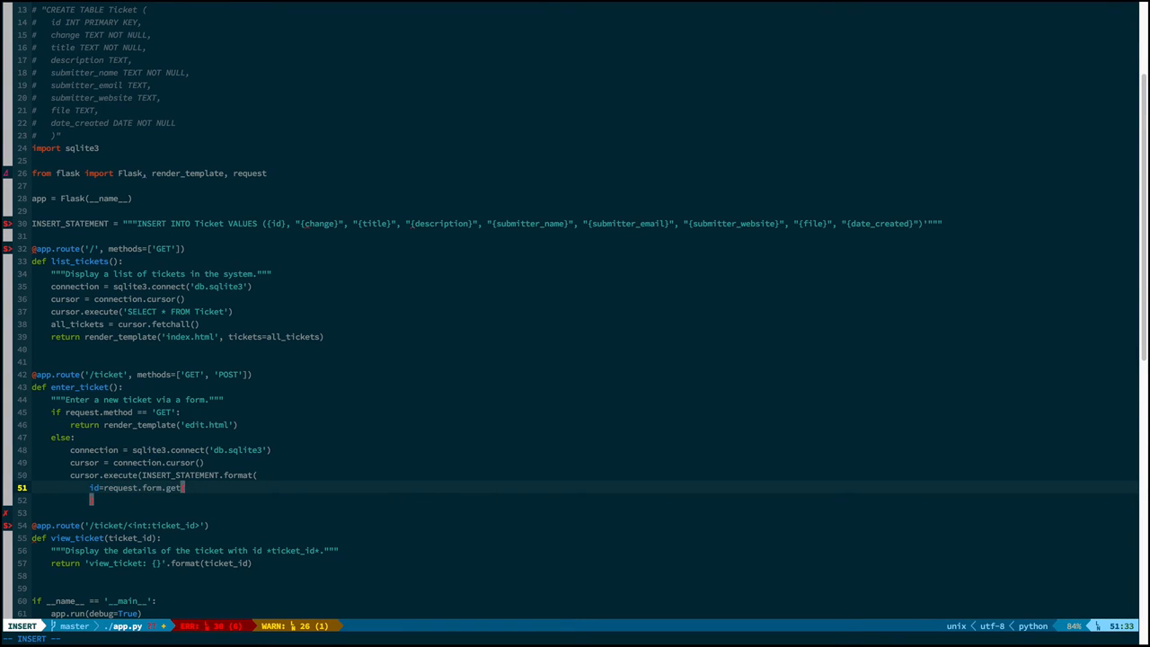
{"action": "type", "text": "('id'),"}
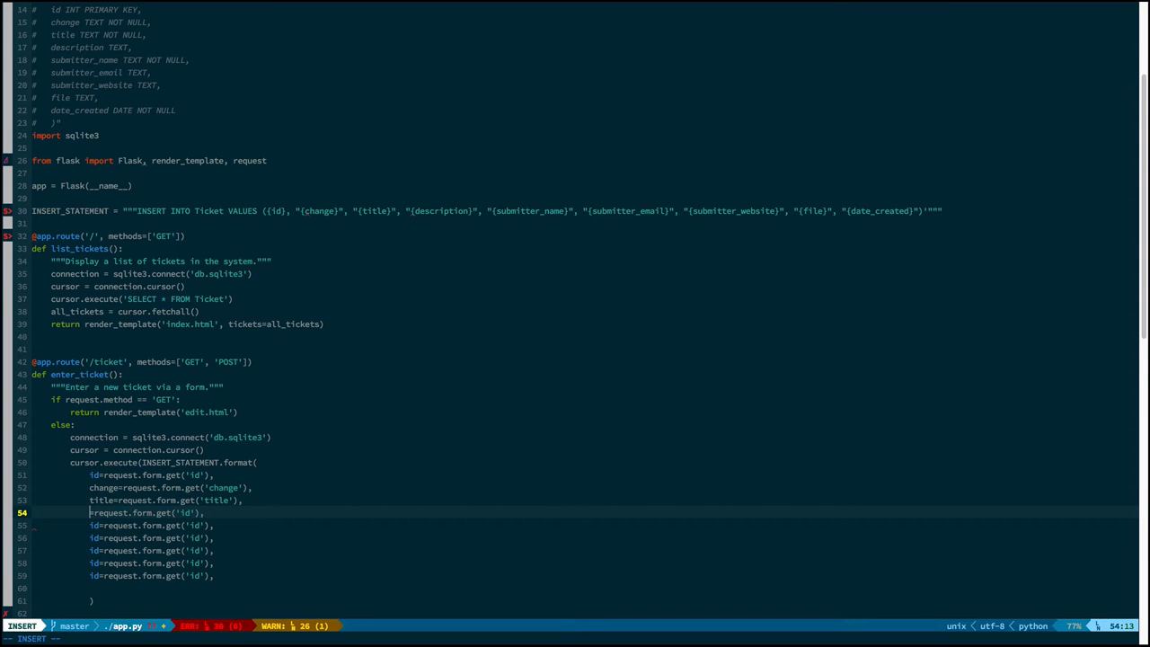
Step: Copy the line for the remaining fields through date_created, editing each field name
{"action": "type", "text": "description"}
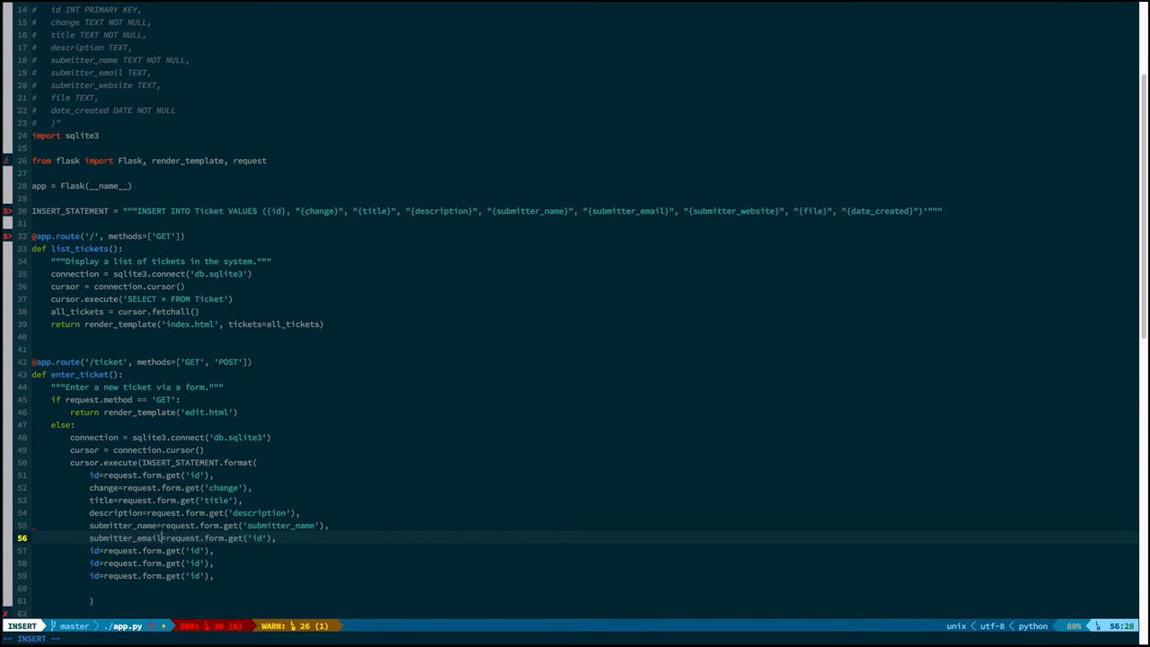
{"action": "key", "text": "Escape"}
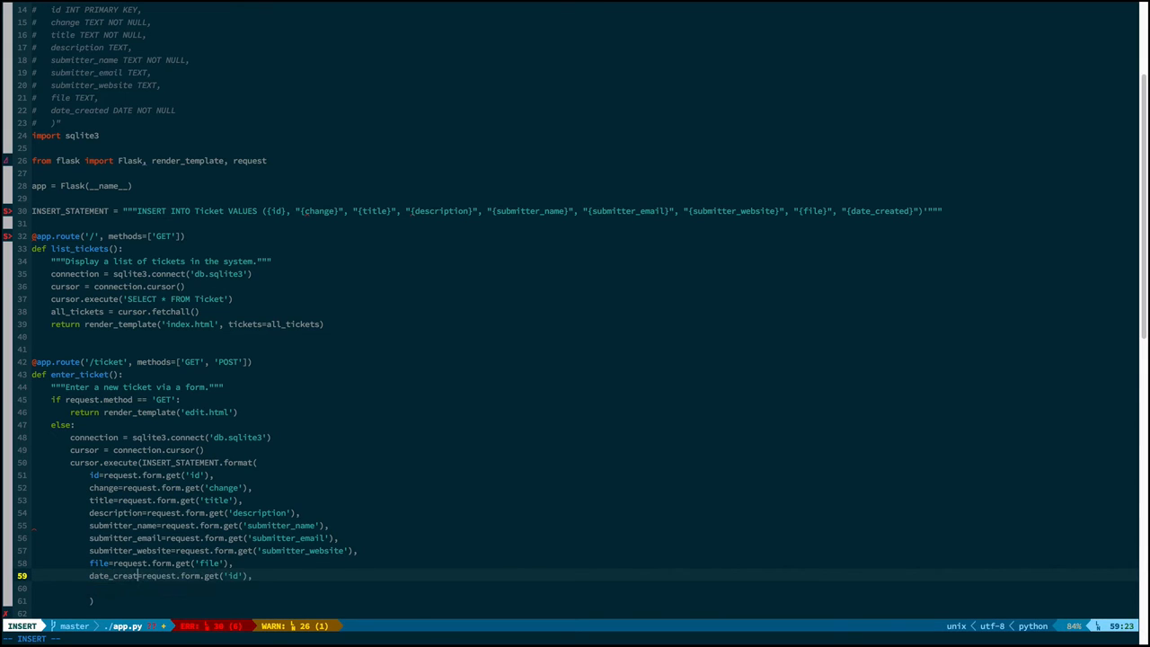
{"action": "type", "text": "date_created"}
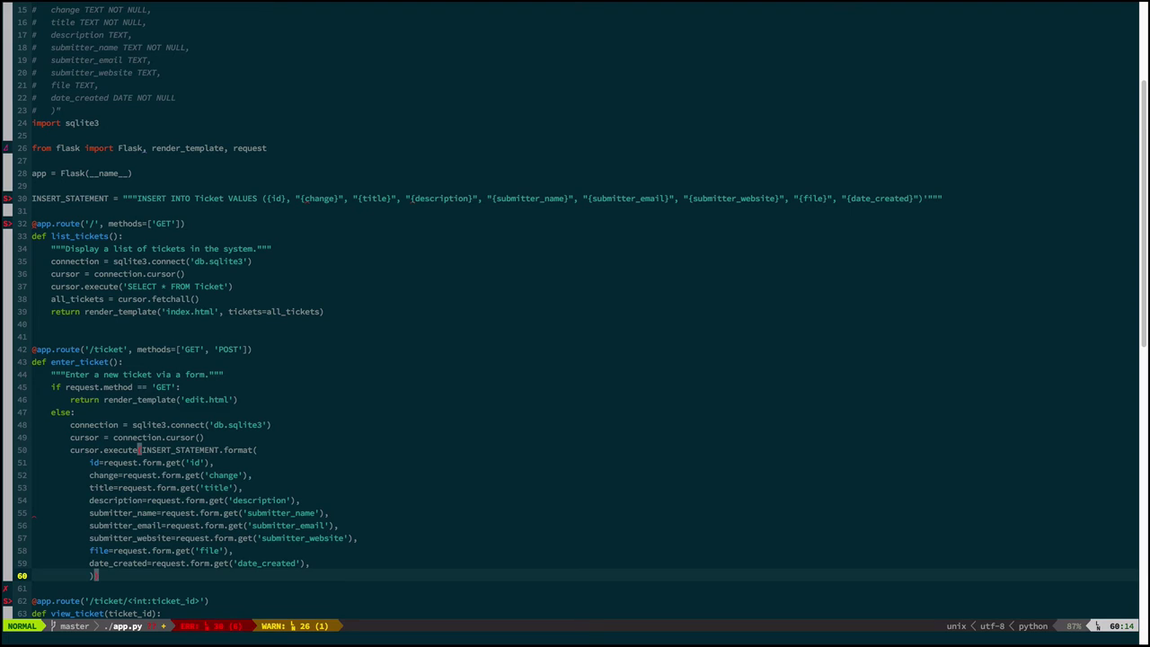
Step: Complete the last request.form.get argument and close off the INSERT_STATEMENT.format call
{"action": "type", "text": "request.form['id"}
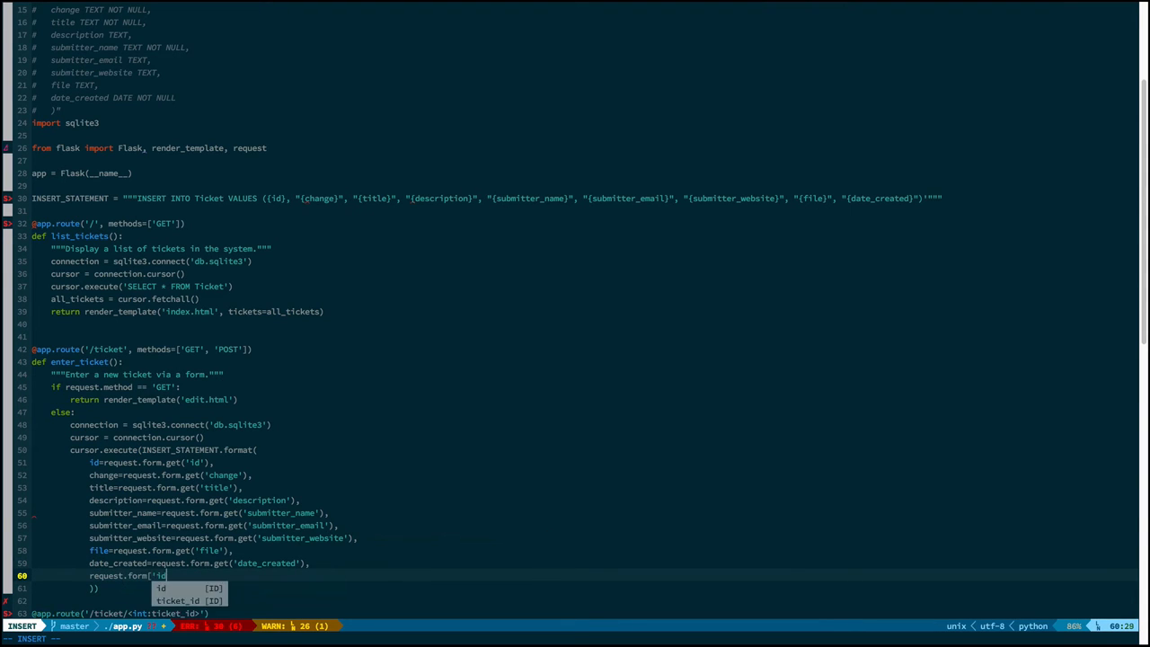
{"action": "key", "text": "Escape"}
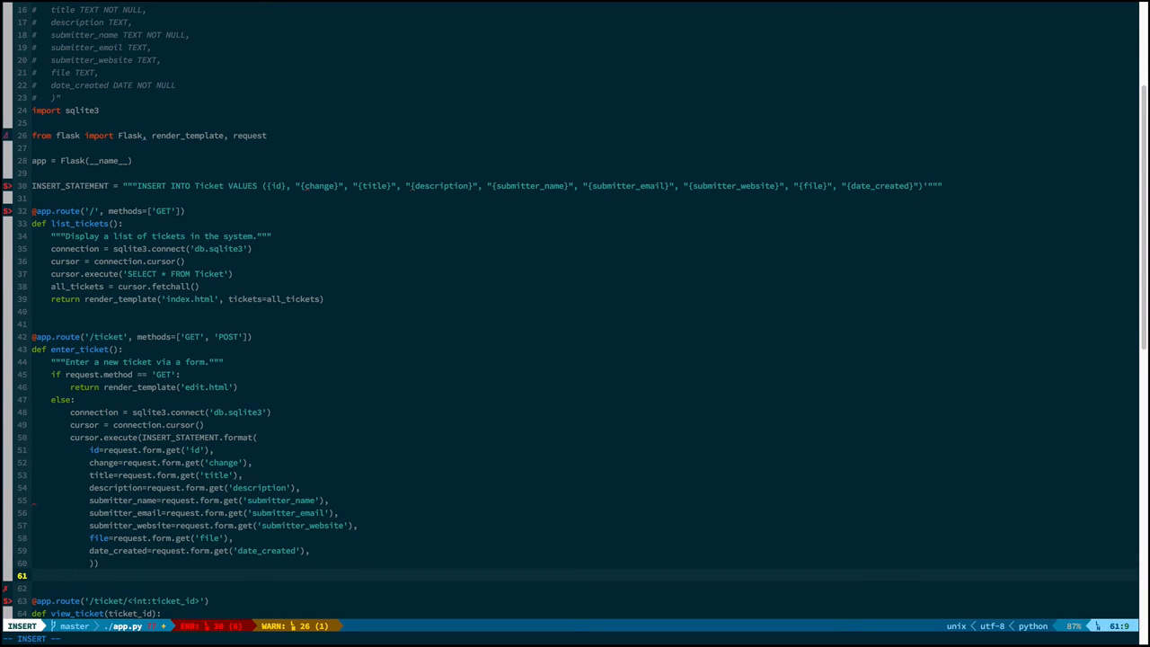
Step: Add connection.commit() after the insert
{"action": "type", "text": "c"}
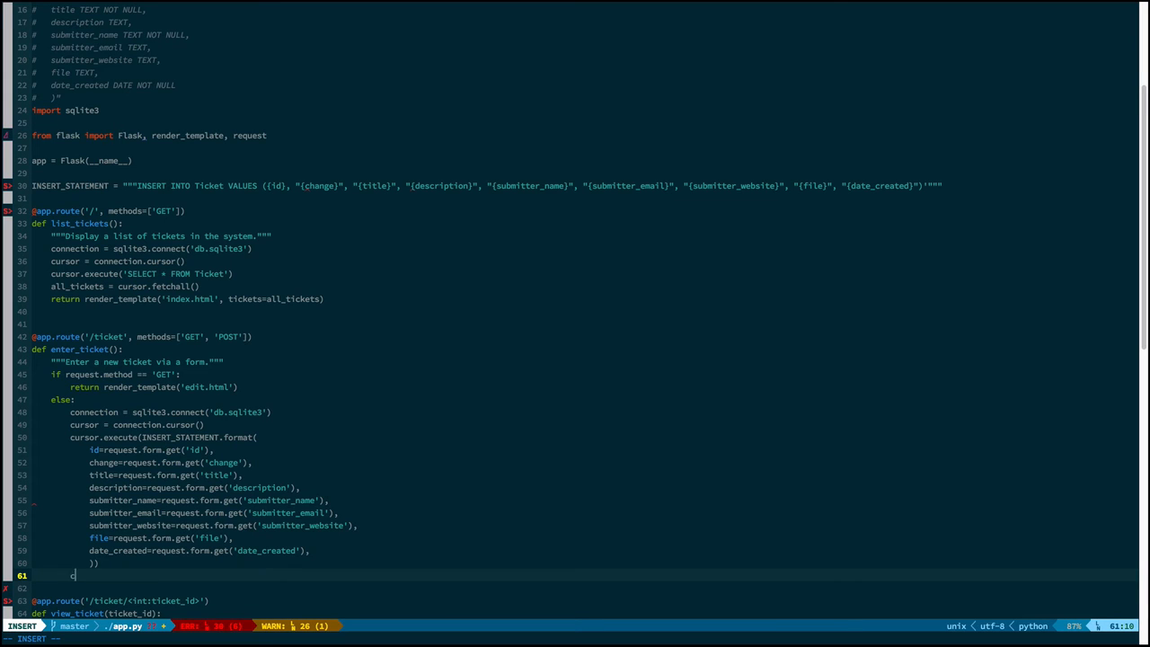
{"action": "type", "text": "connection"}
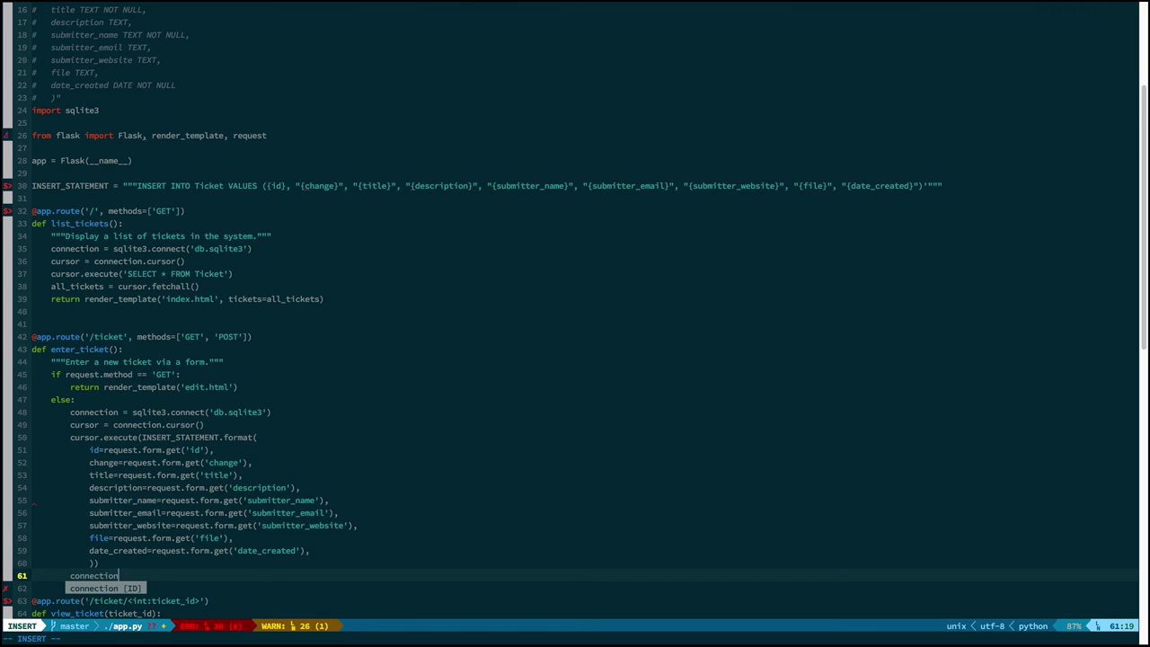
{"action": "type", "text": ".commit()"}
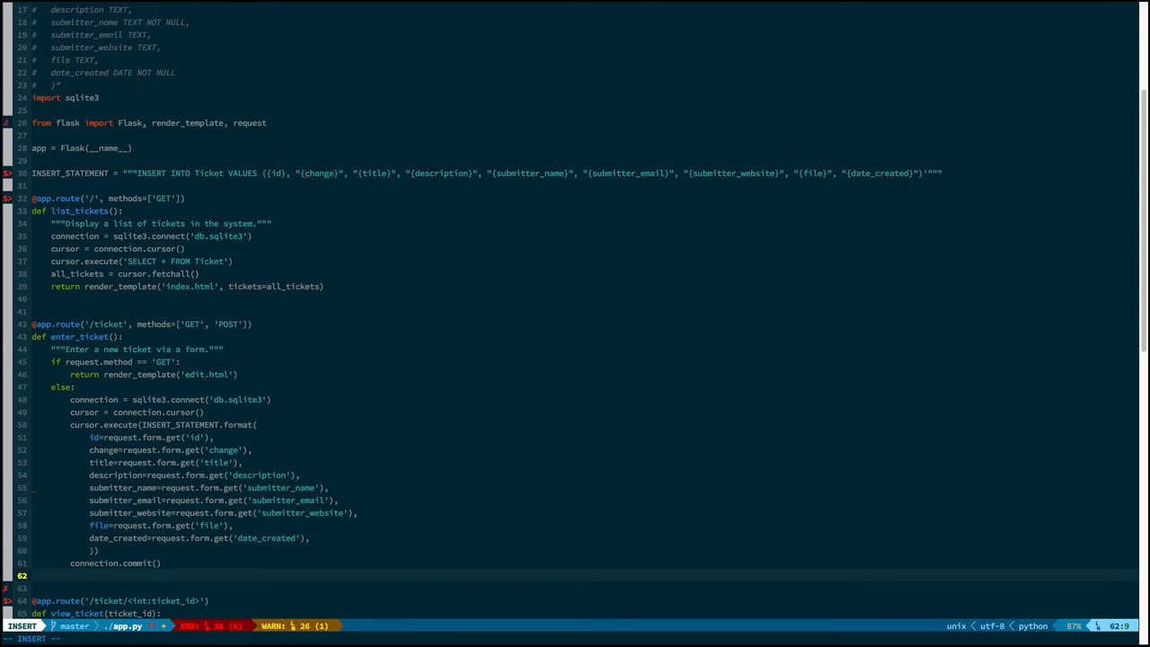
Step: Return redirect(url_for('index')) at the end of the create-ticket branch
{"action": "type", "text": "return"}
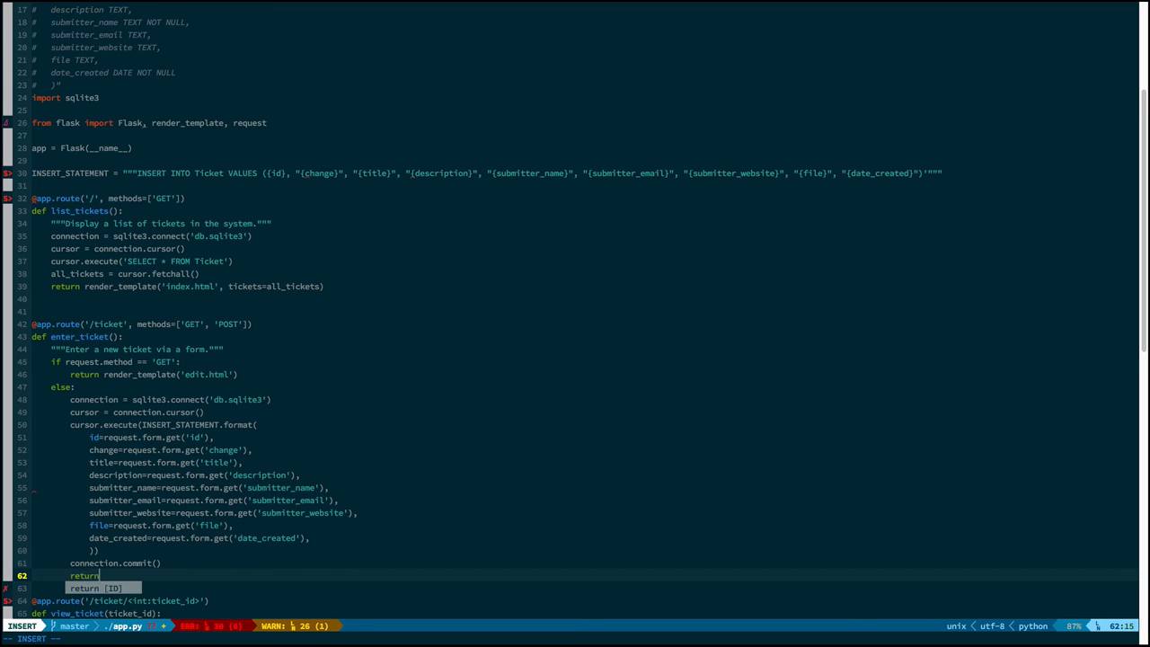
{"action": "type", "text": "redi"}
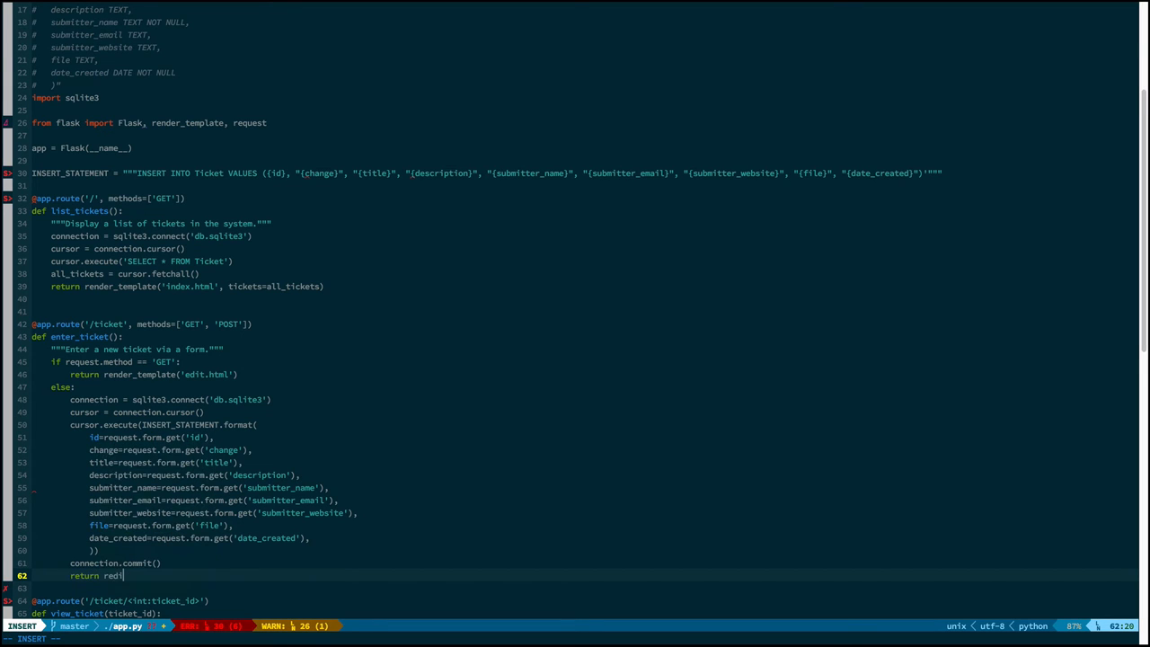
{"action": "type", "text": "rect"}
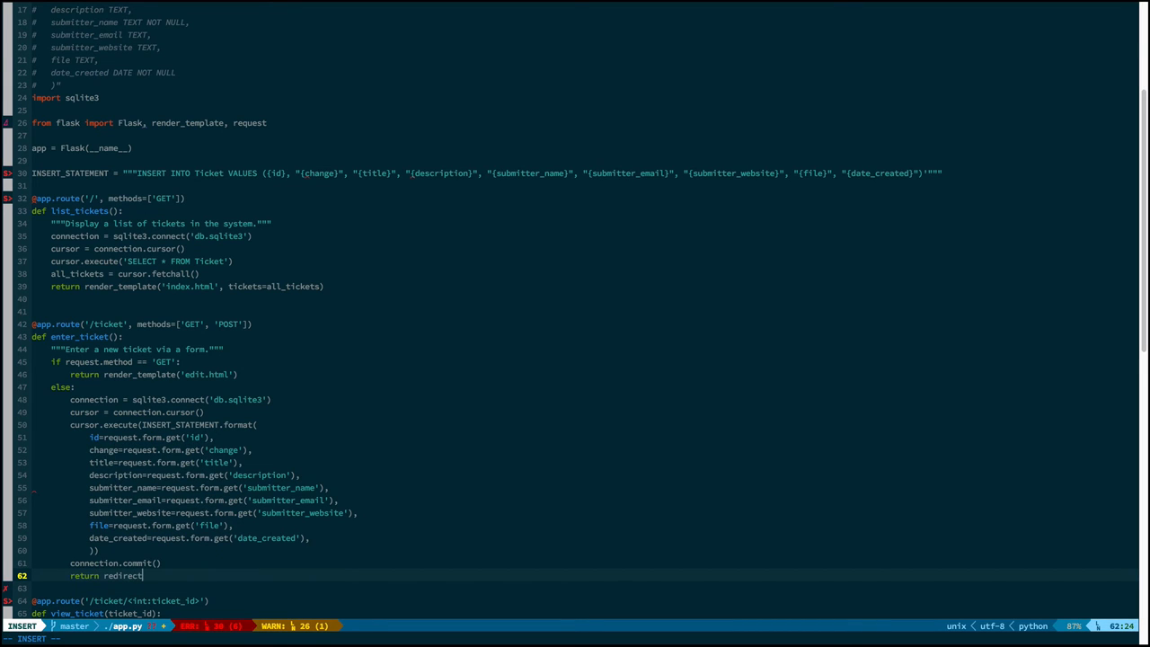
{"action": "type", "text": "(url"}
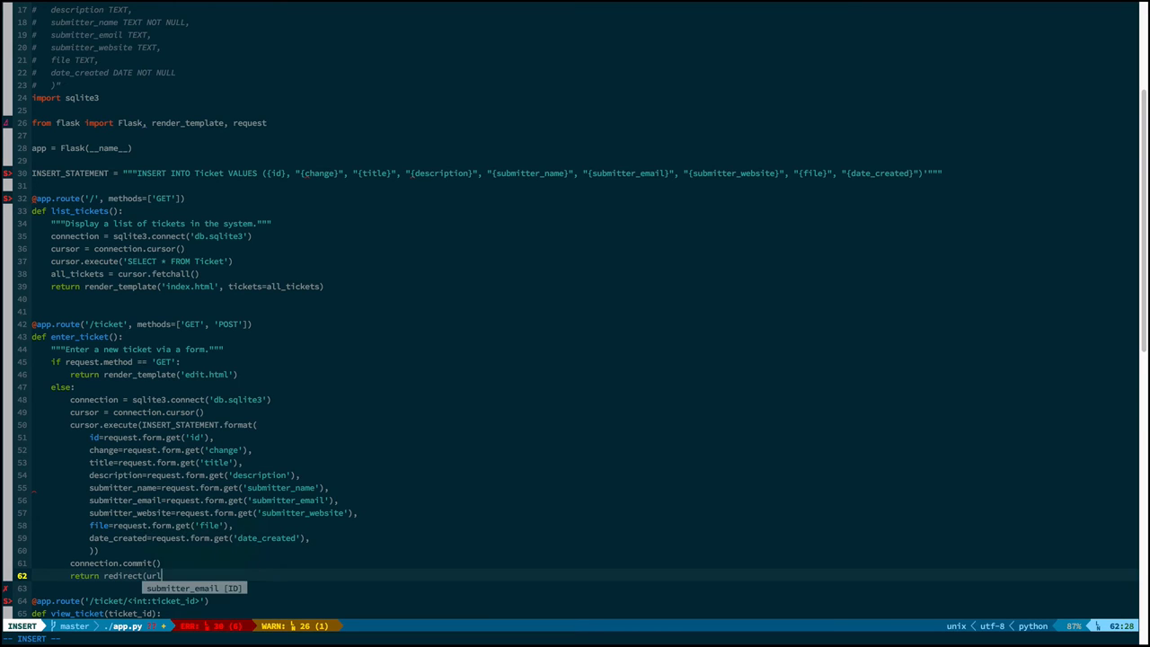
{"action": "type", "text": "(url_for('index"}
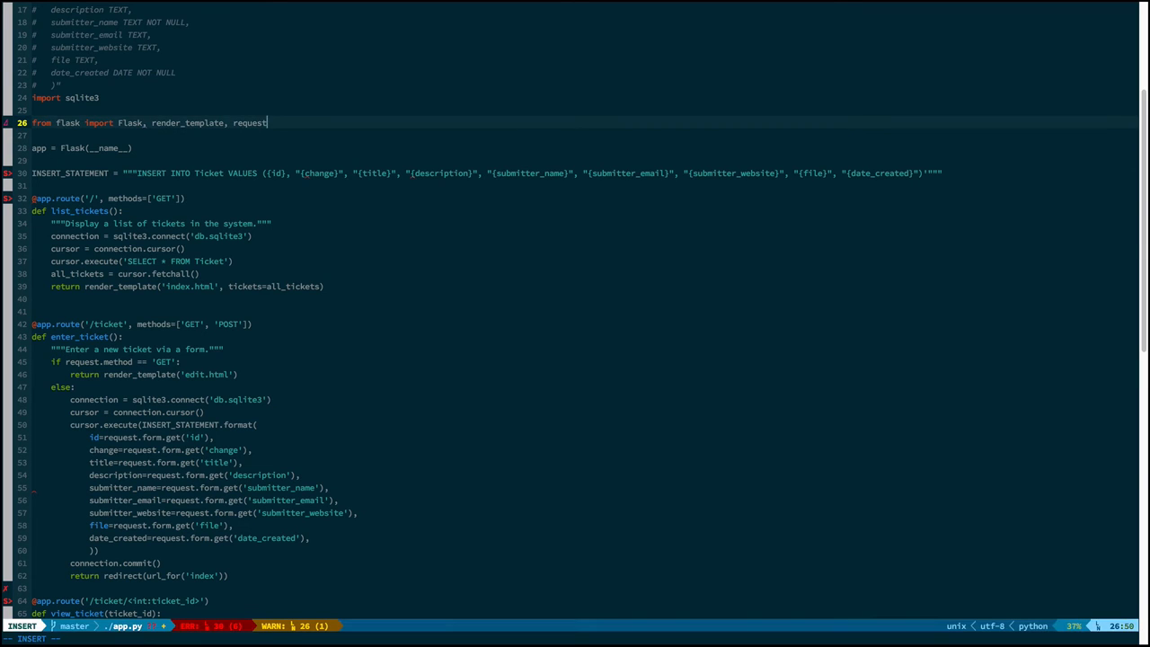
Step: Append redirect and url_for to the flask import line
{"action": "type", "text": ", redirect"}
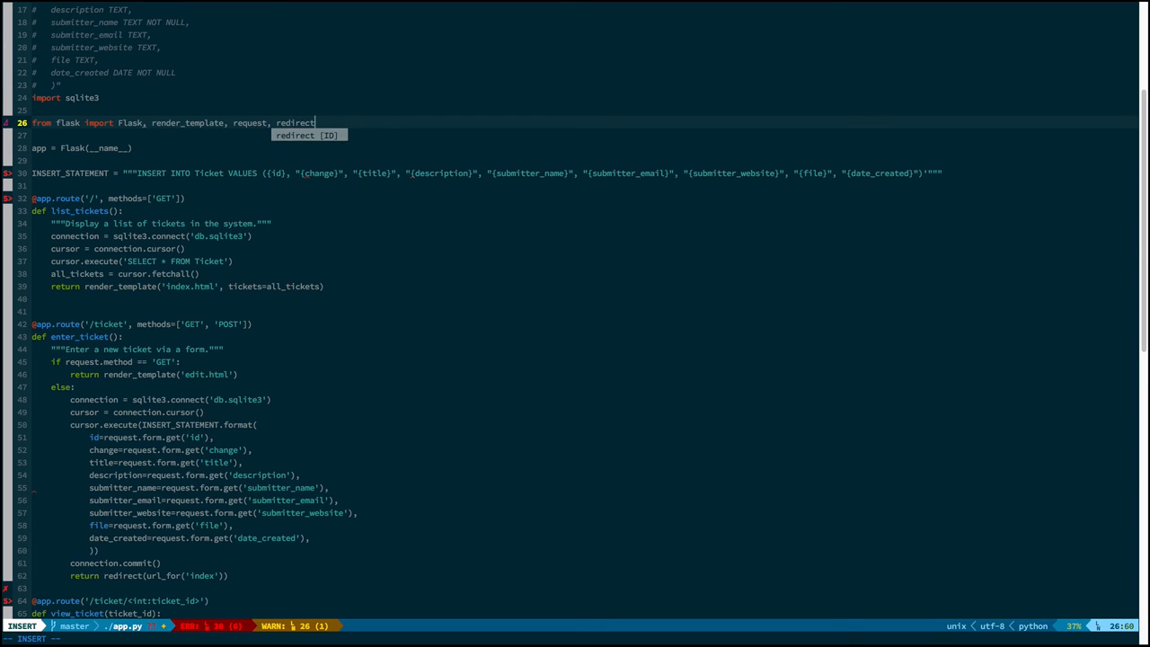
{"action": "type", "text": ", url_for"}
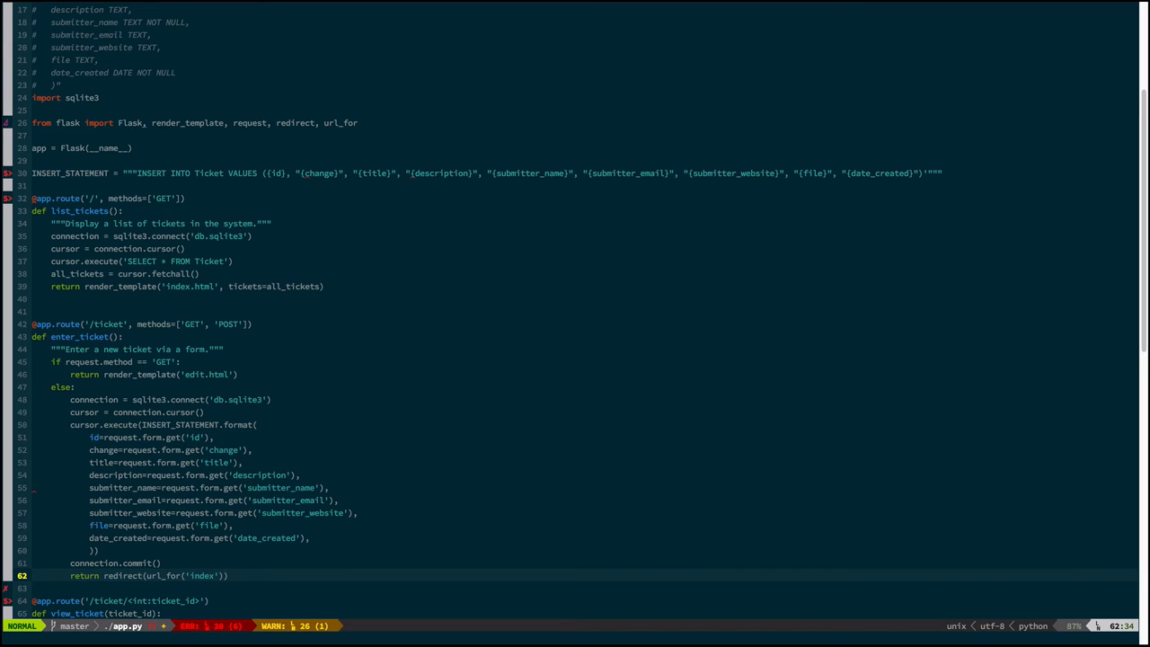
Step: Retarget the redirect to url_for('list_tickets'), save app.py and leave the editor
{"action": "type", "text": "list_"}
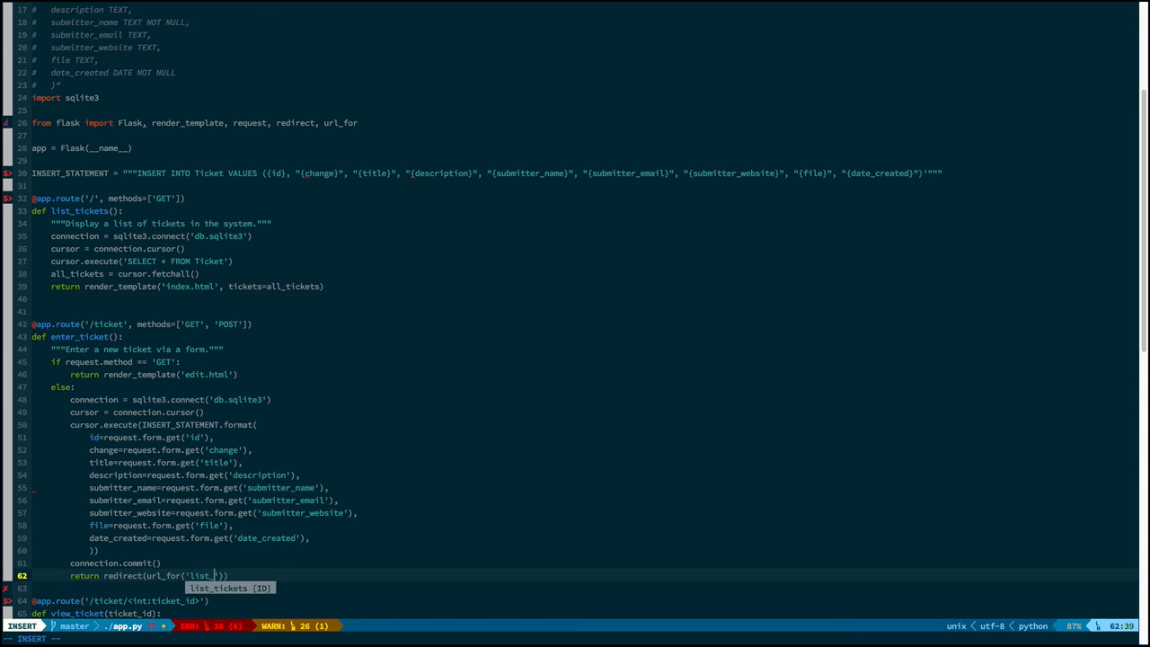
{"action": "key", "text": "Escape"}
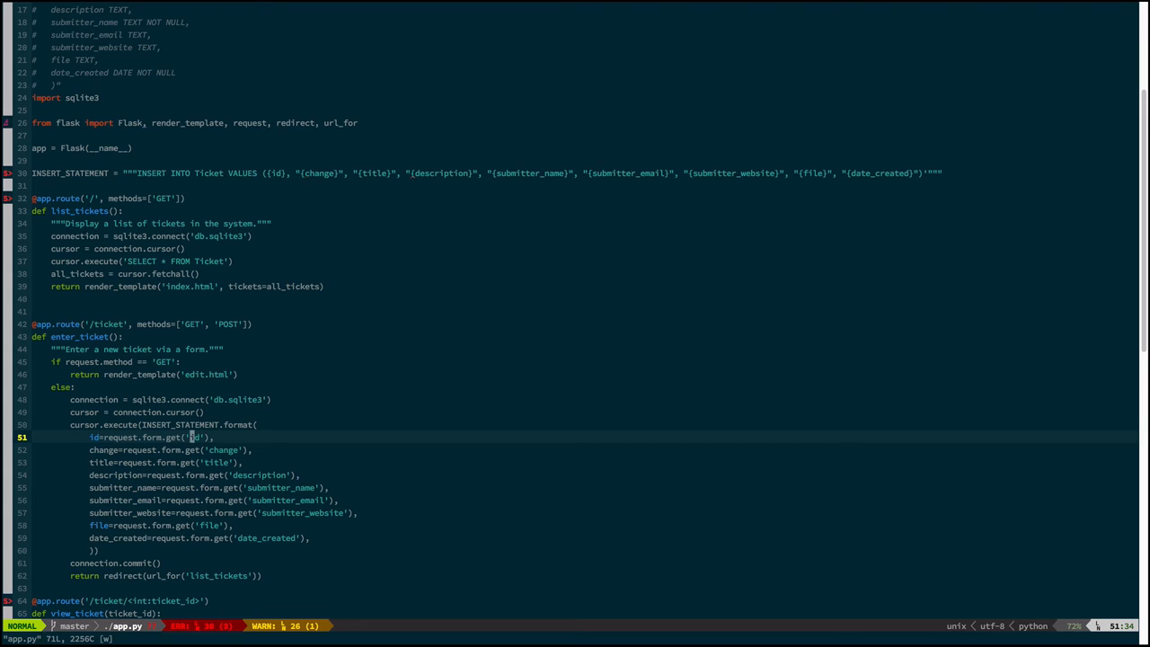
{"action": "key", "text": "cmd+tab"}
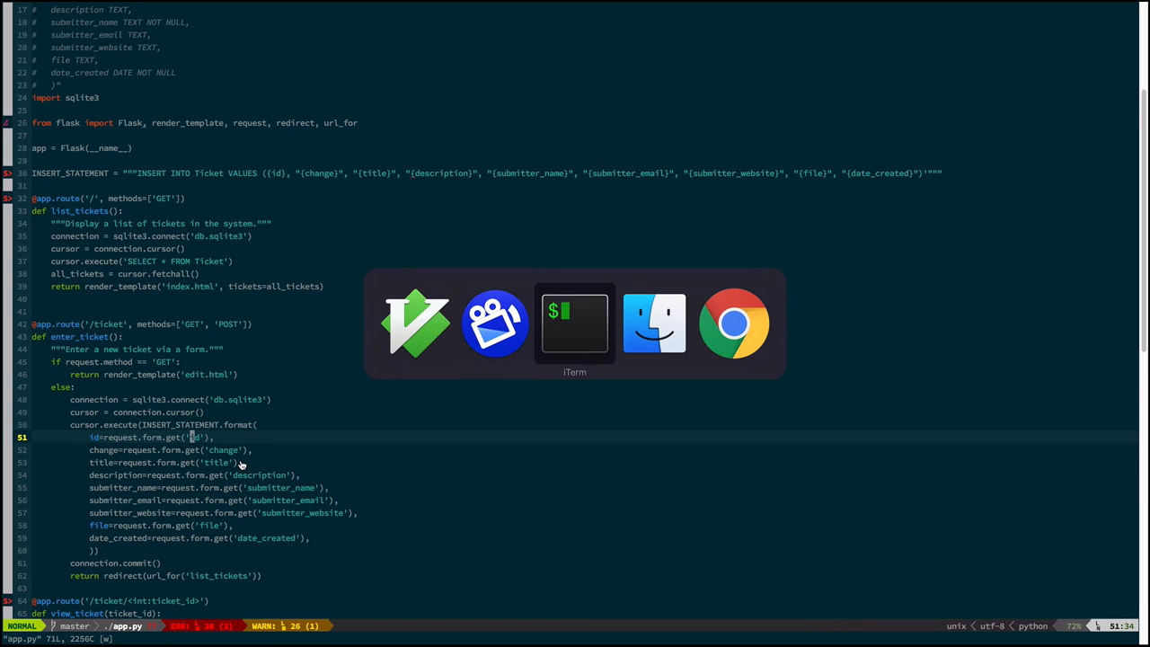
Step: Check the Flask server terminal, then switch to Chrome to reload the ticket page
{"action": "left_click", "coordinate": [573, 323]}
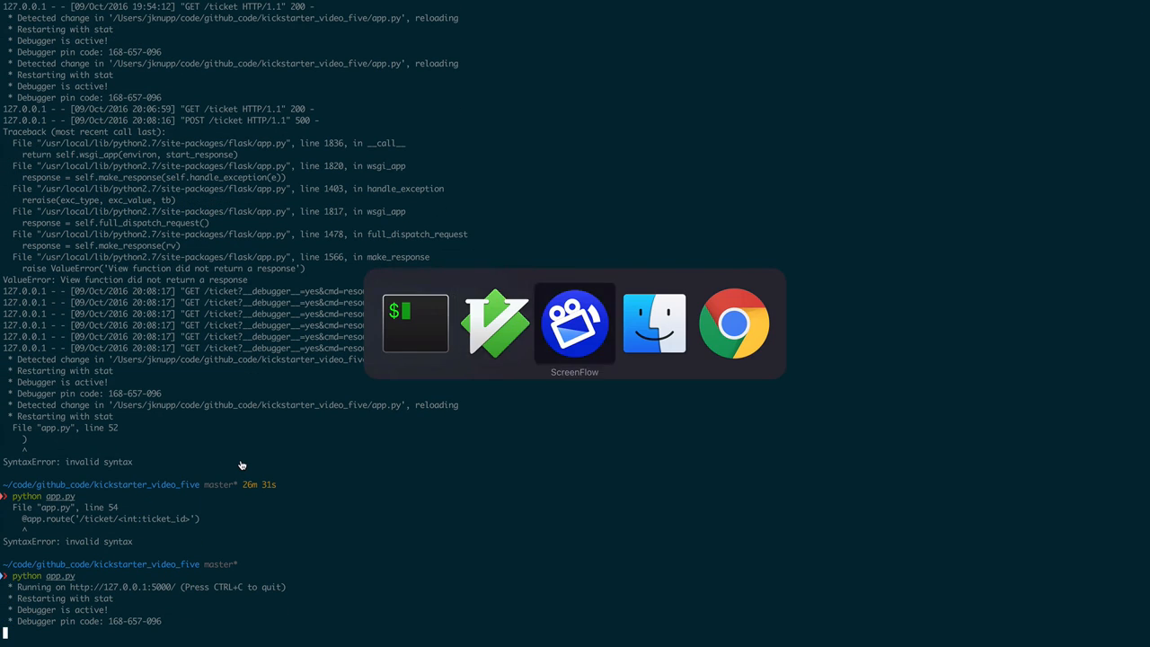
{"action": "left_click", "coordinate": [733, 324]}
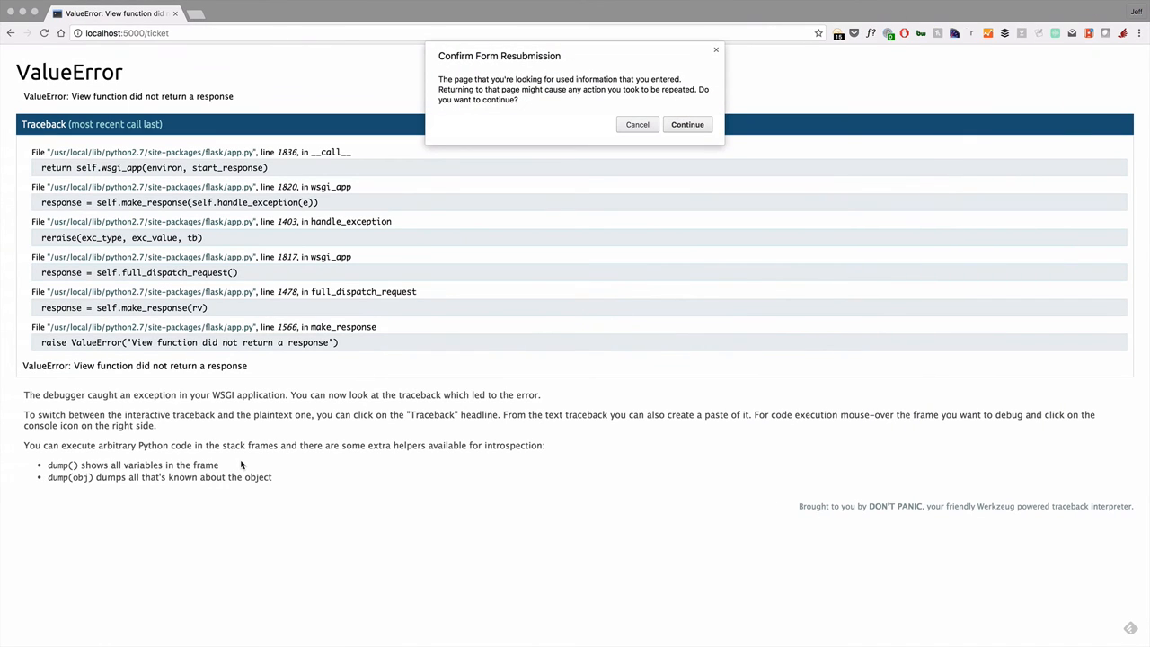
{"action": "mouse_move", "coordinate": [636, 124]}
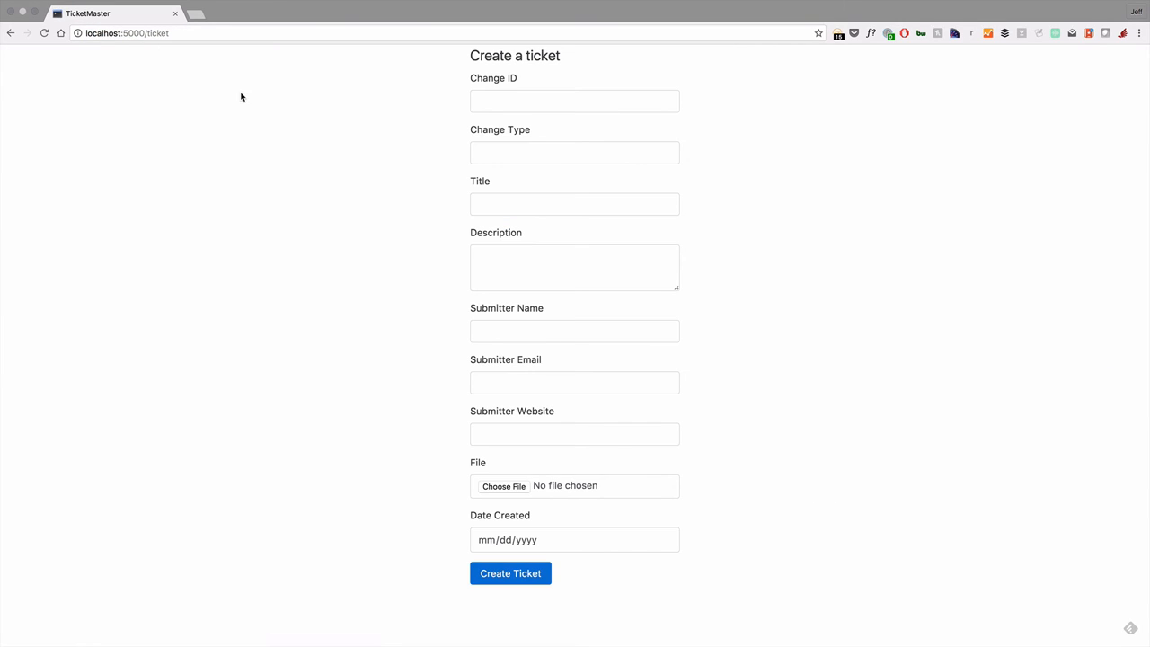
Step: Fill Change ID 3, type feature, title 'Make me a form' and description 'Create an HTML form to sub…'
{"action": "left_click", "coordinate": [575, 101]}
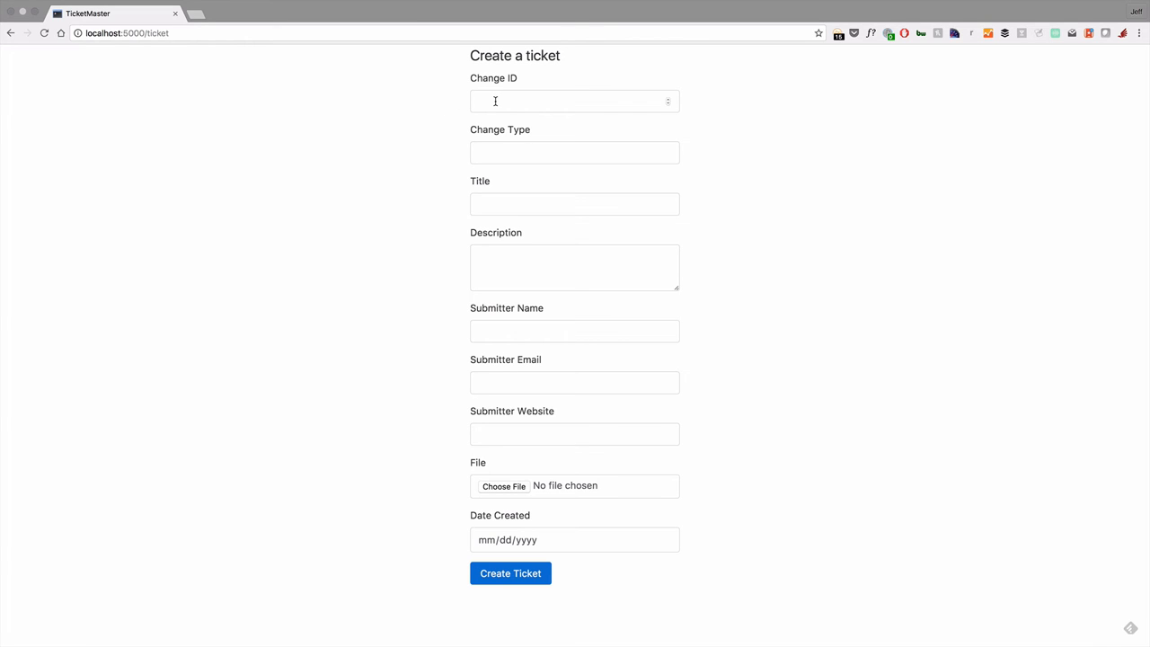
{"action": "left_click", "coordinate": [575, 101]}
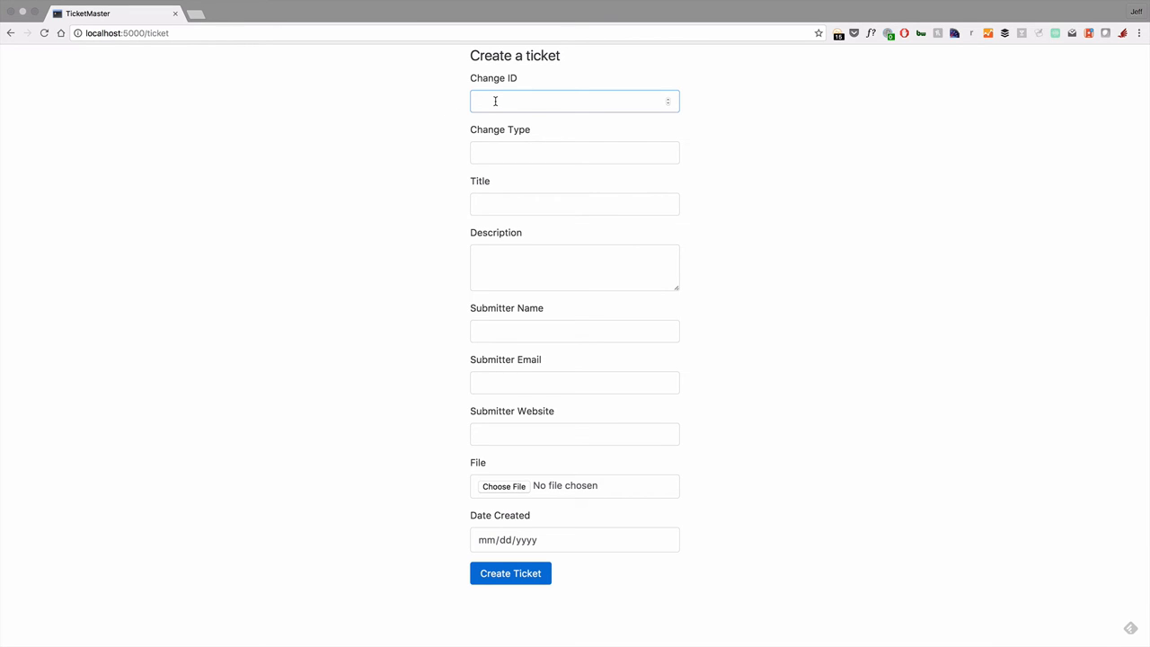
{"action": "type", "text": "3"}
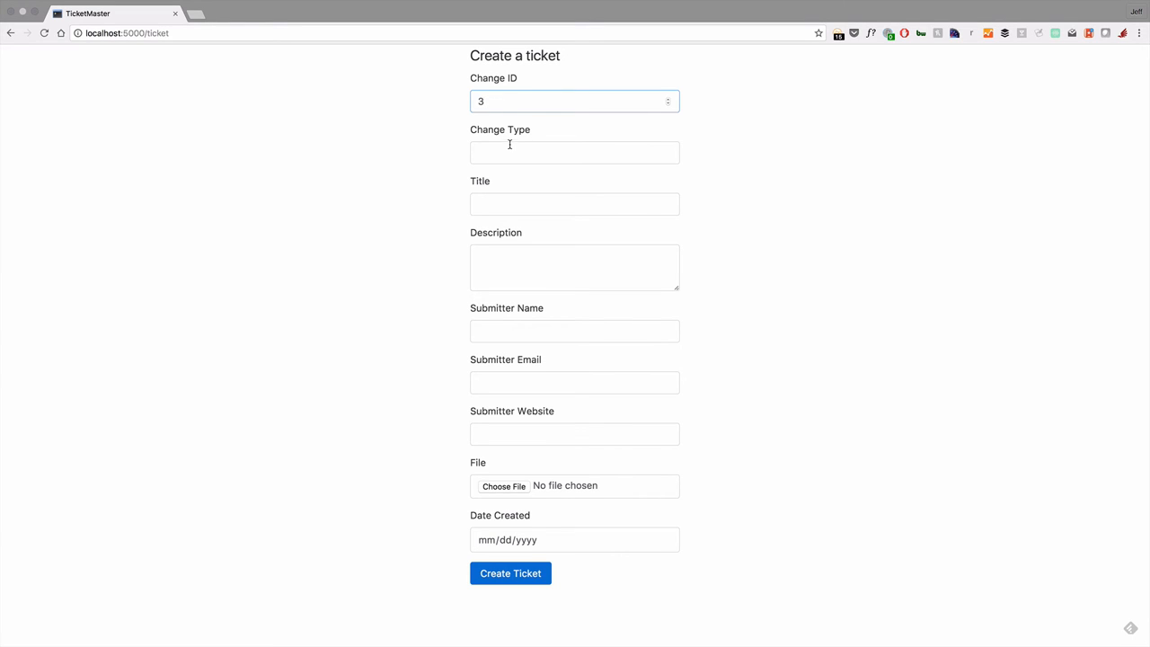
{"action": "type", "text": "f"}
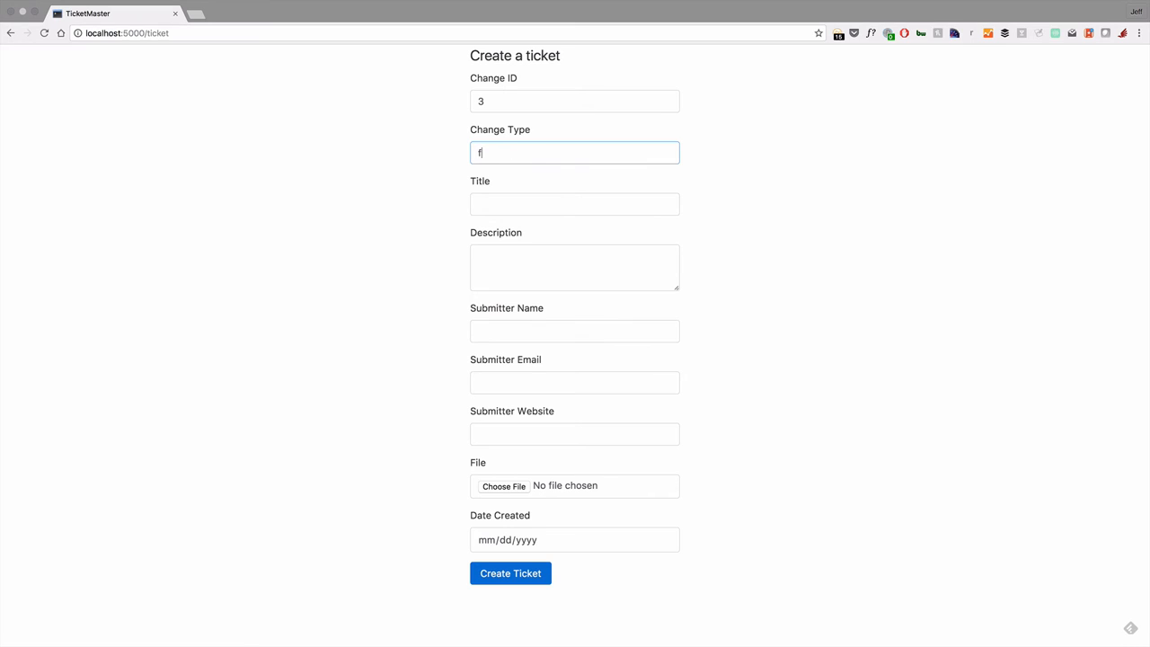
{"action": "type", "text": "eature"}
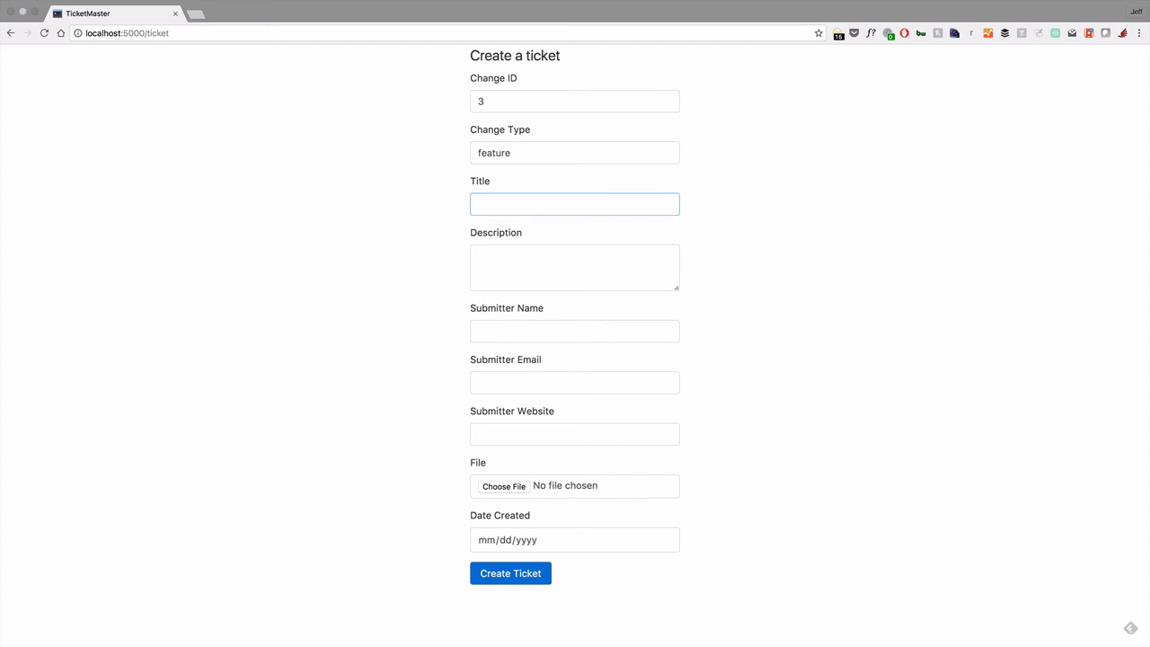
{"action": "type", "text": "Make me a"}
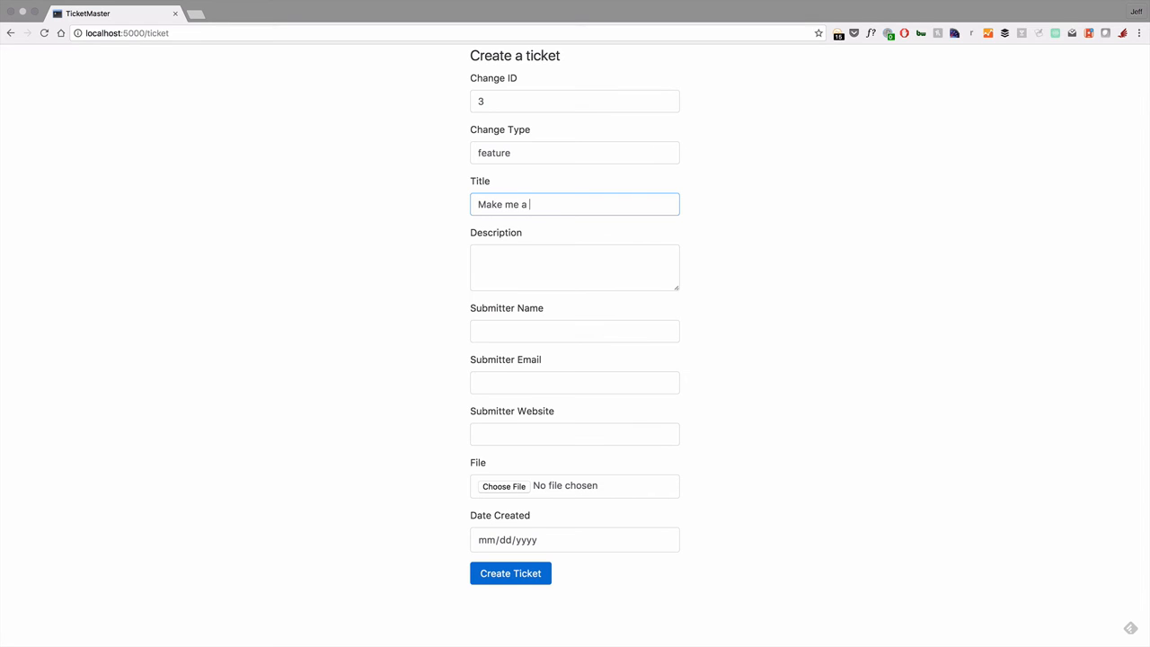
{"action": "left_click", "coordinate": [575, 266]}
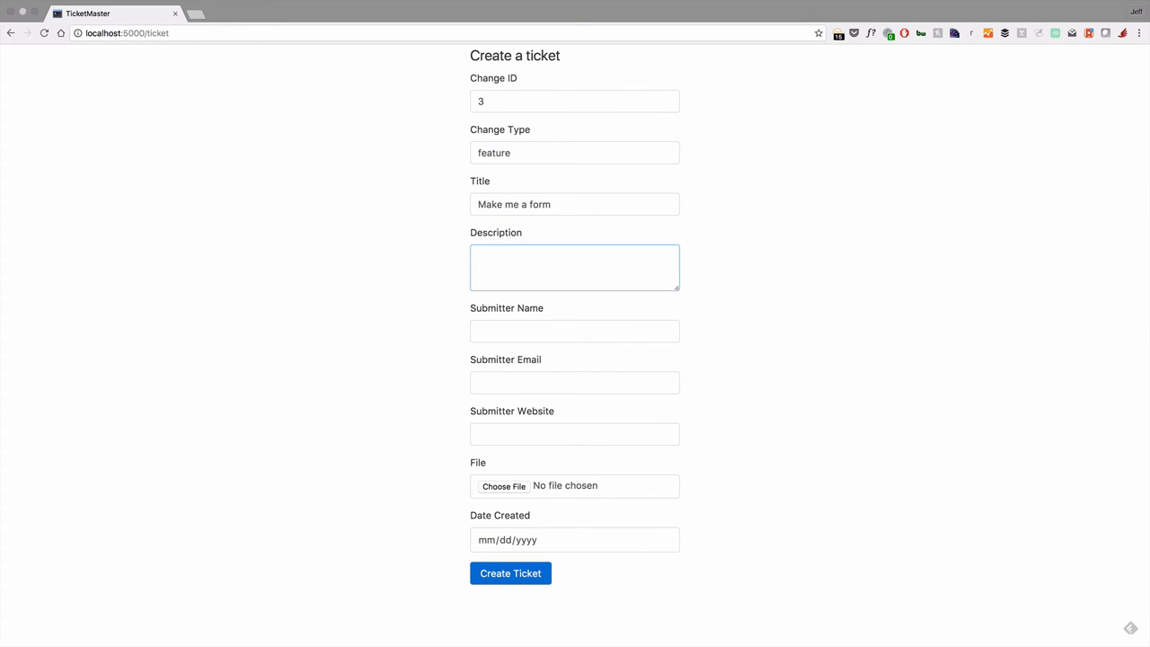
{"action": "type", "text": "Create an HT"}
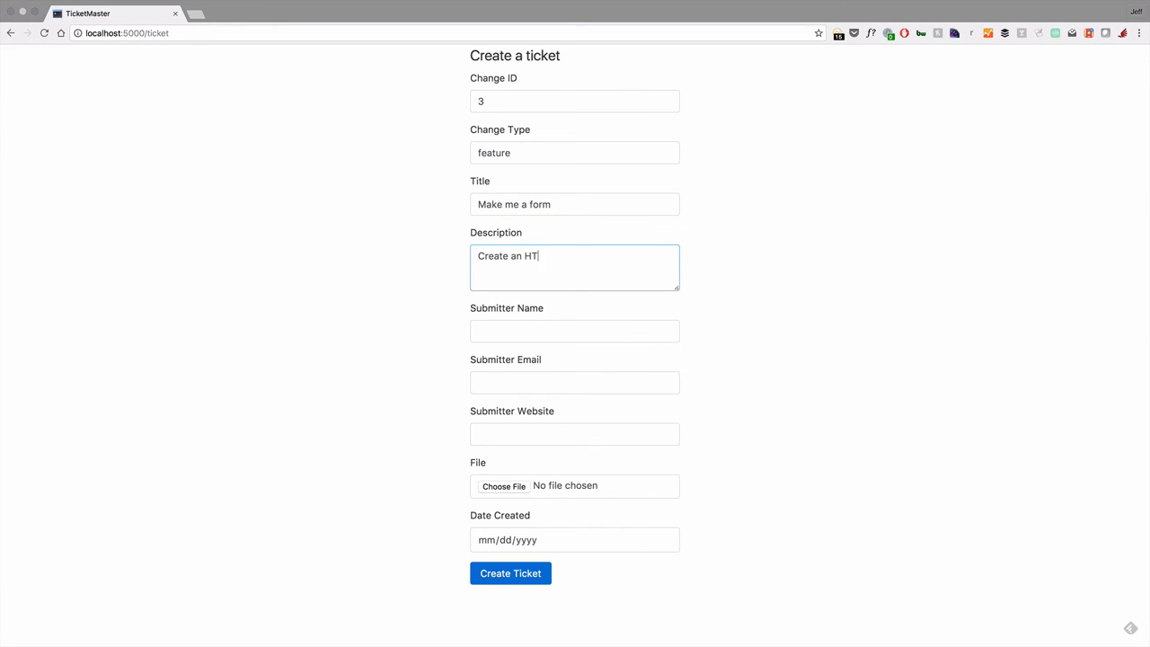
{"action": "type", "text": "ML form to sub"}
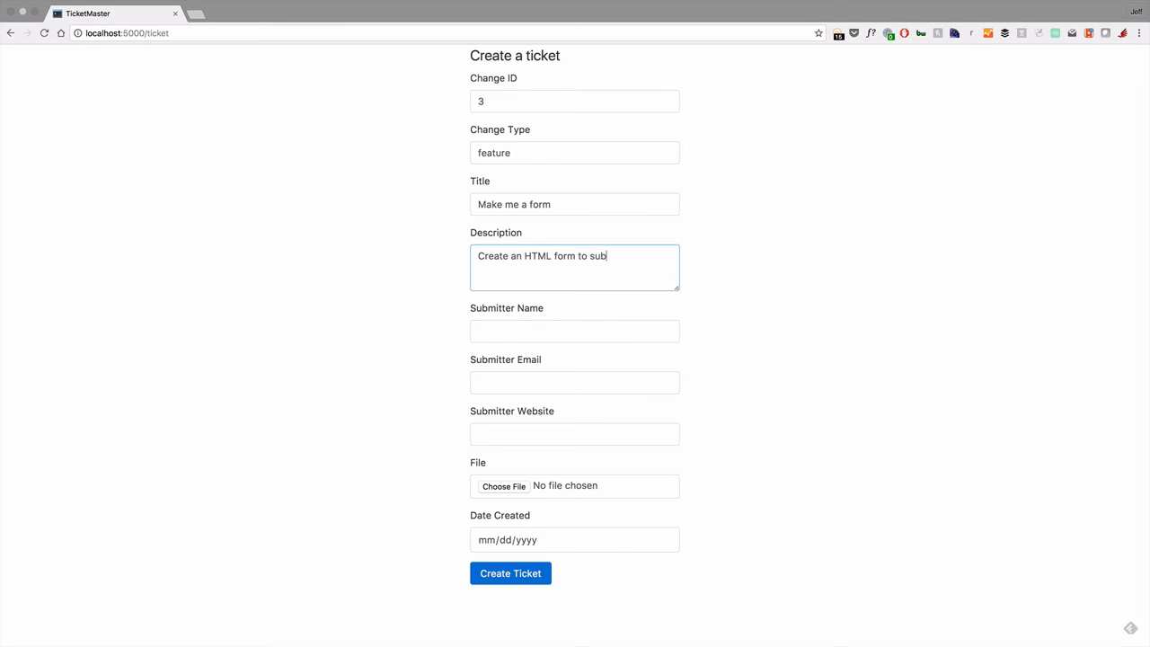
{"action": "left_click", "coordinate": [575, 330]}
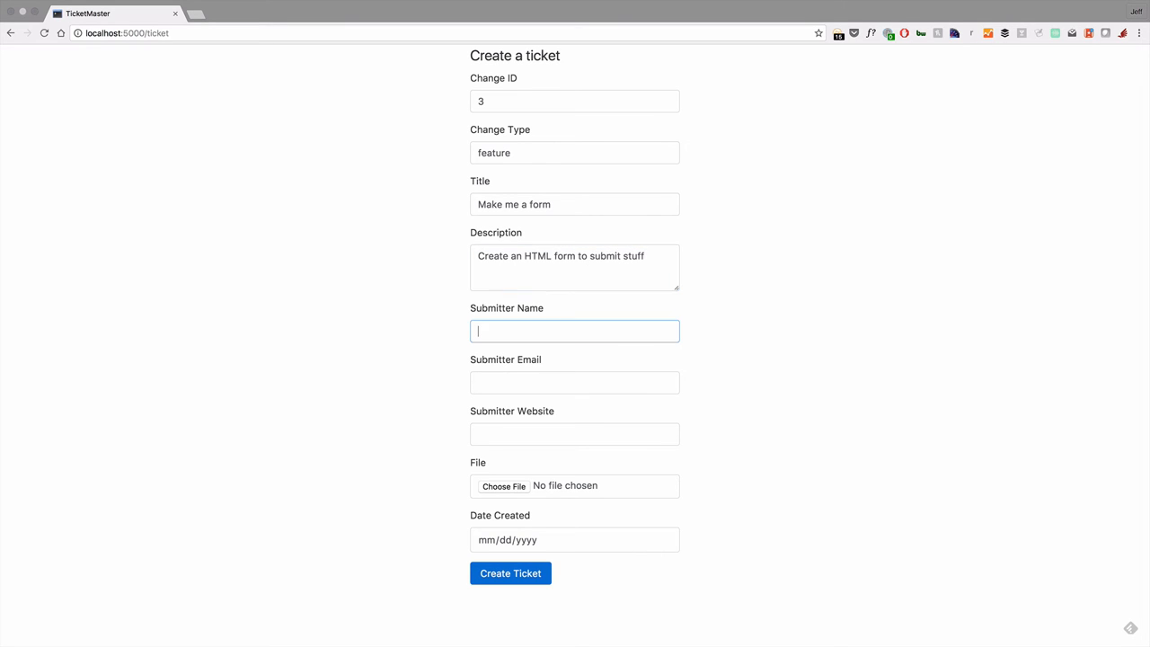
{"action": "type", "text": "Jeff Knupp"}
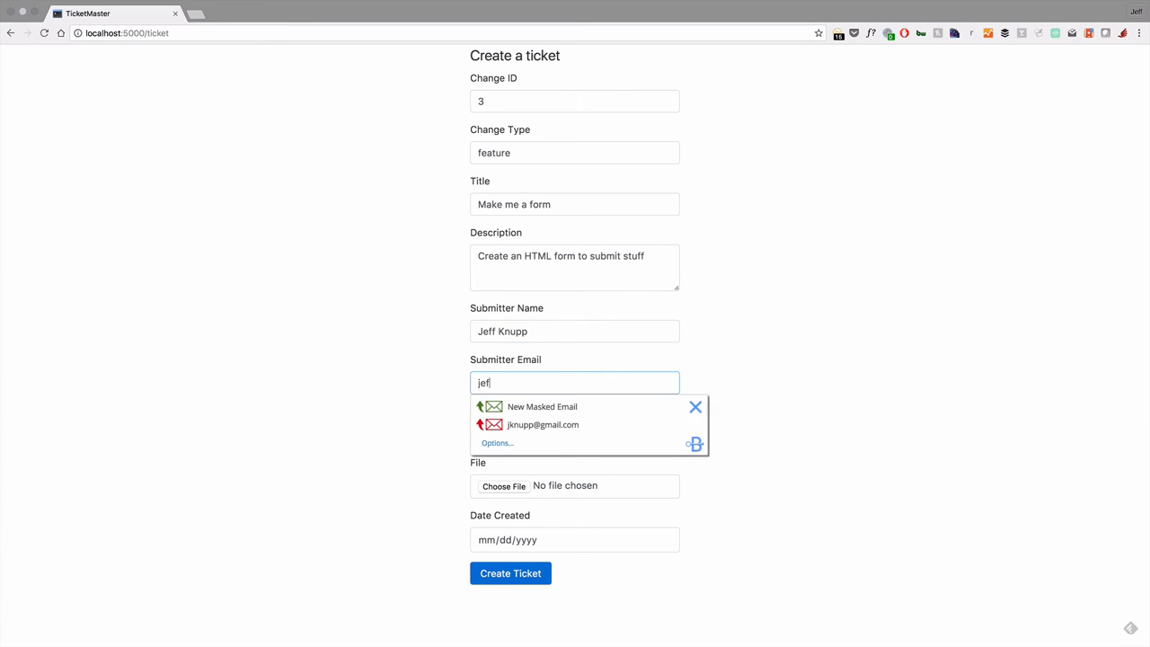
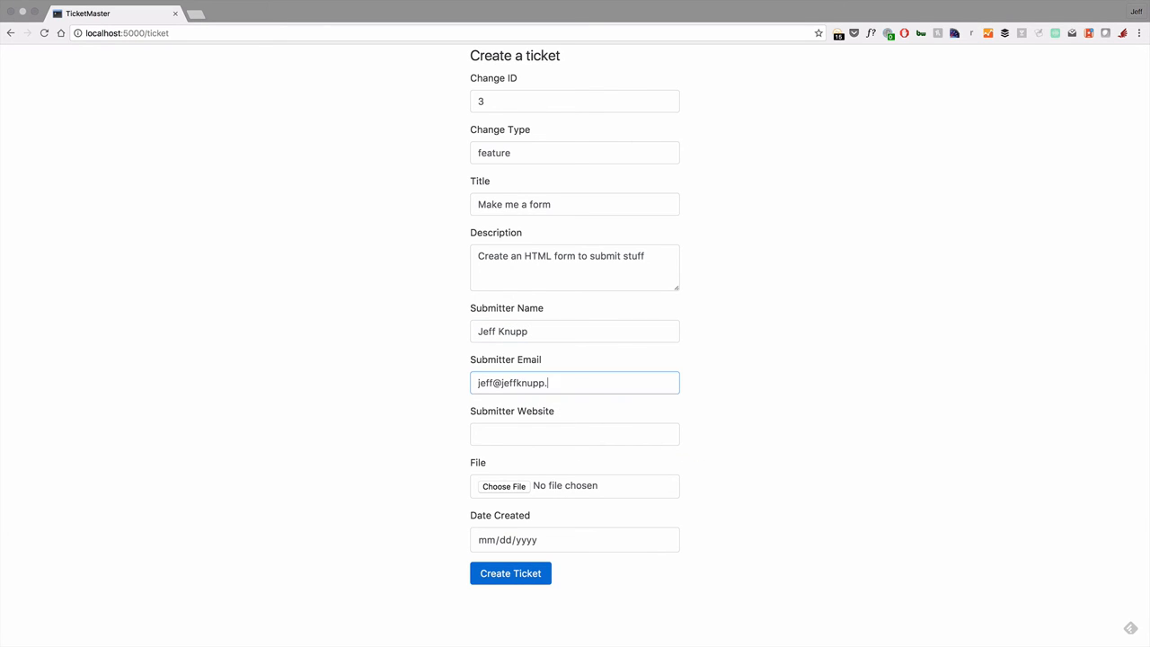
{"action": "type", "text": "http"}
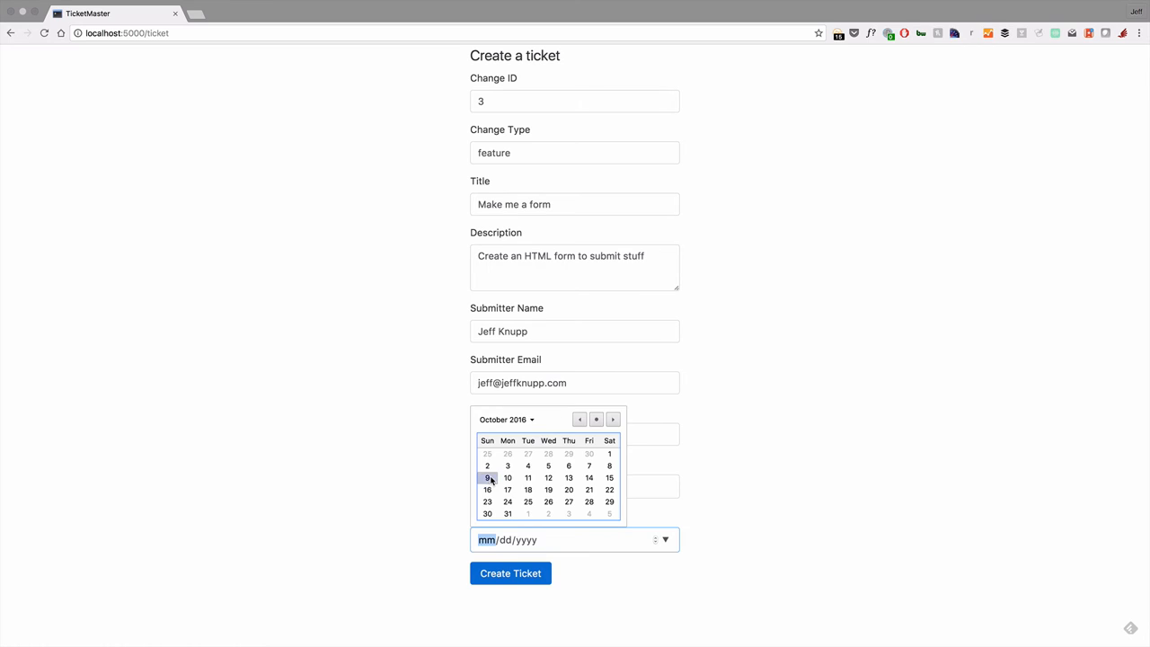
Step: Pick October 9, 2016 as the creation date and submit the new ticket
{"action": "left_click", "coordinate": [487, 478]}
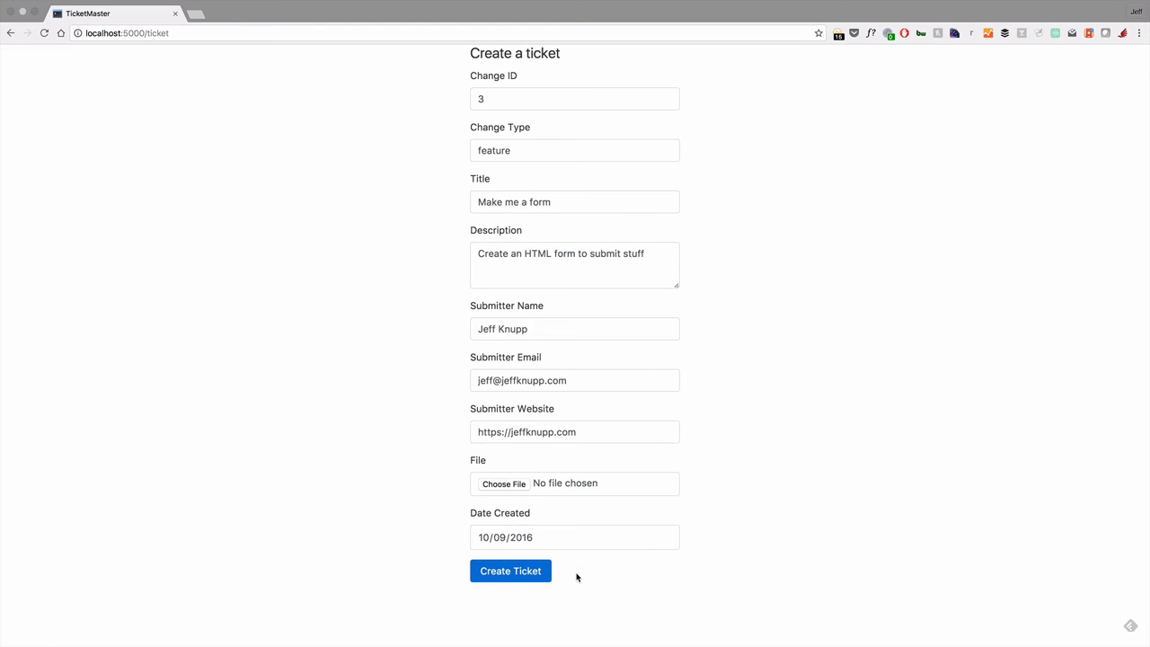
{"action": "left_click", "coordinate": [510, 571]}
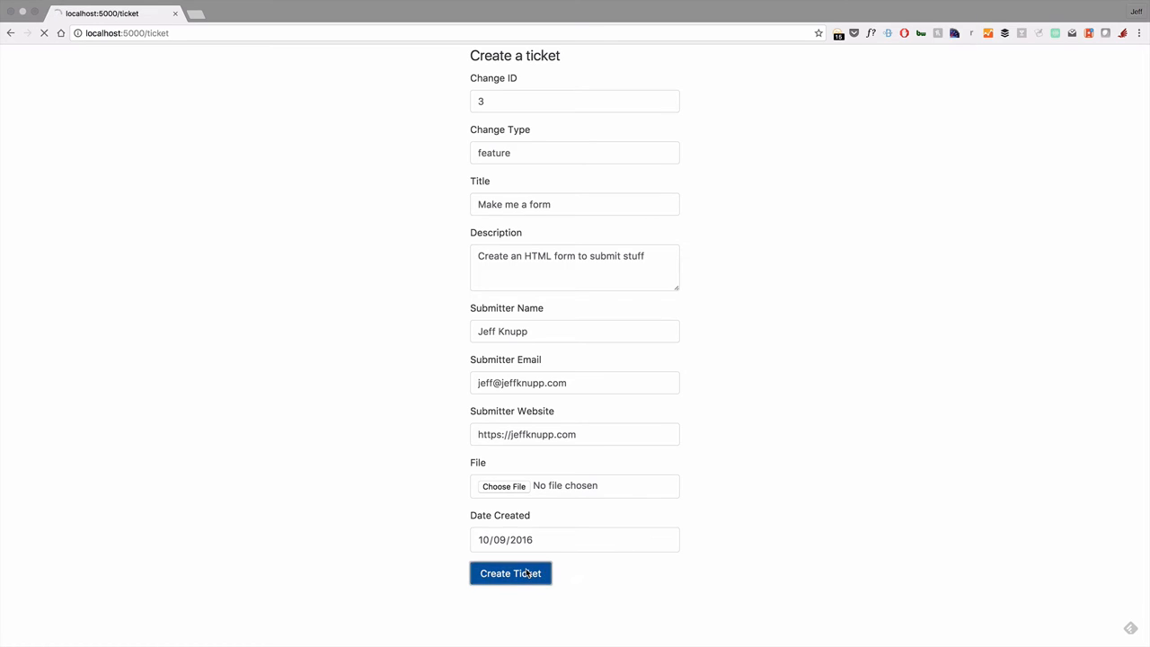
{"action": "left_click", "coordinate": [511, 573]}
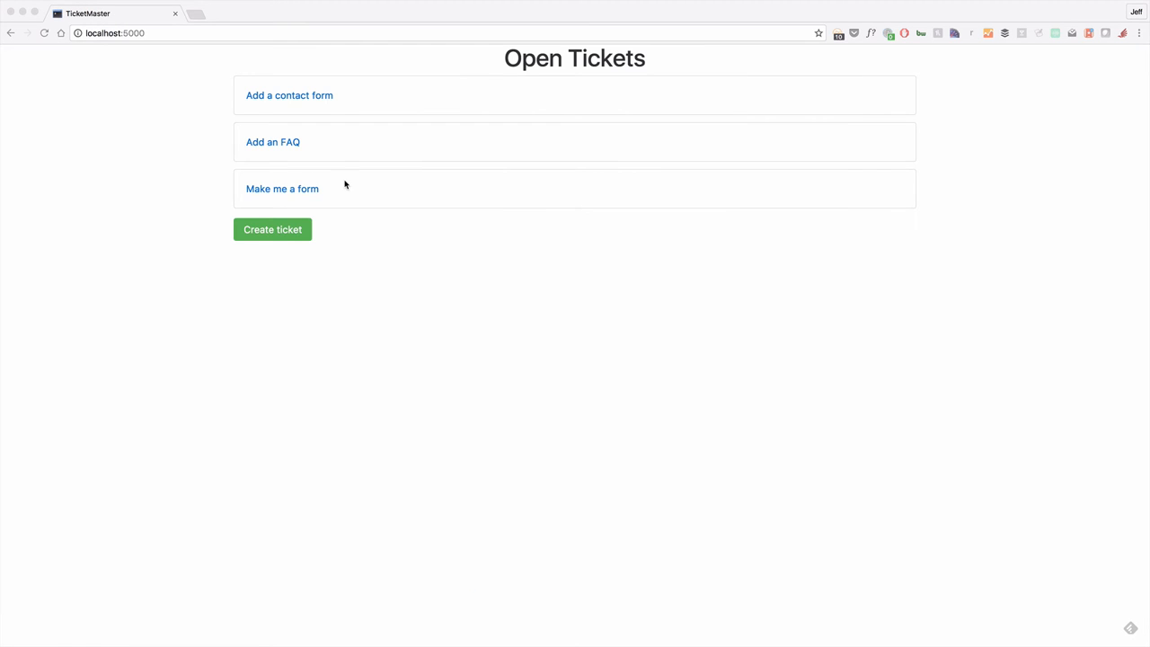
{"action": "mouse_move", "coordinate": [324, 183]}
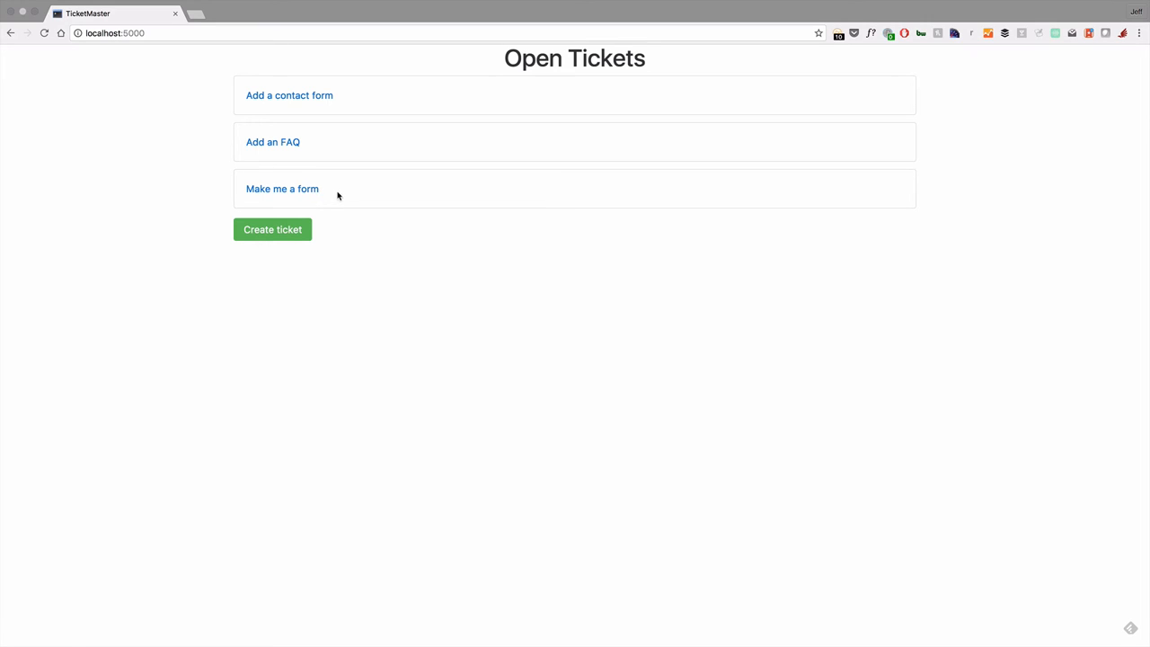
{"action": "mouse_move", "coordinate": [309, 192]}
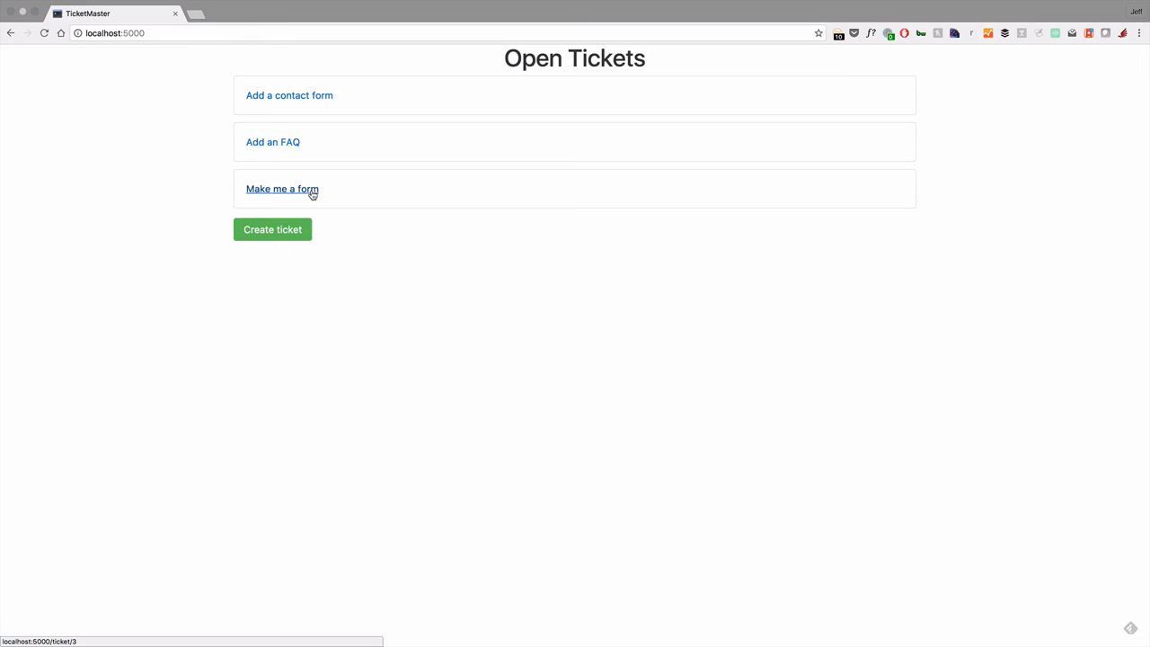
{"action": "mouse_move", "coordinate": [328, 192]}
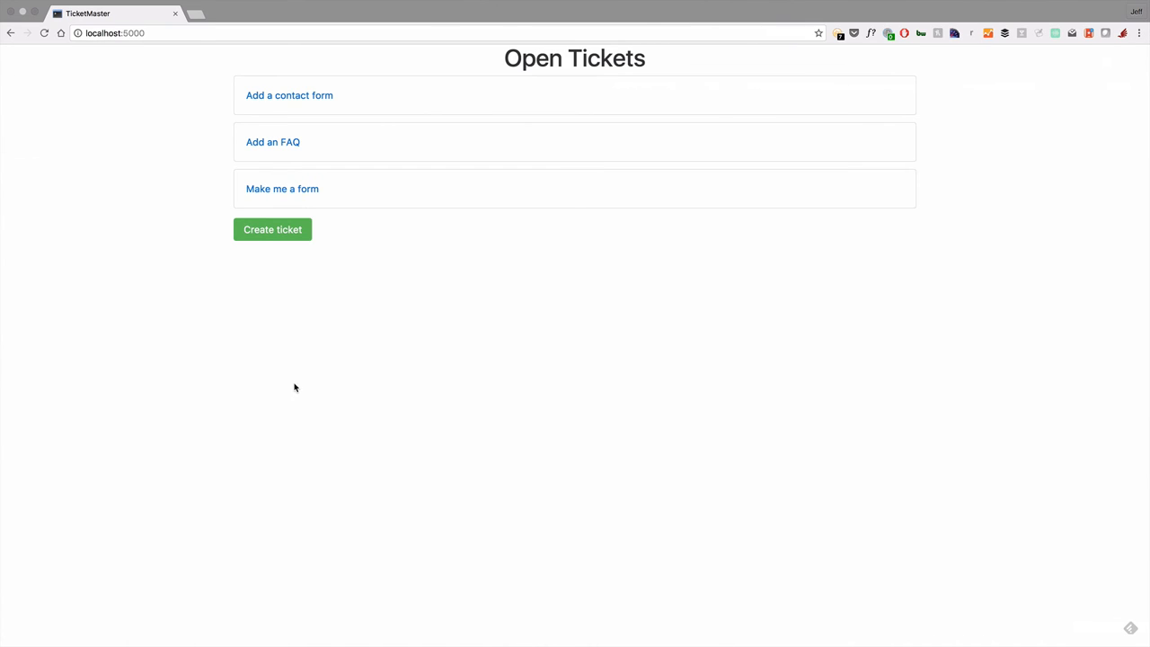
{"action": "mouse_move", "coordinate": [266, 183]}
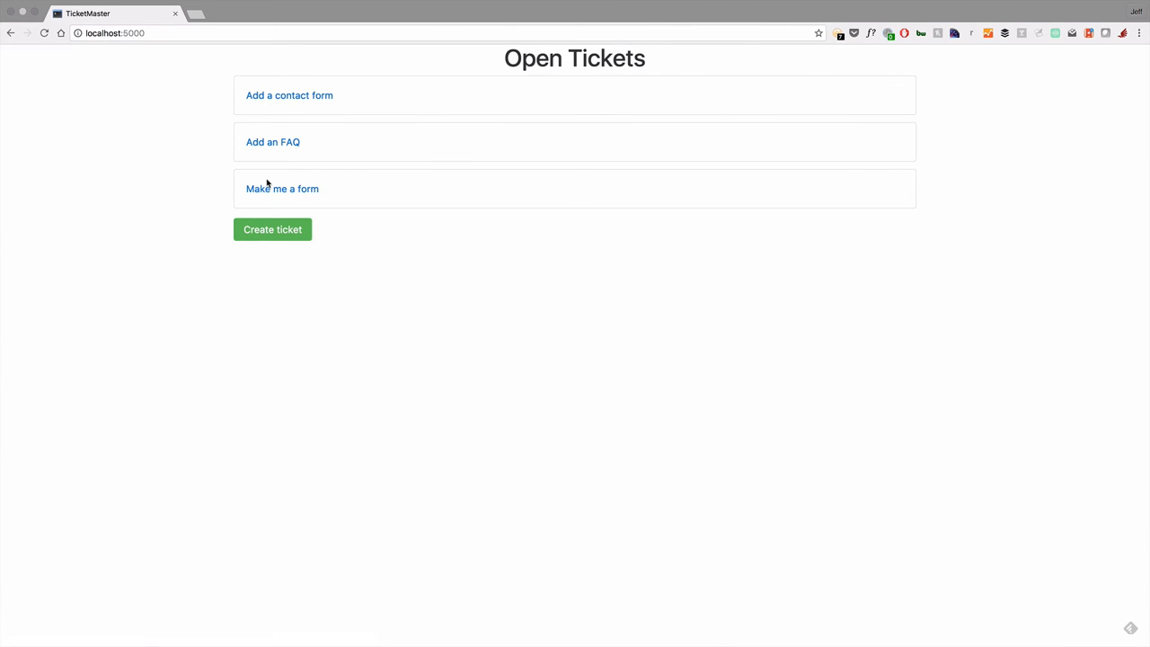
{"action": "mouse_move", "coordinate": [273, 144]}
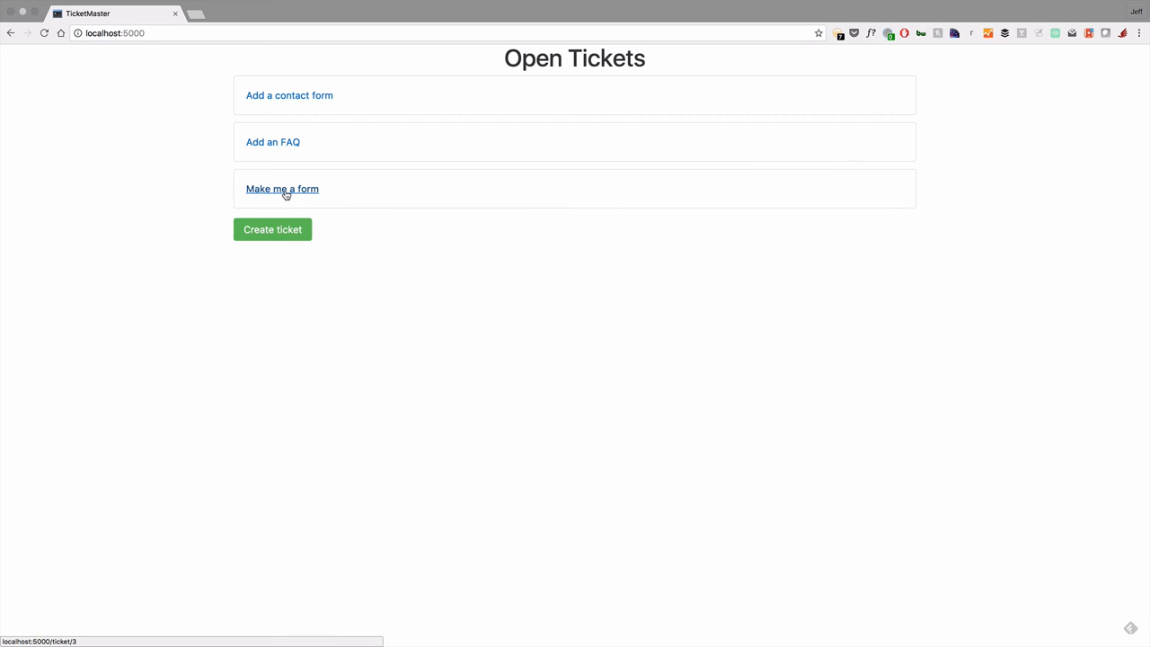
{"action": "mouse_move", "coordinate": [306, 188]}
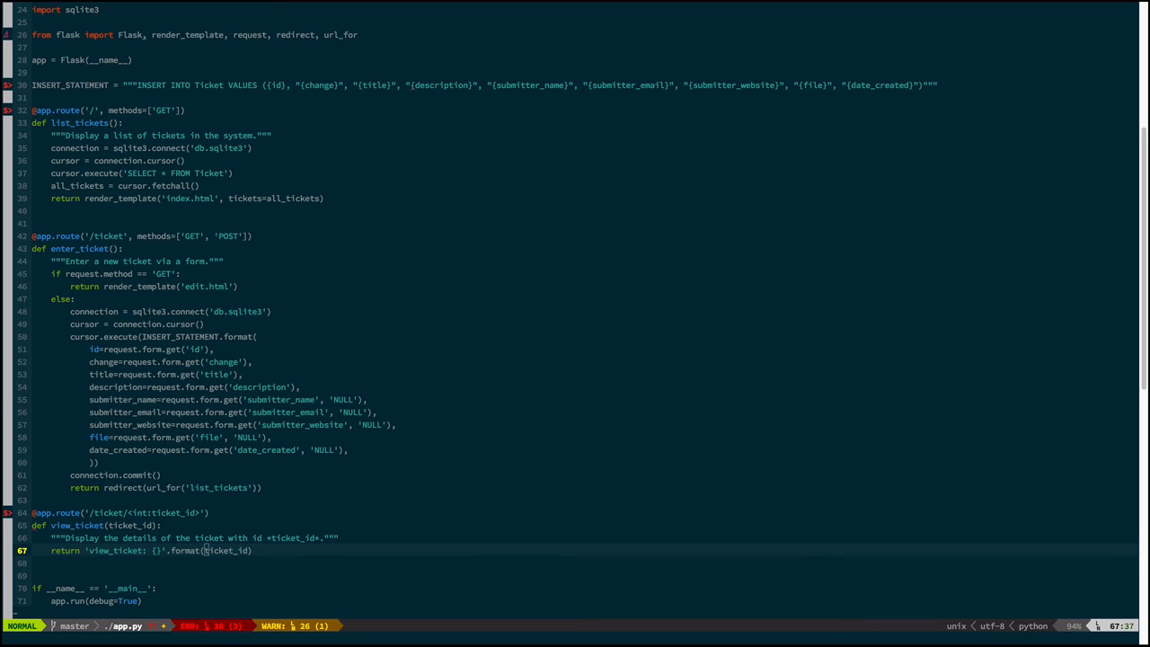
Step: Open templates/detail.html in Vim with :e
{"action": "scroll", "scroll_direction": "down", "scroll_amount": 3}
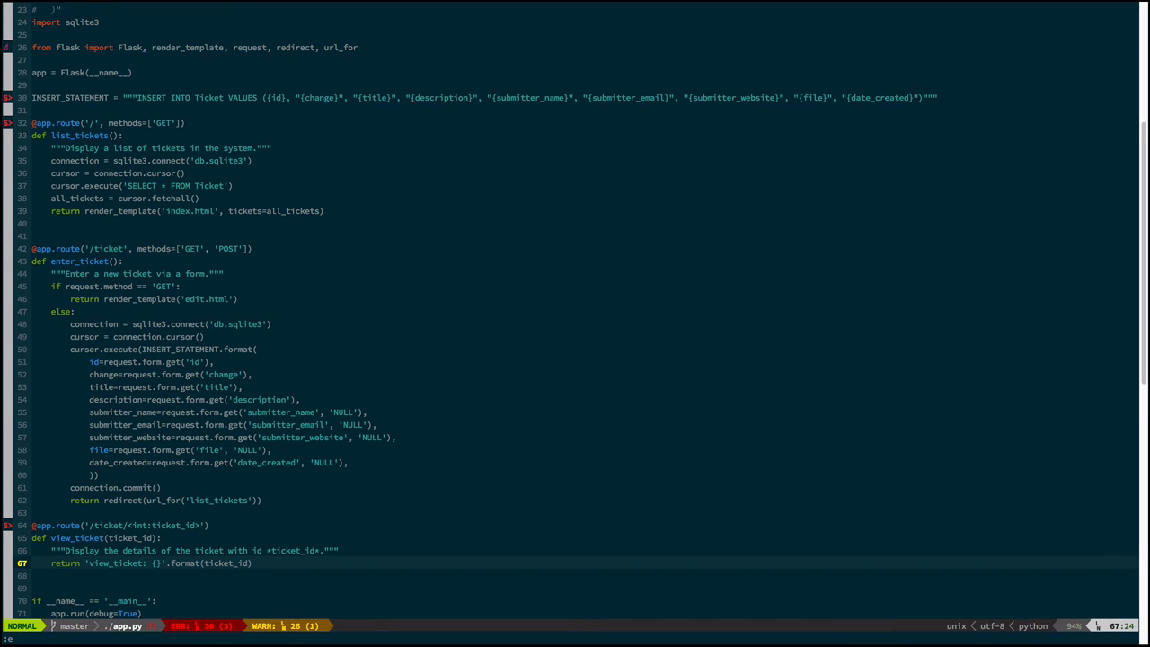
{"action": "type", "text": "templates/"}
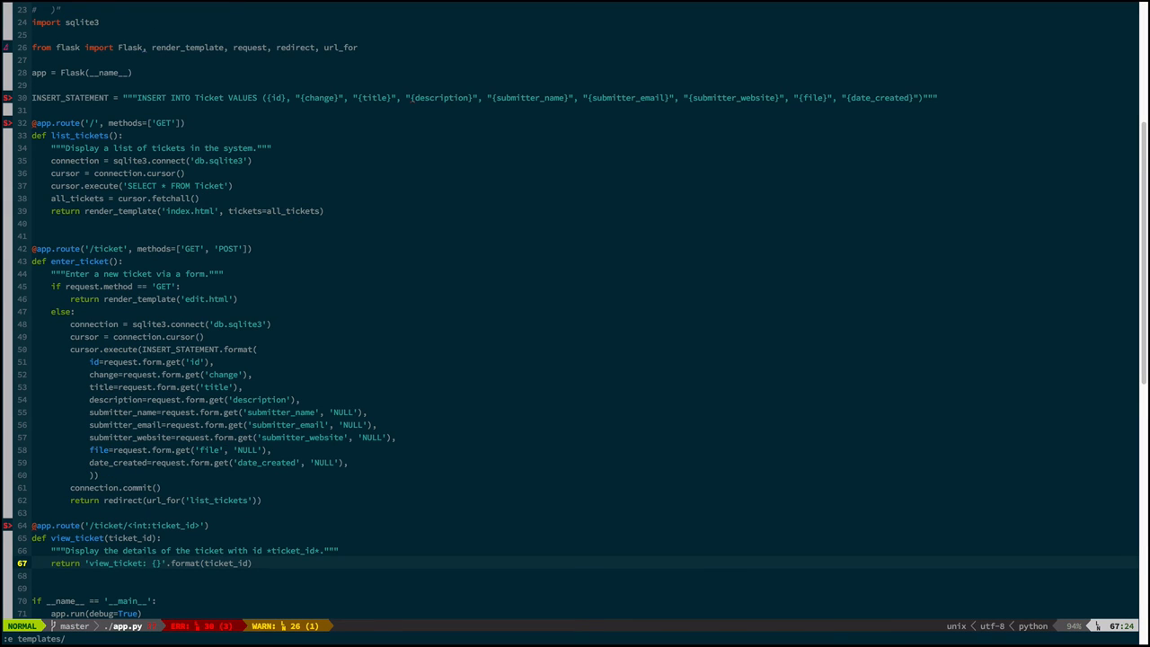
{"action": "type", "text": "detail.html"}
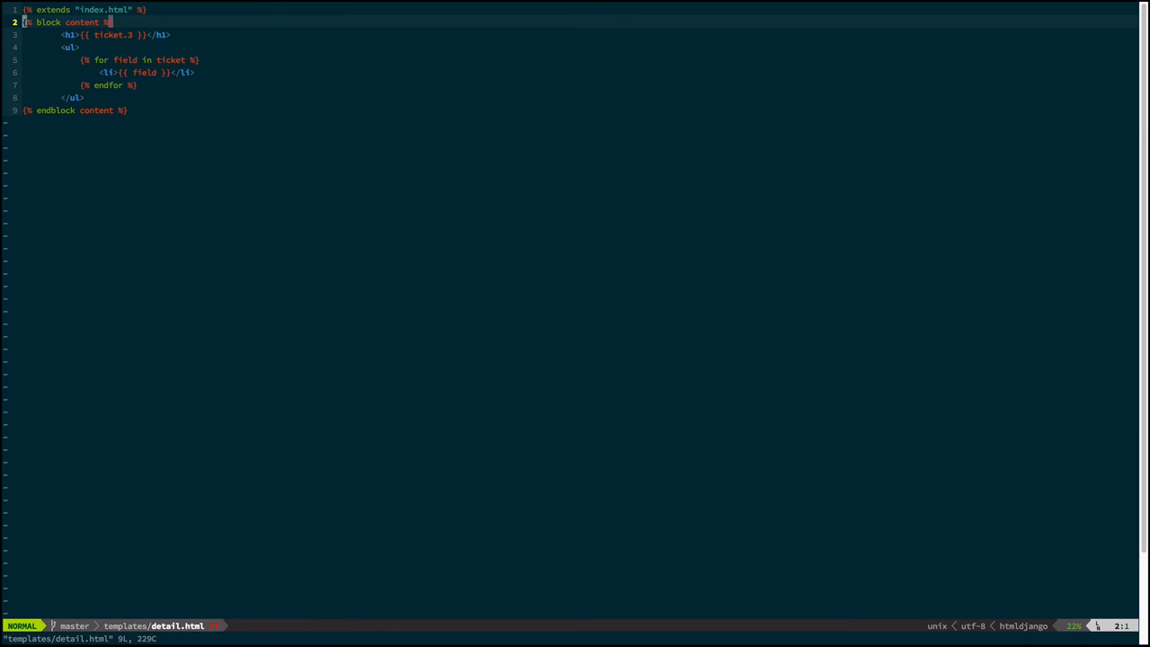
Step: Read through detail.html's markup and field loop, then return to app.py
{"action": "key", "text": "j"}
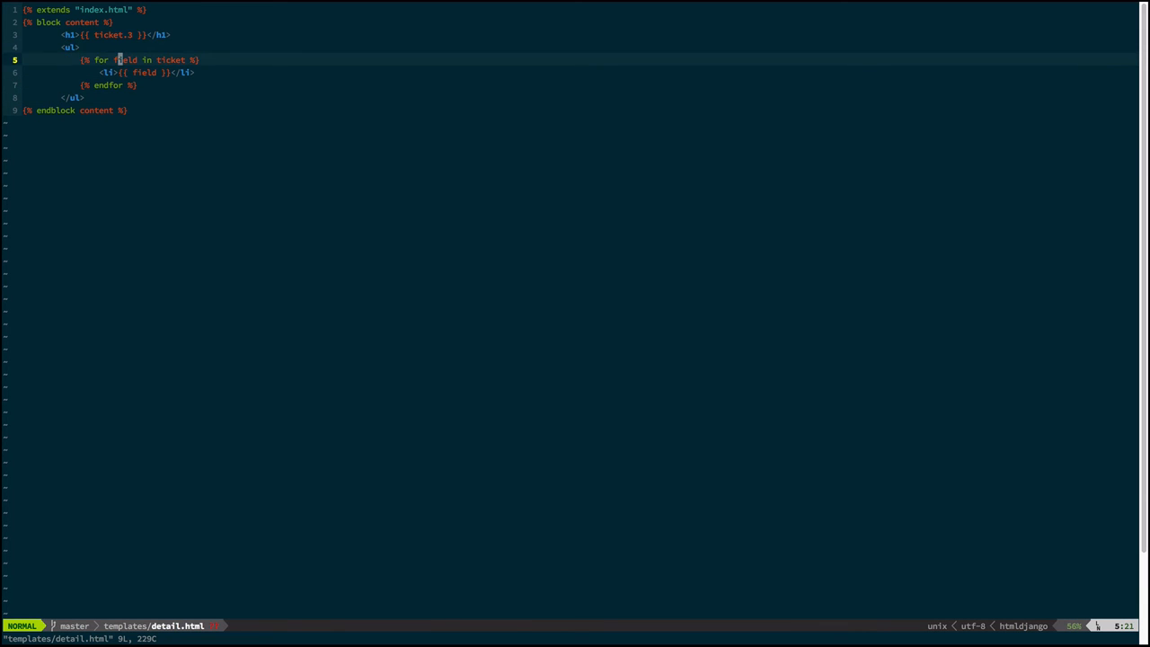
{"action": "key", "text": "j"}
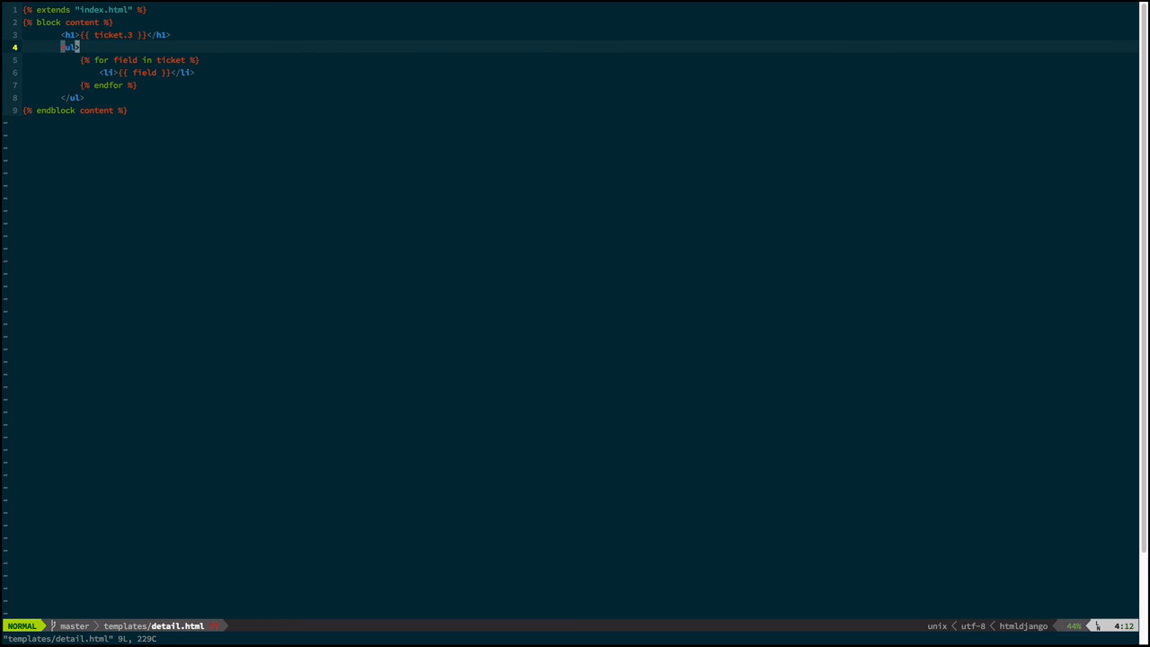
{"action": "key", "text": "j"}
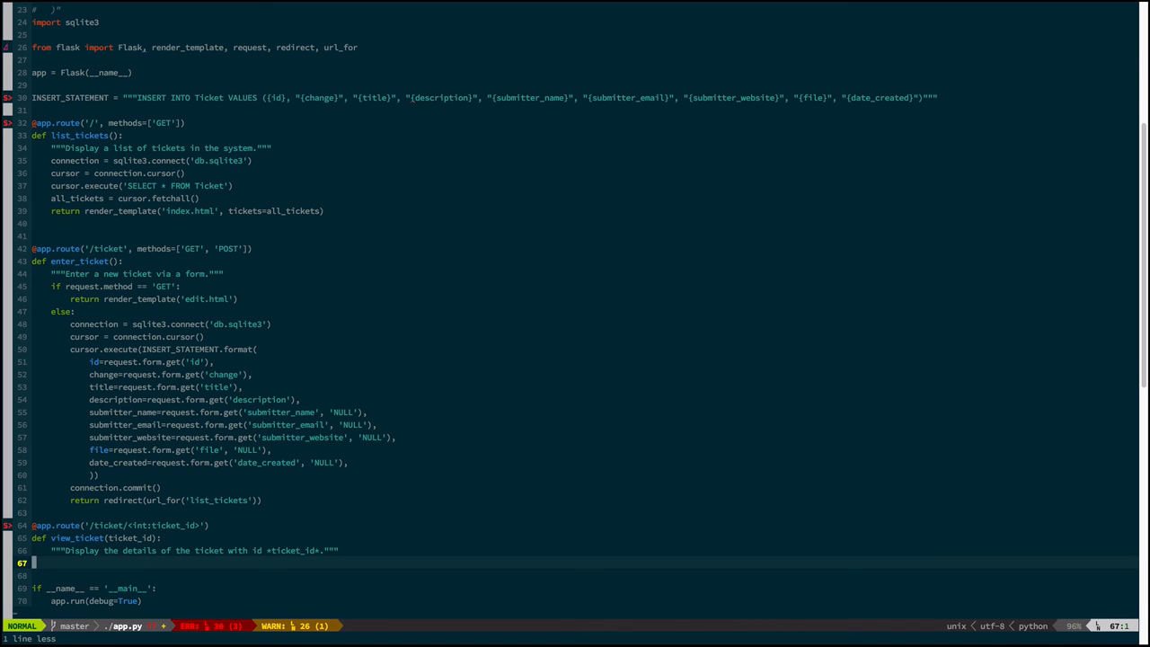
Step: In view_ticket, open connection = sqlite3.connect('db.sqlite') and a cursor from it
{"action": "type", "text": "connection ="}
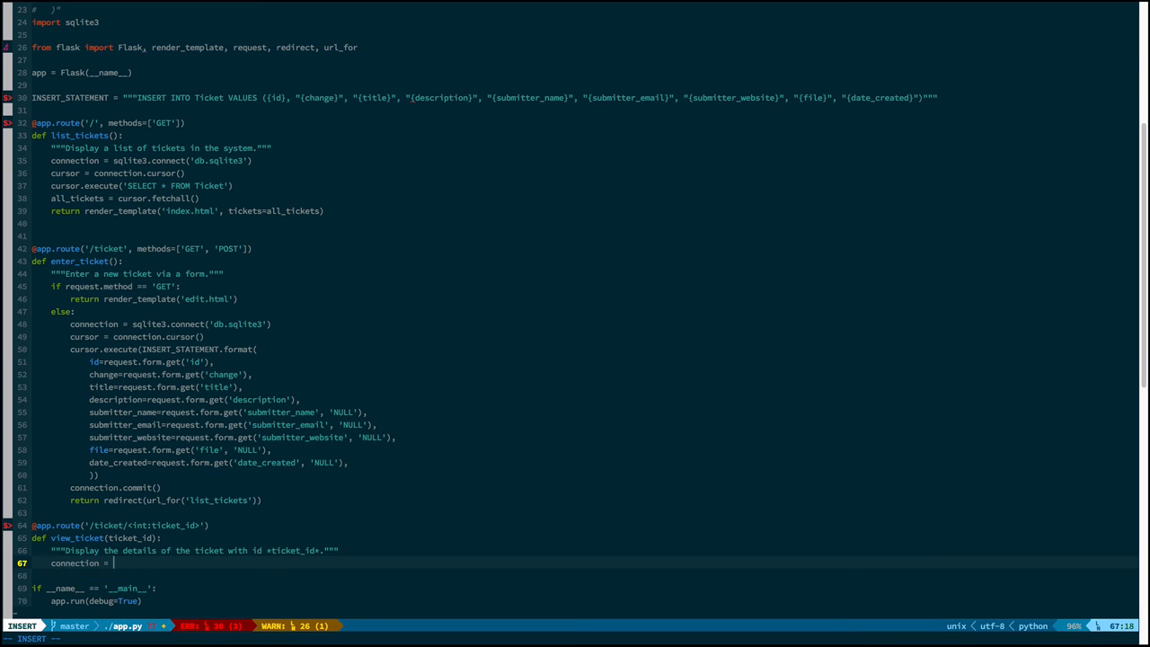
{"action": "type", "text": "sqlite3"}
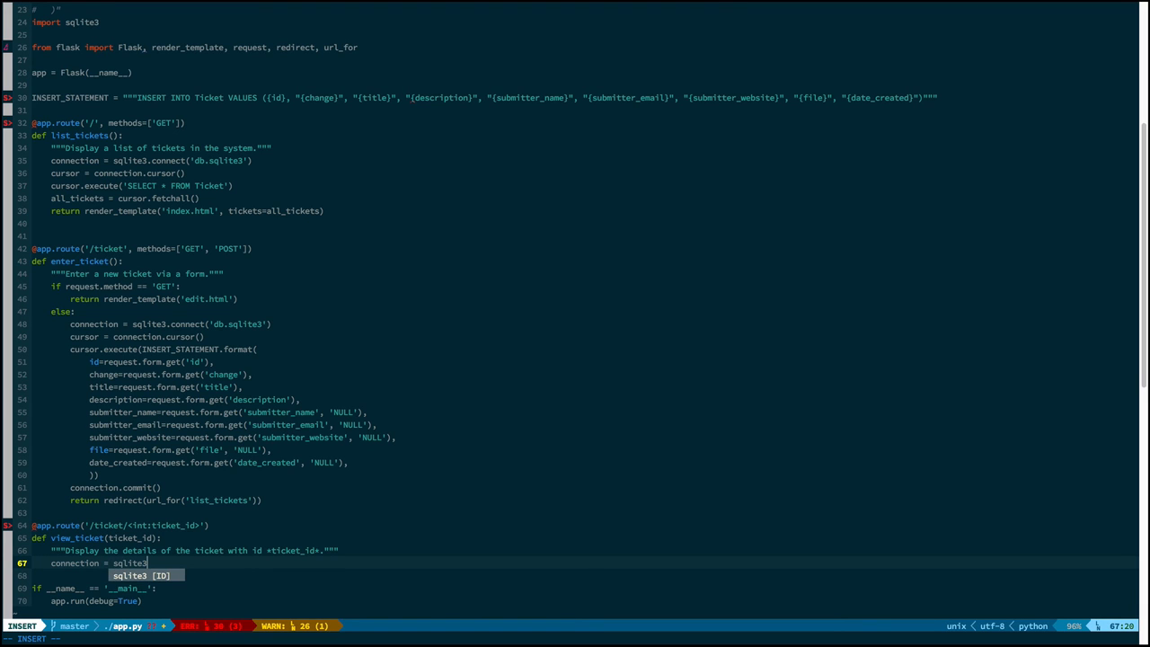
{"action": "type", "text": ".connect"}
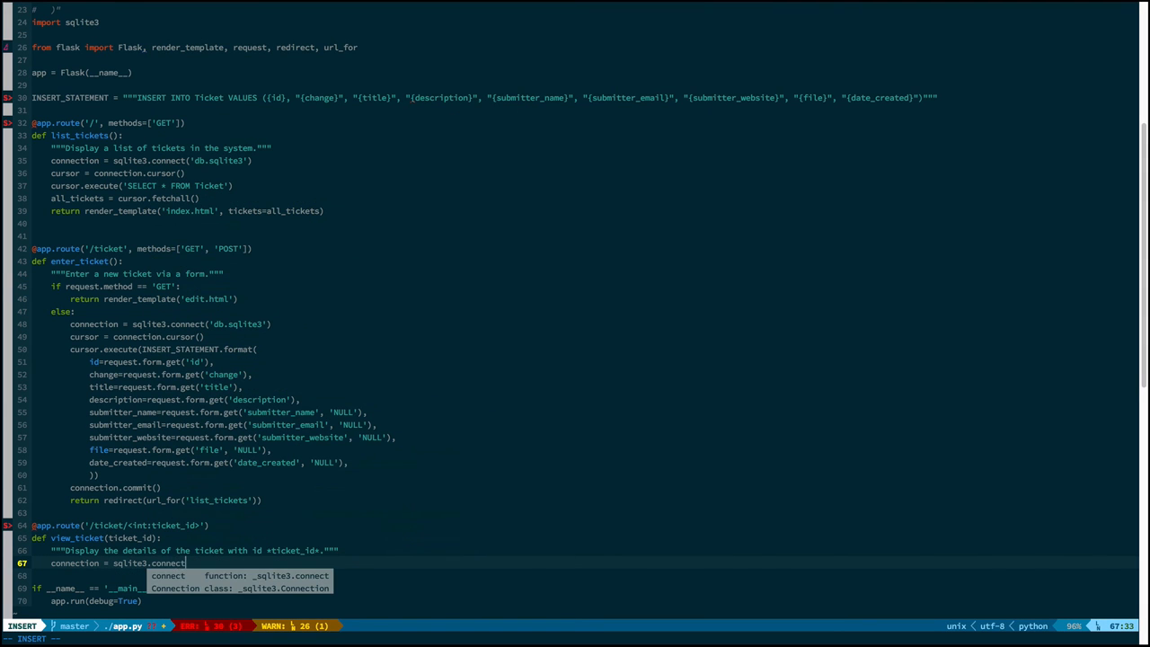
{"action": "type", "text": "('db"}
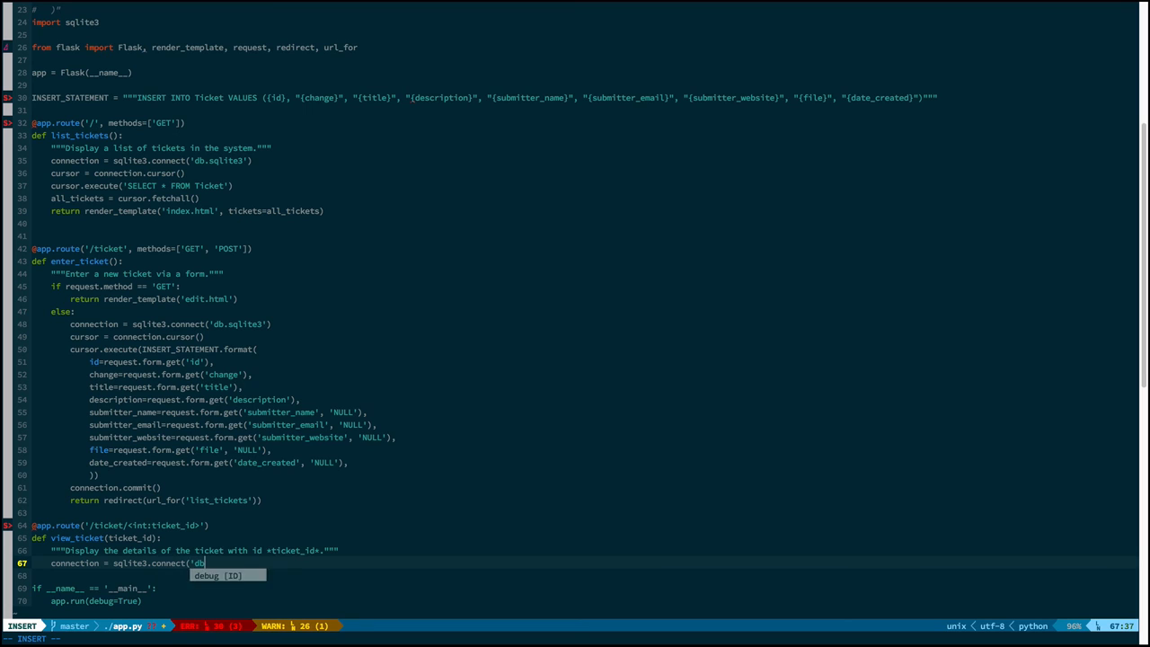
{"action": "type", "text": ".sqlite3"}
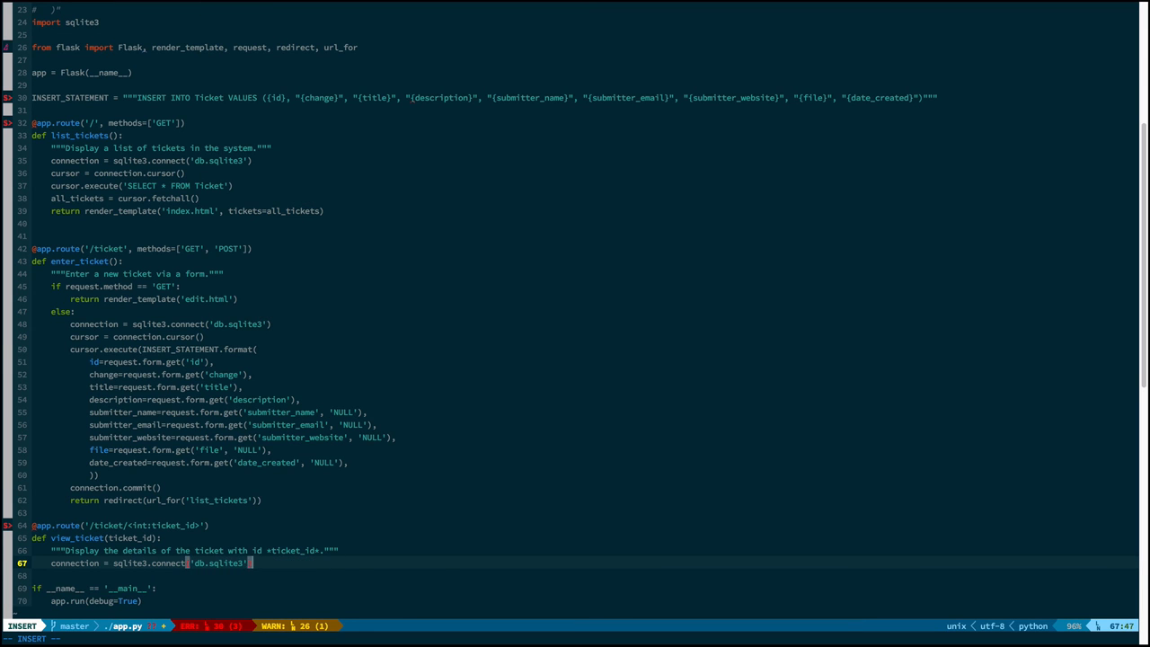
{"action": "key", "text": "Enter"}
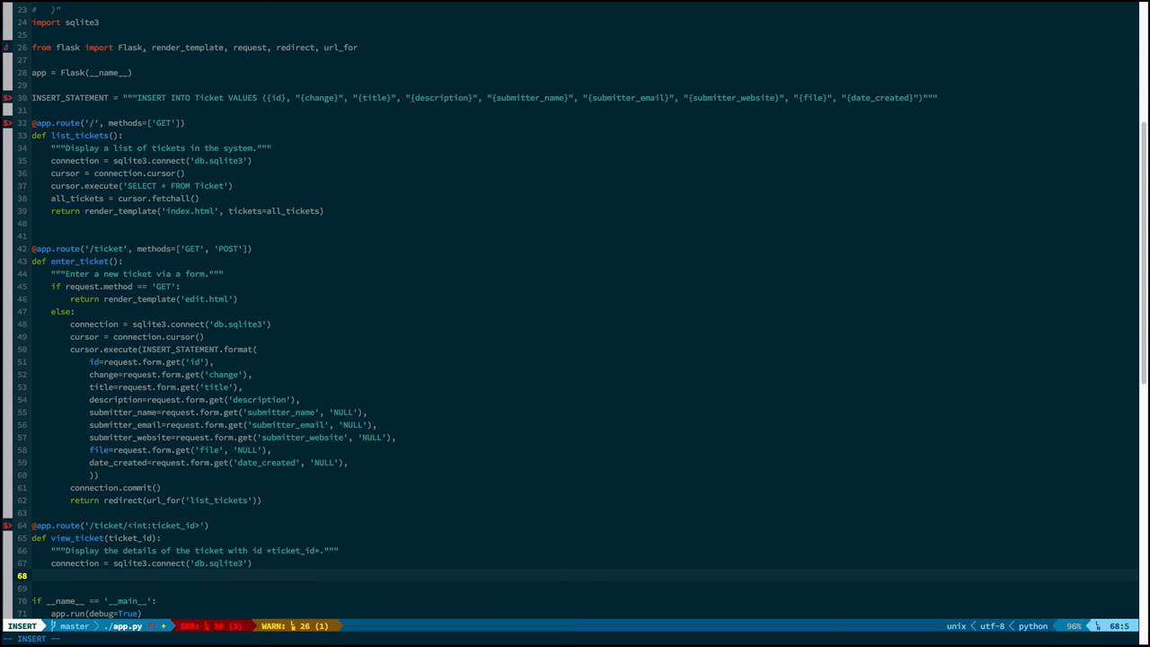
{"action": "type", "text": "cursor"}
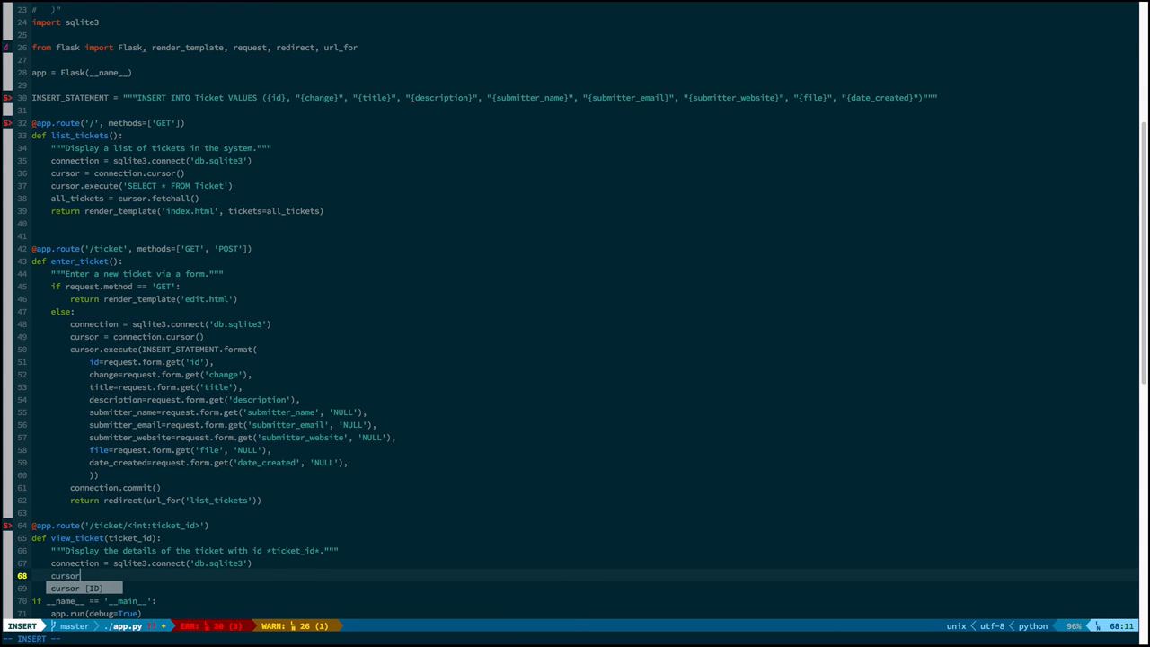
{"action": "type", "text": "= connection.cursor("}
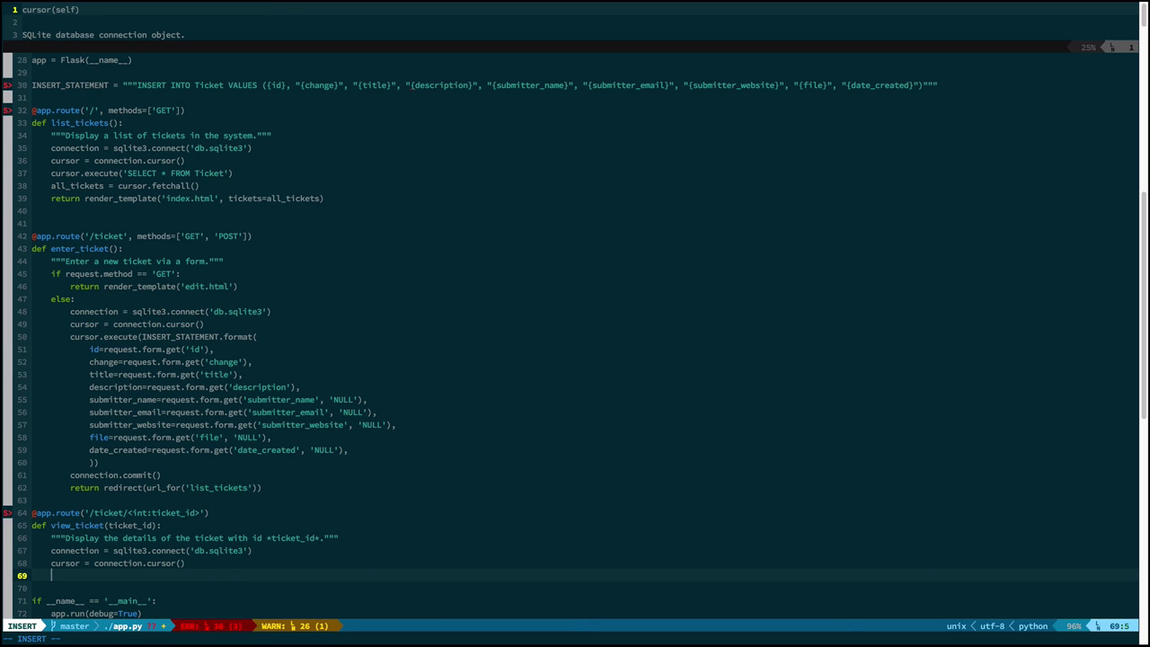
Step: Execute 'SELECT * FROM Ticket WHERE id={}'.format(ticket_id) and start the ticket assignment
{"action": "type", "text": "curos"}
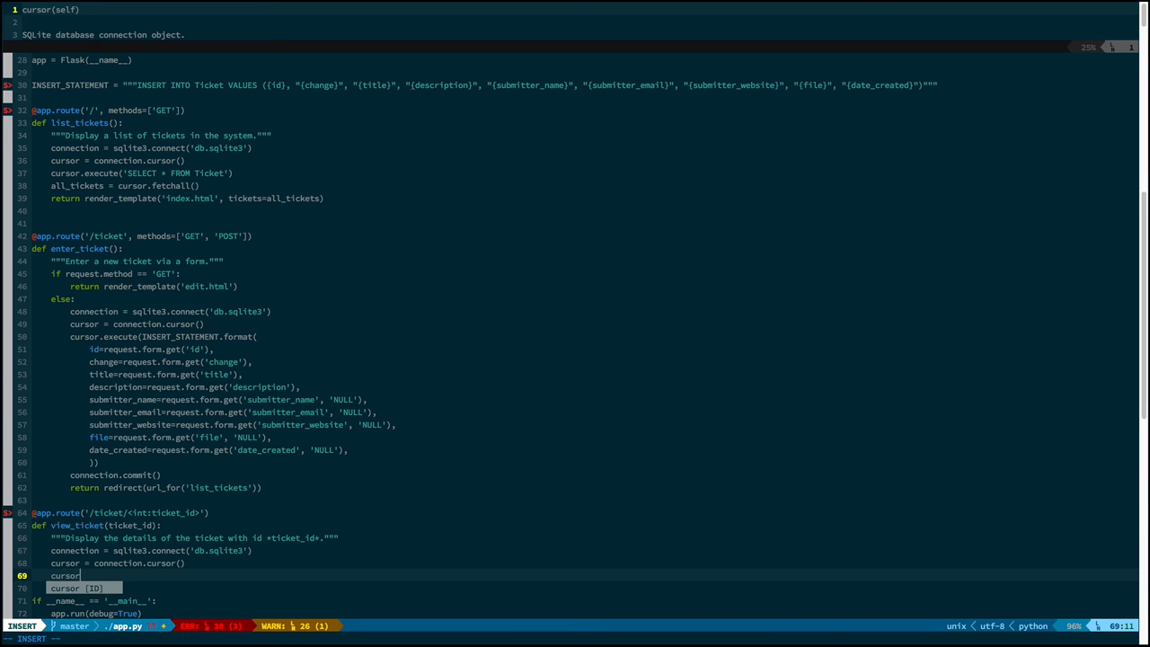
{"action": "type", "text": ".execute('"}
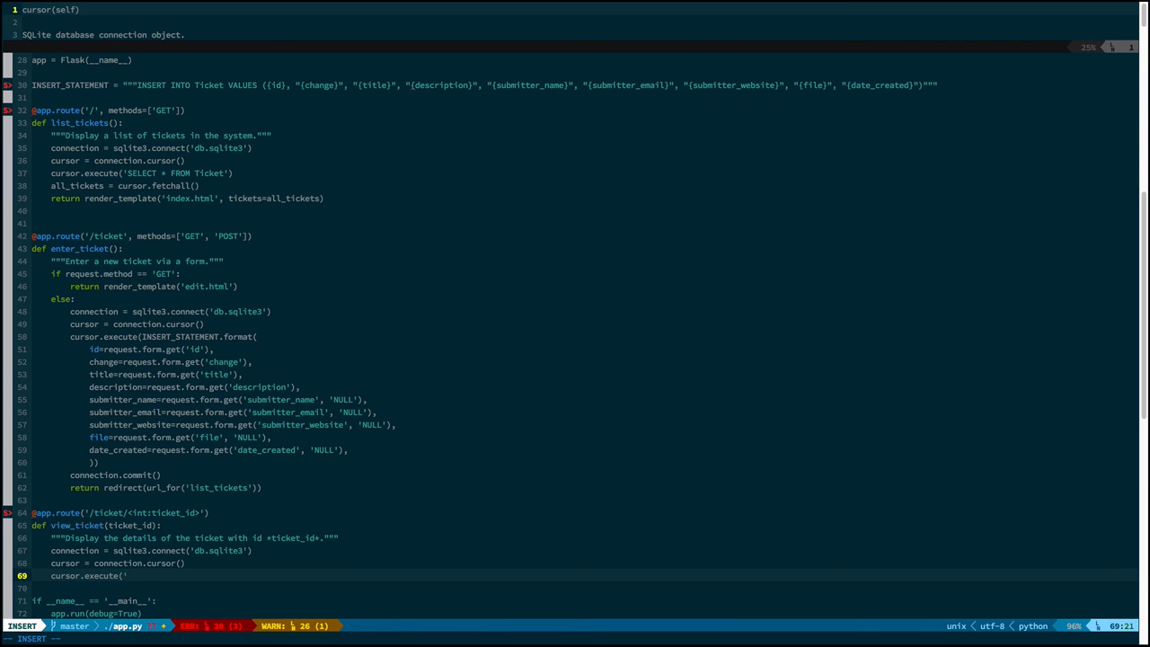
{"action": "type", "text": "SELECT * F"}
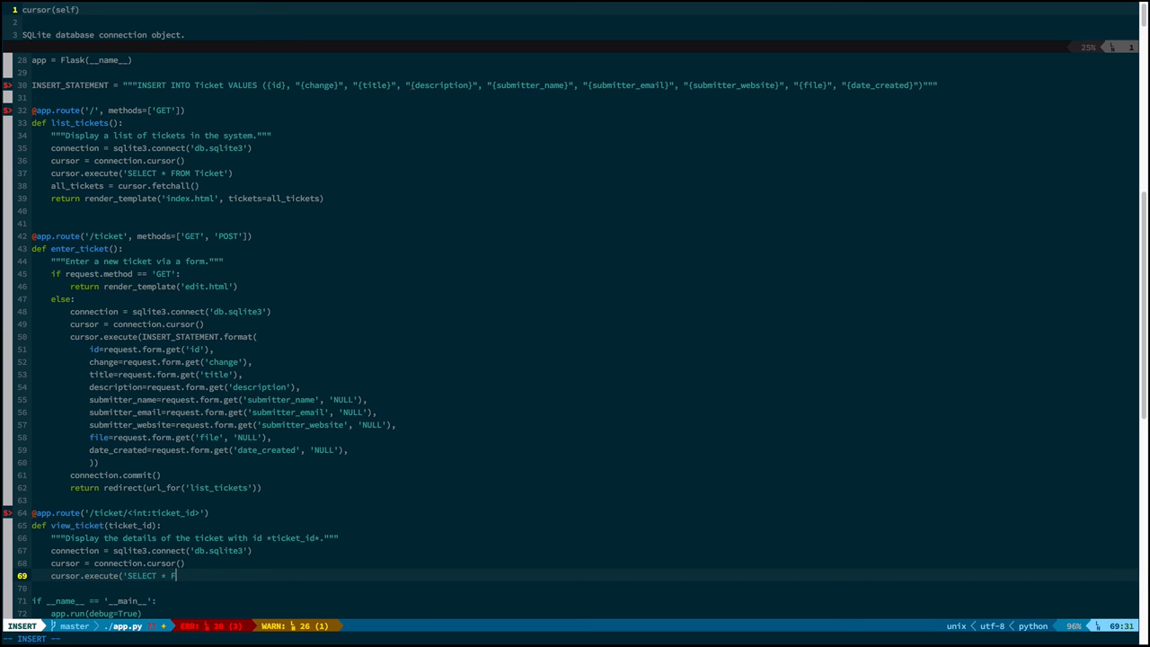
{"action": "type", "text": "ROM Ticket"}
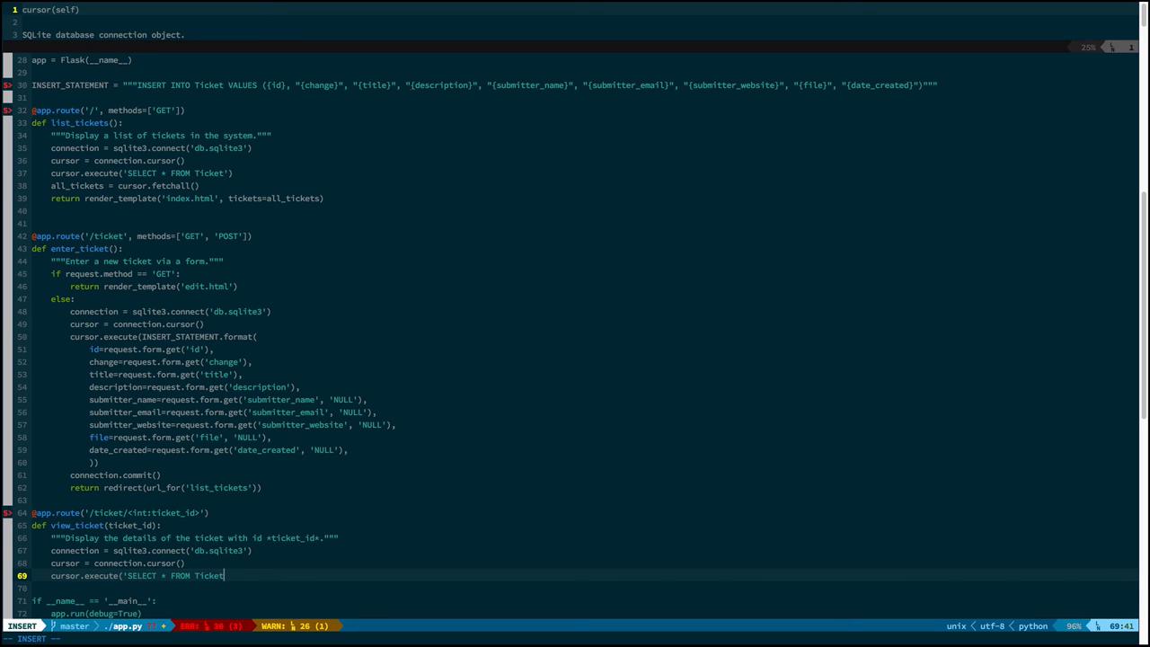
{"action": "type", "text": "WHERE"}
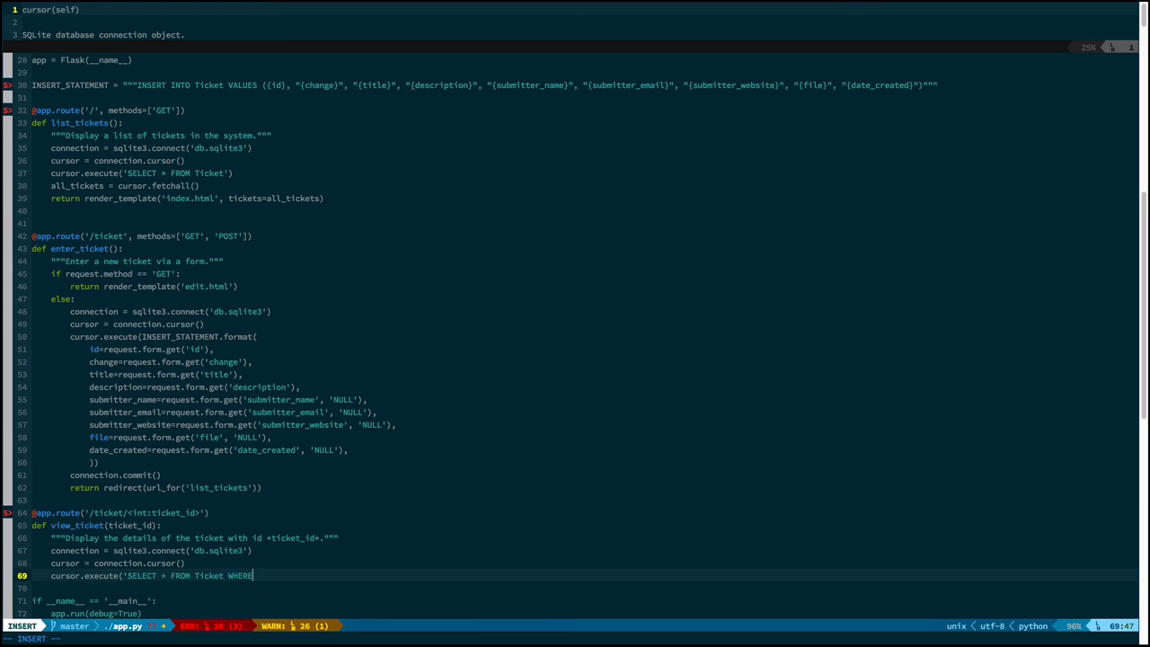
{"action": "type", "text": "id={}"}
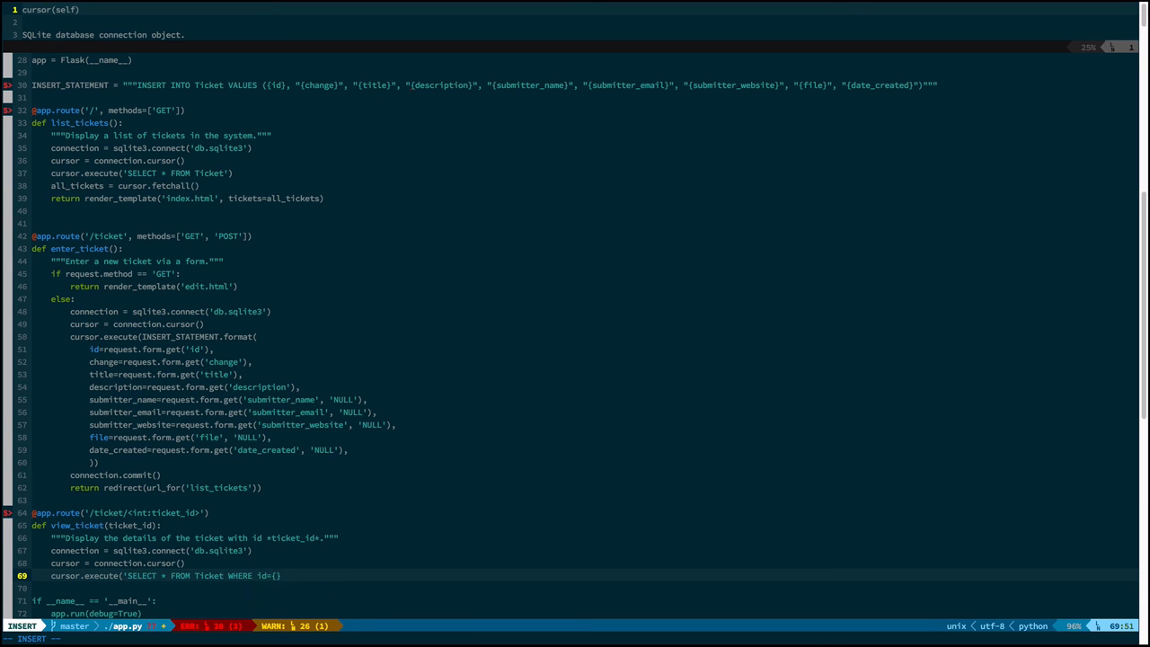
{"action": "type", "text": "'.format"}
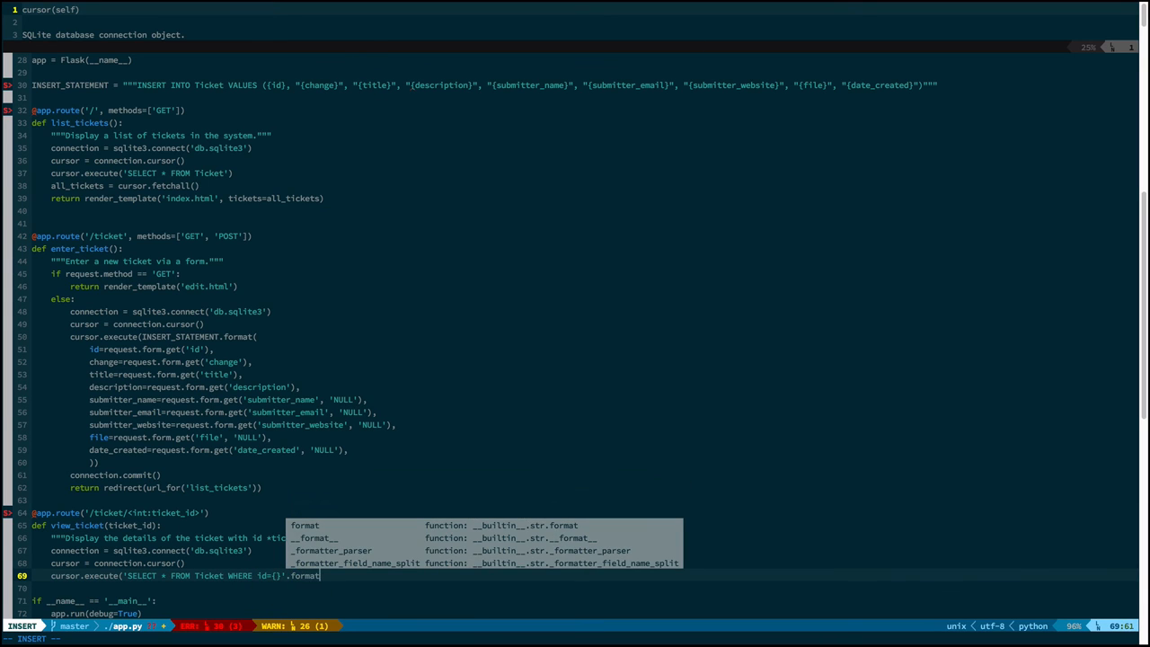
{"action": "type", "text": "(ticket_id))"}
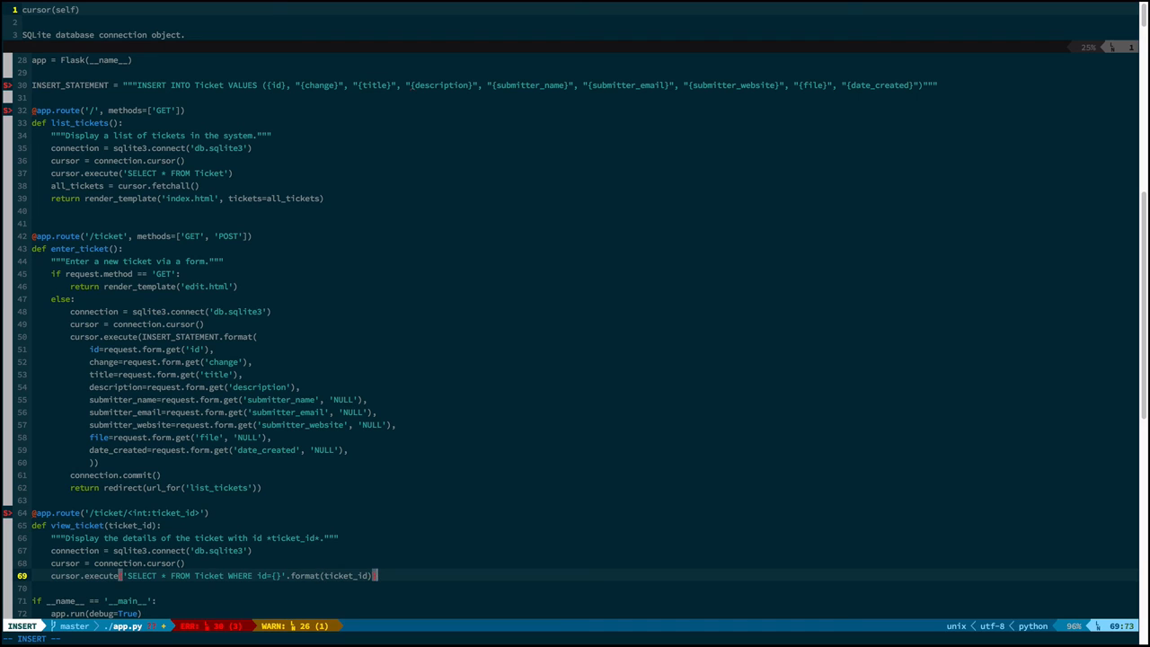
{"action": "type", "text": "ticket ="}
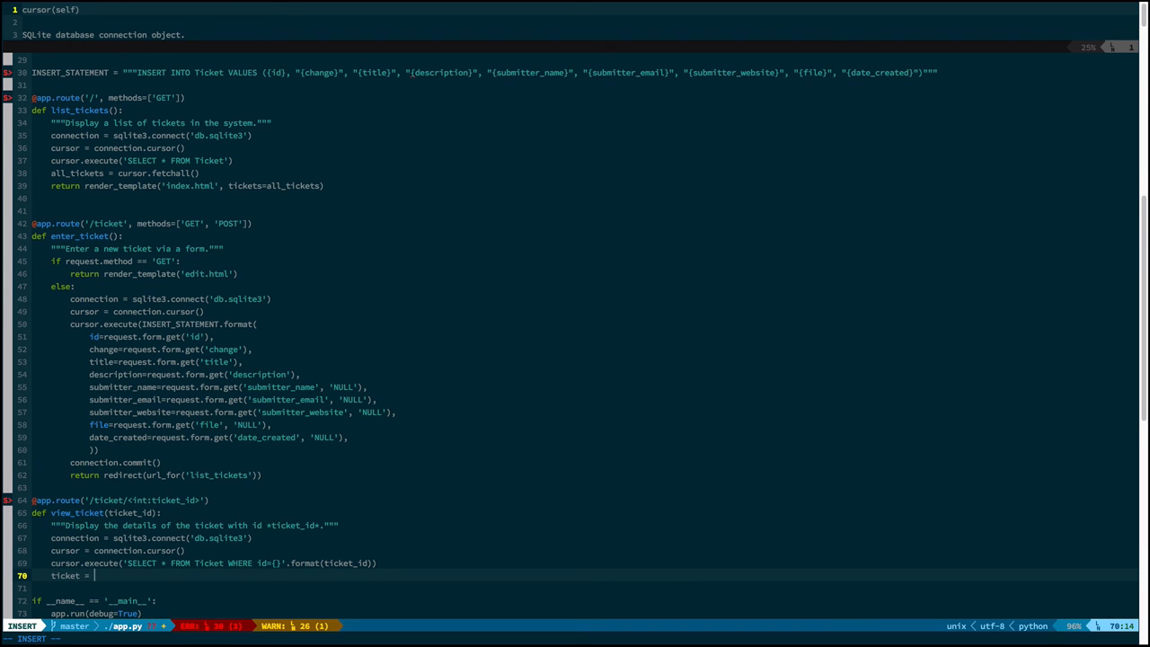
Step: Add ticket = cursor.fetchone() and return render_template('detail.html', ticket=ticket) to view_ticket
{"action": "type", "text": "cursor"}
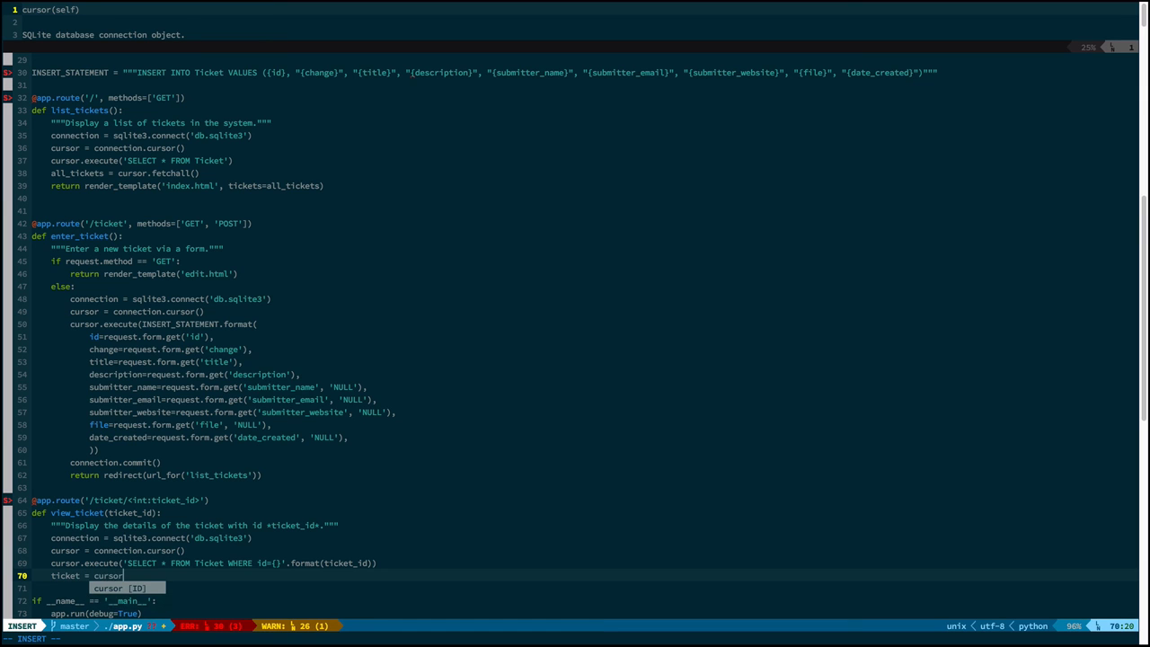
{"action": "type", "text": ".getch"}
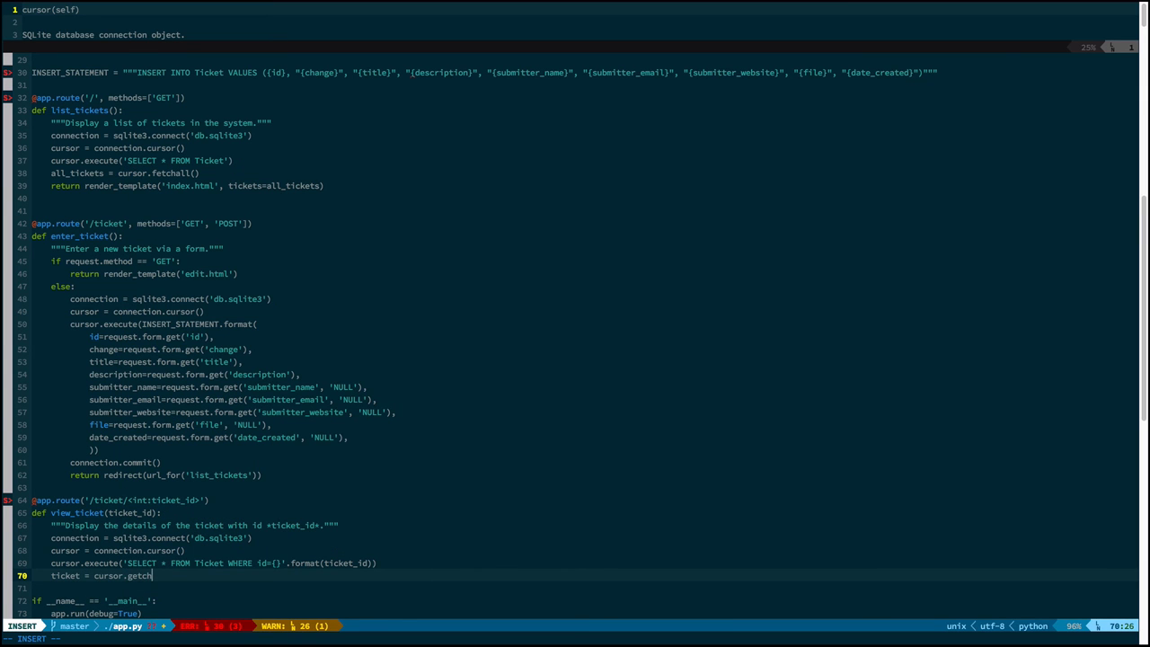
{"action": "type", "text": "f"}
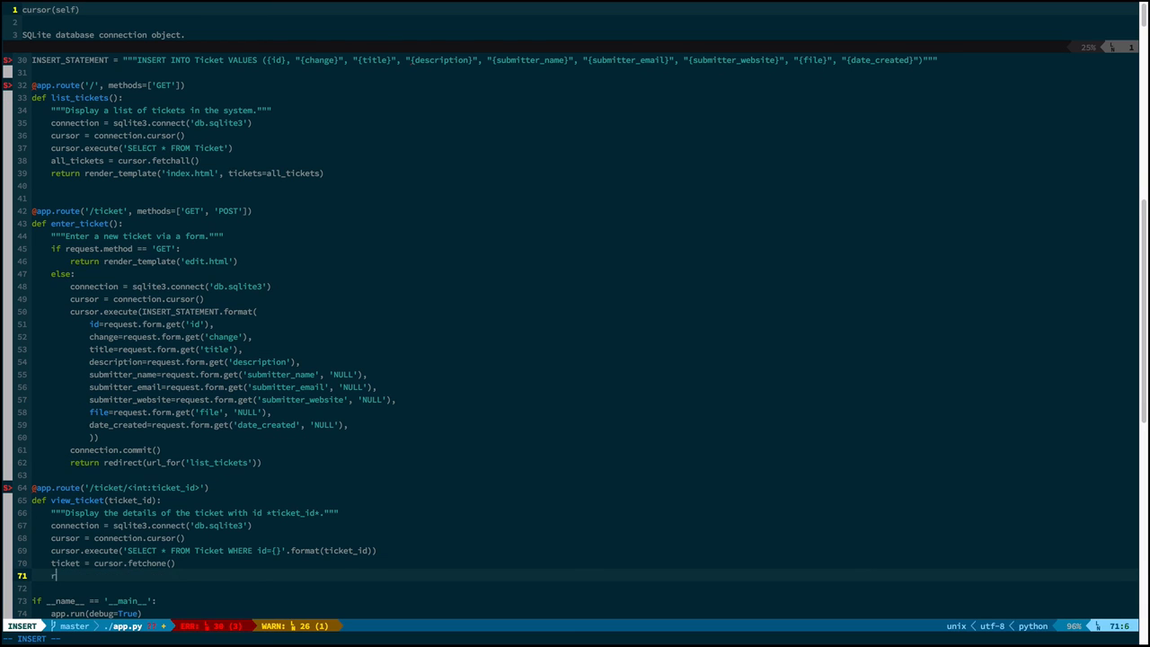
{"action": "type", "text": "return render_template('deta"}
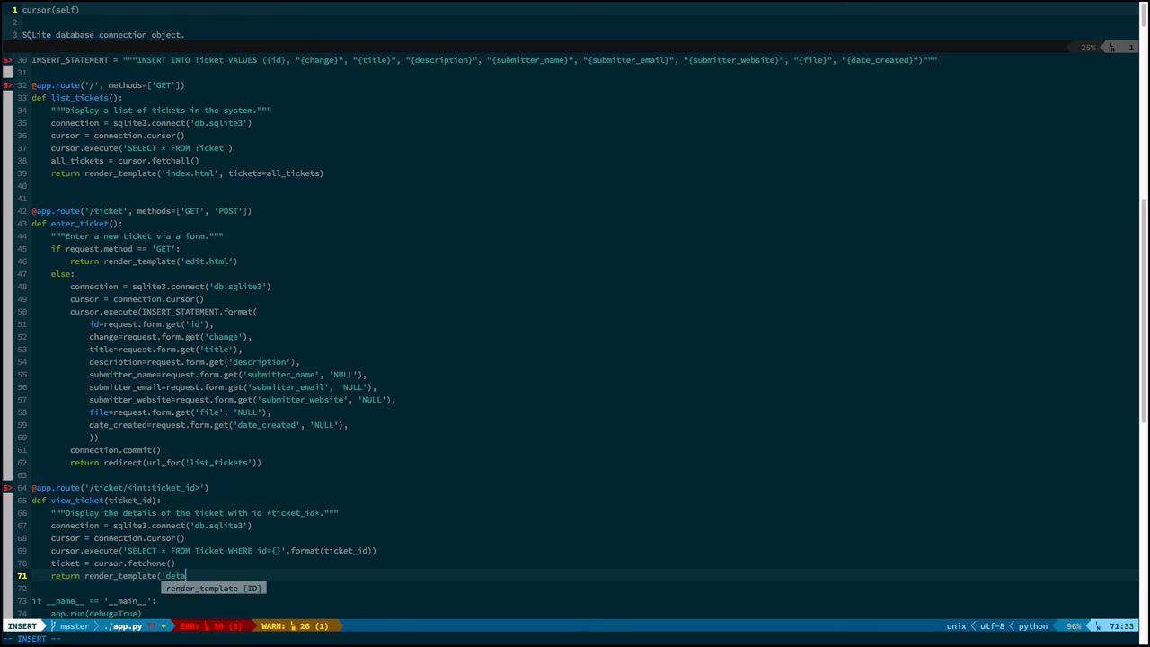
{"action": "type", "text": "il.html"}
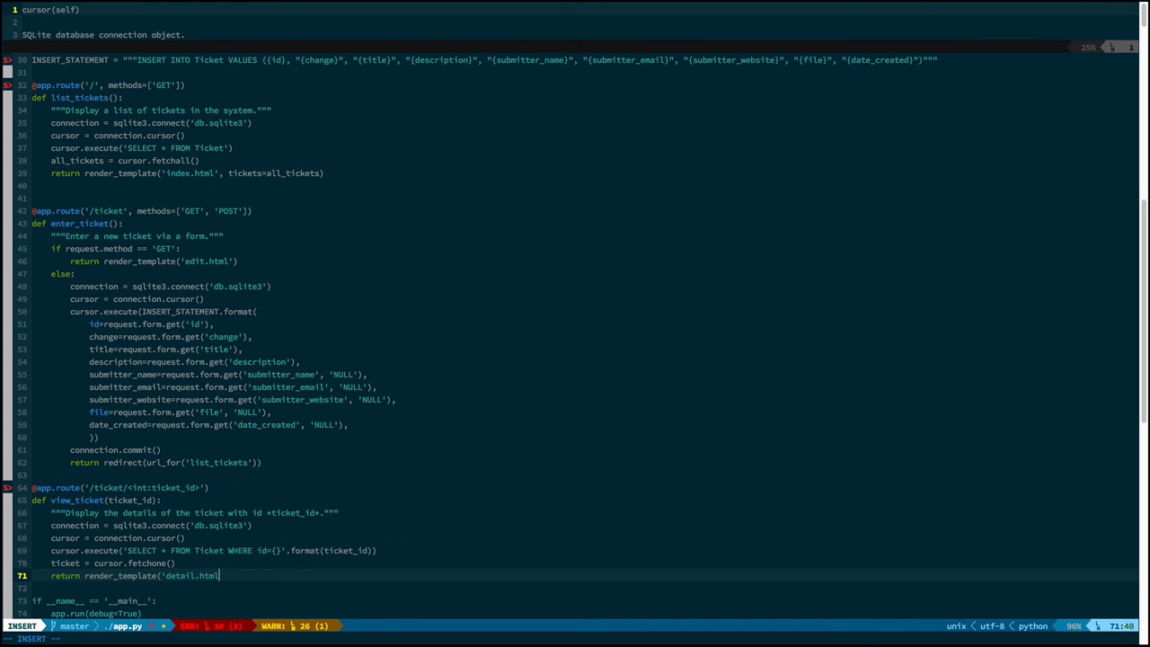
{"action": "type", "text": ", ticket"}
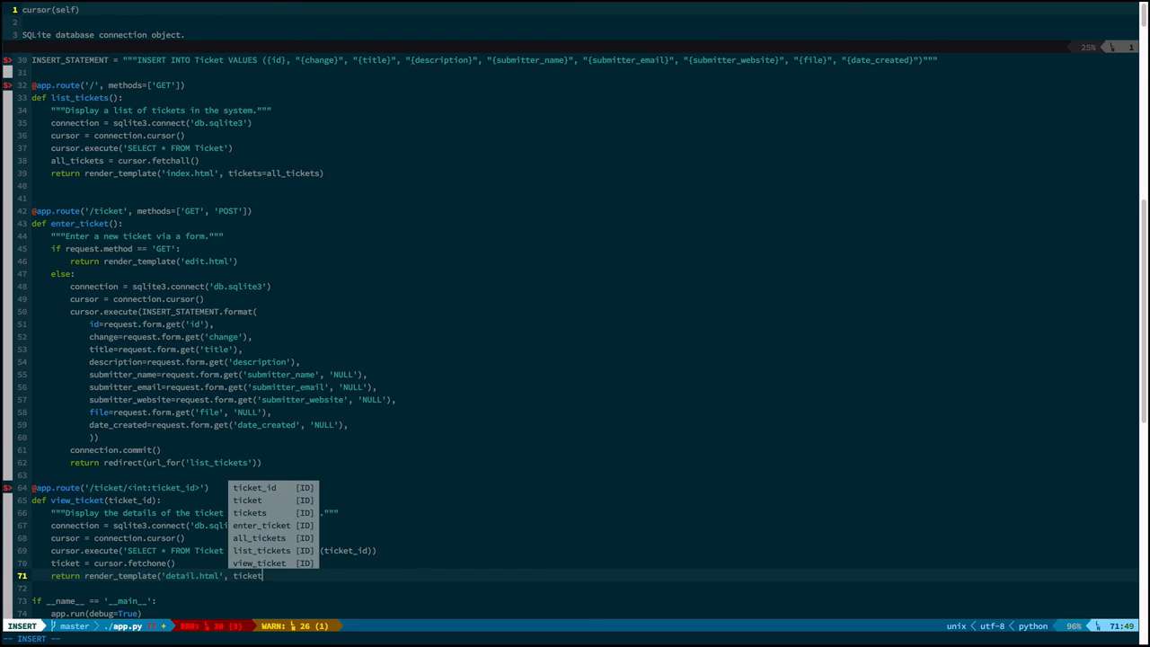
{"action": "type", "text": "=ticket"}
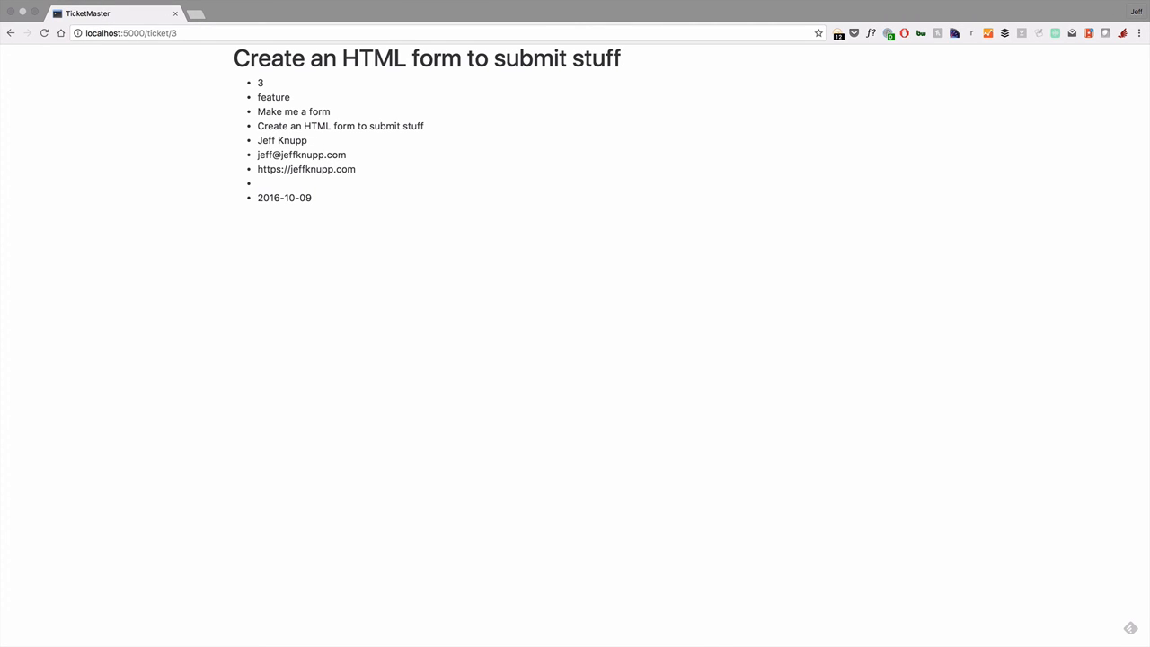
Step: Follow 'Make me a form' from the Open Tickets list to its /ticket/3 detail page
{"action": "left_click", "coordinate": [11, 32]}
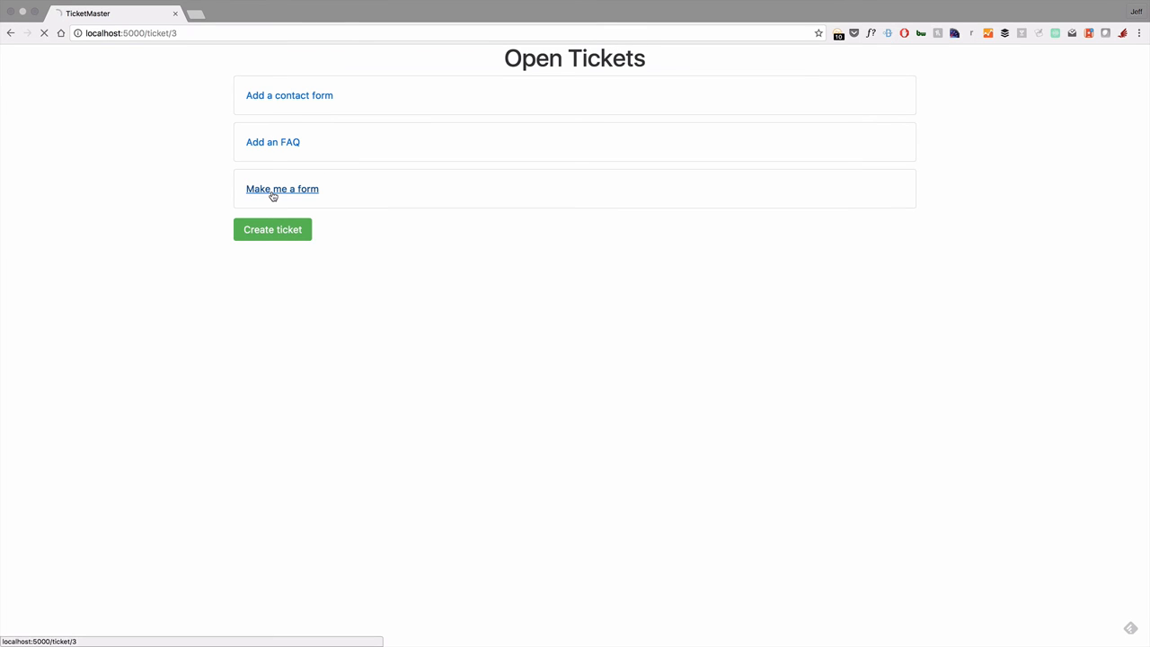
{"action": "left_click", "coordinate": [280, 188]}
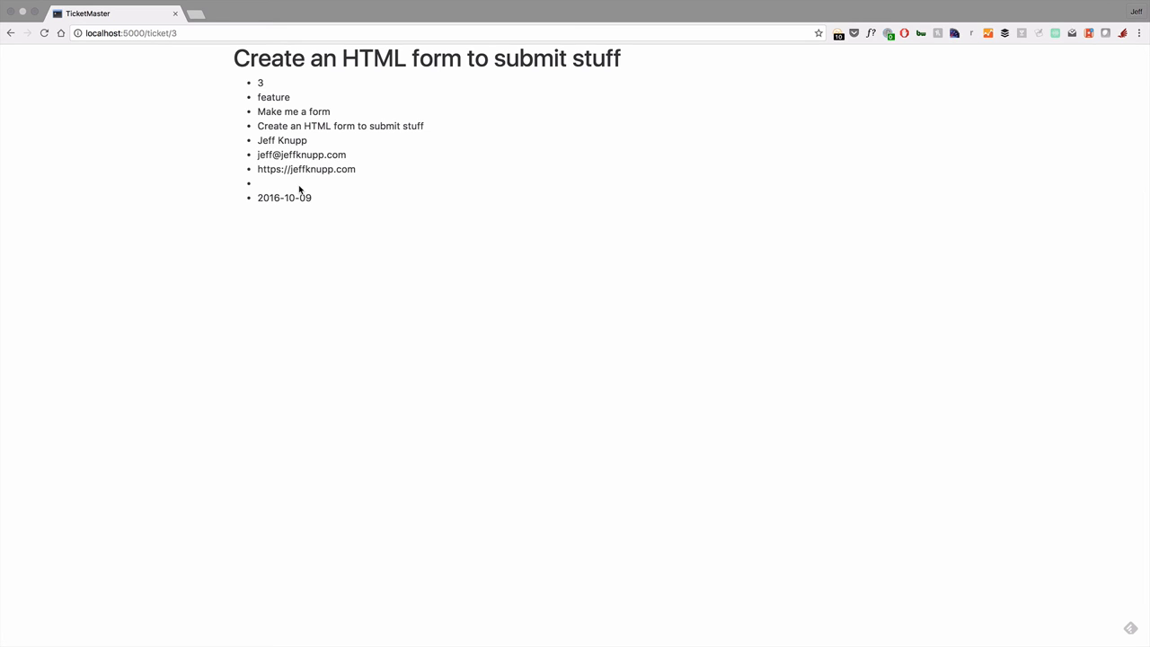
{"action": "mouse_move", "coordinate": [284, 237]}
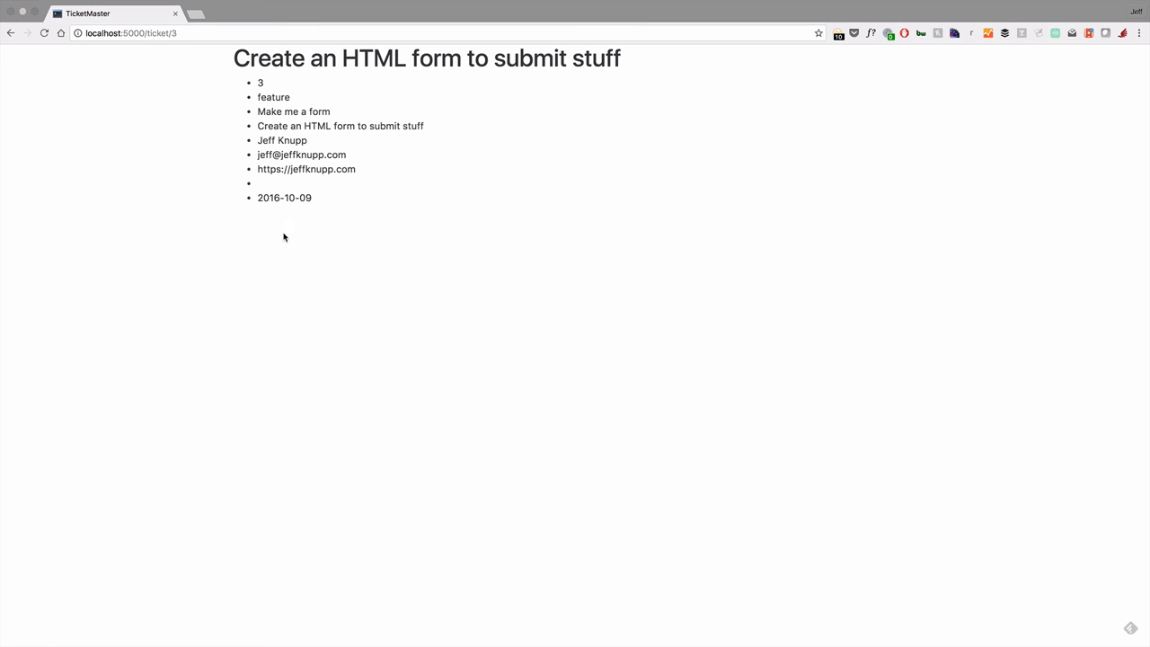
{"action": "right_click", "coordinate": [284, 238]}
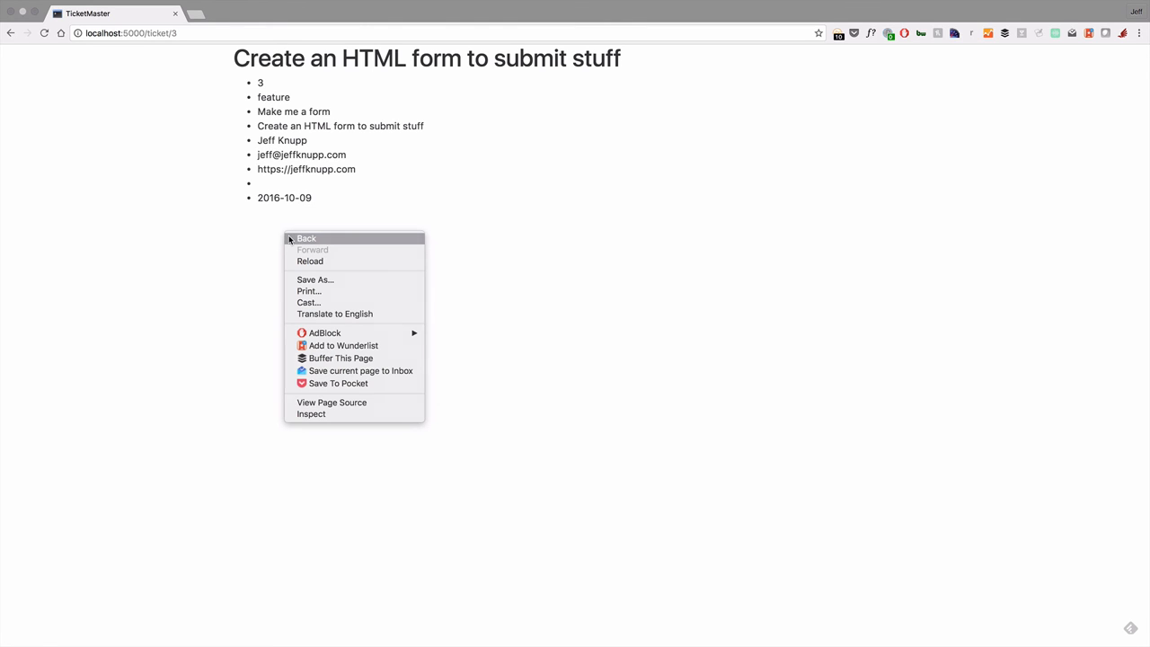
Step: Go back to Open Tickets and follow Create ticket to the blank form
{"action": "left_click", "coordinate": [306, 238]}
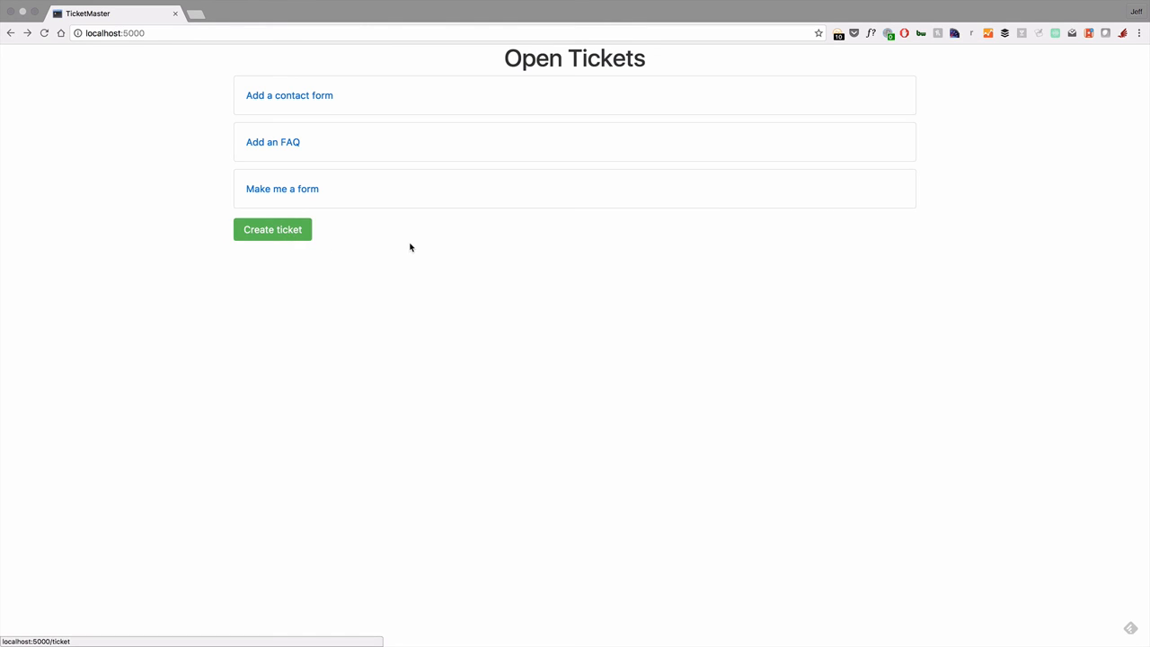
{"action": "mouse_move", "coordinate": [397, 244]}
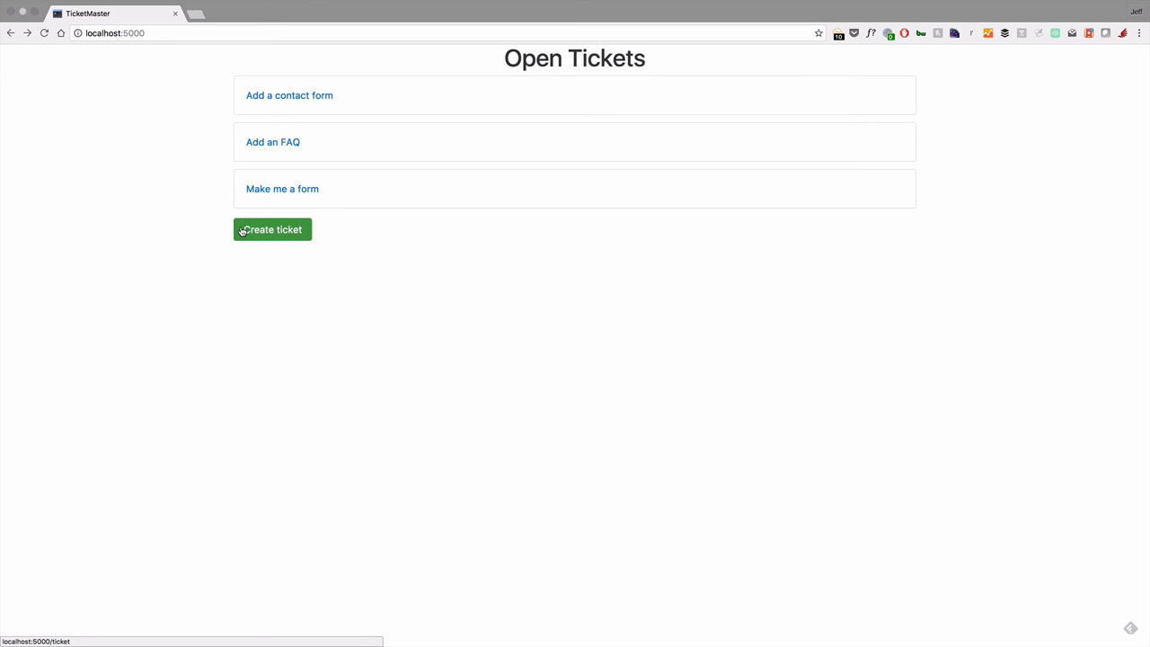
{"action": "left_click", "coordinate": [273, 230]}
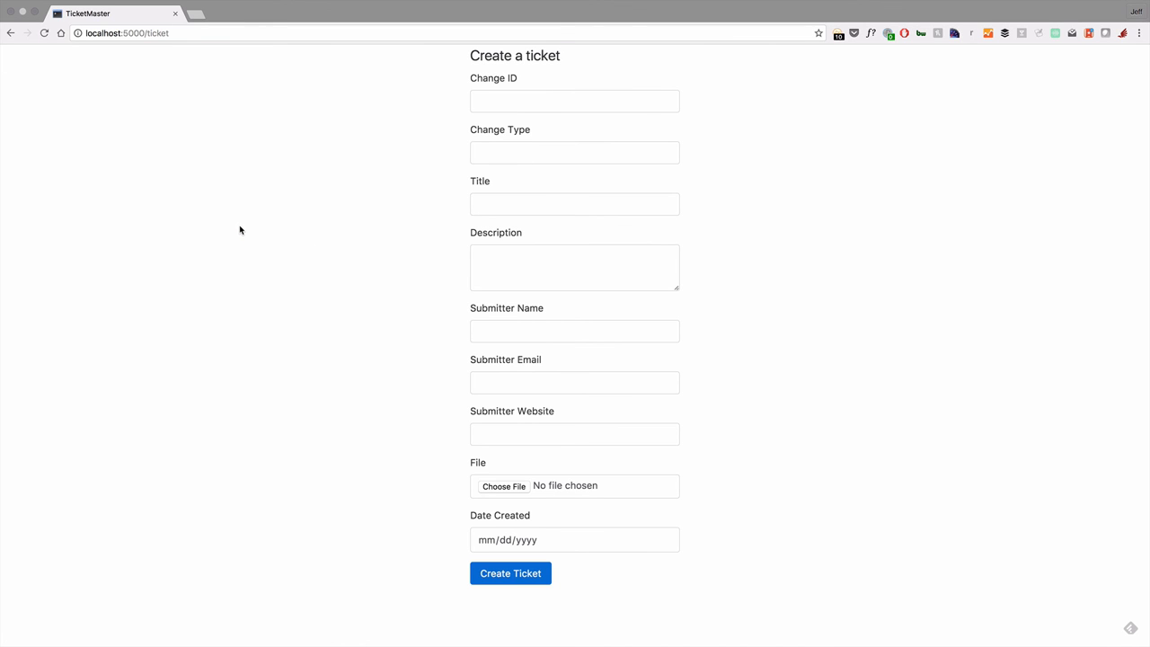
{"action": "mouse_move", "coordinate": [266, 236]}
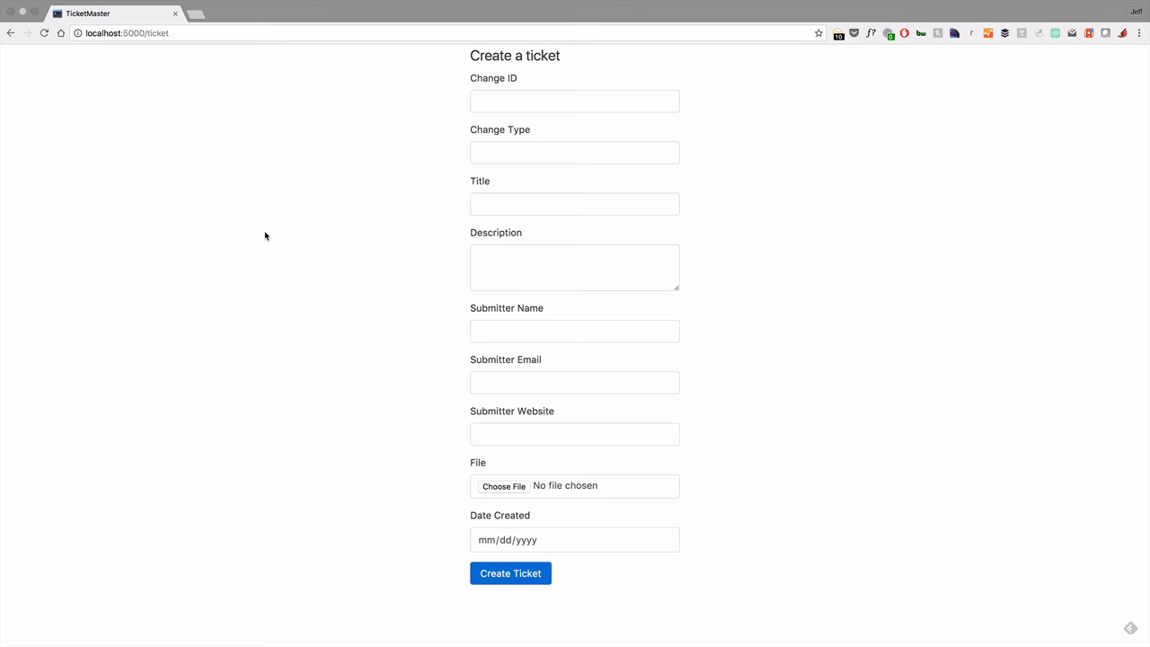
{"action": "mouse_move", "coordinate": [511, 378]}
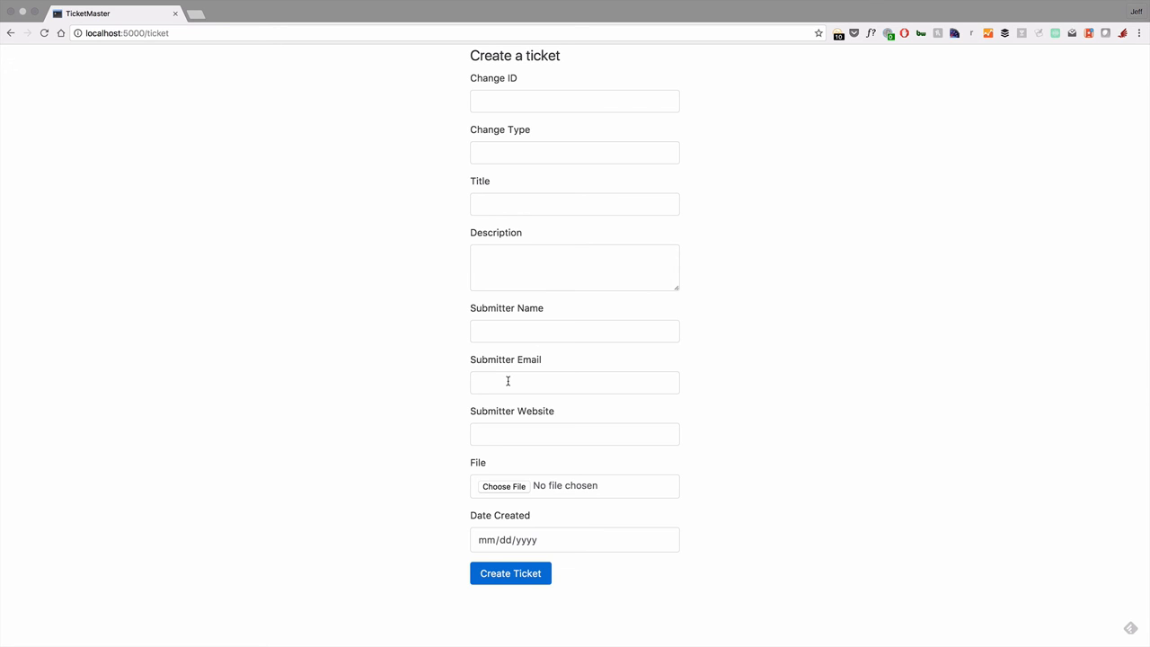
{"action": "mouse_move", "coordinate": [525, 380]}
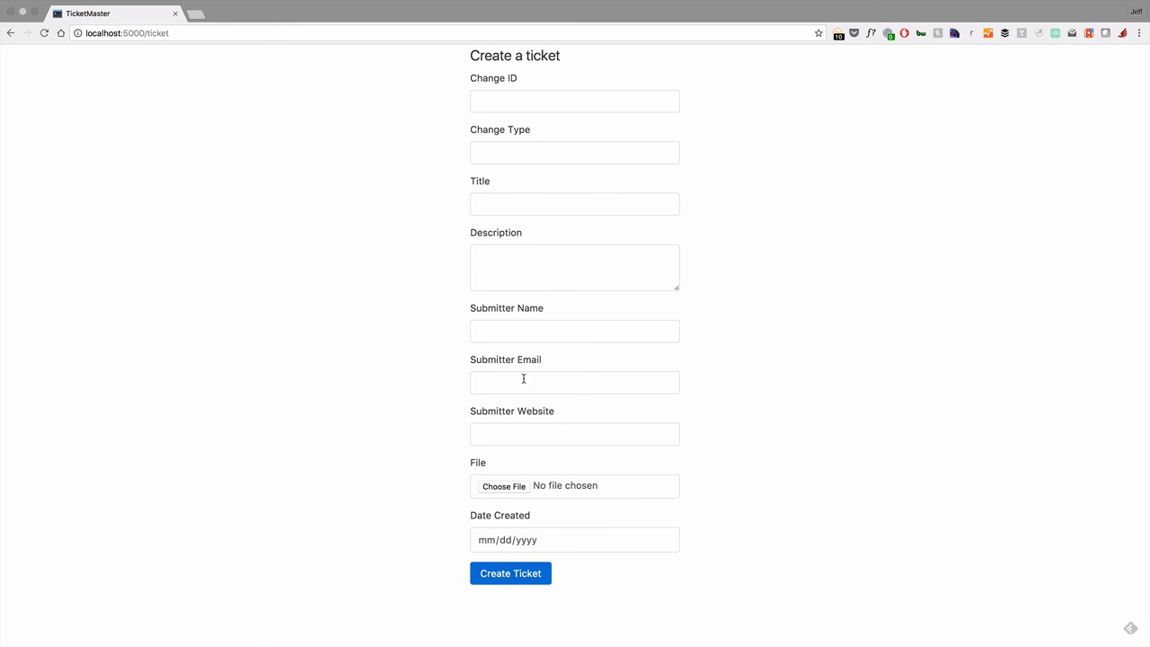
{"action": "mouse_move", "coordinate": [410, 363]}
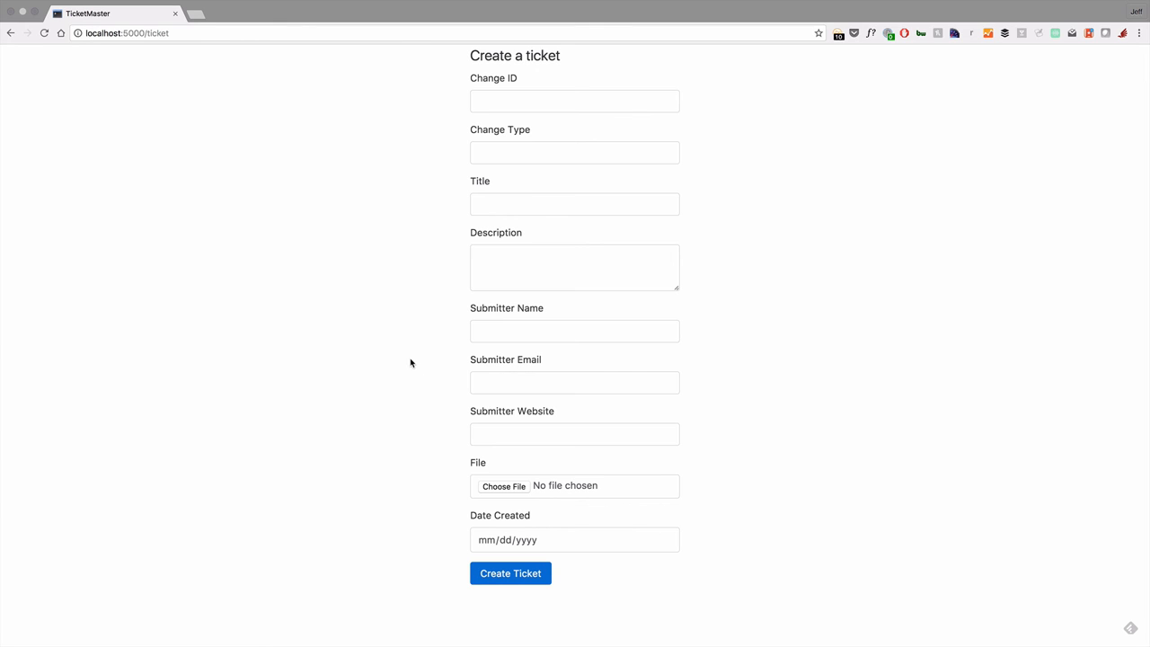
{"action": "mouse_move", "coordinate": [390, 365]}
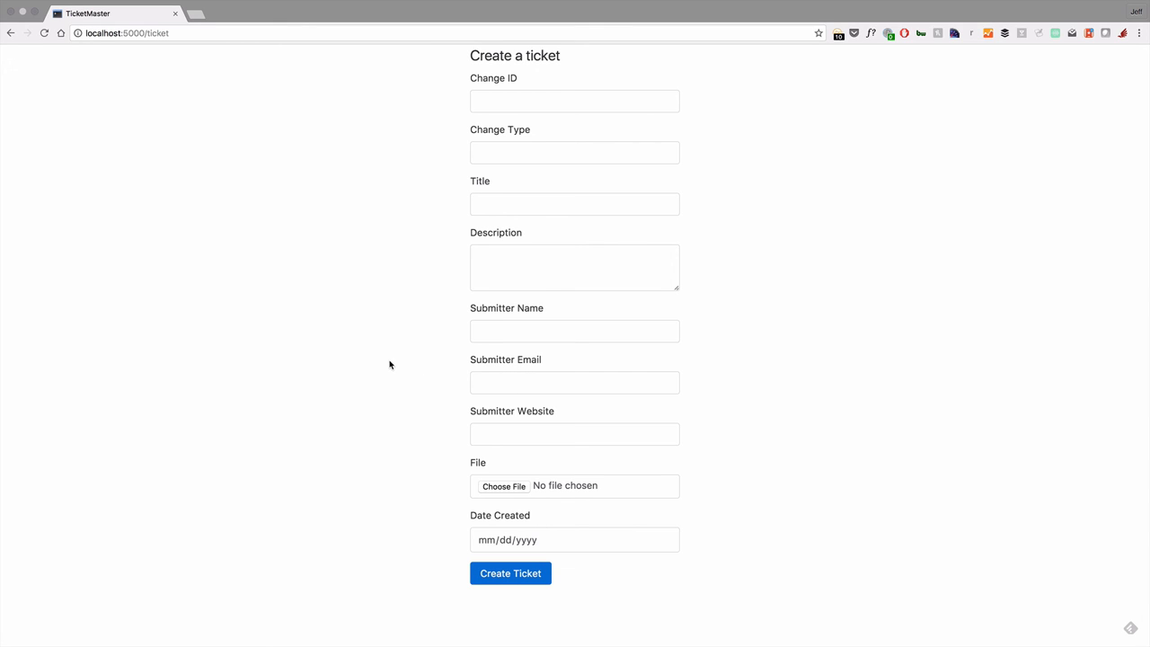
{"action": "mouse_move", "coordinate": [341, 287]}
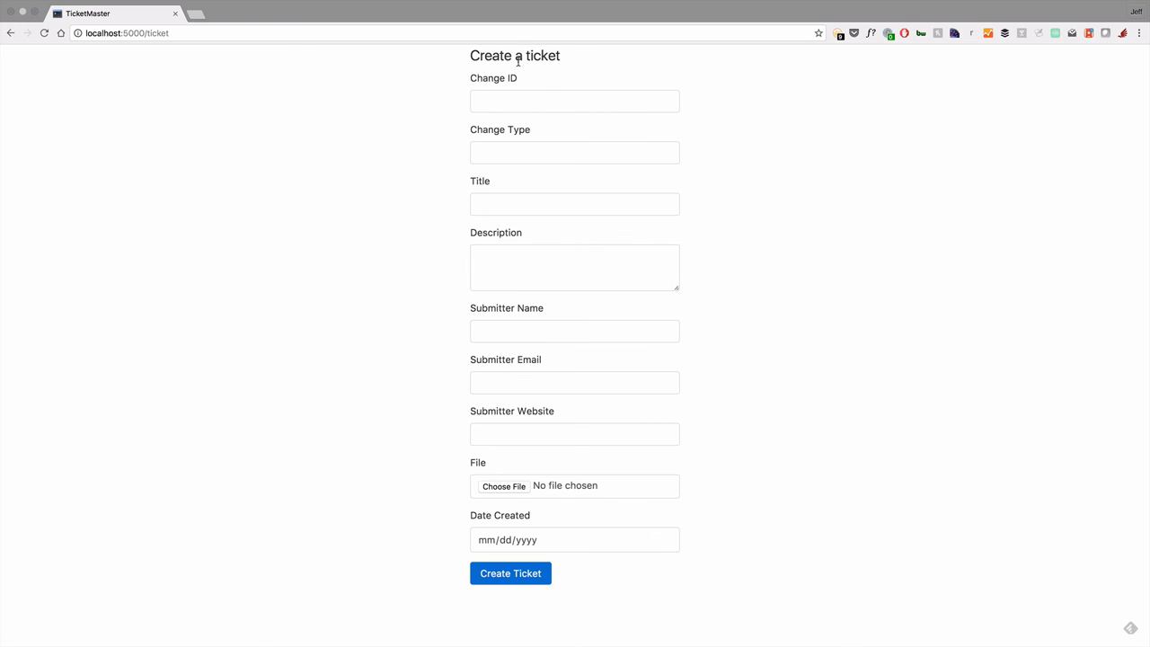
Step: Focus the Change ID field, then navigate Back to the Open Tickets list
{"action": "left_click", "coordinate": [575, 100]}
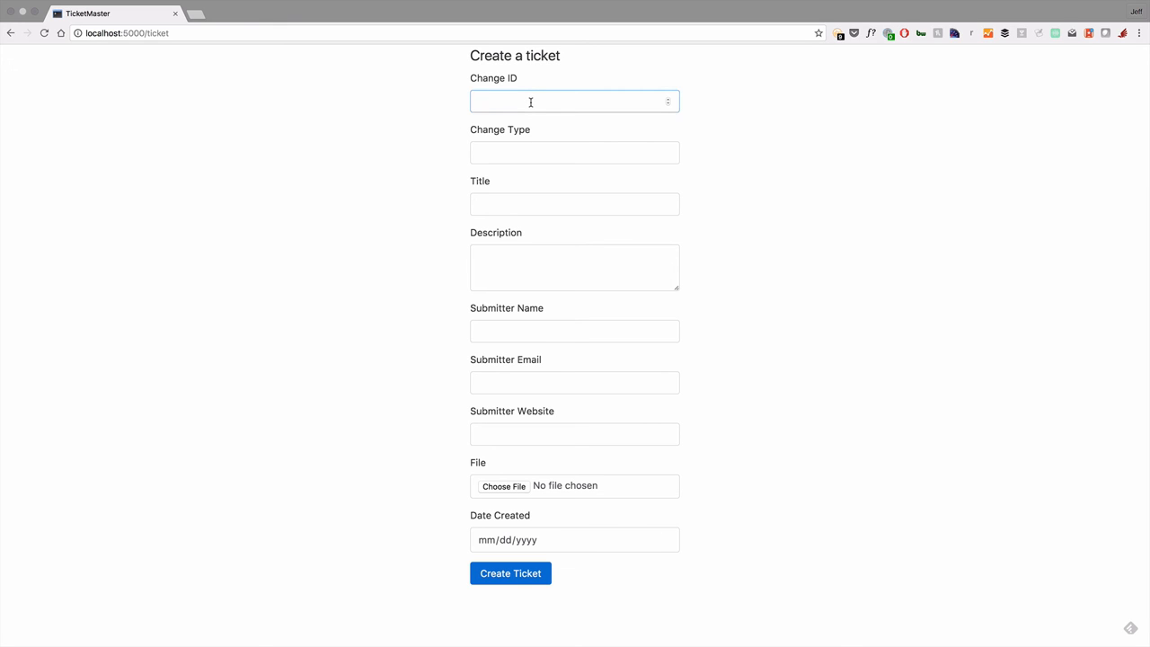
{"action": "left_click", "coordinate": [570, 100]}
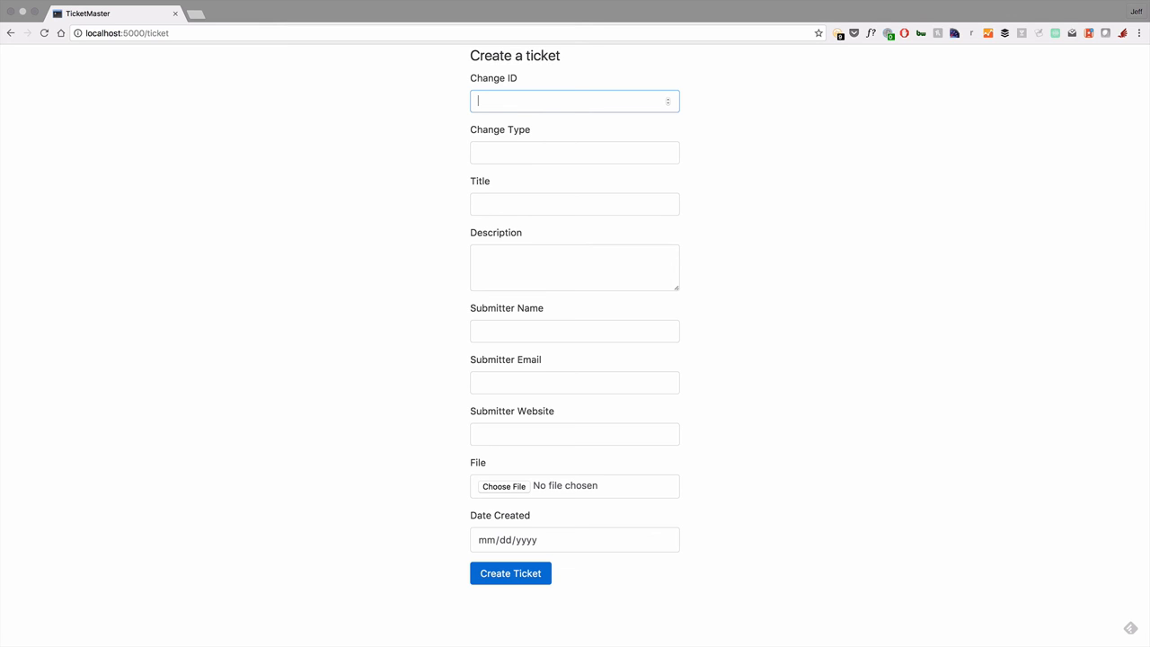
{"action": "left_click", "coordinate": [395, 124]}
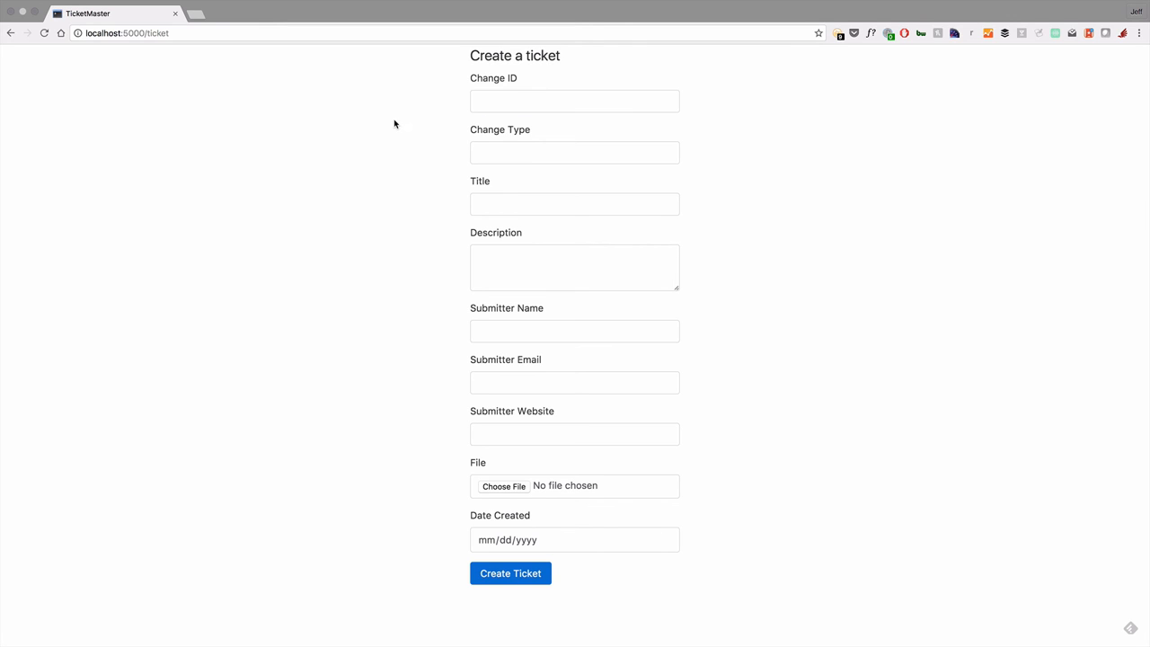
{"action": "right_click", "coordinate": [395, 124]}
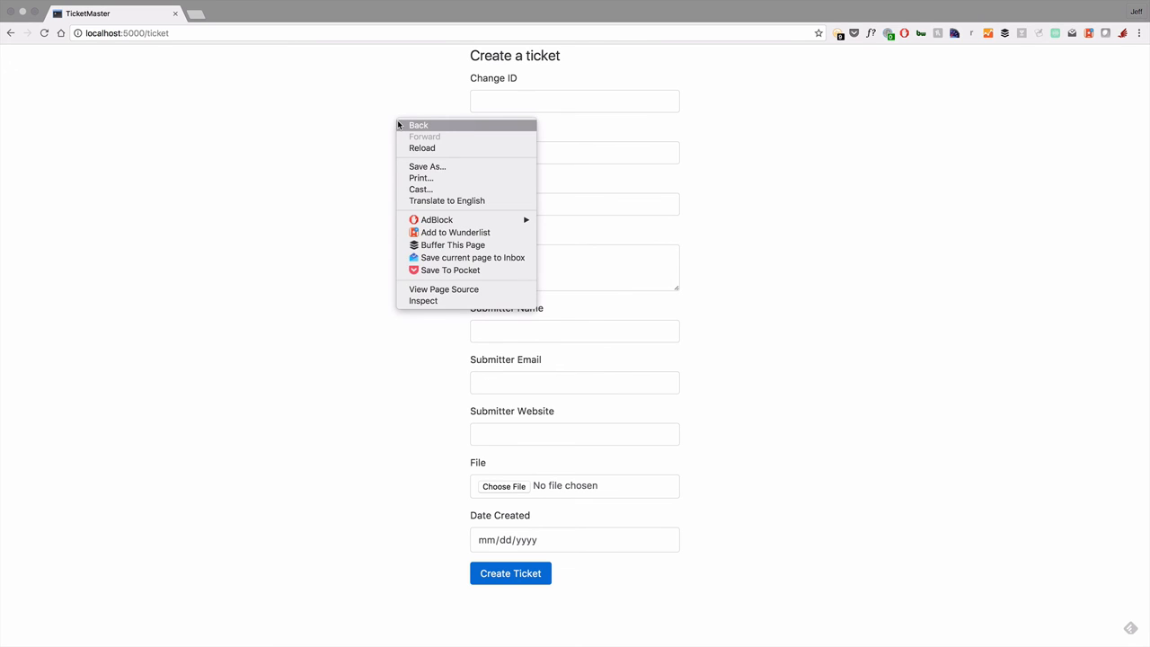
{"action": "left_click", "coordinate": [417, 126]}
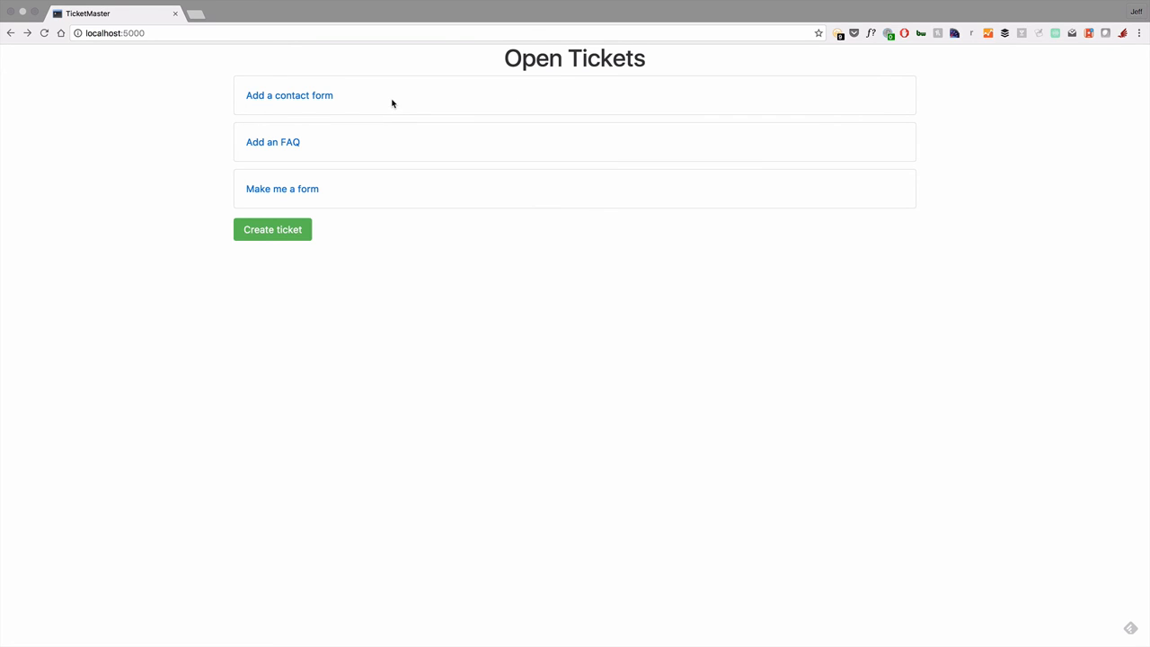
{"action": "mouse_move", "coordinate": [406, 197]}
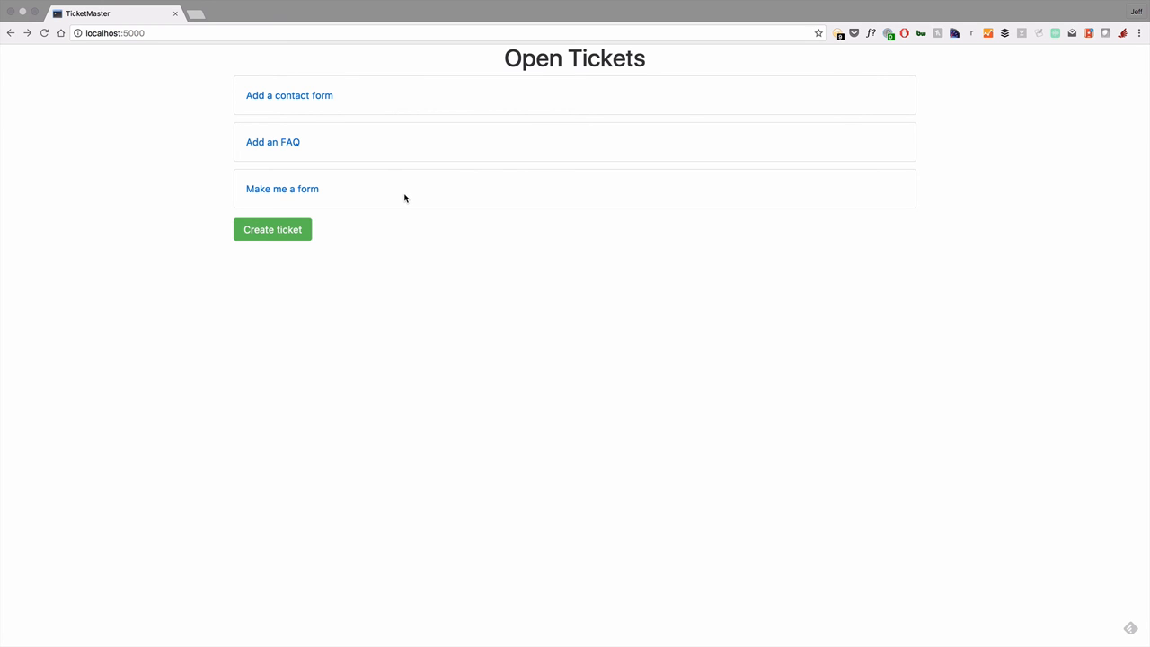
{"action": "mouse_move", "coordinate": [395, 227]}
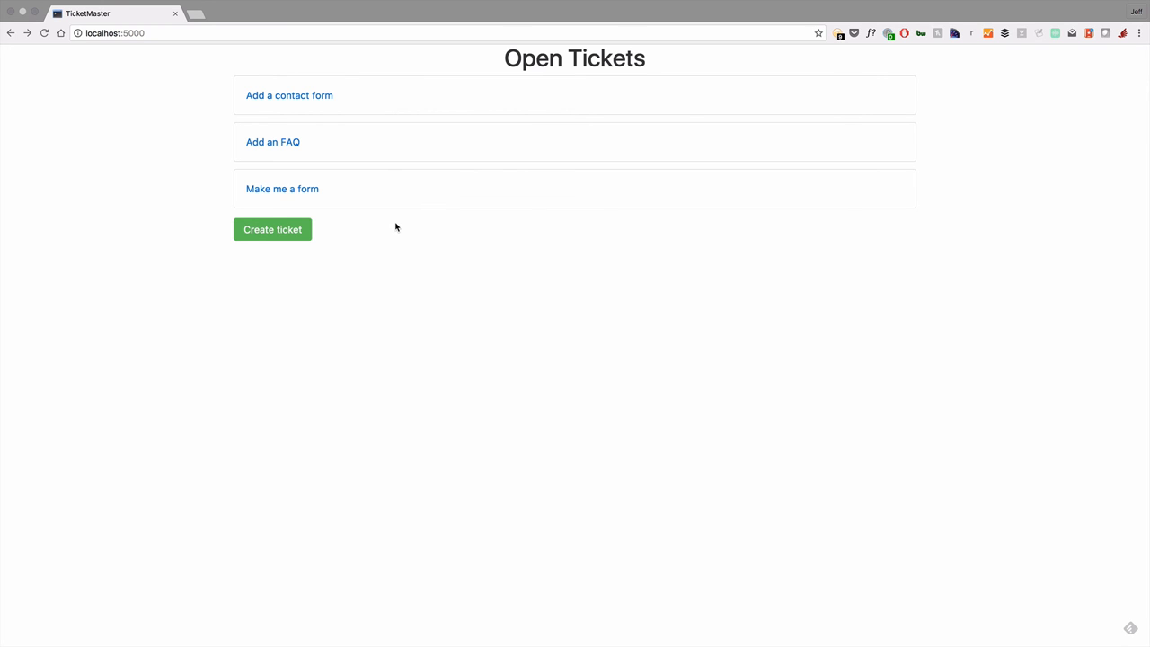
{"action": "mouse_move", "coordinate": [302, 81]}
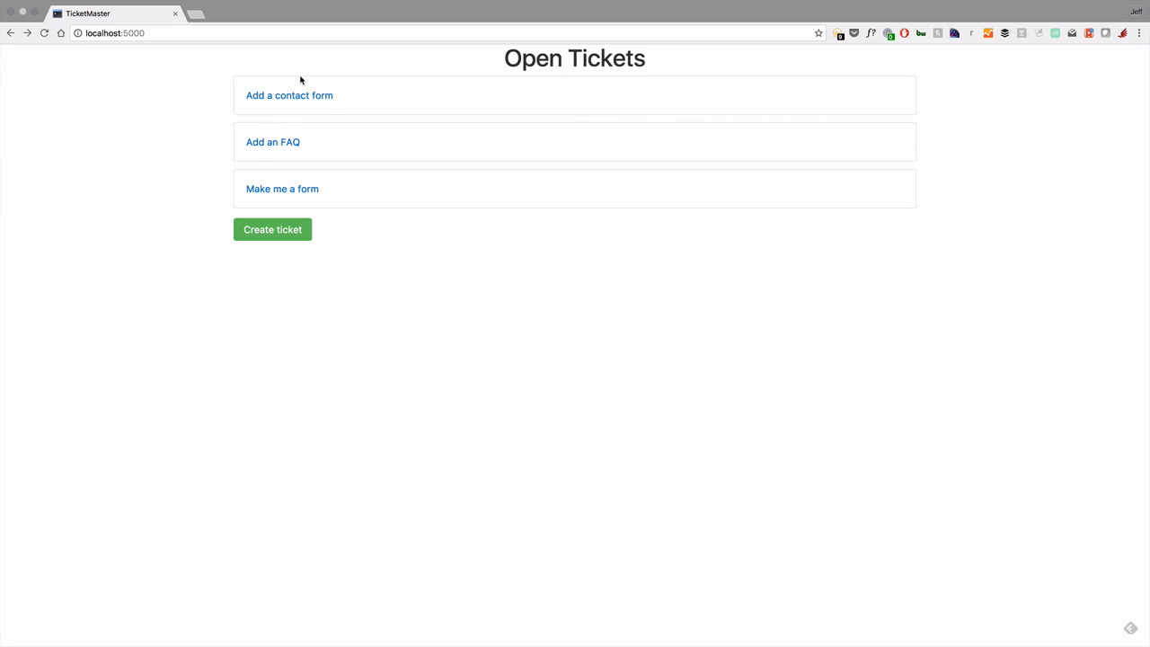
{"action": "mouse_move", "coordinate": [298, 227]}
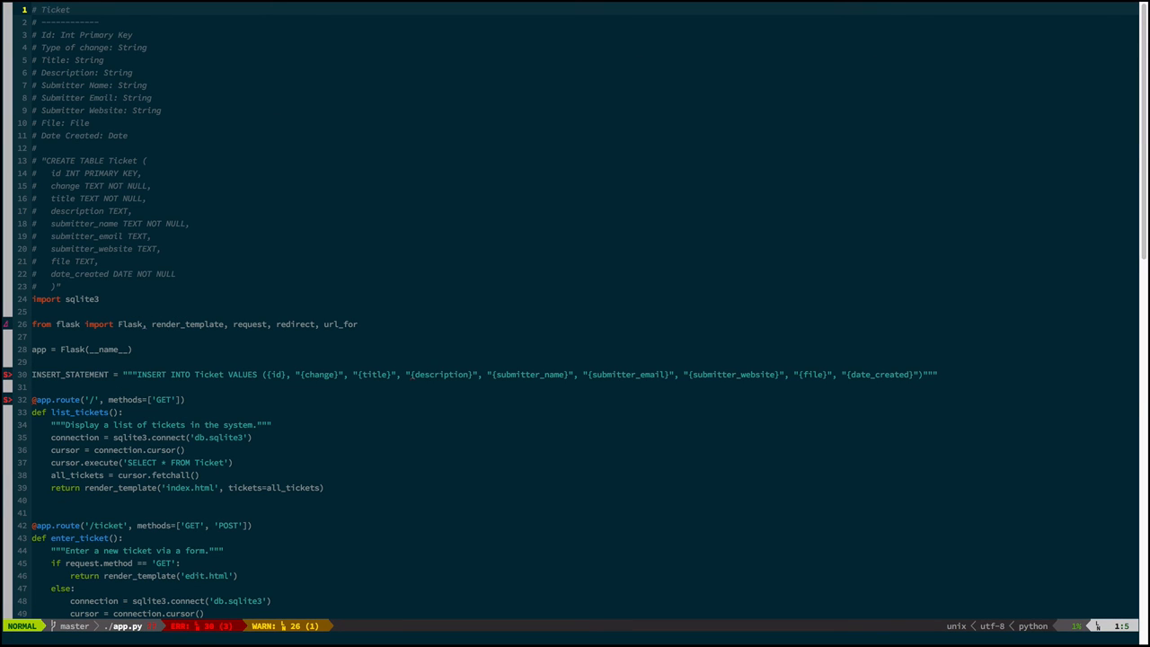
Step: Select and delete the Ticket schema comment block above import sqlite3
{"action": "key", "text": "V"}
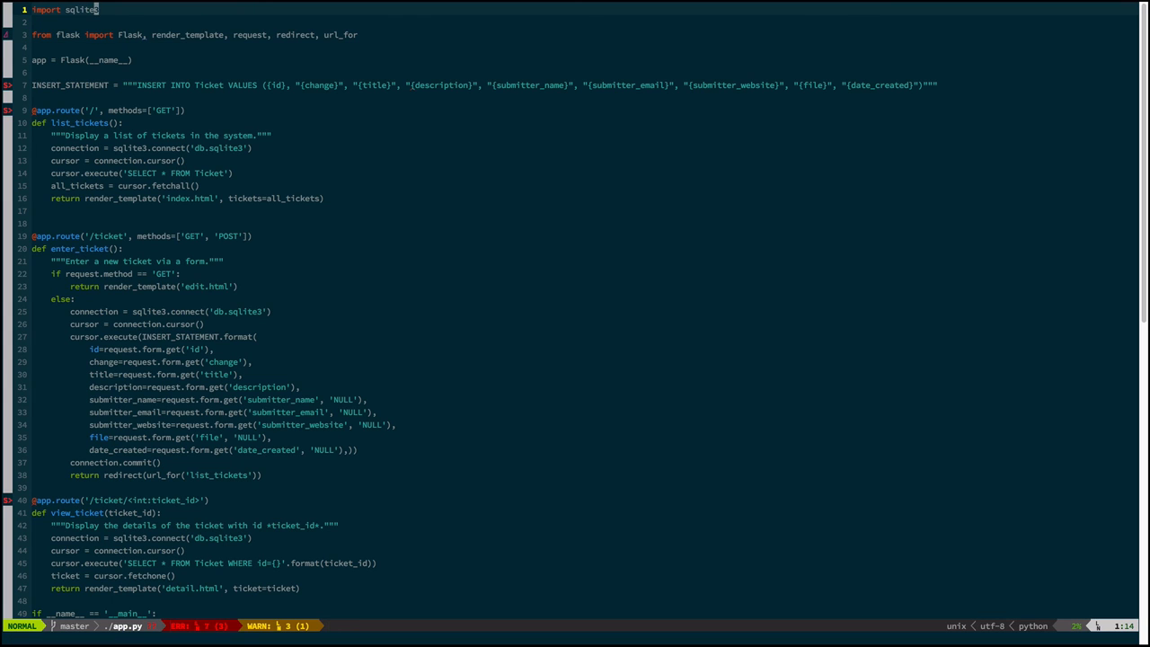
{"action": "mouse_move", "coordinate": [108, 61]}
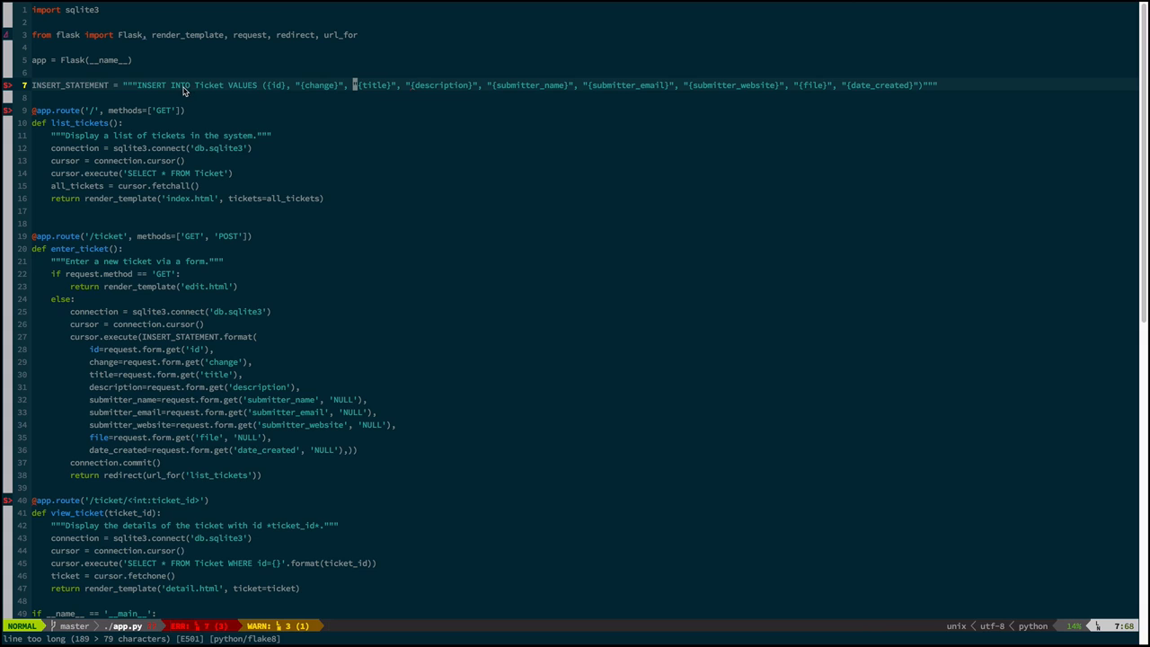
{"action": "mouse_move", "coordinate": [187, 93]}
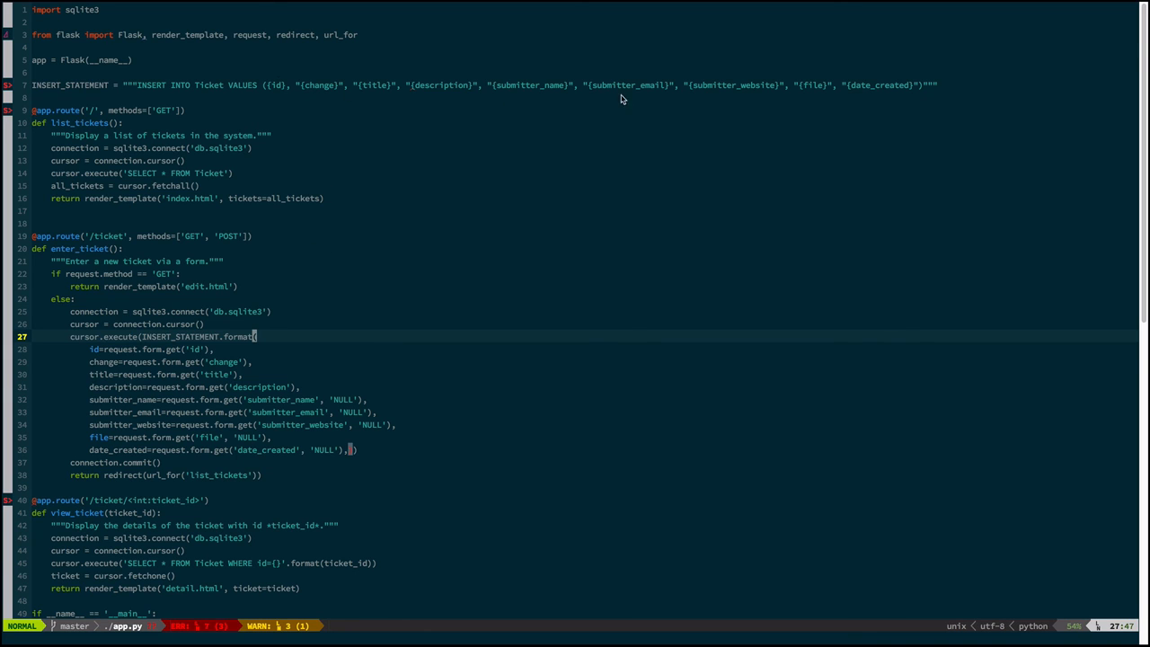
{"action": "mouse_move", "coordinate": [578, 281]}
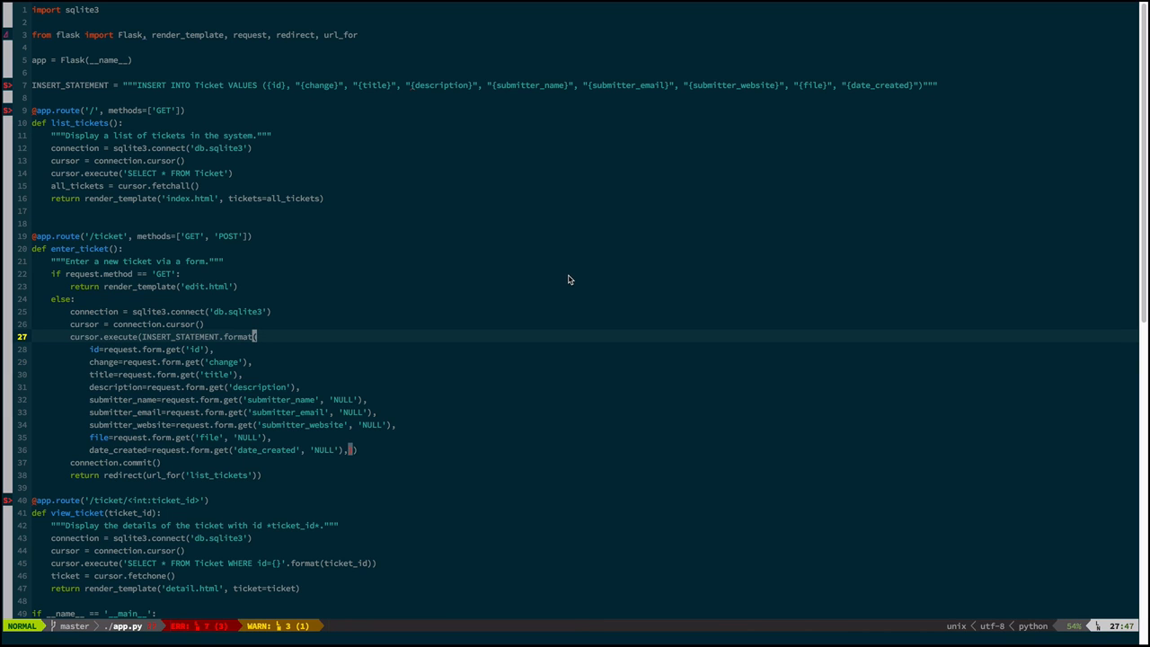
{"action": "mouse_move", "coordinate": [568, 278]}
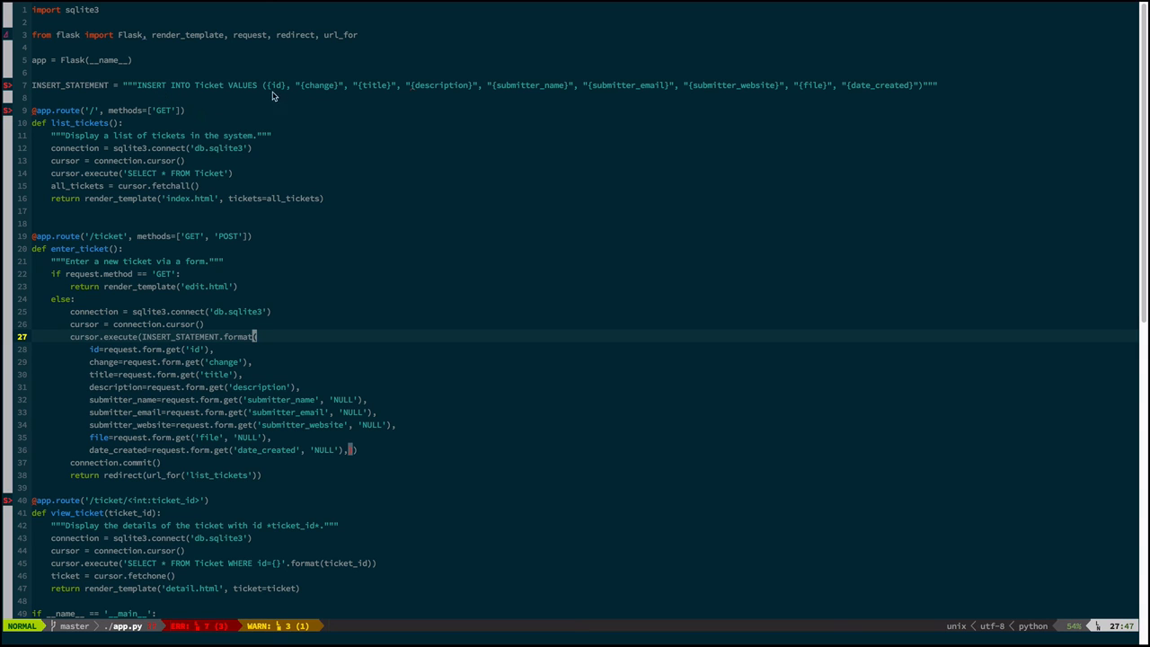
{"action": "mouse_move", "coordinate": [507, 338]}
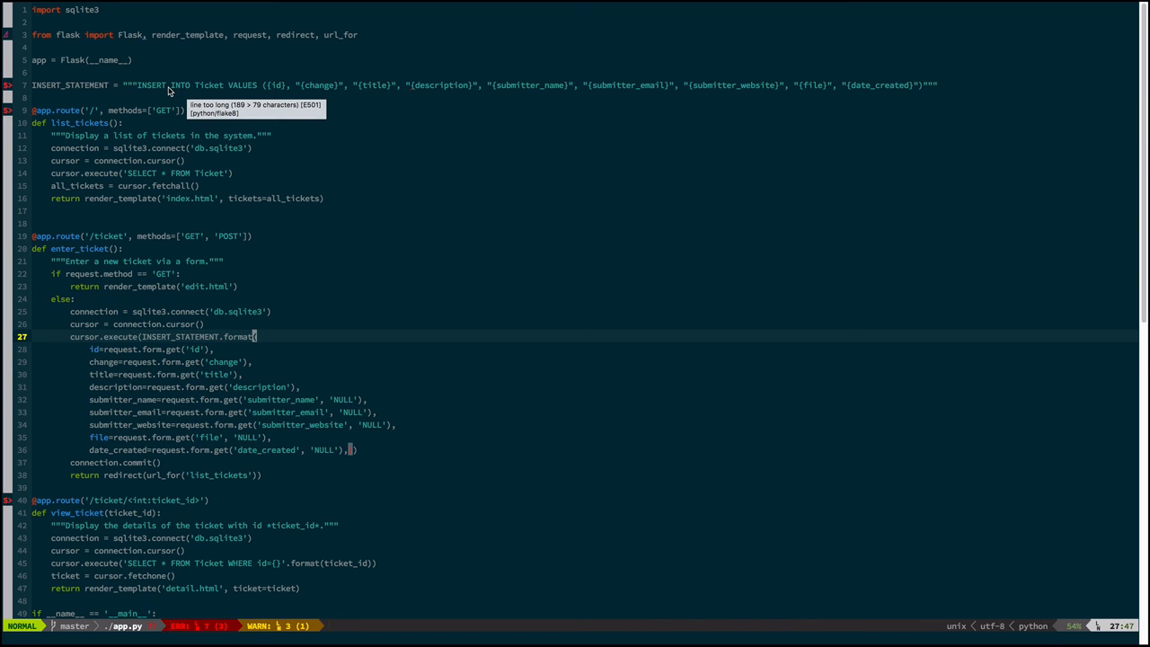
{"action": "mouse_move", "coordinate": [169, 93]}
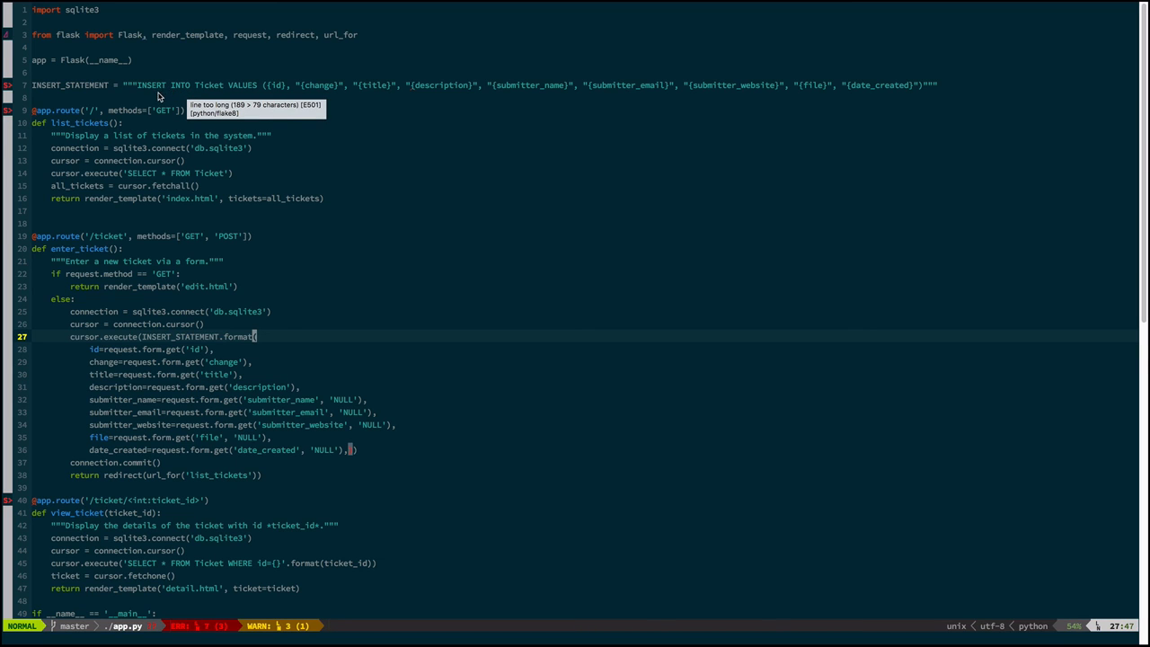
{"action": "mouse_move", "coordinate": [151, 108]}
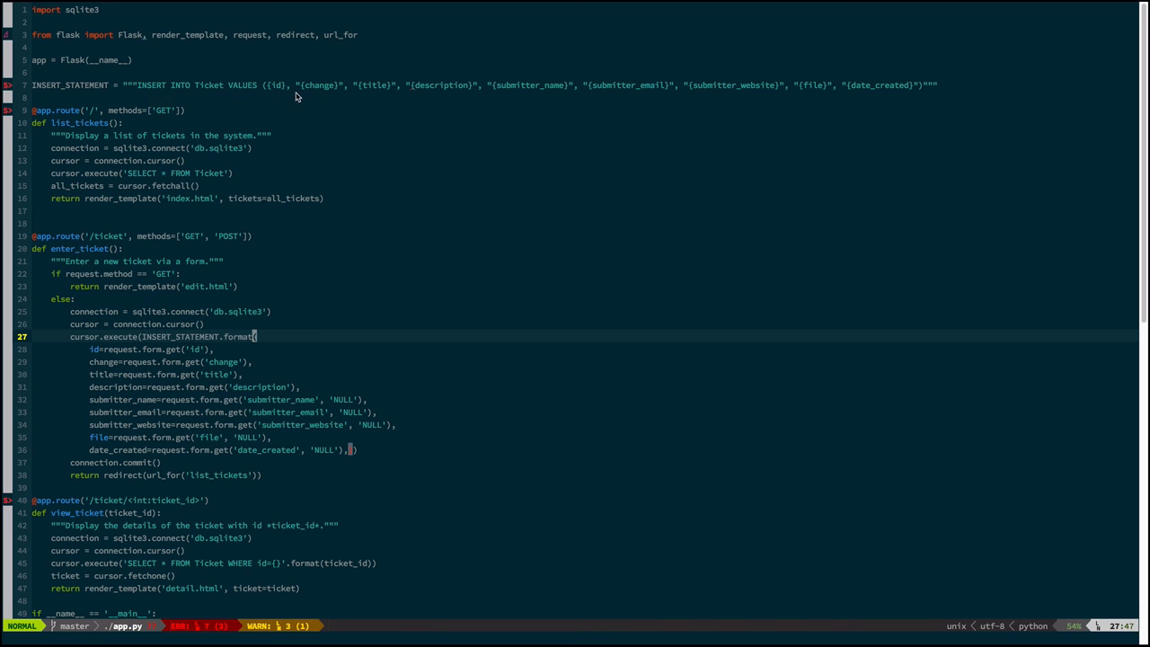
{"action": "mouse_move", "coordinate": [286, 144]}
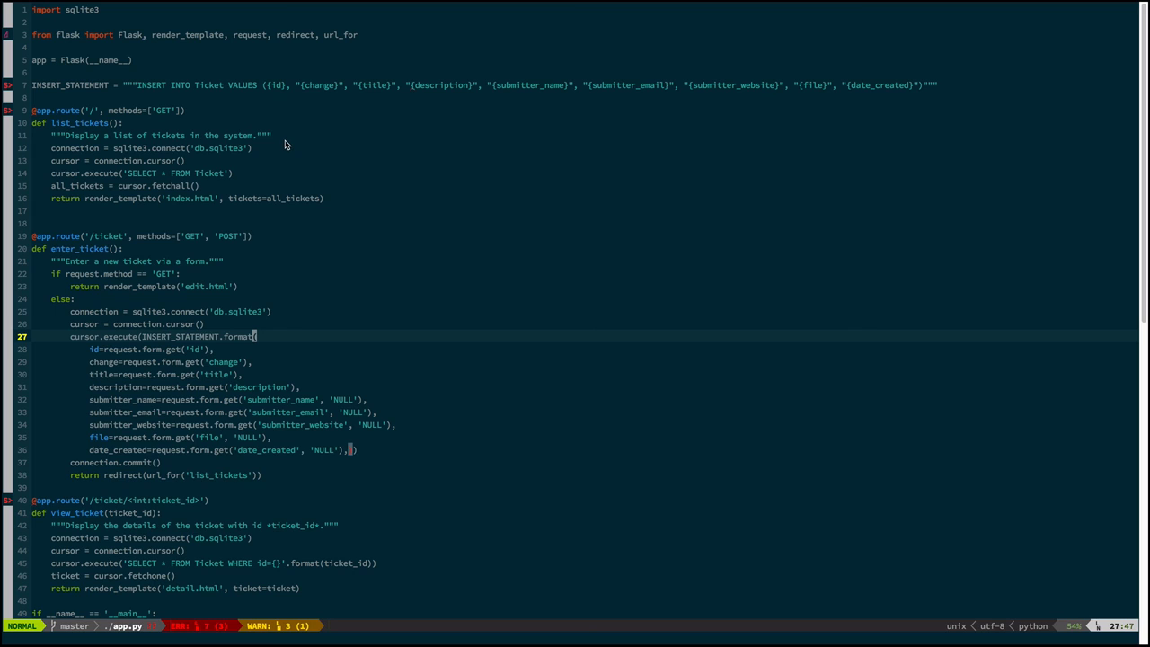
{"action": "mouse_move", "coordinate": [287, 155]}
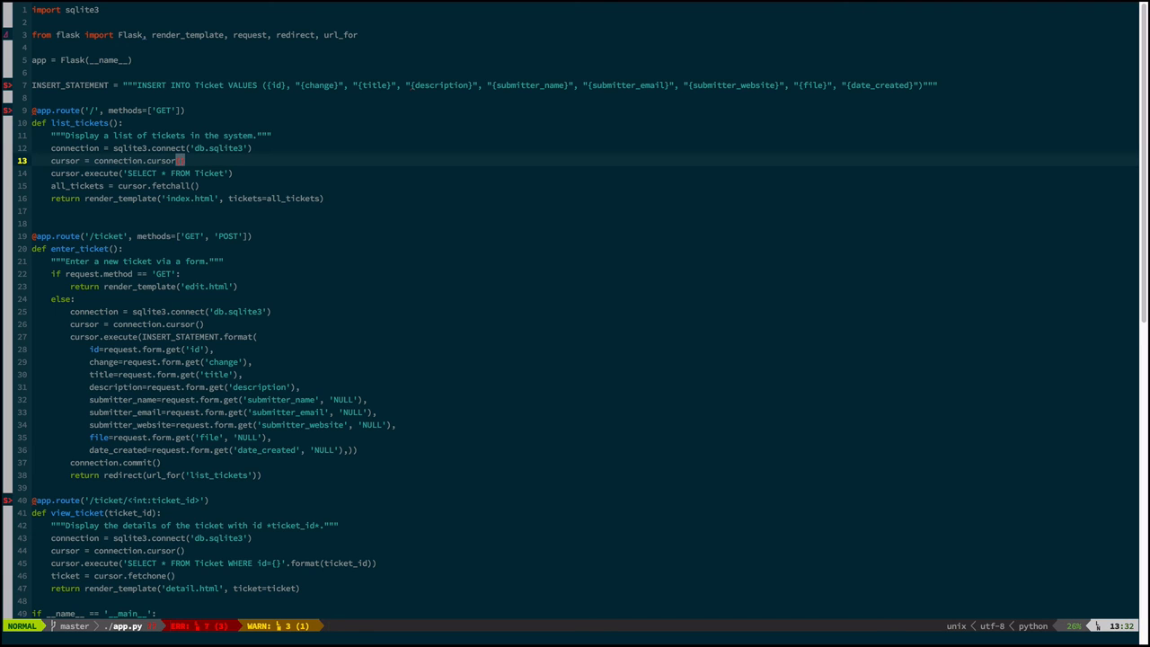
{"action": "mouse_move", "coordinate": [618, 471]}
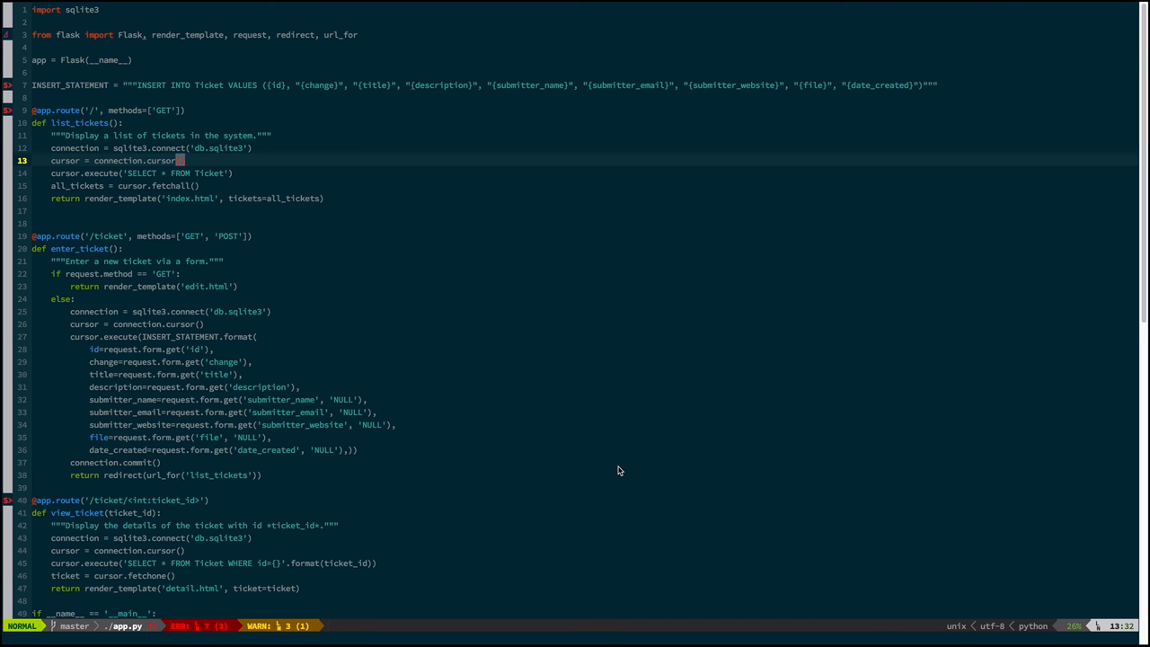